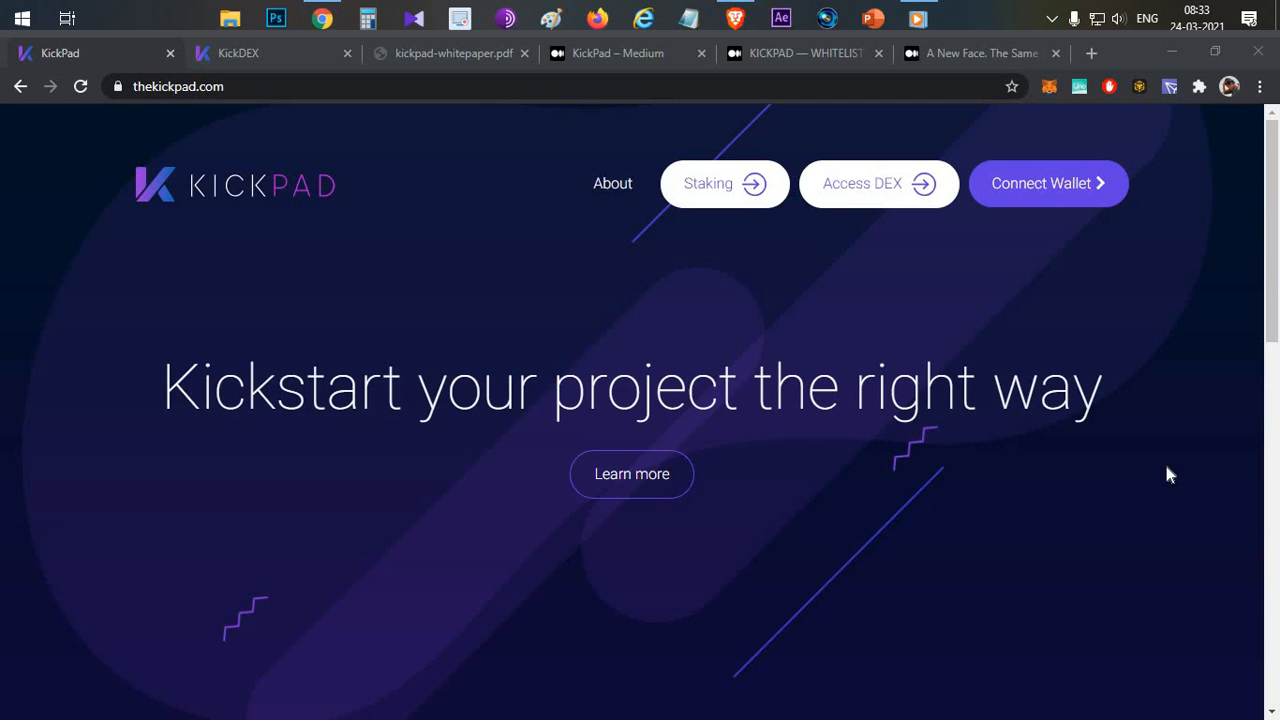
mouse_move(332, 314)
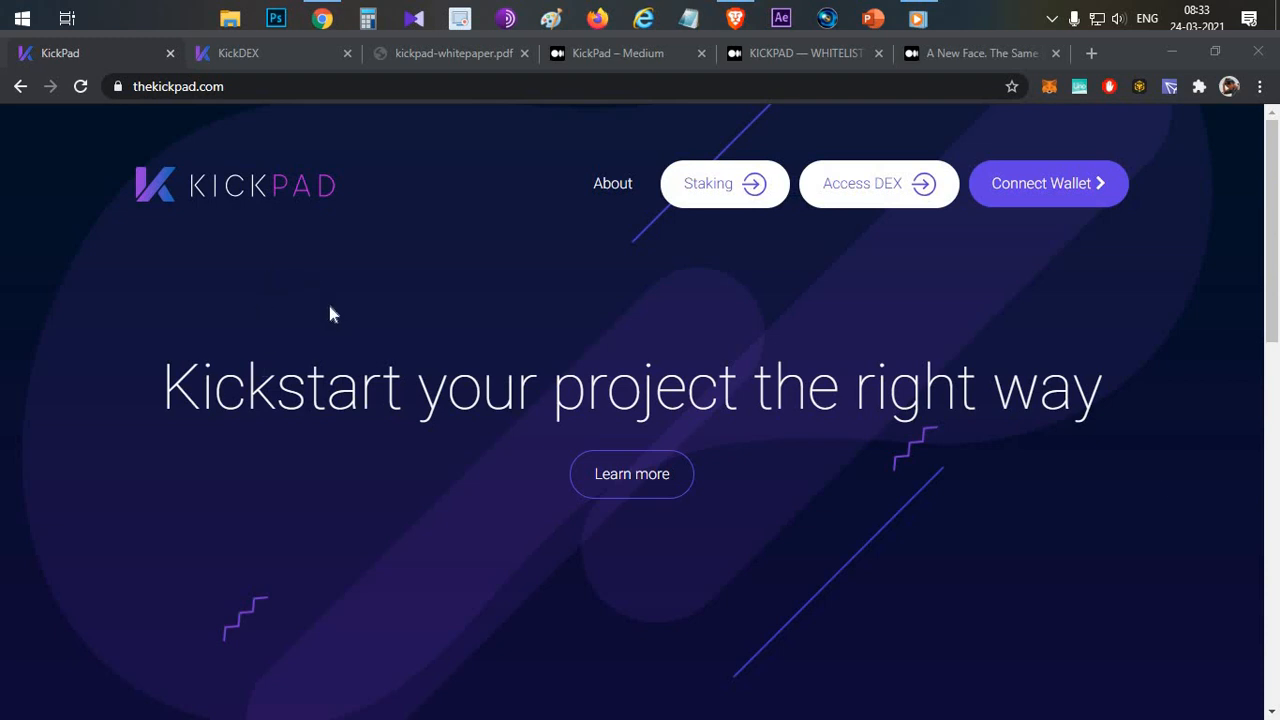
mouse_move(412, 344)
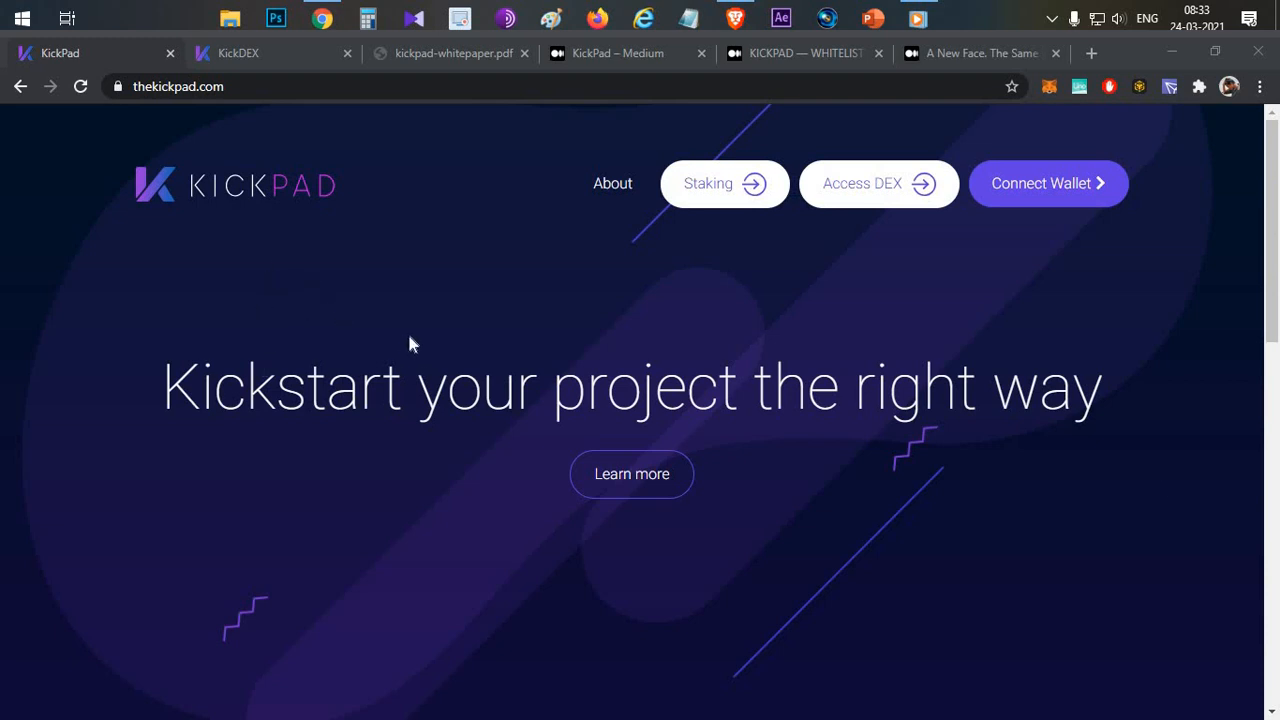
mouse_move(448, 322)
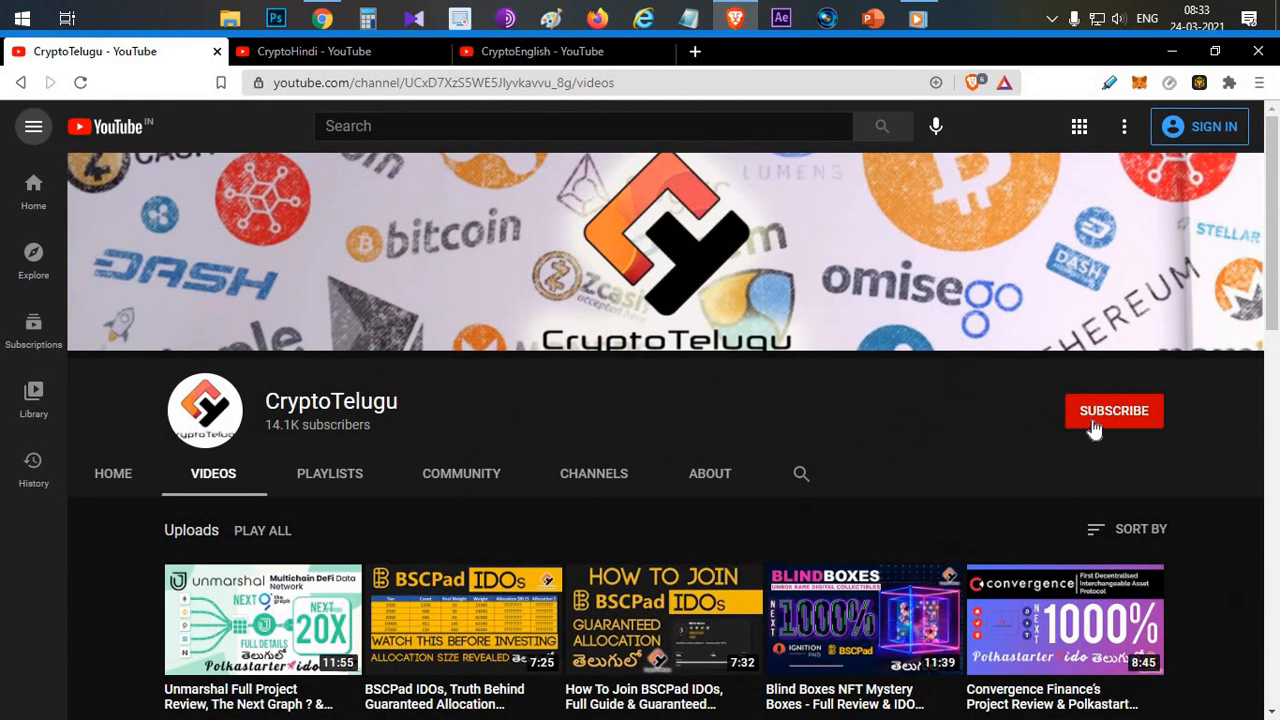
mouse_move(668, 414)
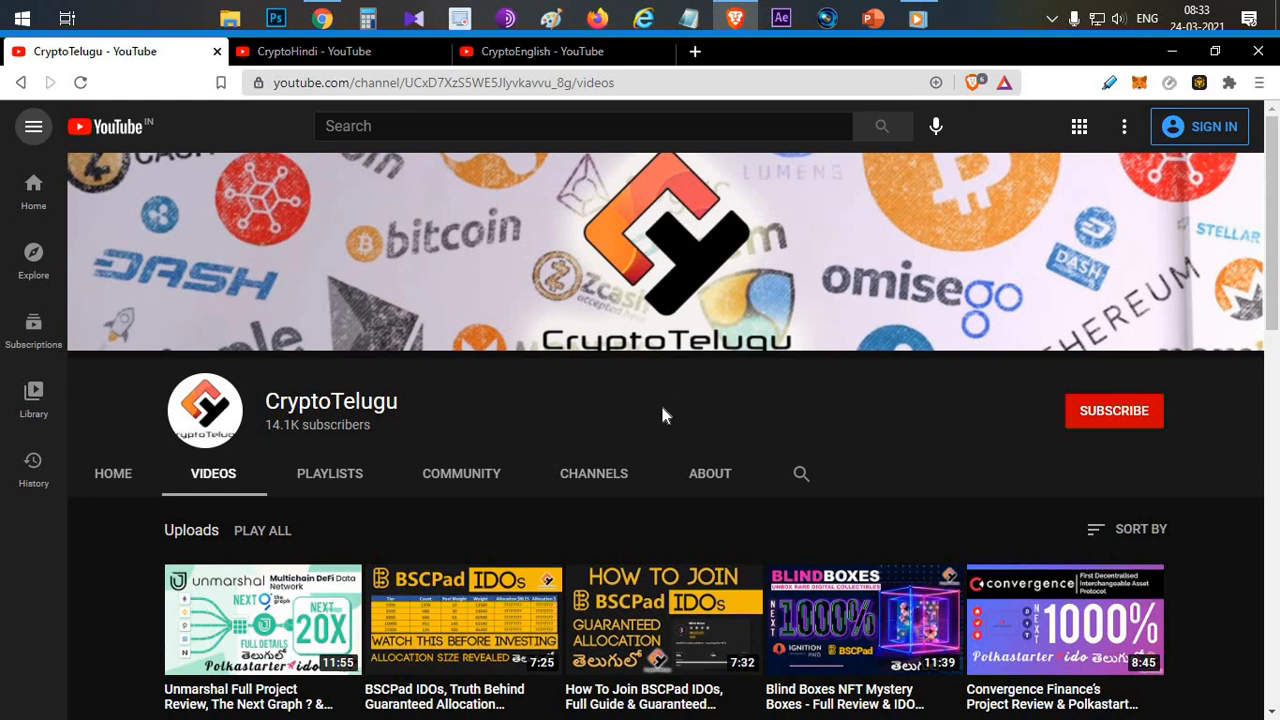
mouse_move(724, 112)
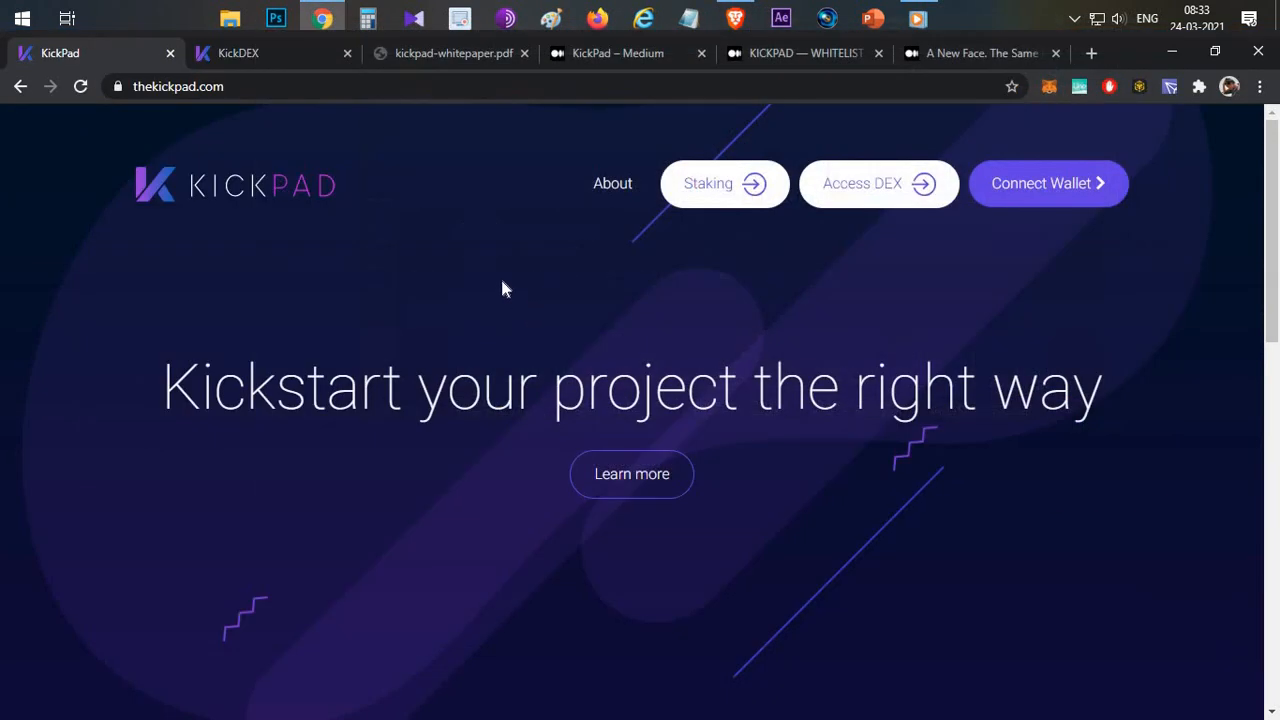
mouse_move(652, 392)
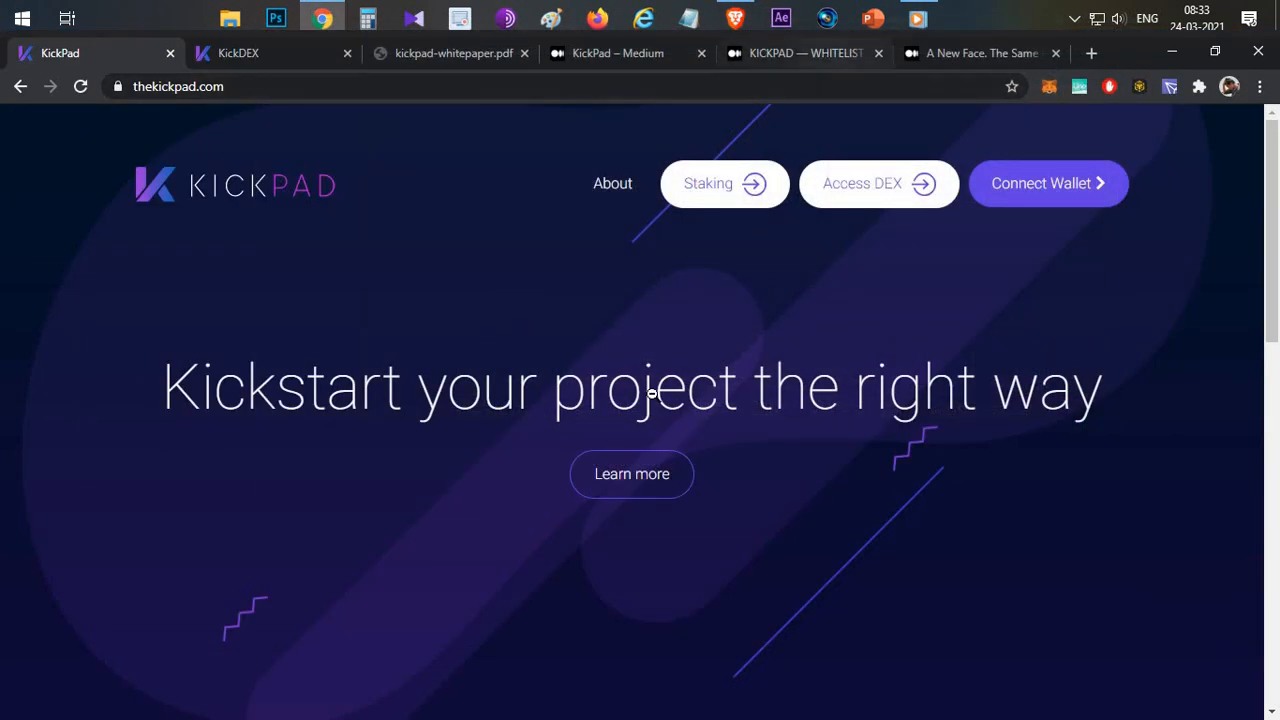
- Move from the KickDEX Join Pool page to the empty Create New Sale form
click(804, 52)
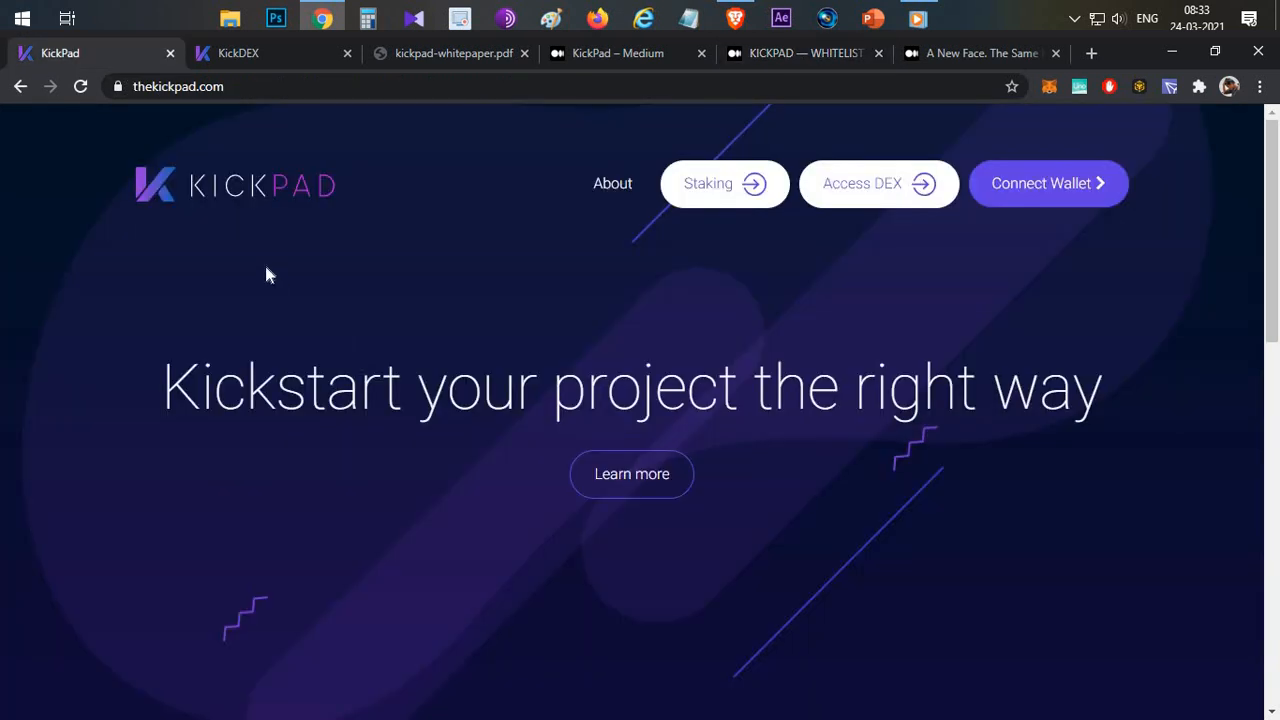
mouse_move(338, 306)
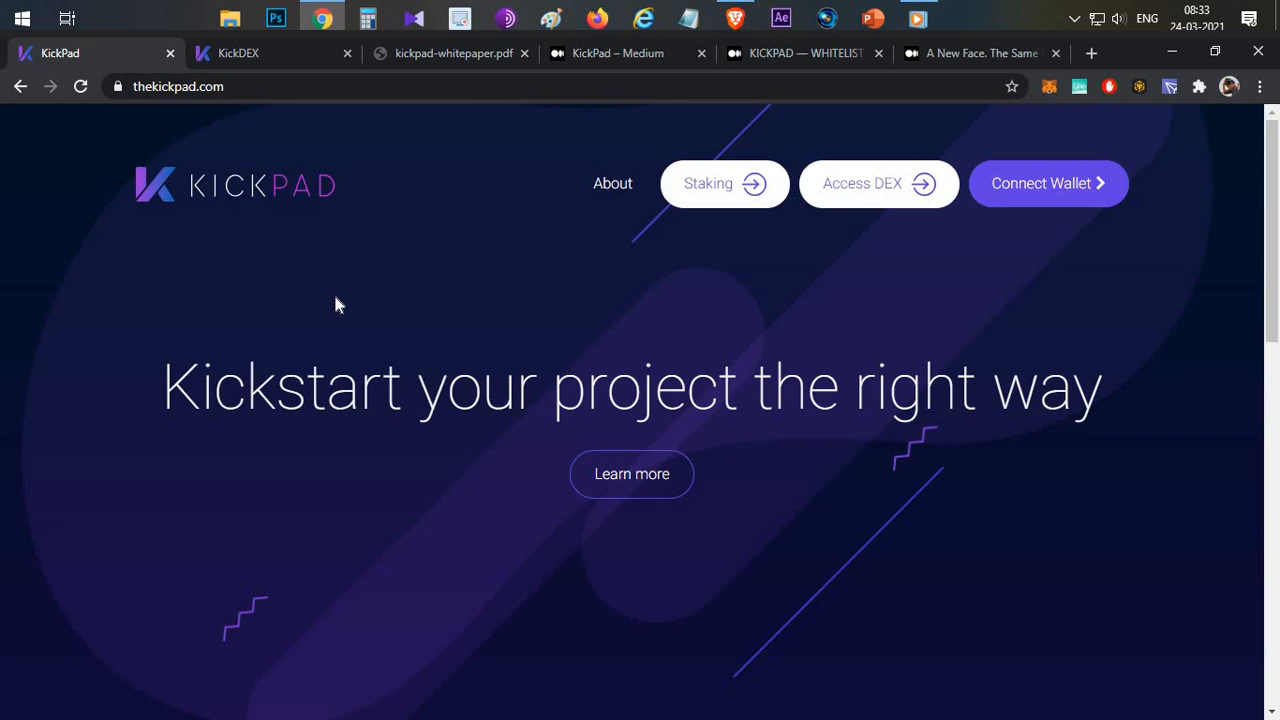
mouse_move(332, 336)
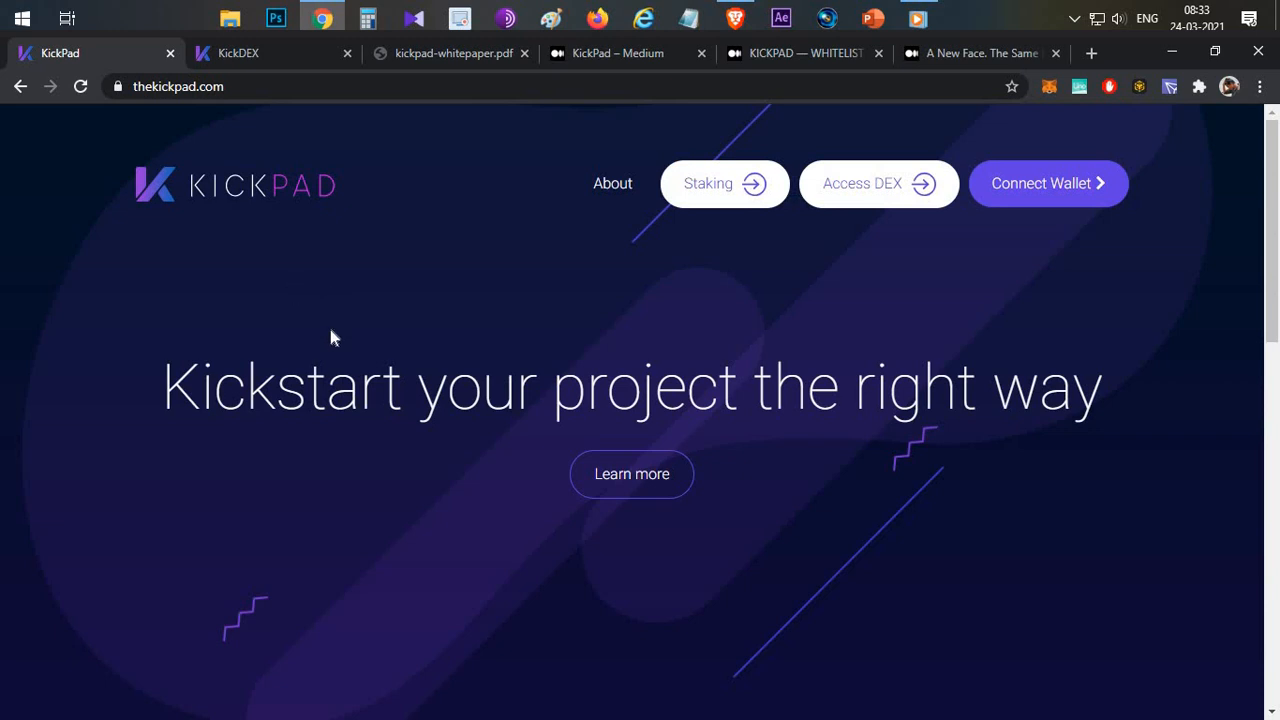
mouse_move(270, 350)
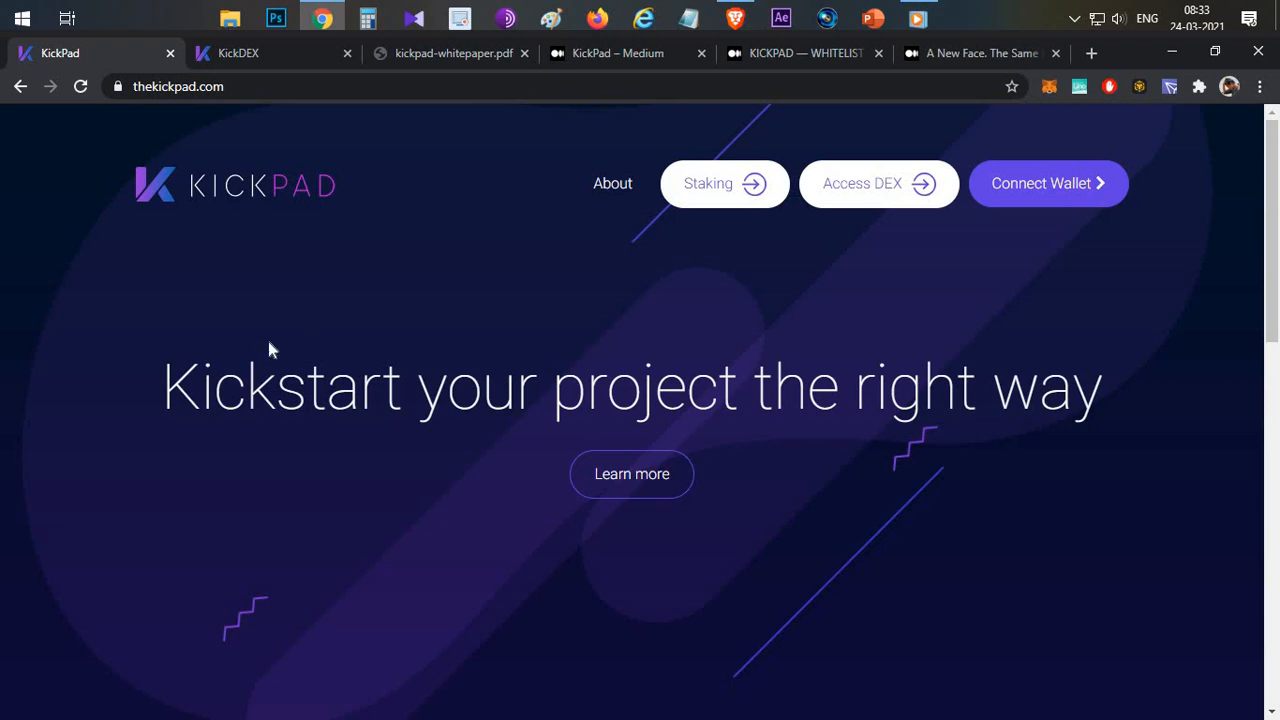
triple_click(632, 388)
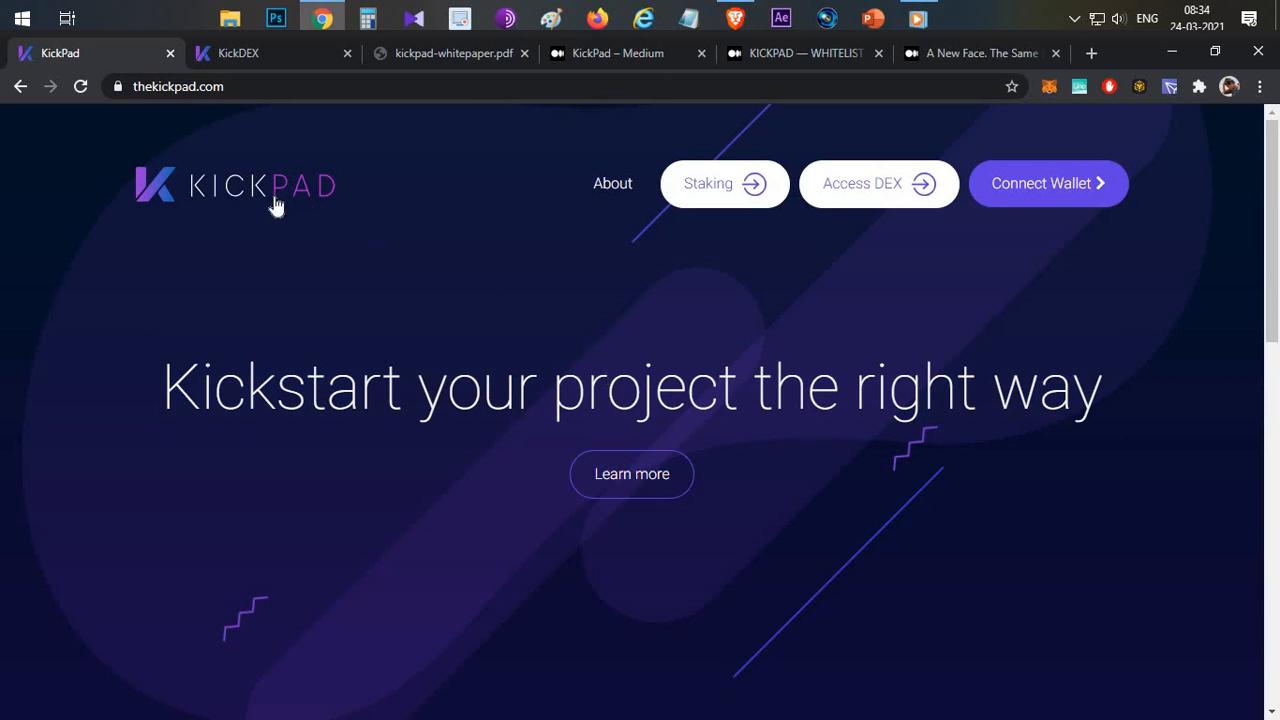
mouse_move(568, 348)
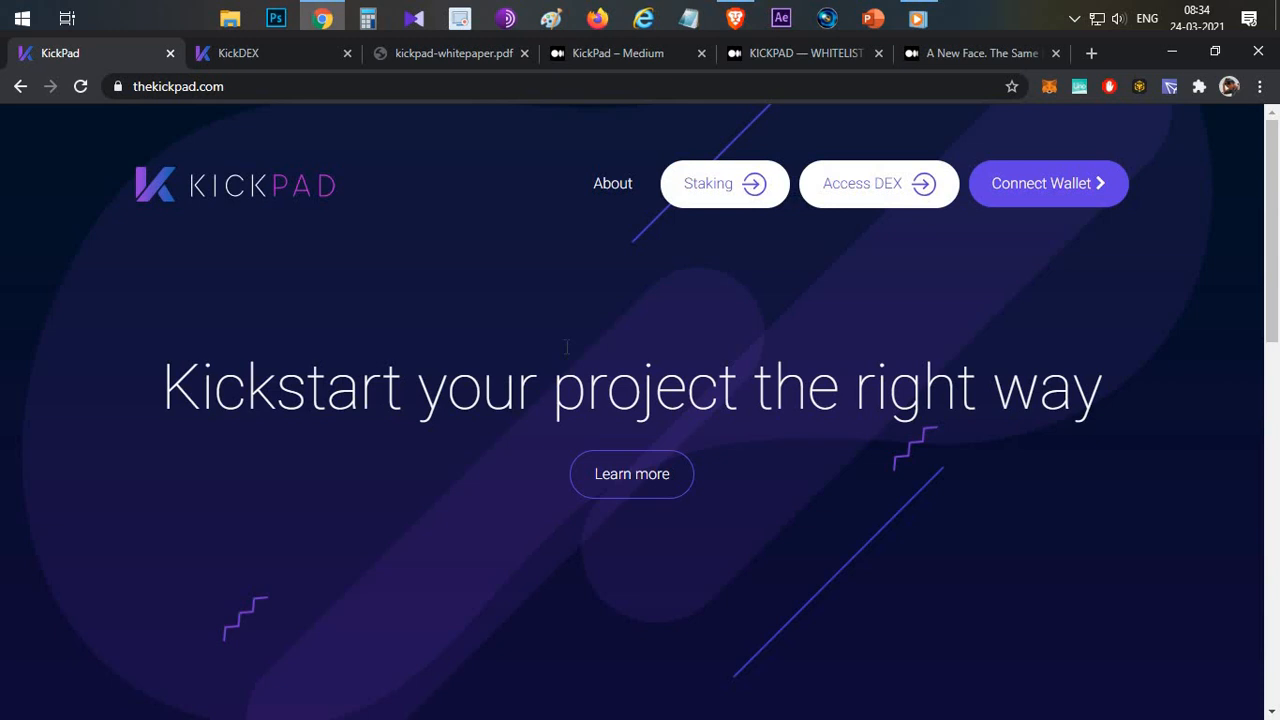
mouse_move(572, 360)
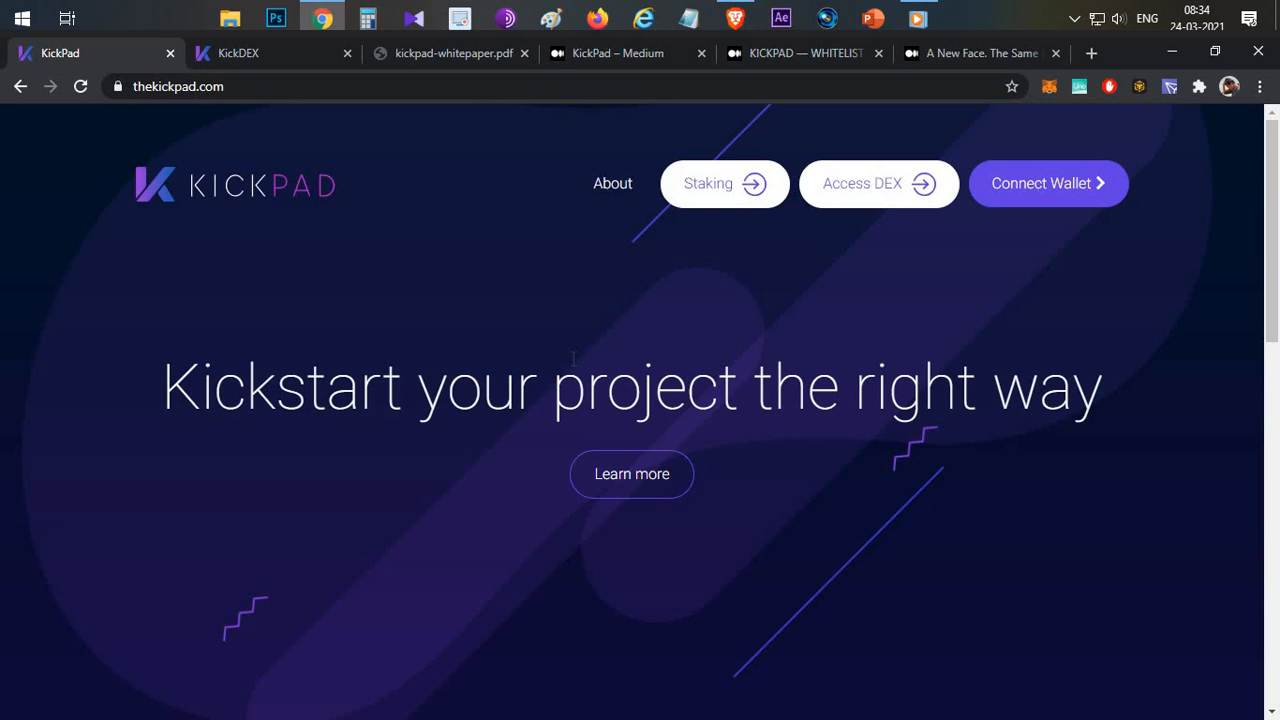
mouse_move(296, 296)
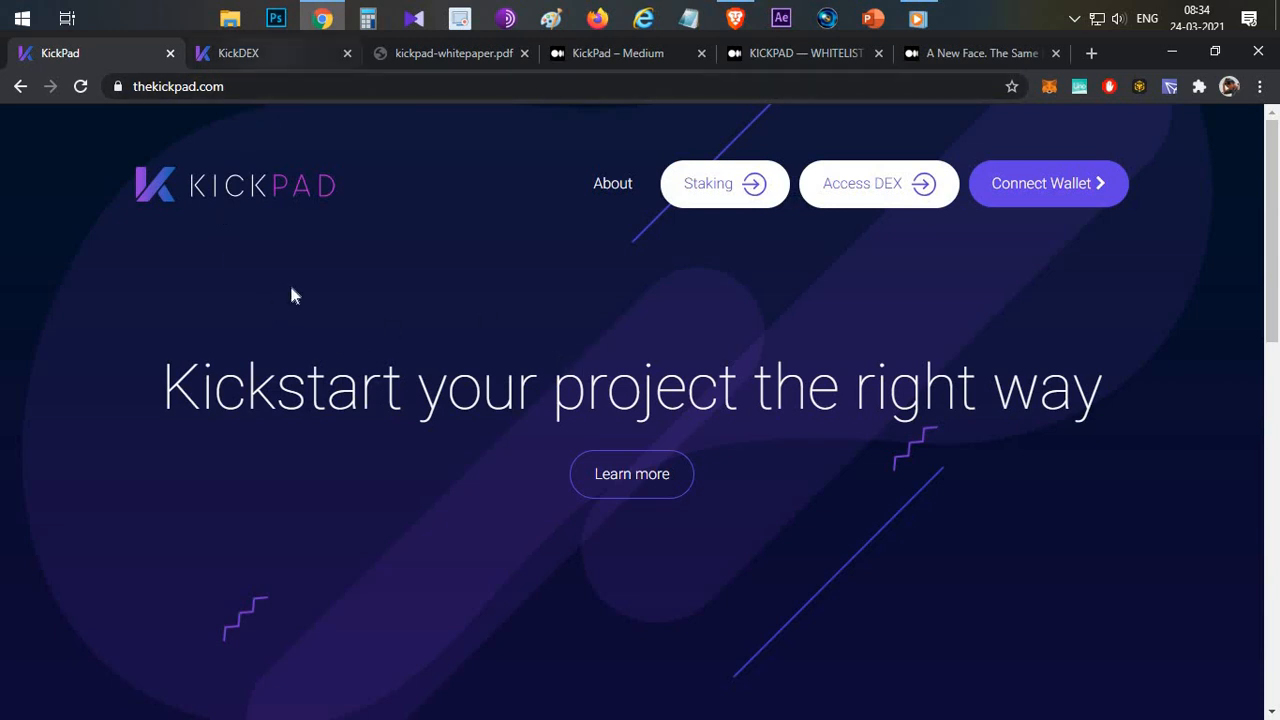
mouse_move(536, 336)
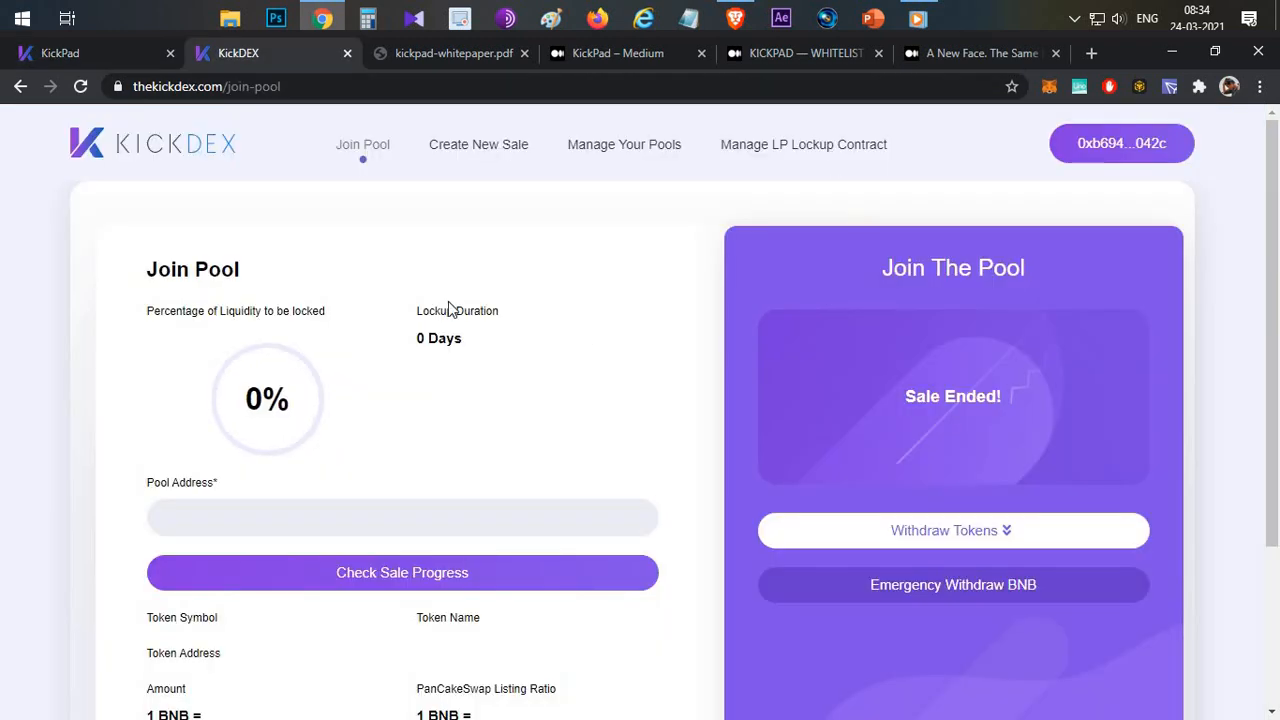
mouse_move(632, 212)
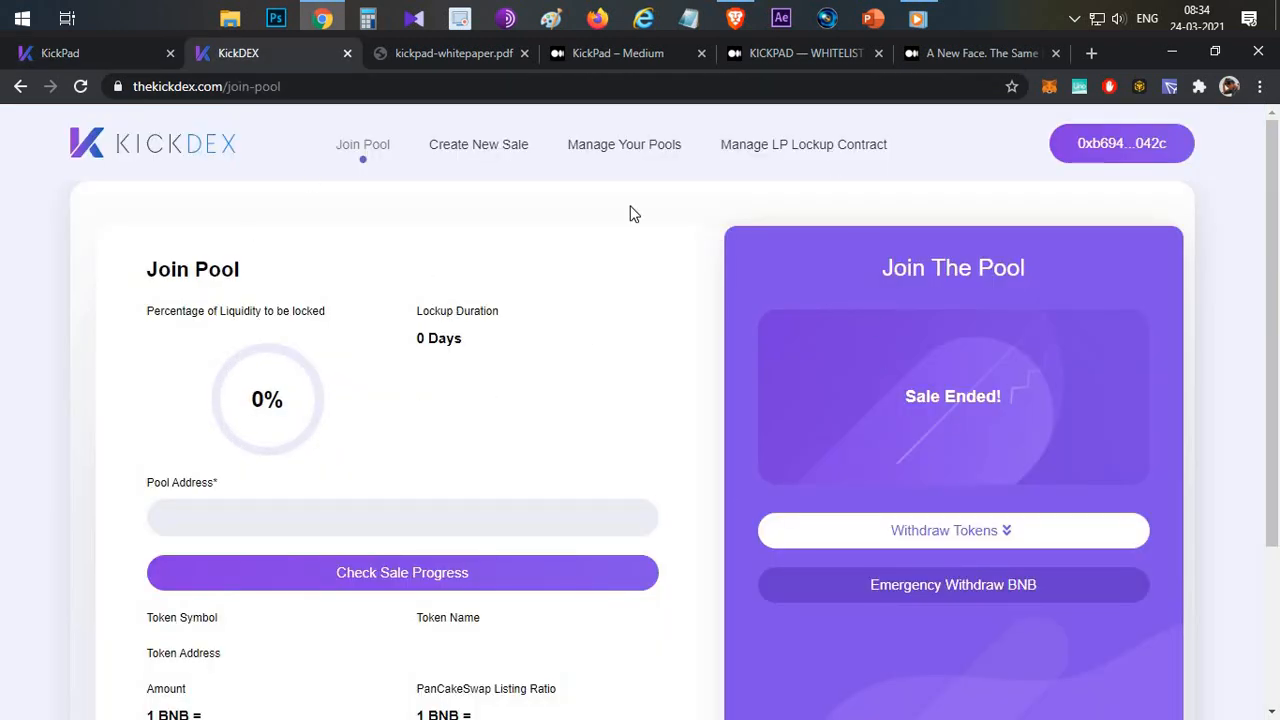
mouse_move(546, 364)
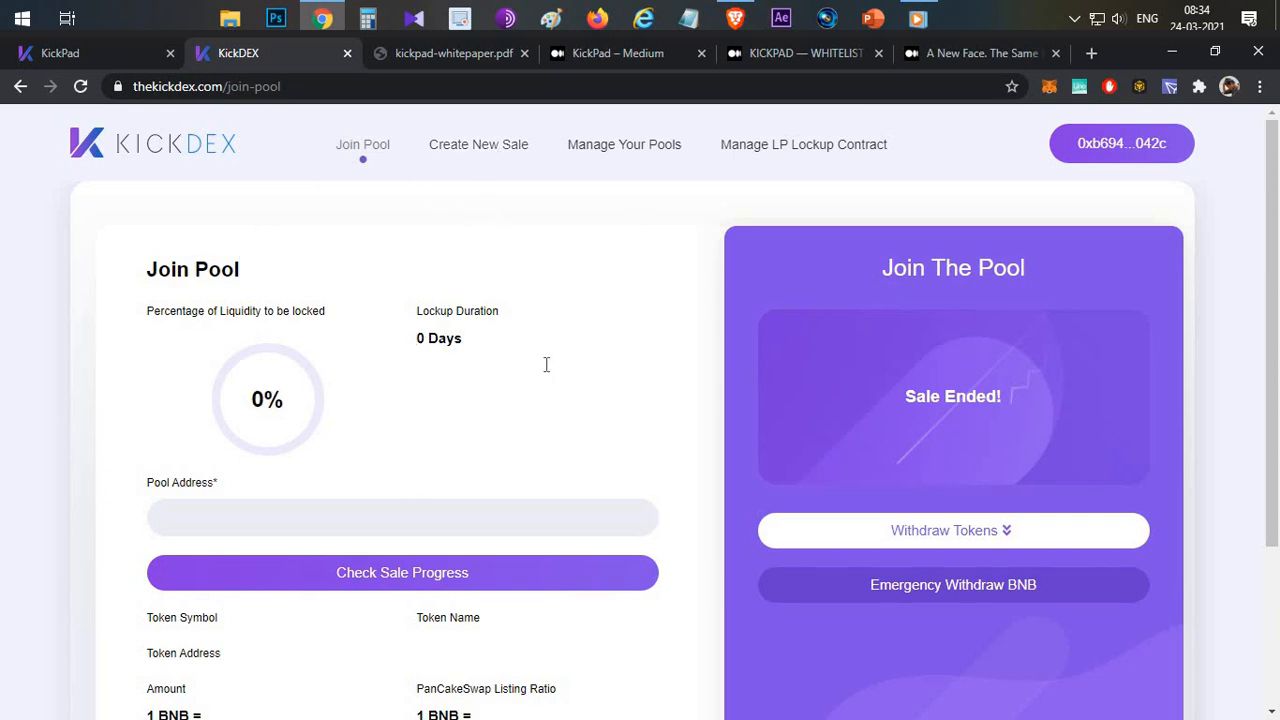
click(478, 144)
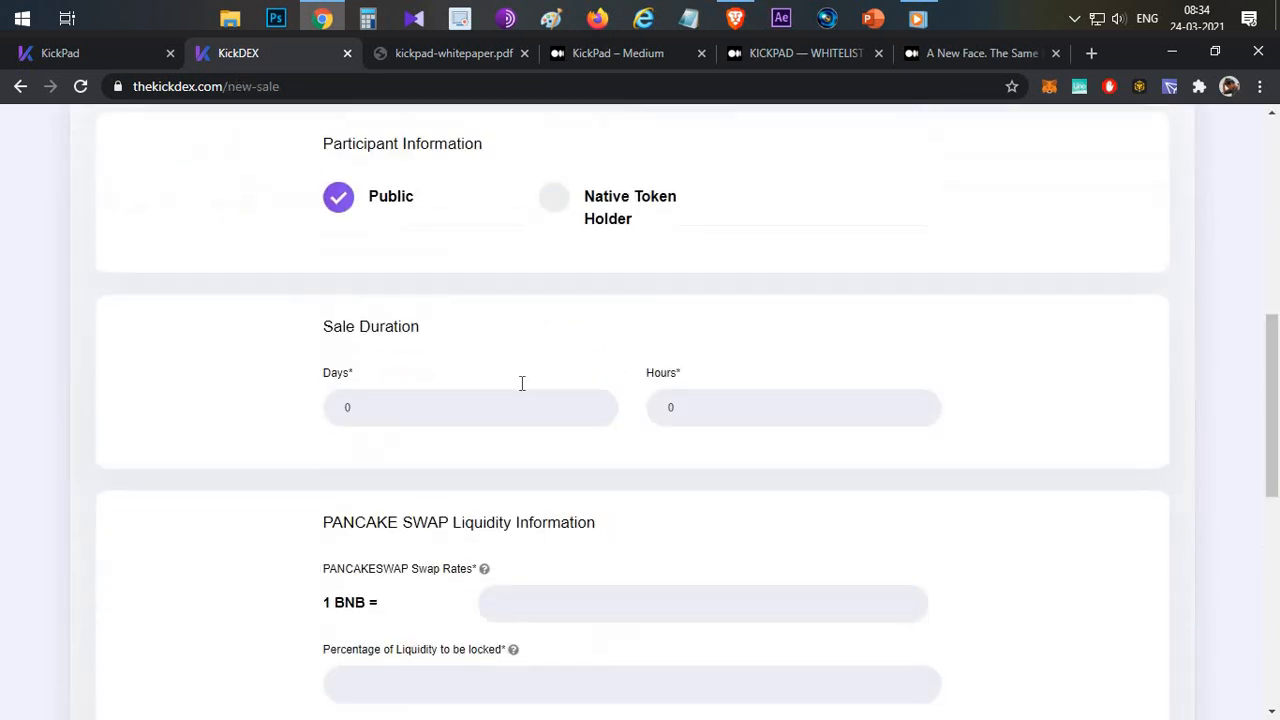
scroll(up, 3)
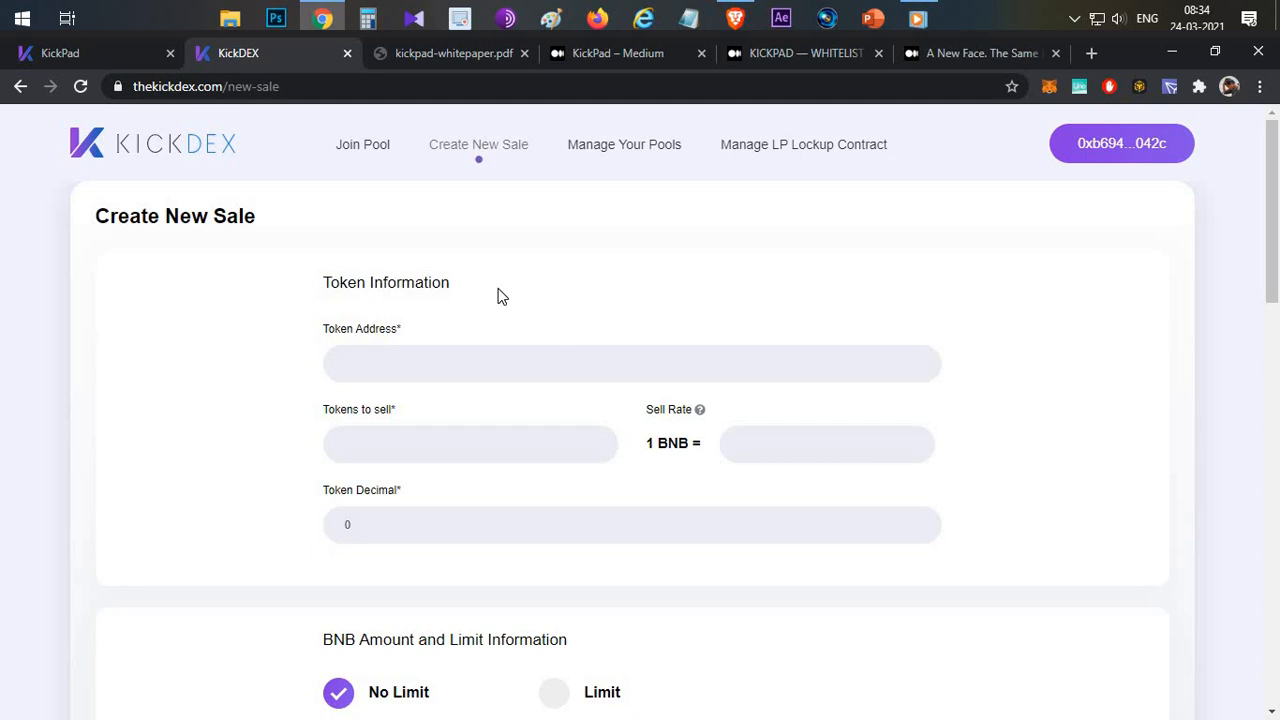
mouse_move(564, 284)
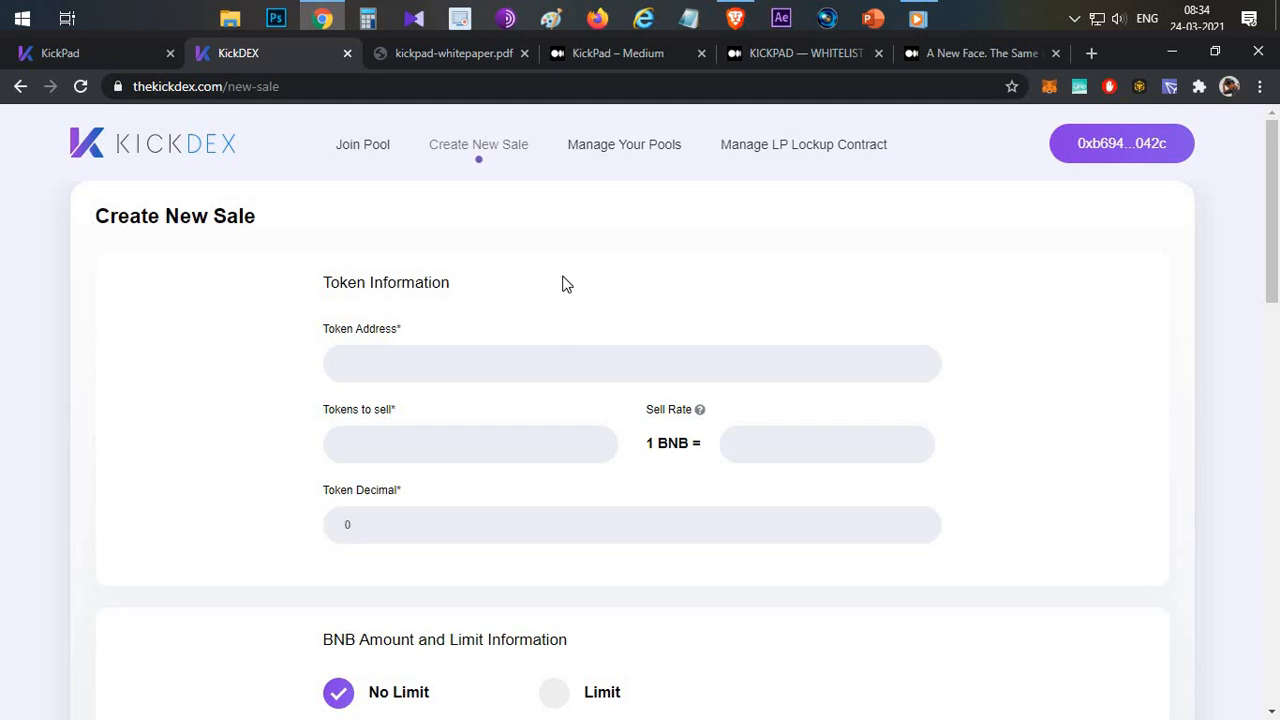
mouse_move(516, 238)
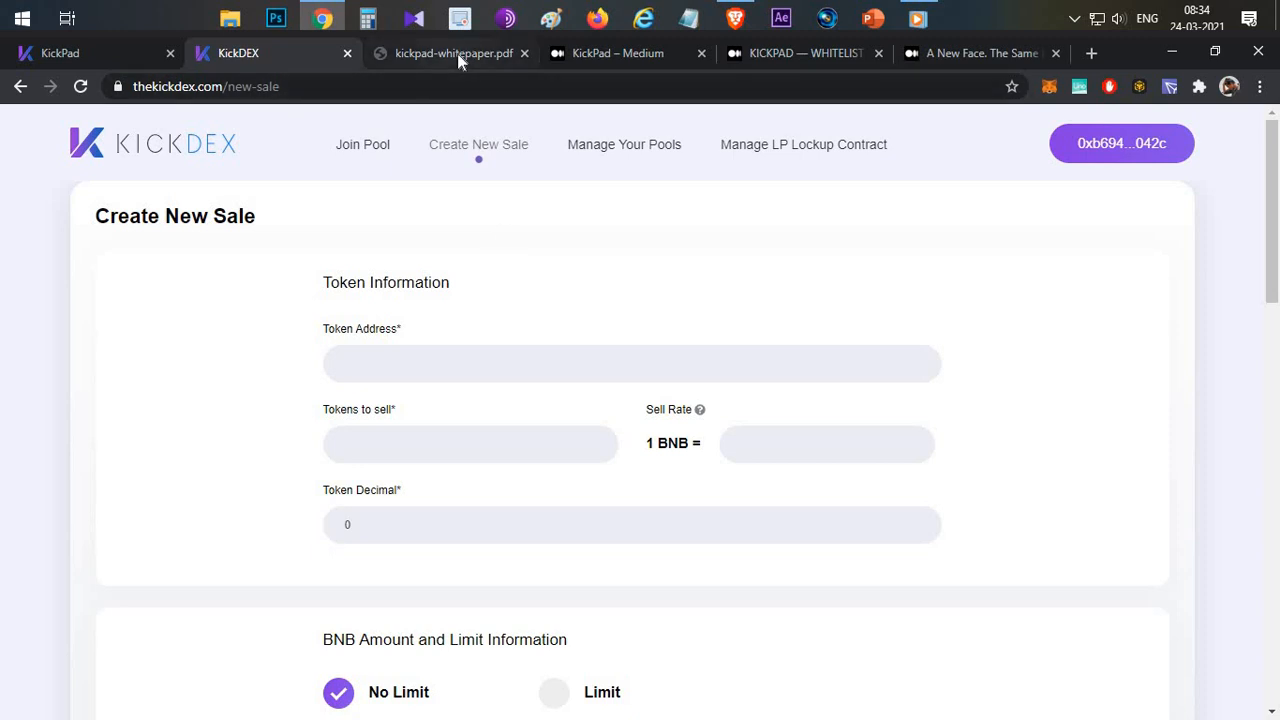
- Show the whitepaper's page 3 Summary and highlight the opening words of its first point
click(452, 52)
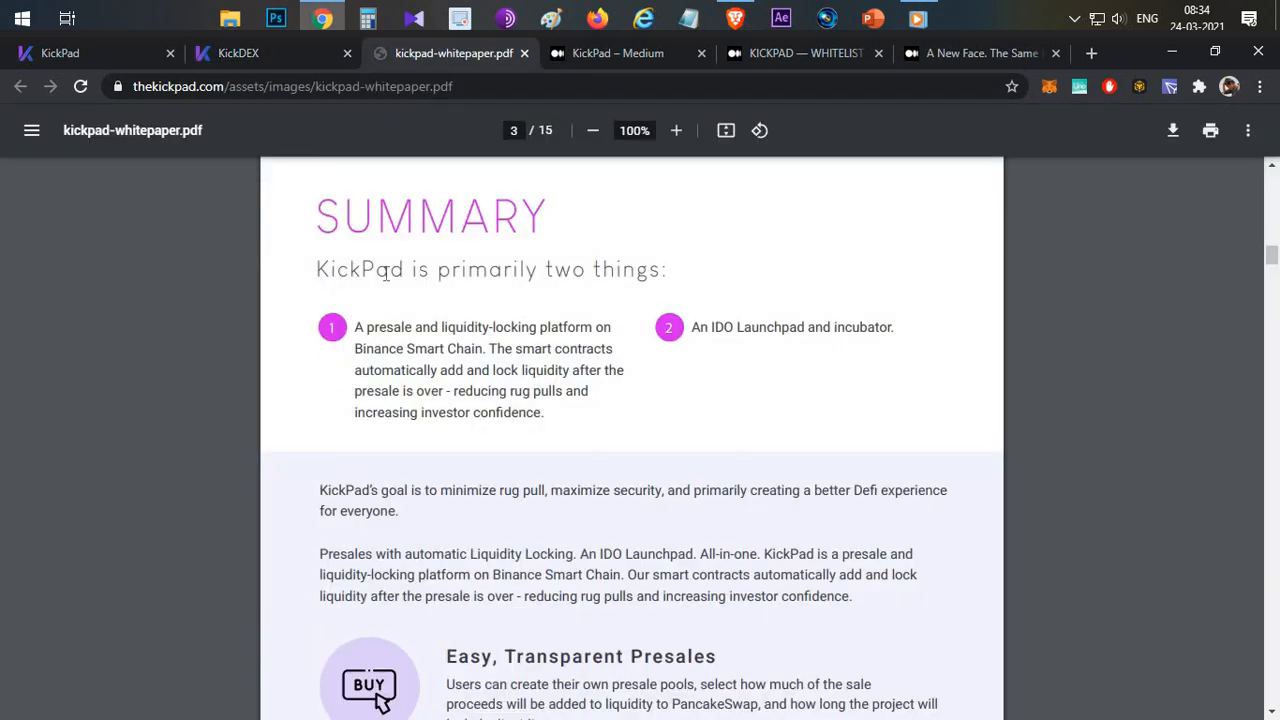
mouse_move(676, 424)
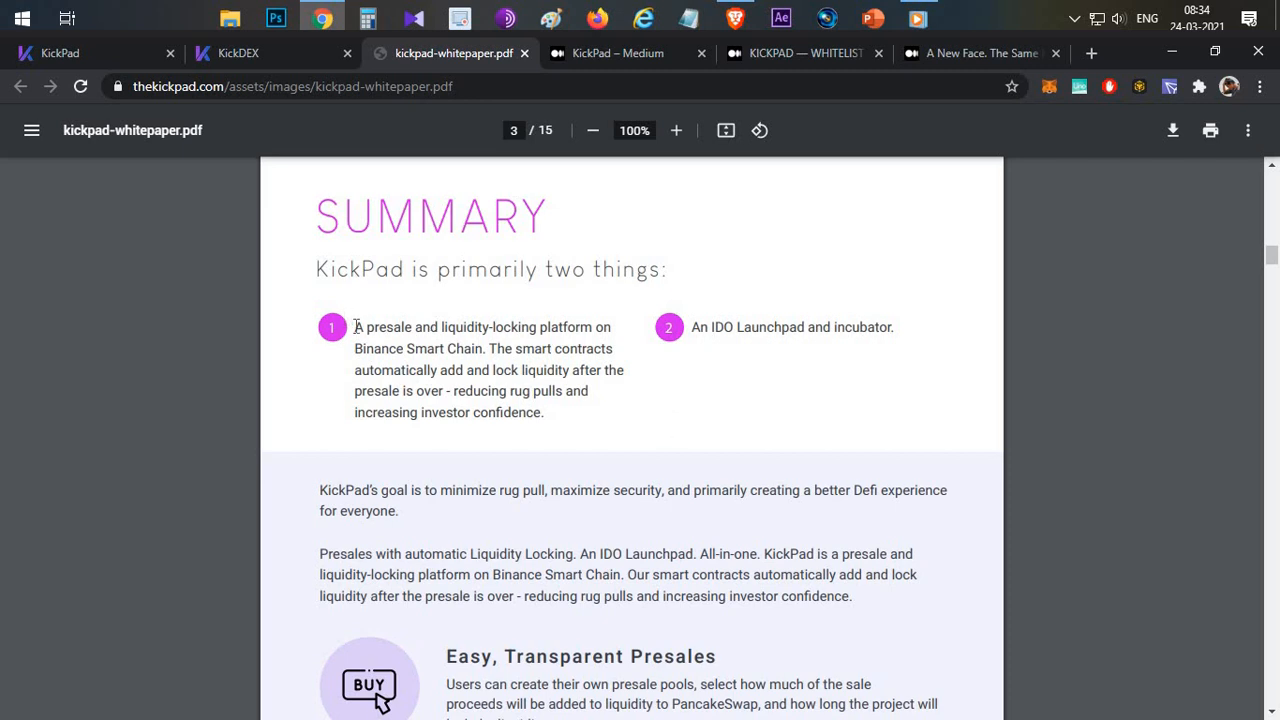
mouse_move(724, 410)
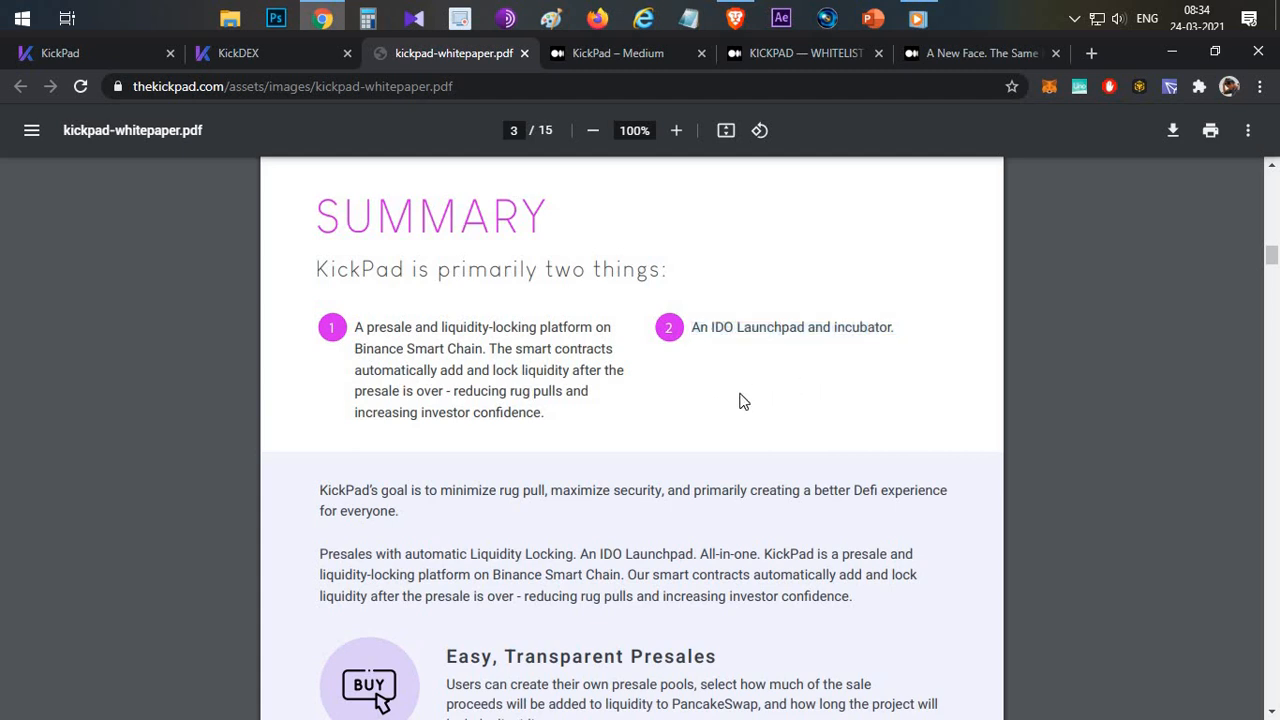
mouse_move(670, 414)
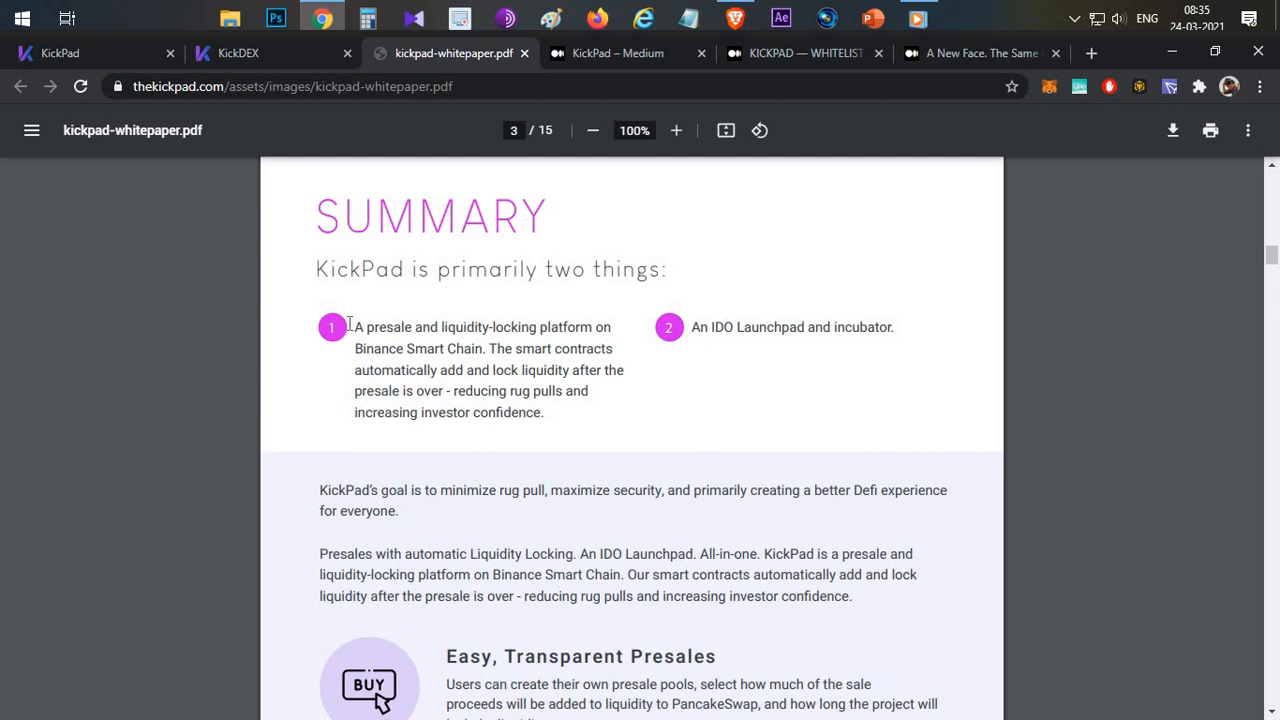
mouse_move(484, 374)
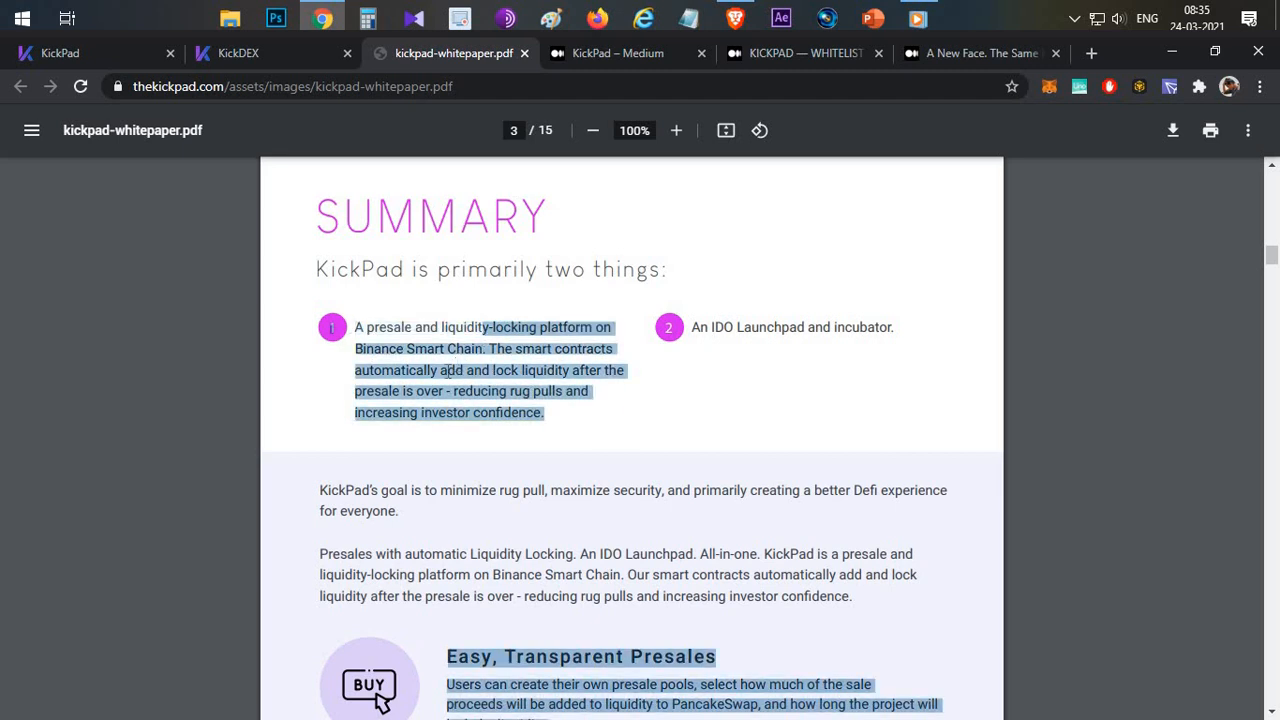
click(524, 328)
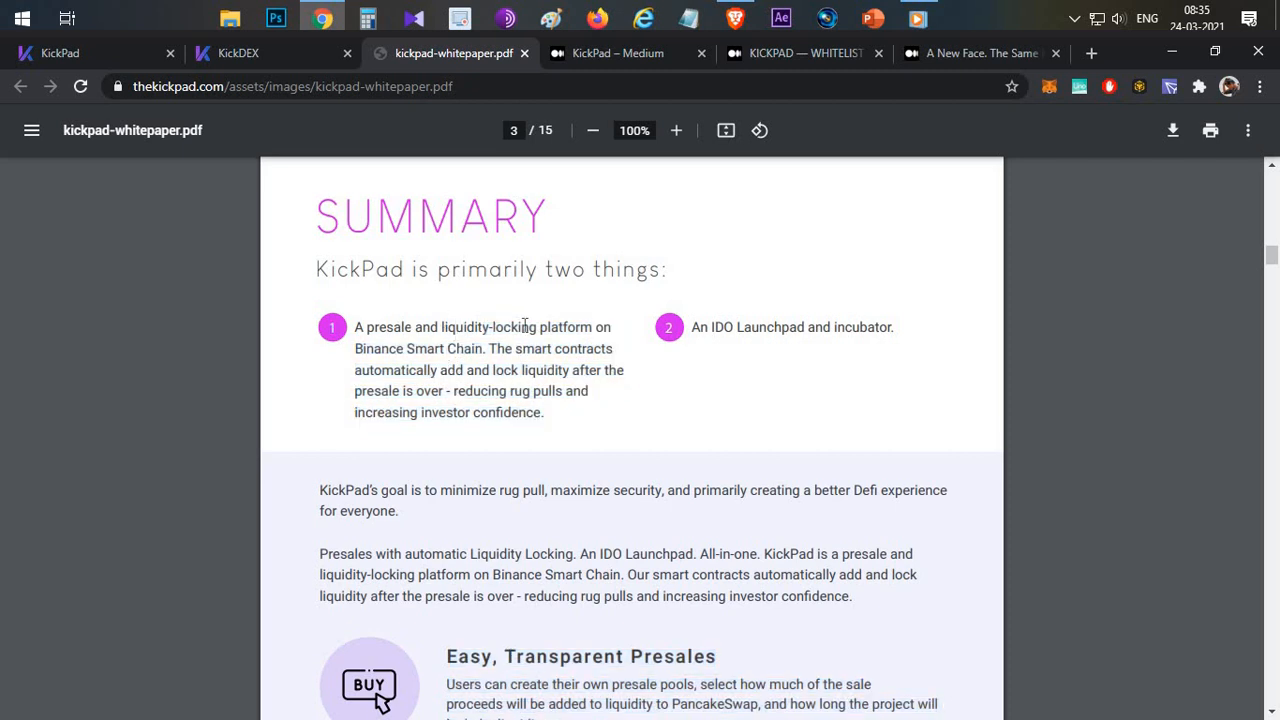
double_click(484, 328)
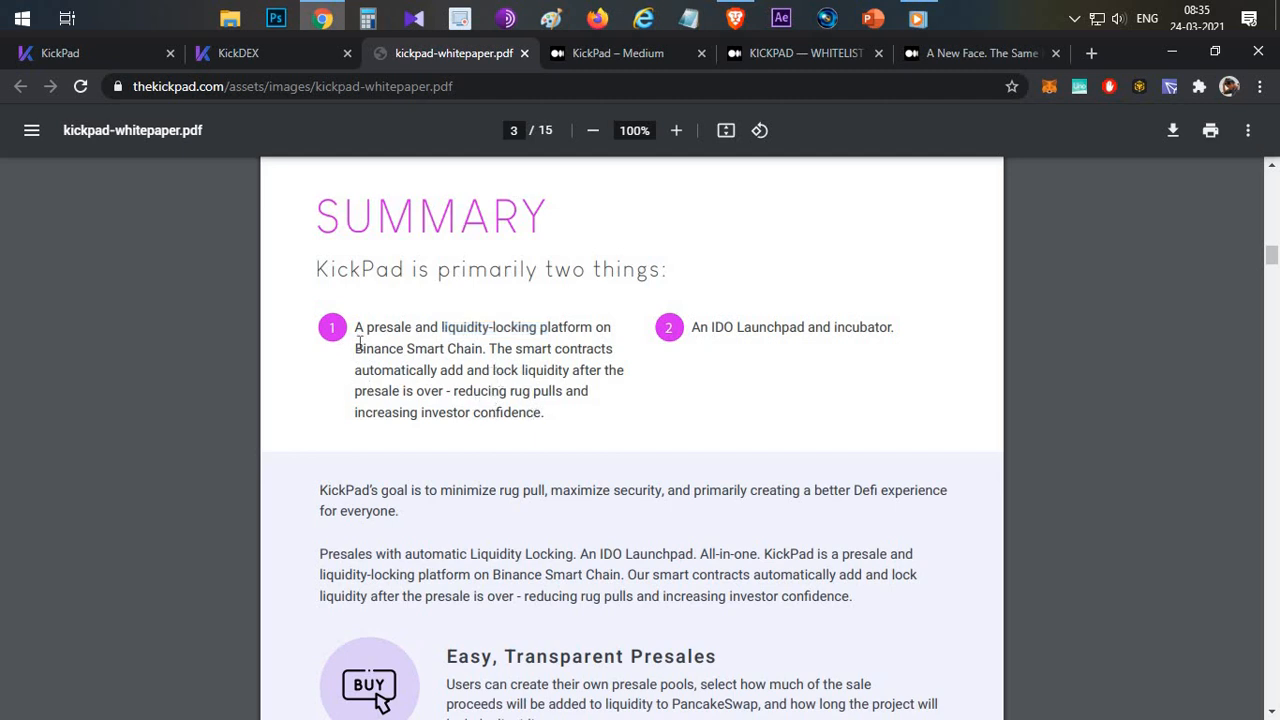
drag(354, 328, 492, 328)
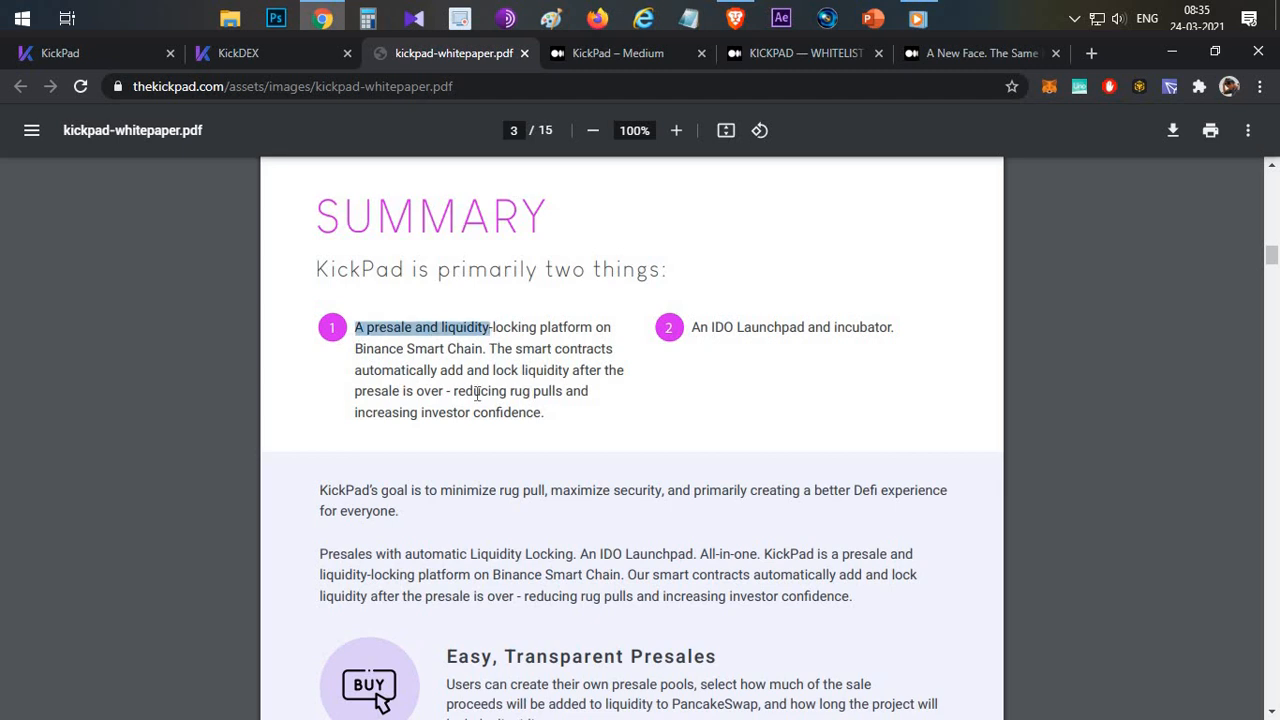
mouse_move(828, 364)
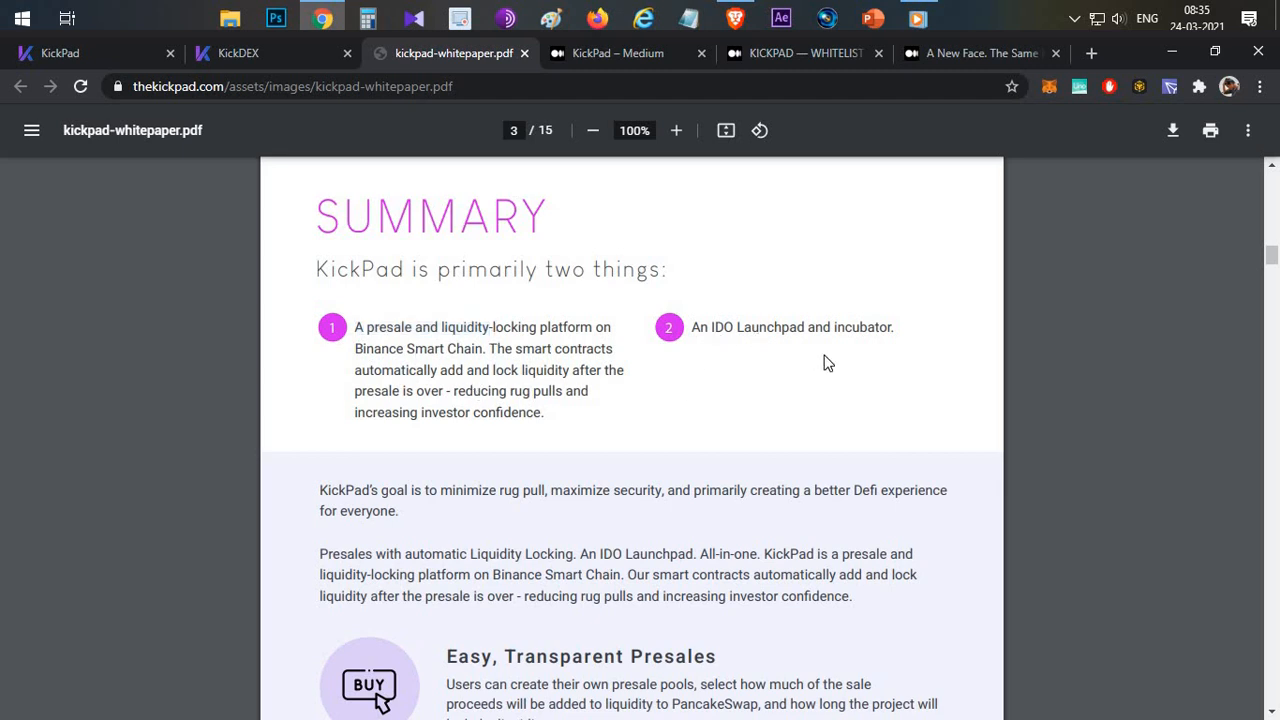
mouse_move(428, 344)
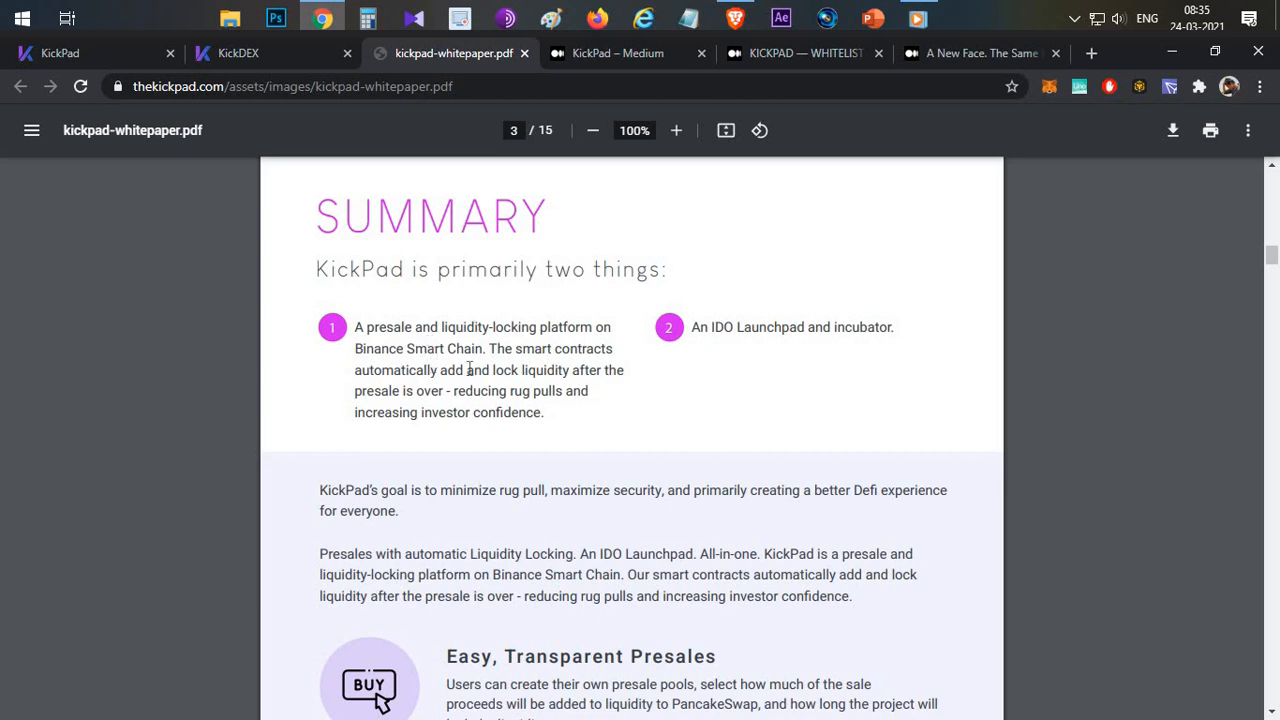
mouse_move(486, 364)
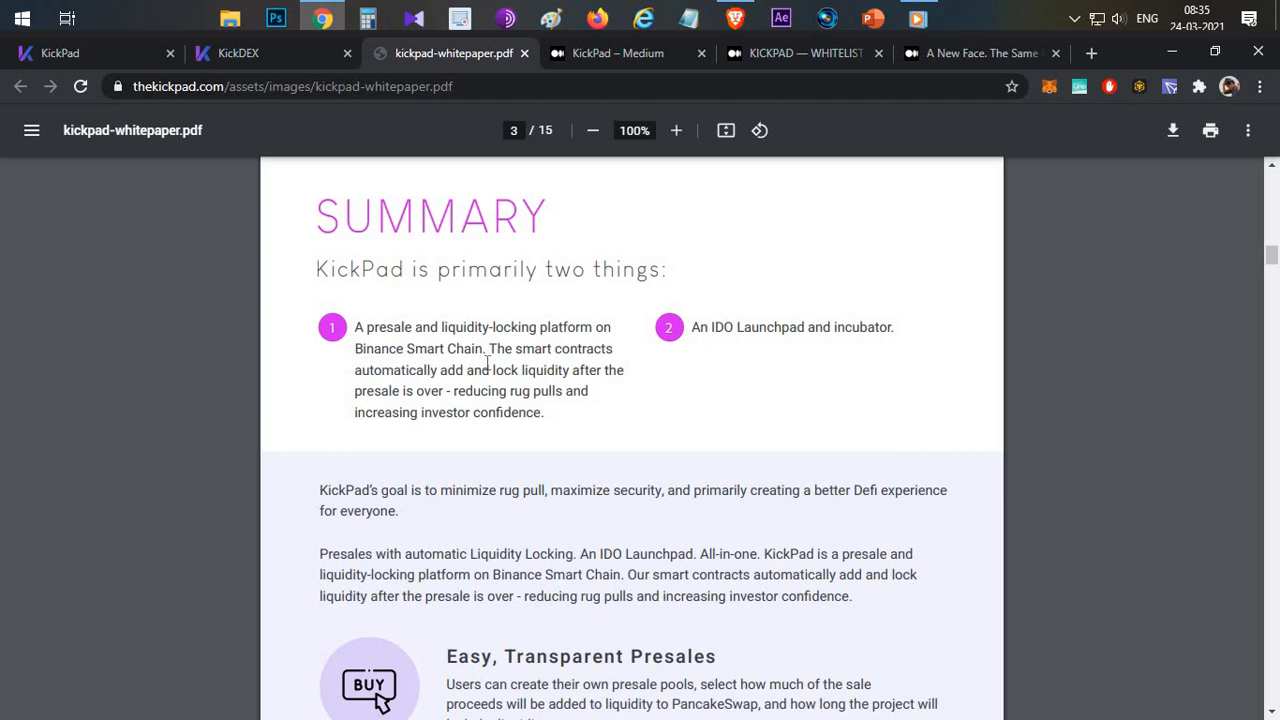
mouse_move(356, 328)
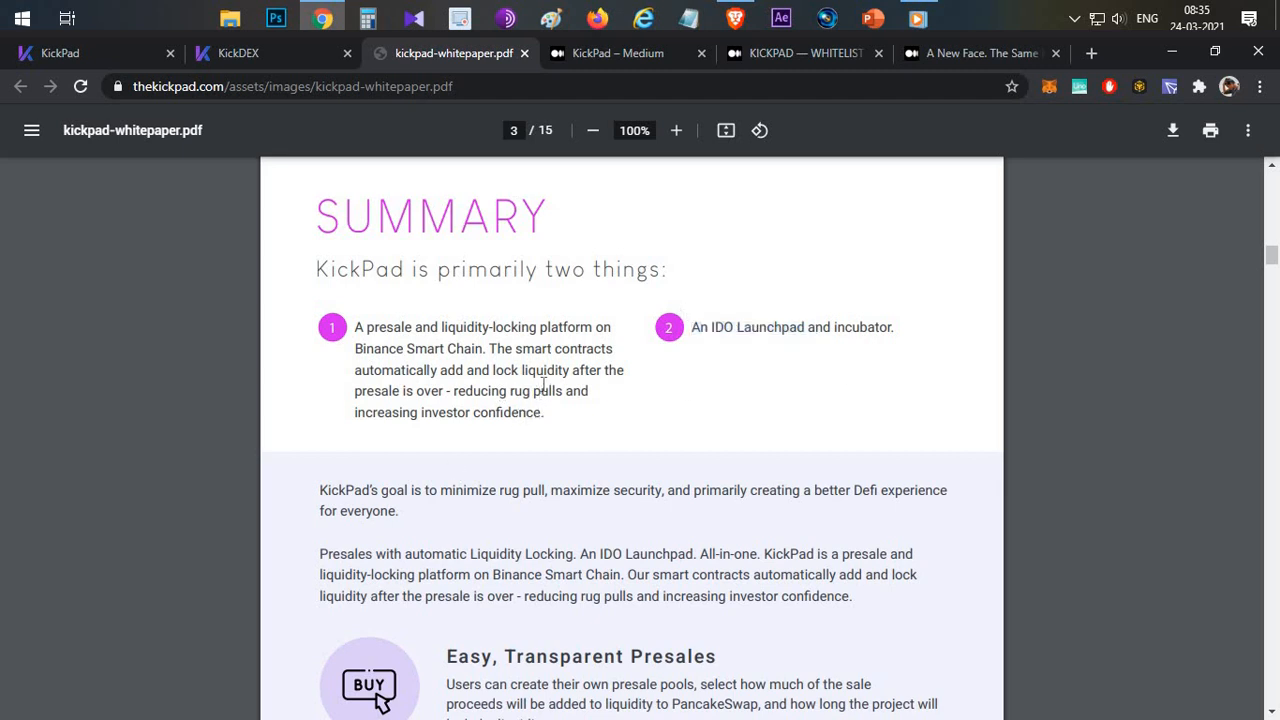
- Read page 3 through Easy Presales, Automatic Liquidity Locking and IDO Launchpad to the footer
scroll(down, 3)
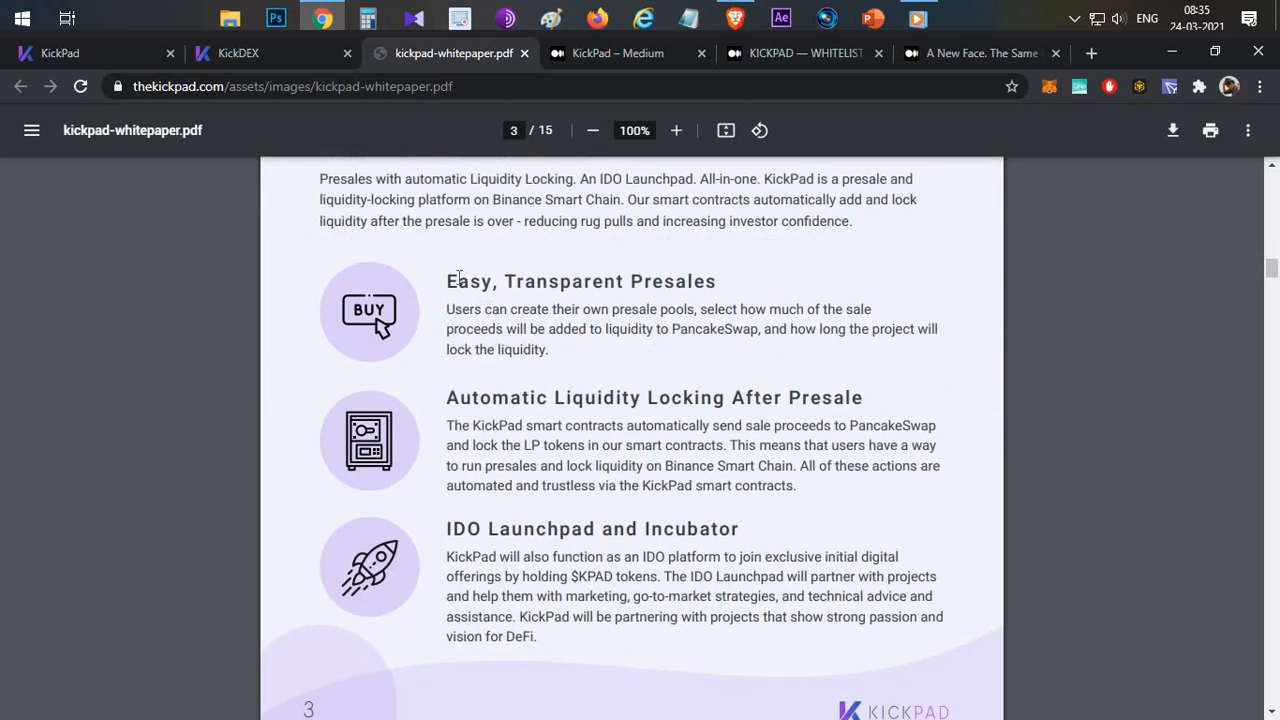
mouse_move(666, 344)
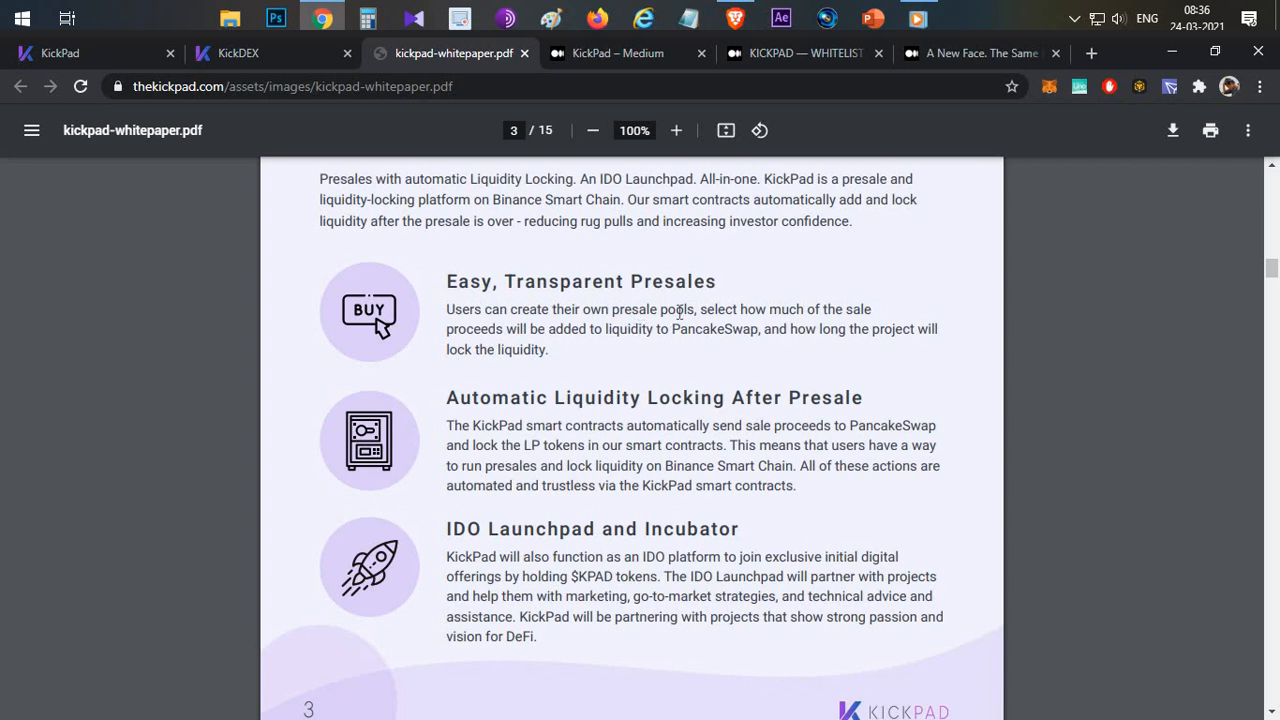
scroll(up, 3)
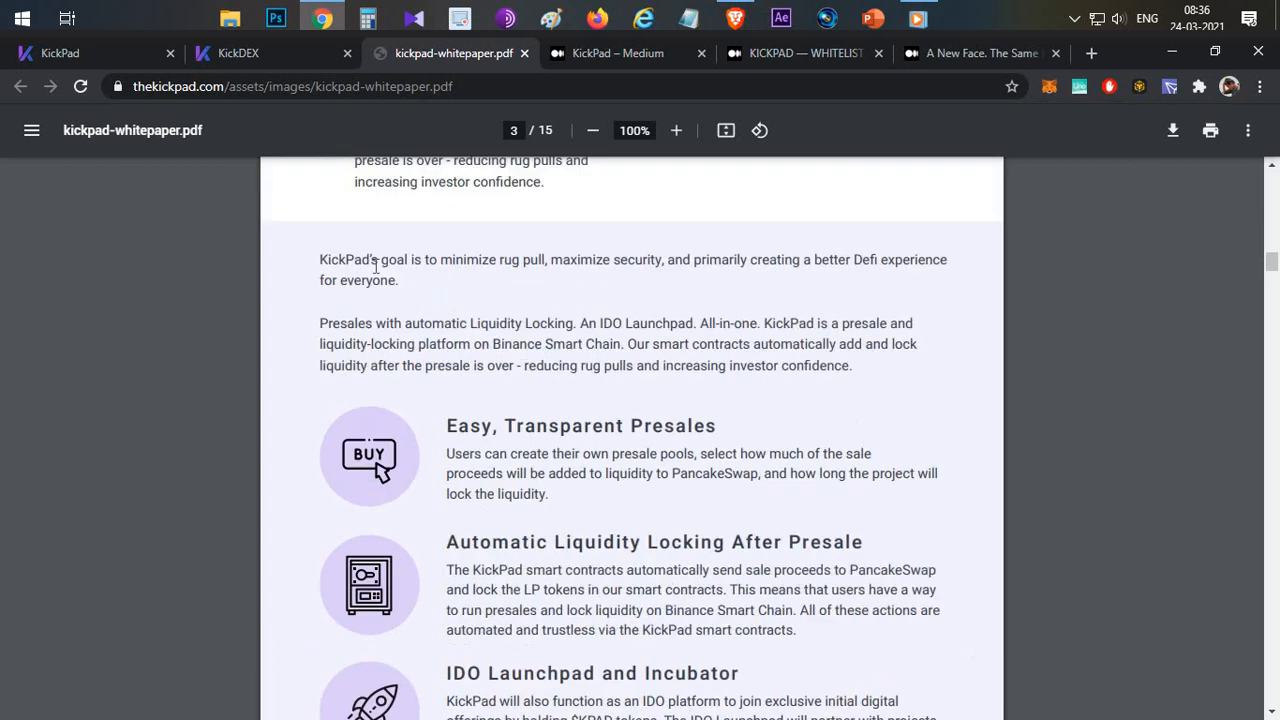
scroll(up, 3)
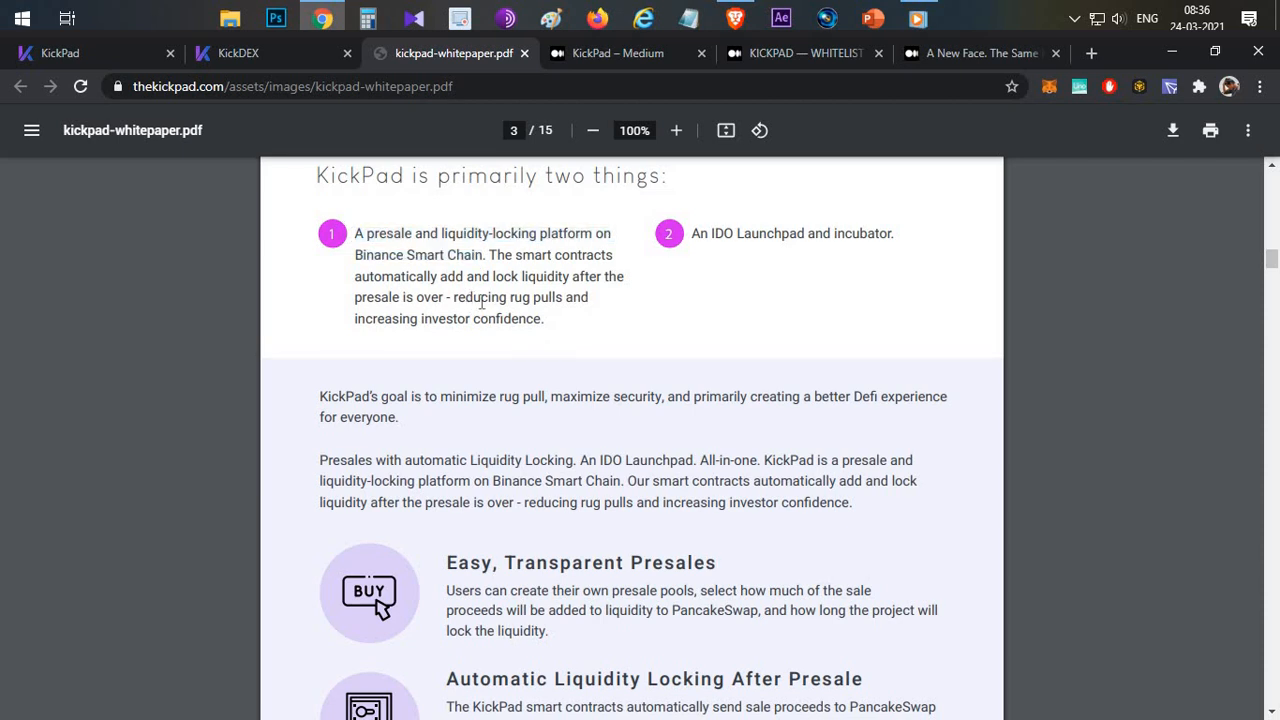
scroll(down, 3)
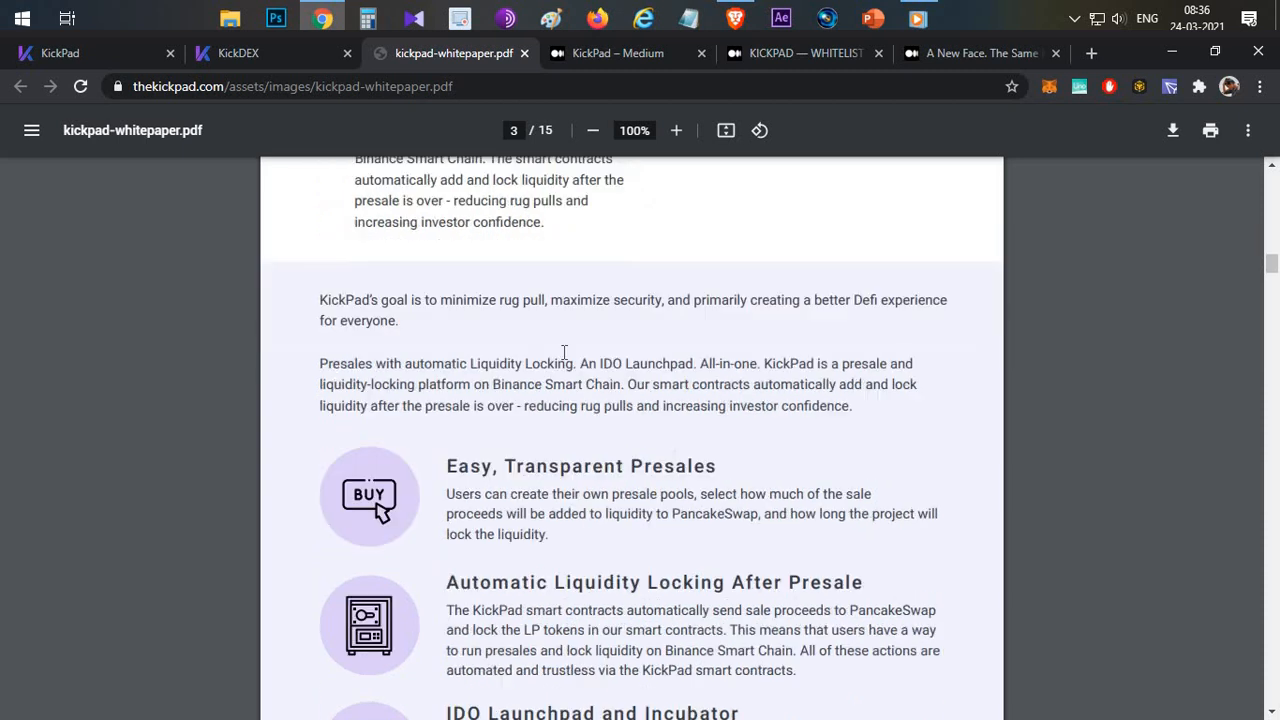
scroll(down, 3)
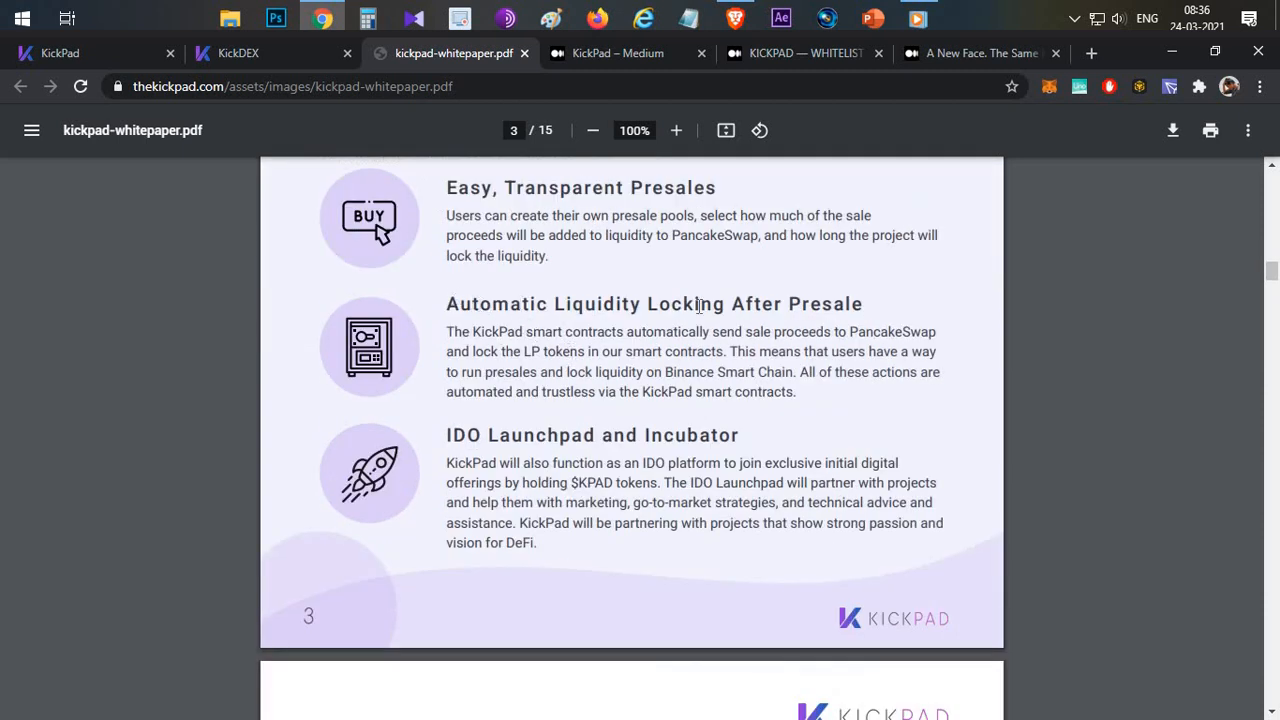
scroll(down, 3)
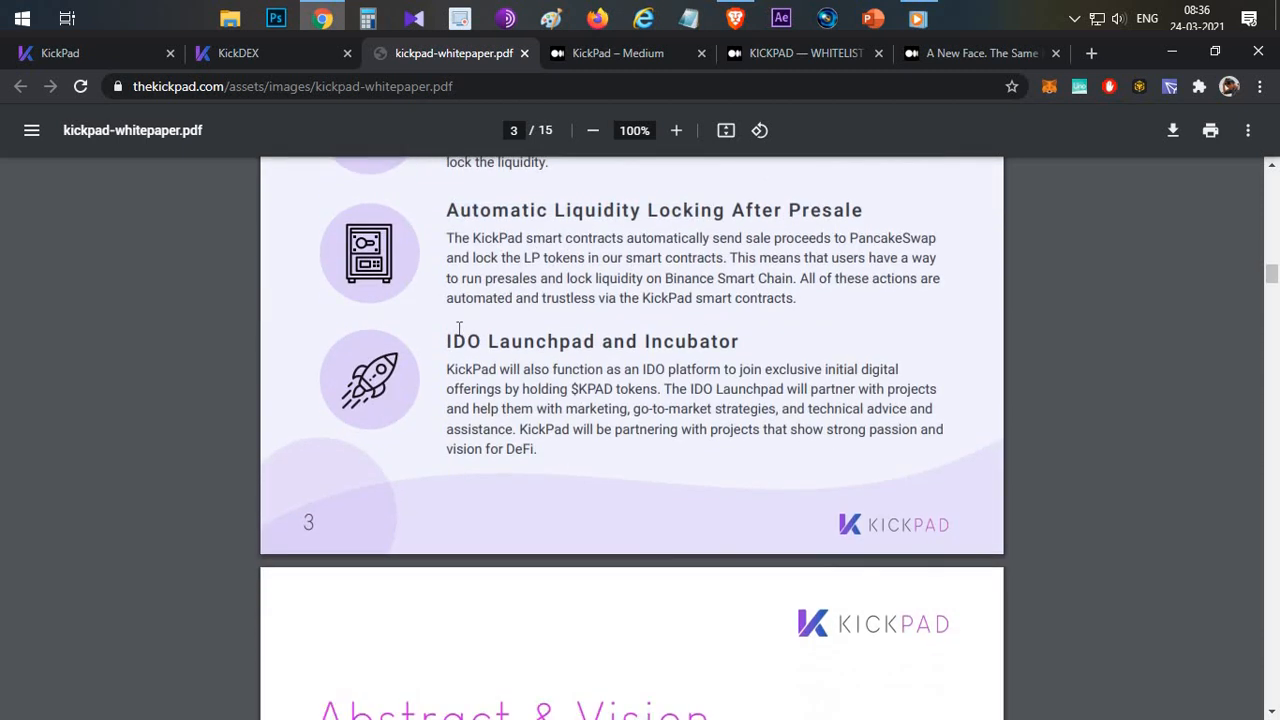
double_click(592, 340)
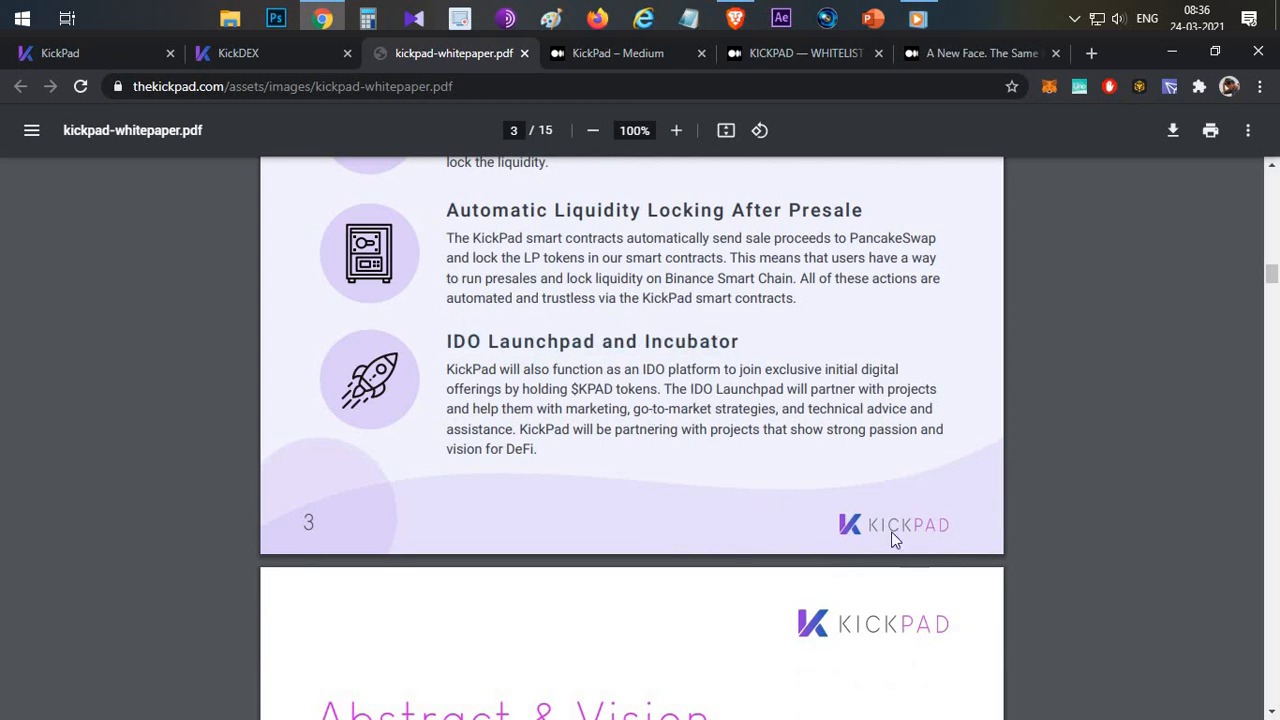
mouse_move(676, 412)
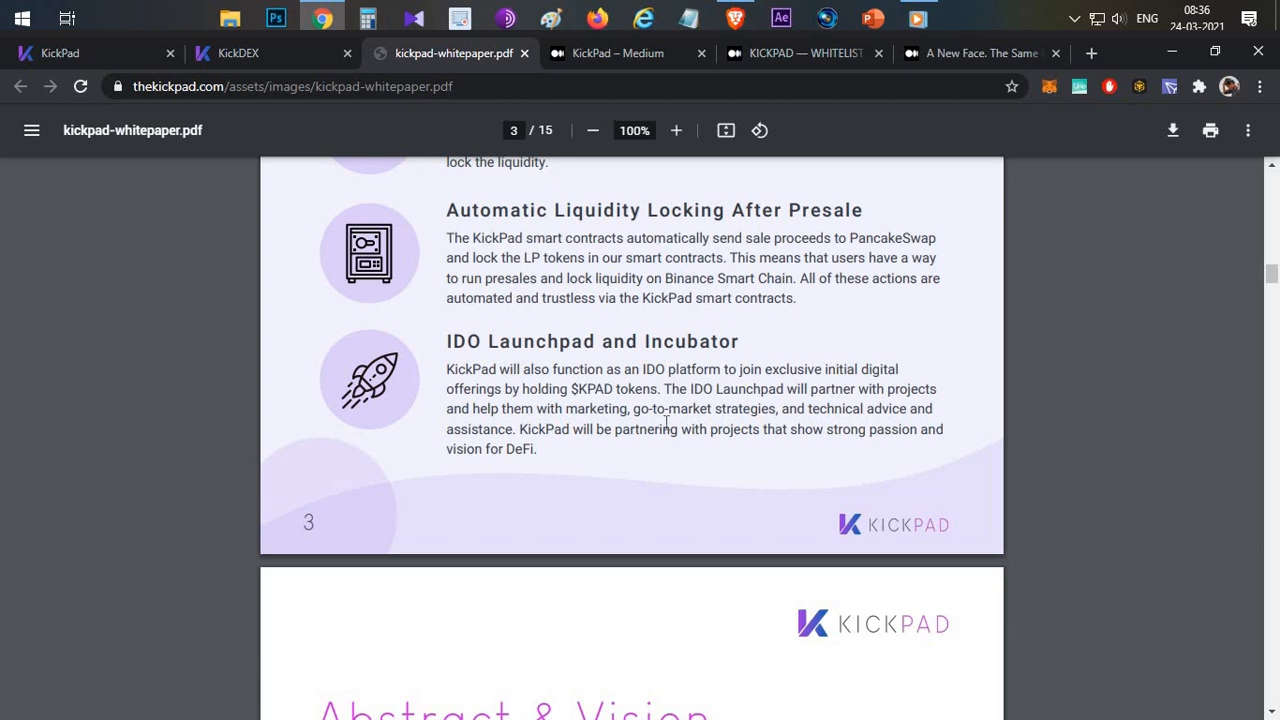
- Scroll past Abstract & Vision to page 5, 'The Problem With The DeFi Ecosystem'
scroll(down, 3)
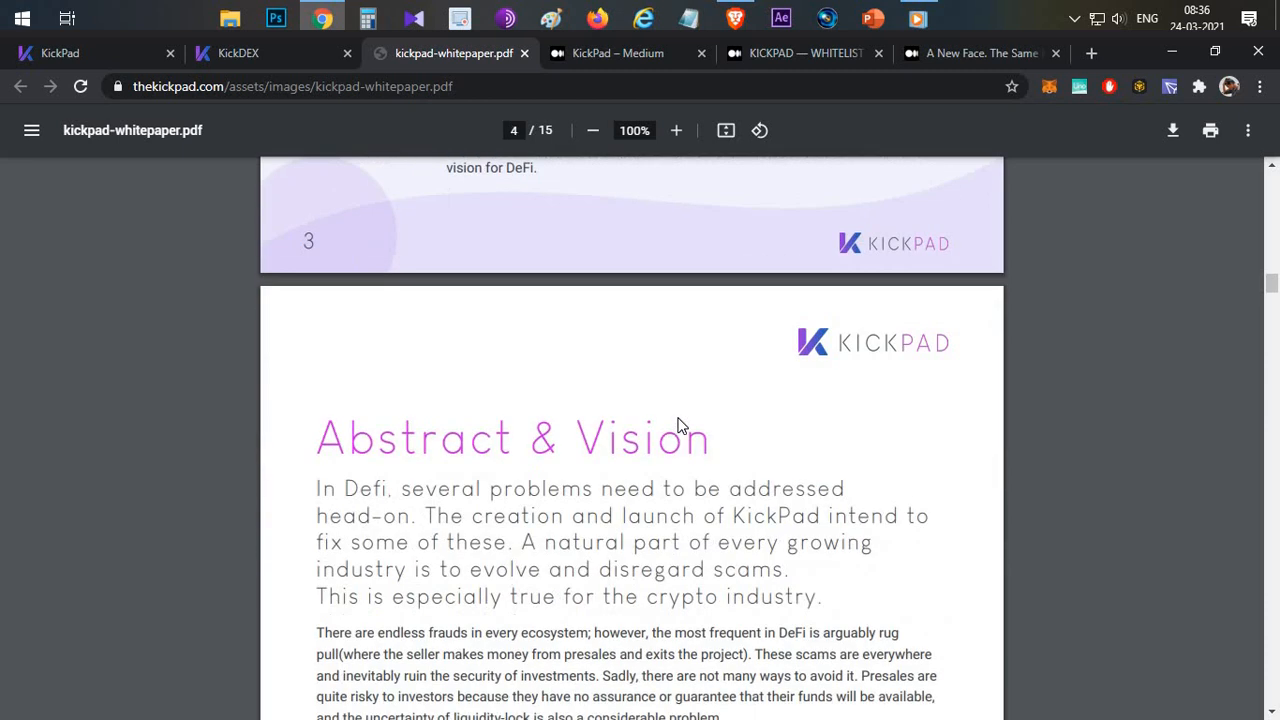
scroll(down, 3)
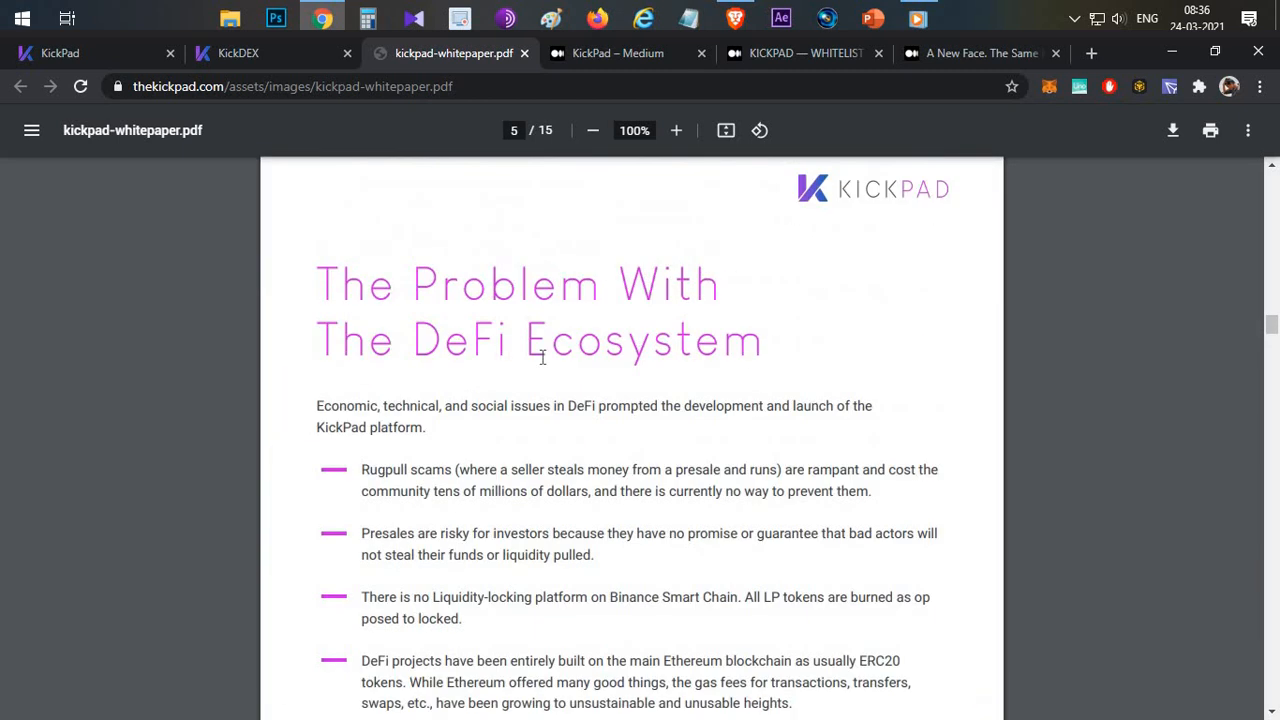
scroll(down, 3)
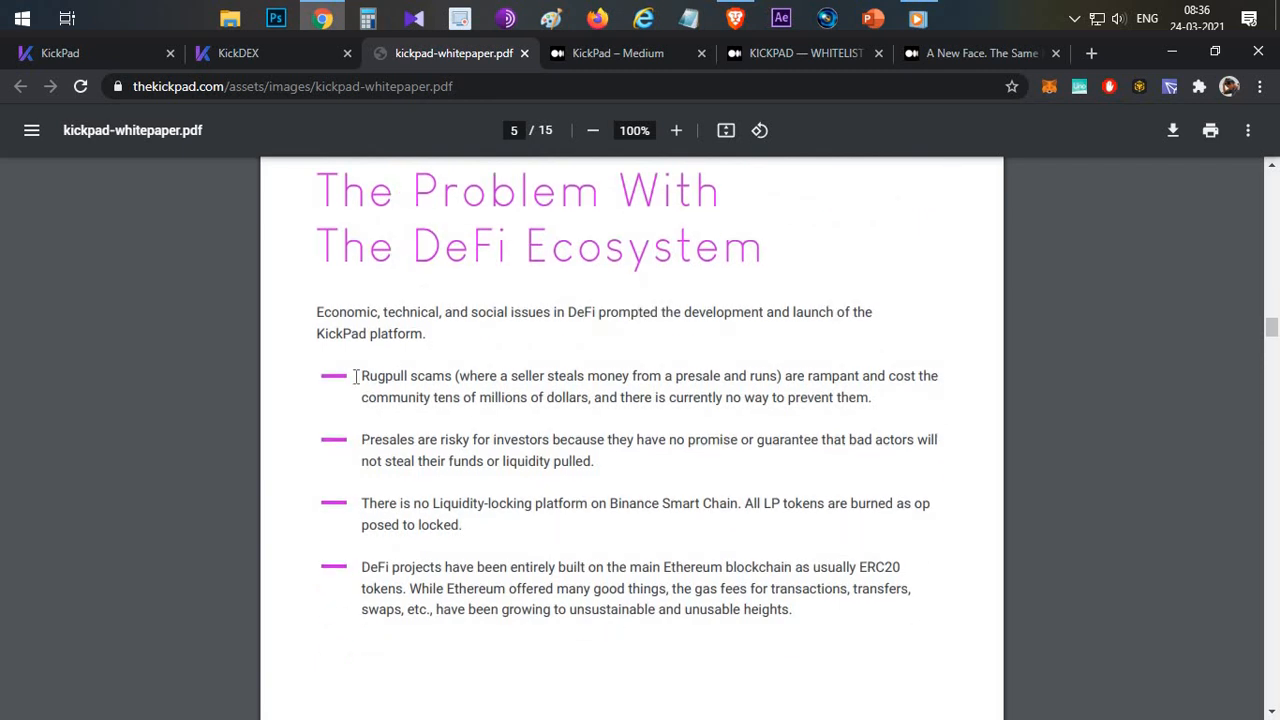
mouse_move(468, 530)
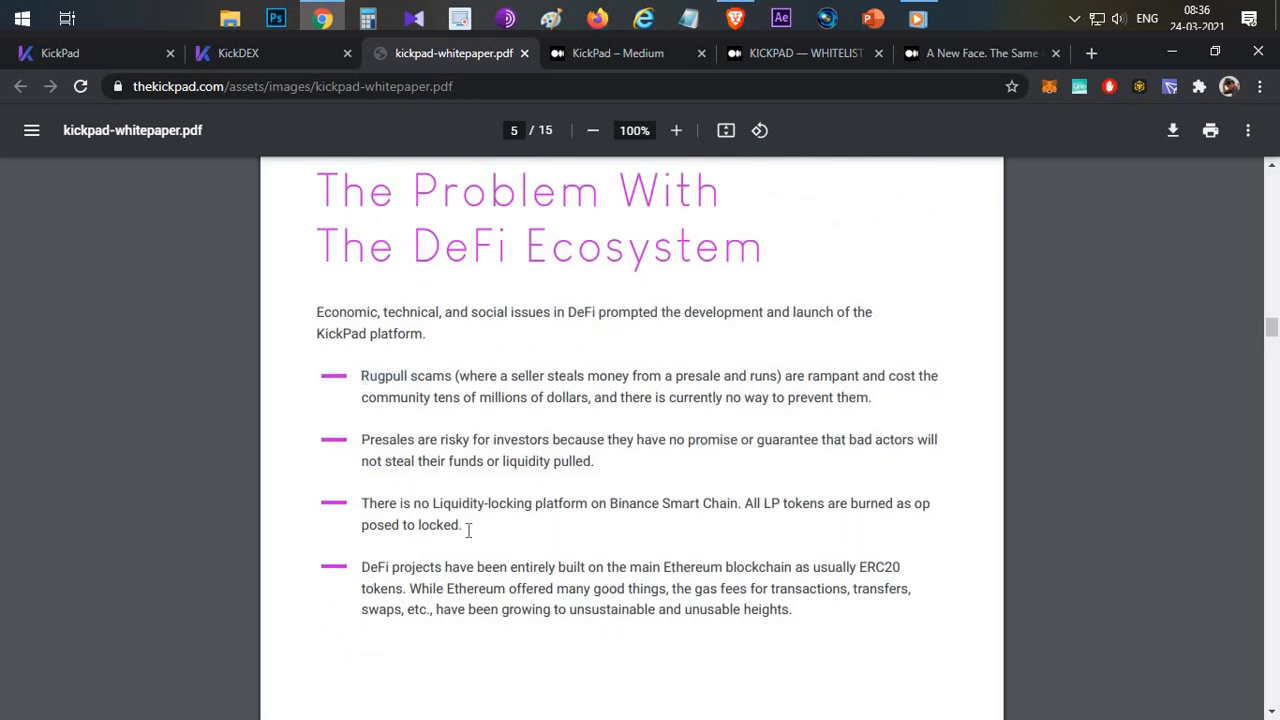
mouse_move(670, 532)
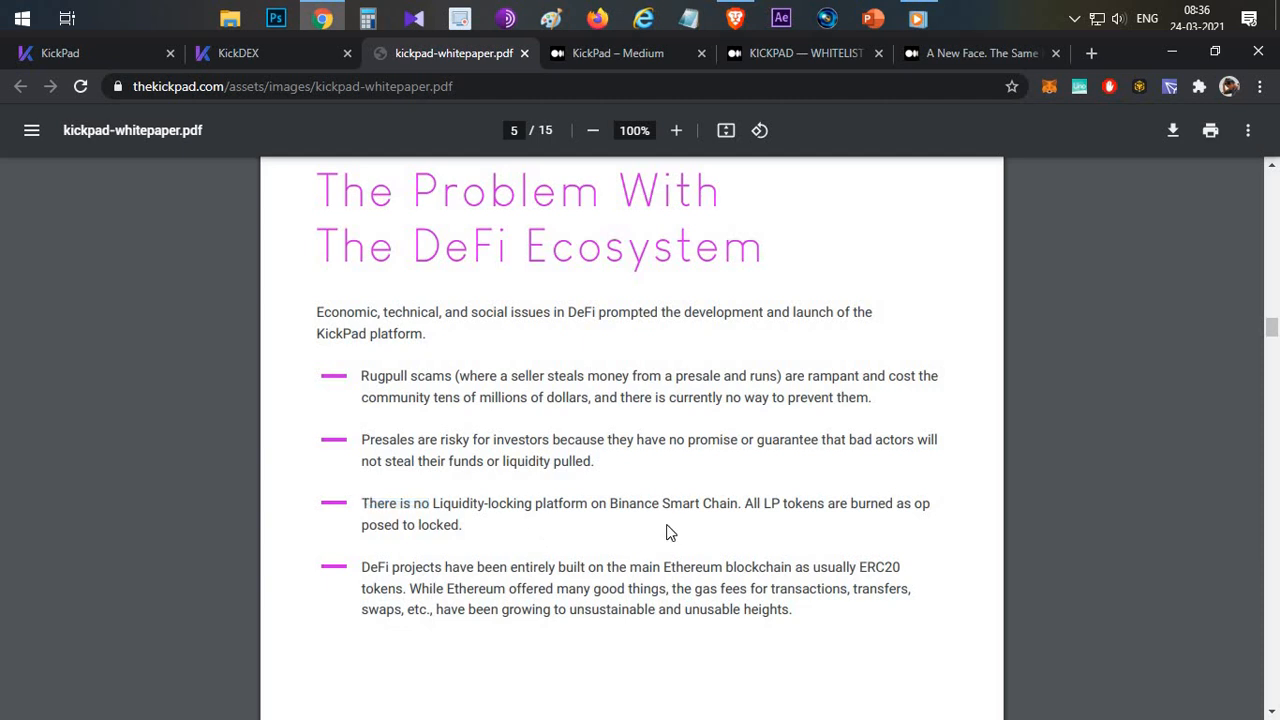
mouse_move(648, 532)
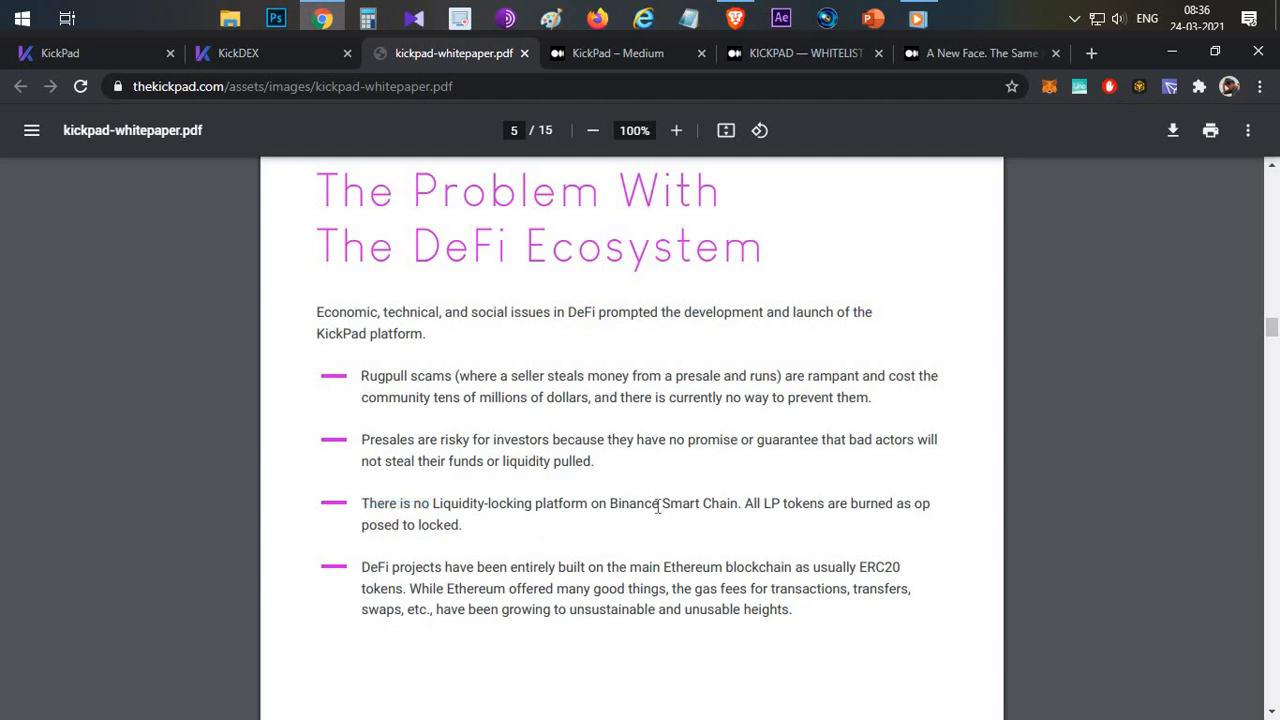
mouse_move(322, 232)
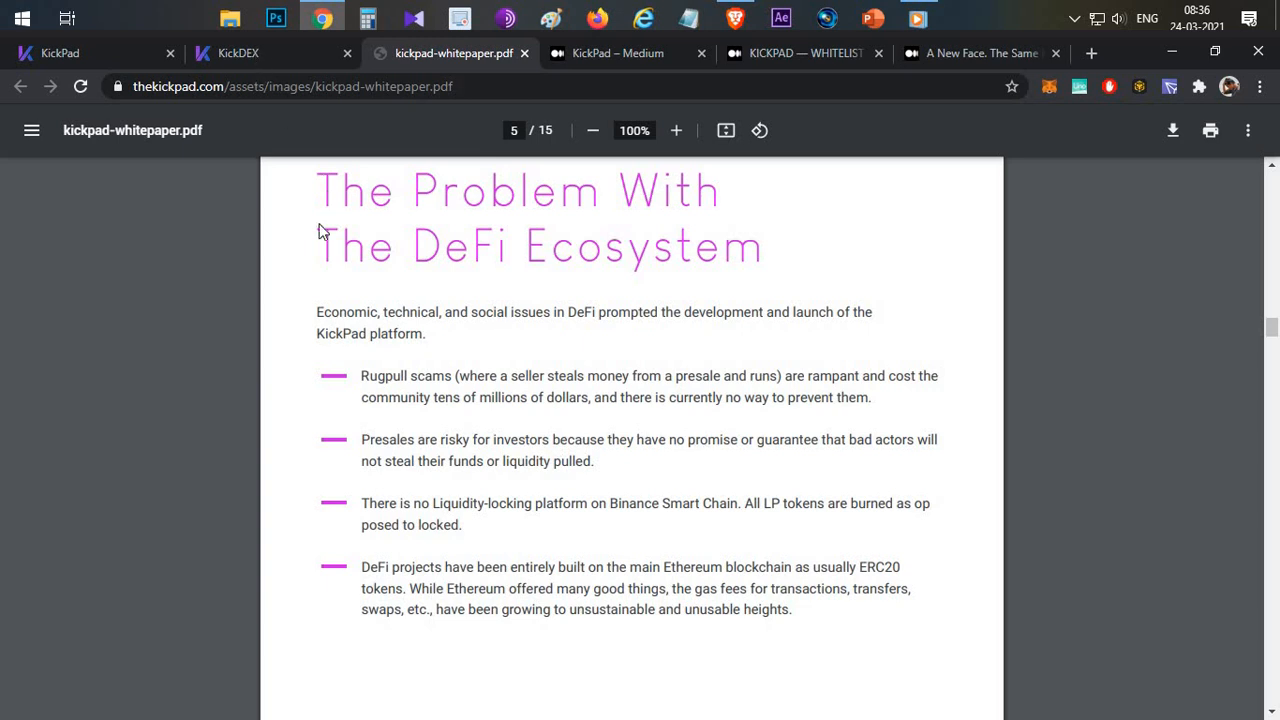
- Focus the Token Address field and scroll the sale form down to PancakeSwap Liquidity Information
click(238, 52)
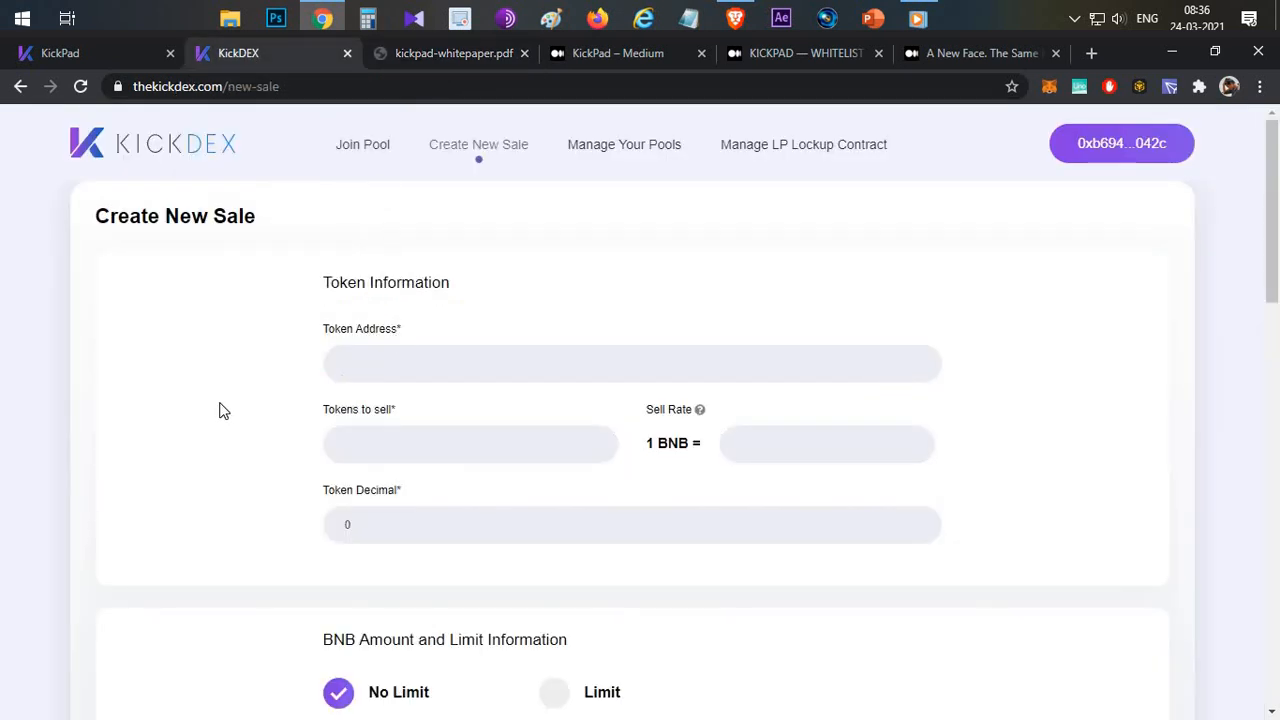
mouse_move(478, 144)
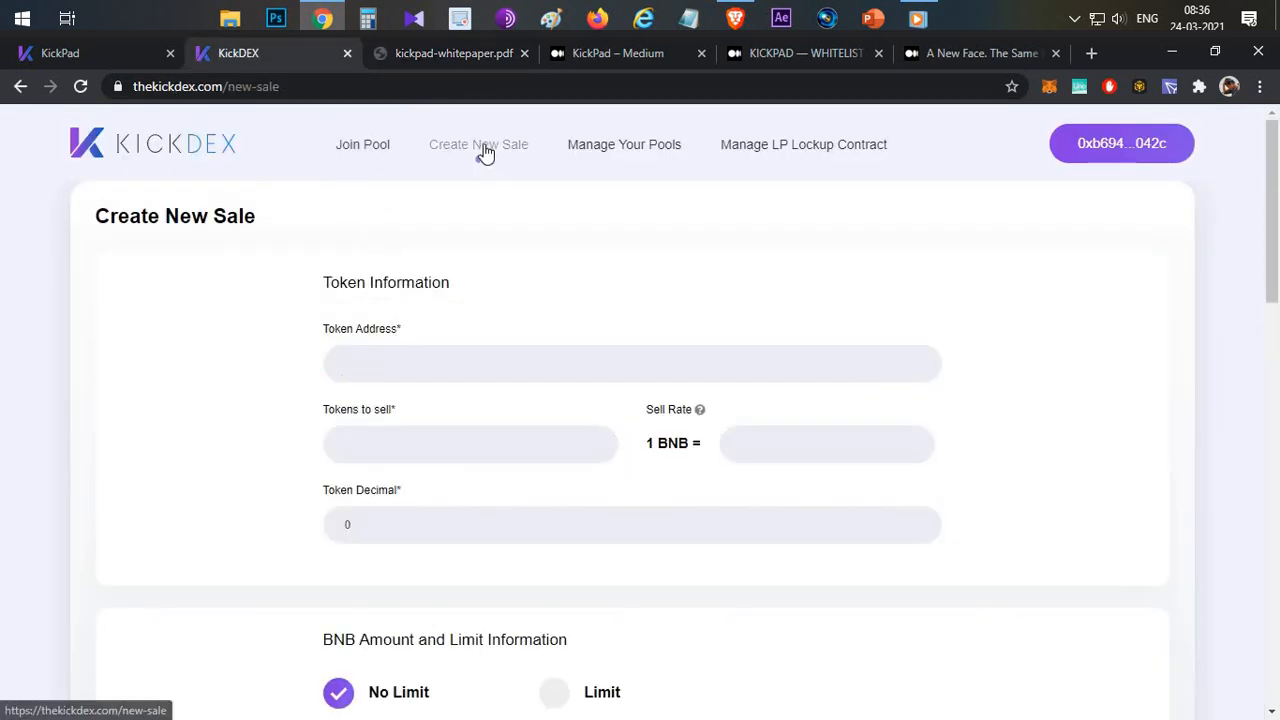
click(632, 364)
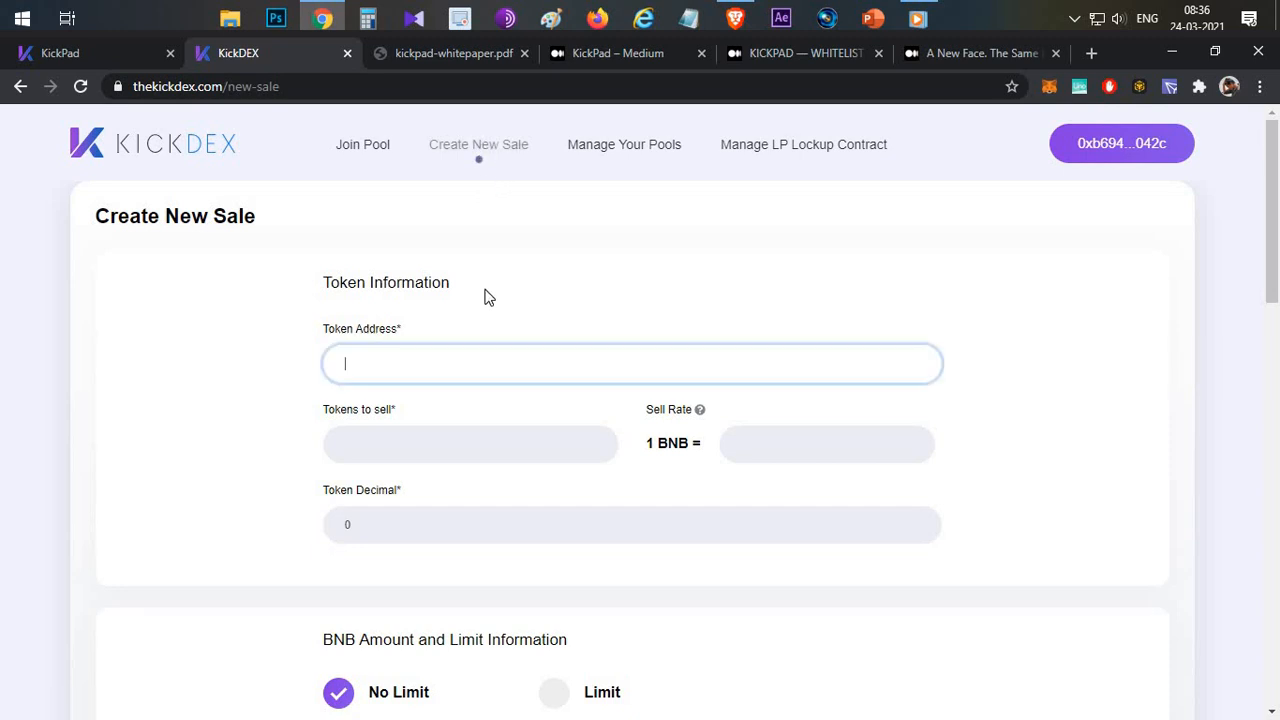
scroll(down, 3)
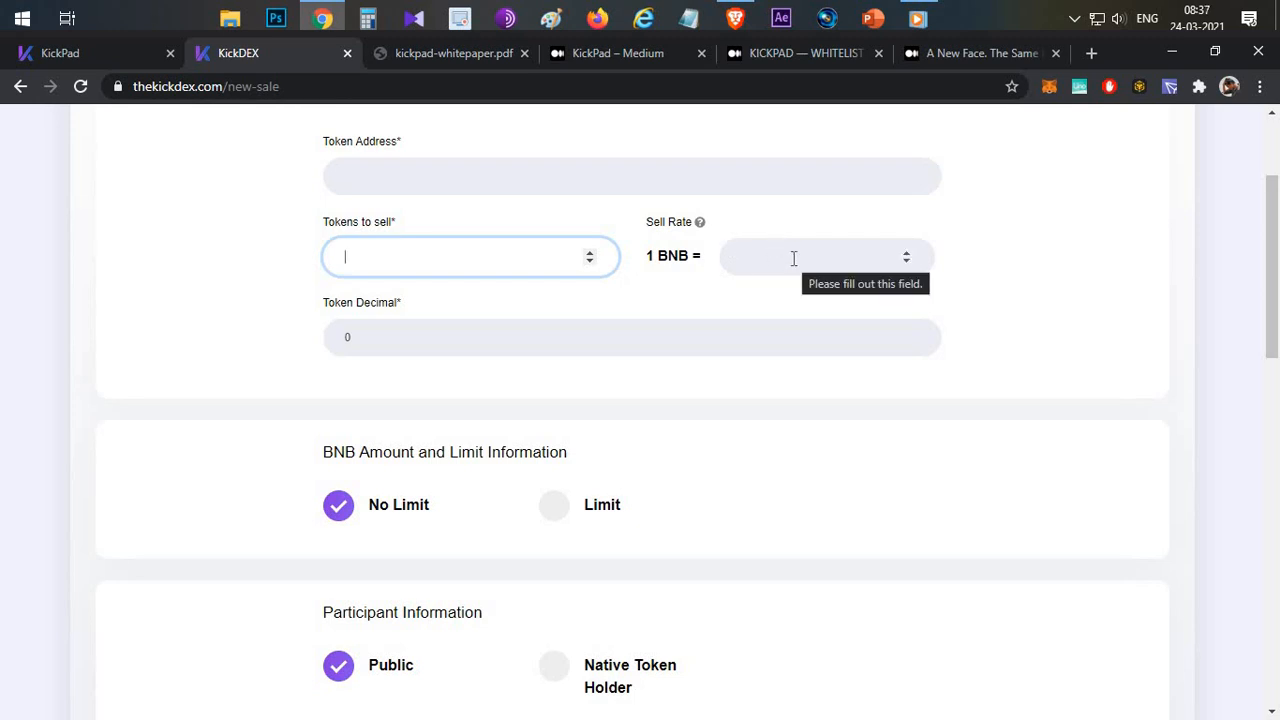
scroll(down, 3)
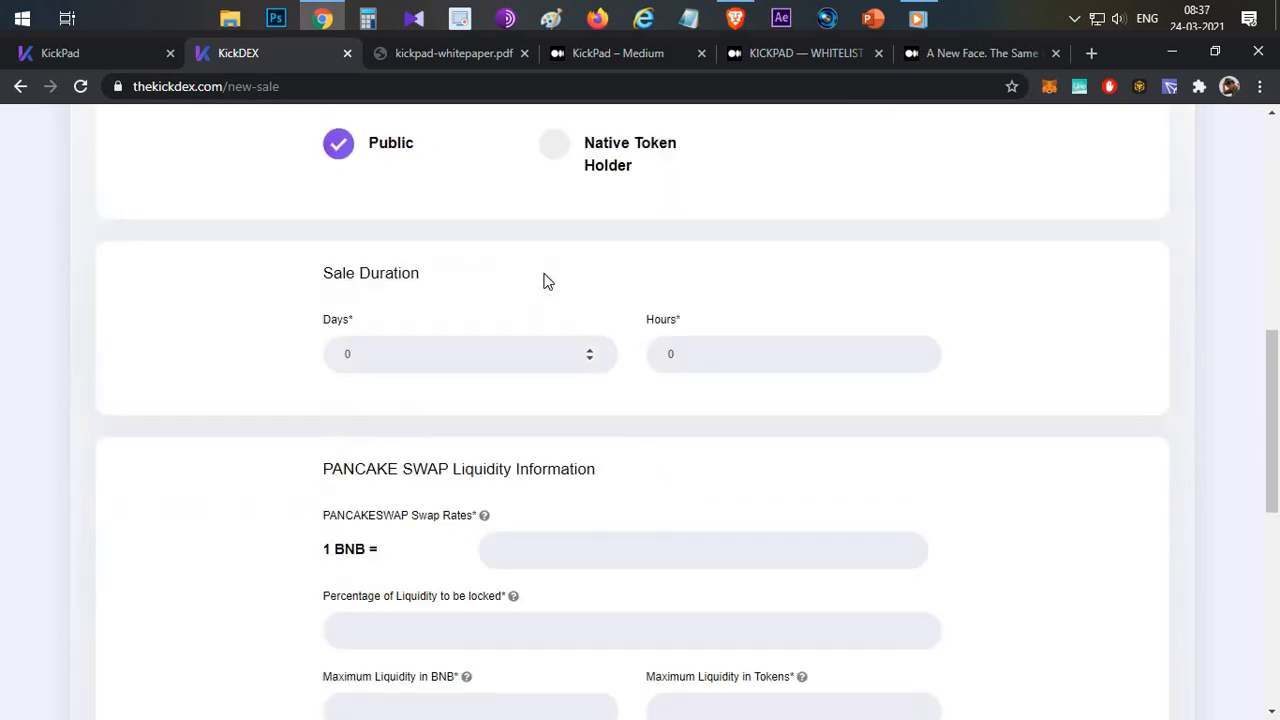
scroll(down, 3)
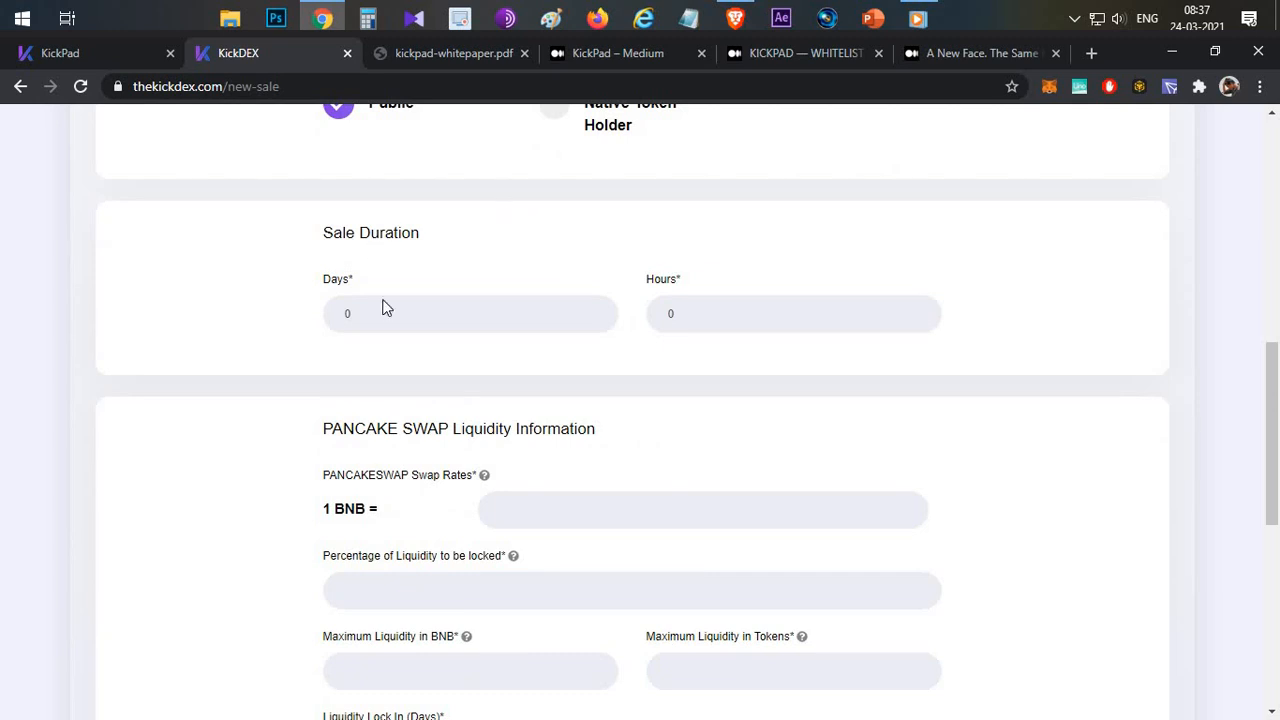
scroll(down, 3)
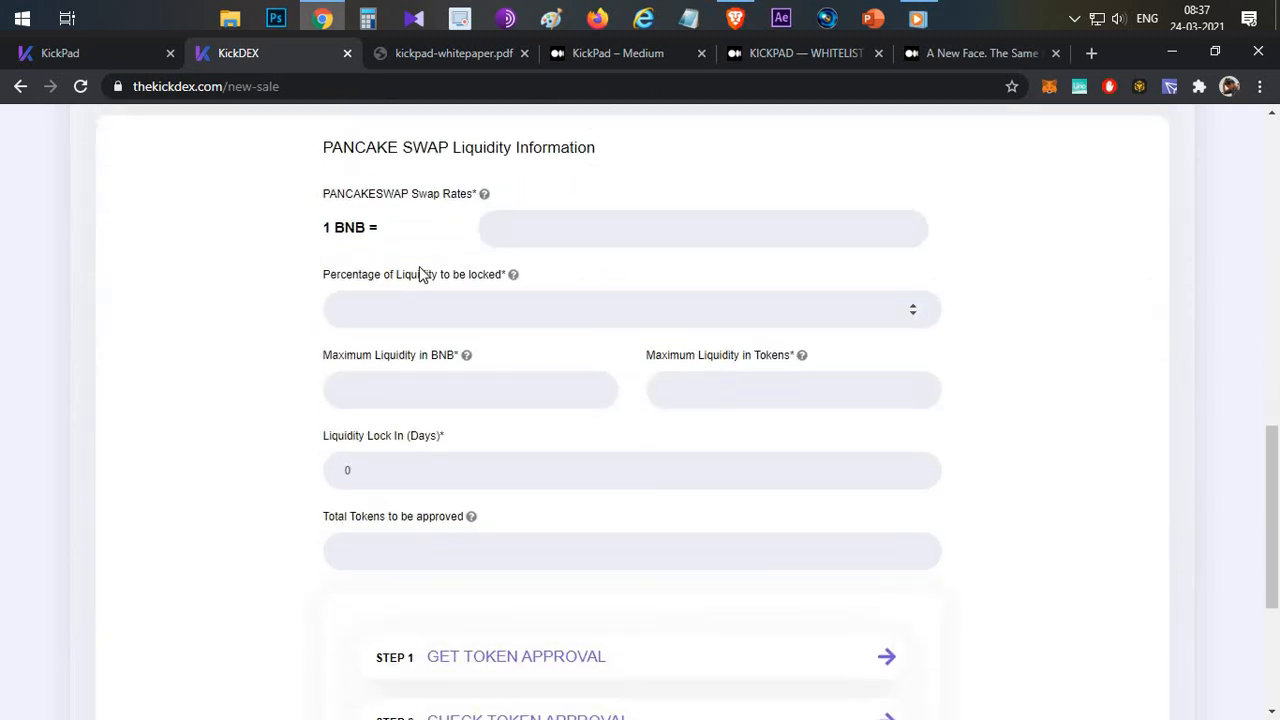
- Focus the swap rate, liquidity share and maximum BNB liquidity fields to view their tooltips
click(700, 228)
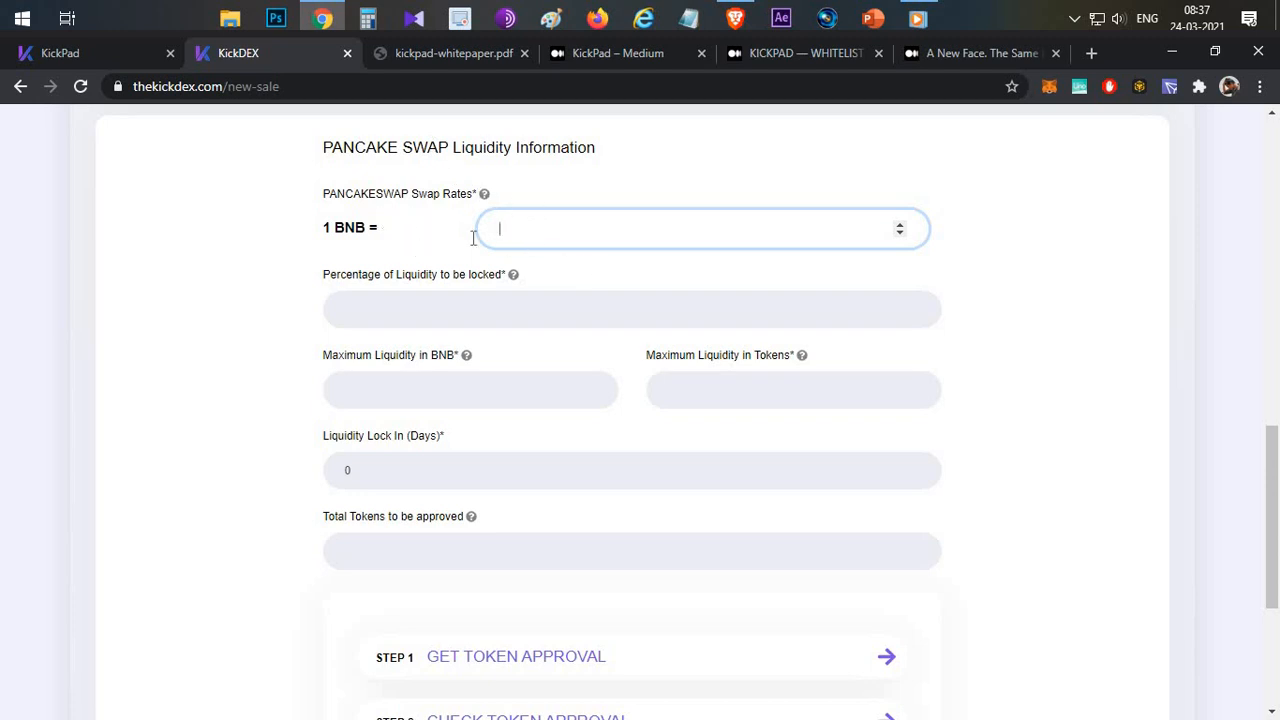
mouse_move(556, 232)
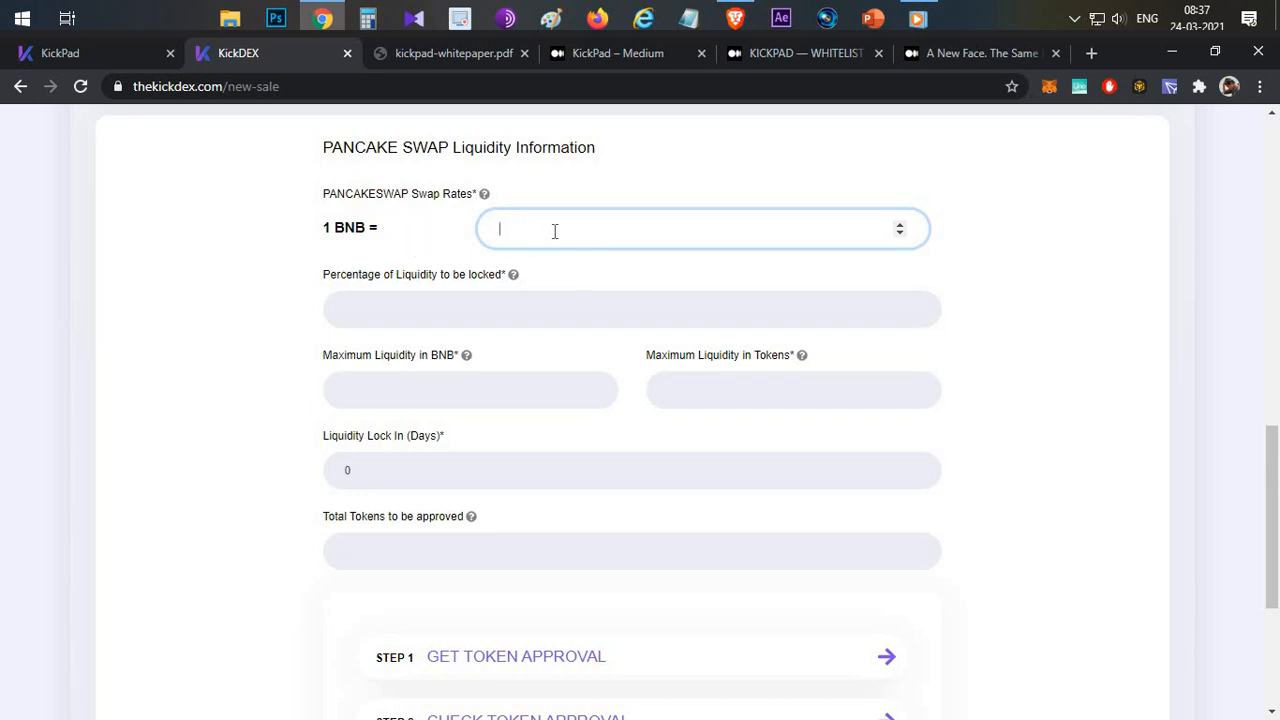
mouse_move(412, 312)
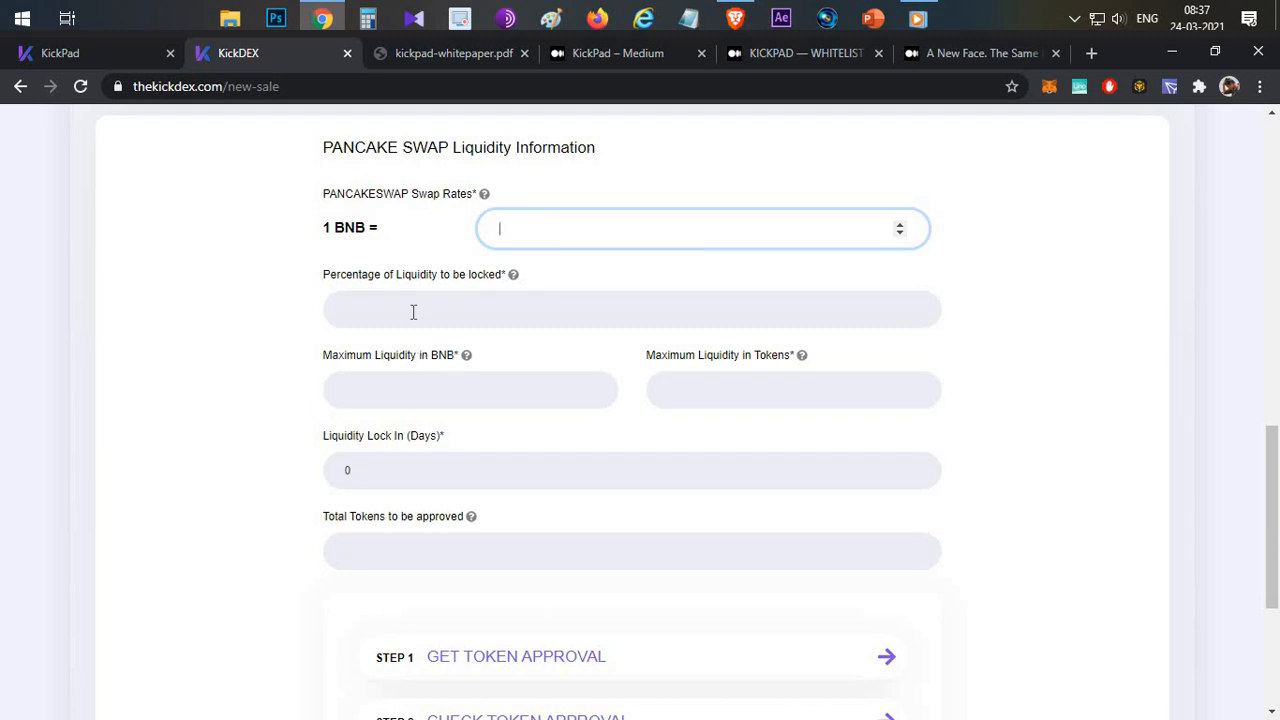
click(632, 308)
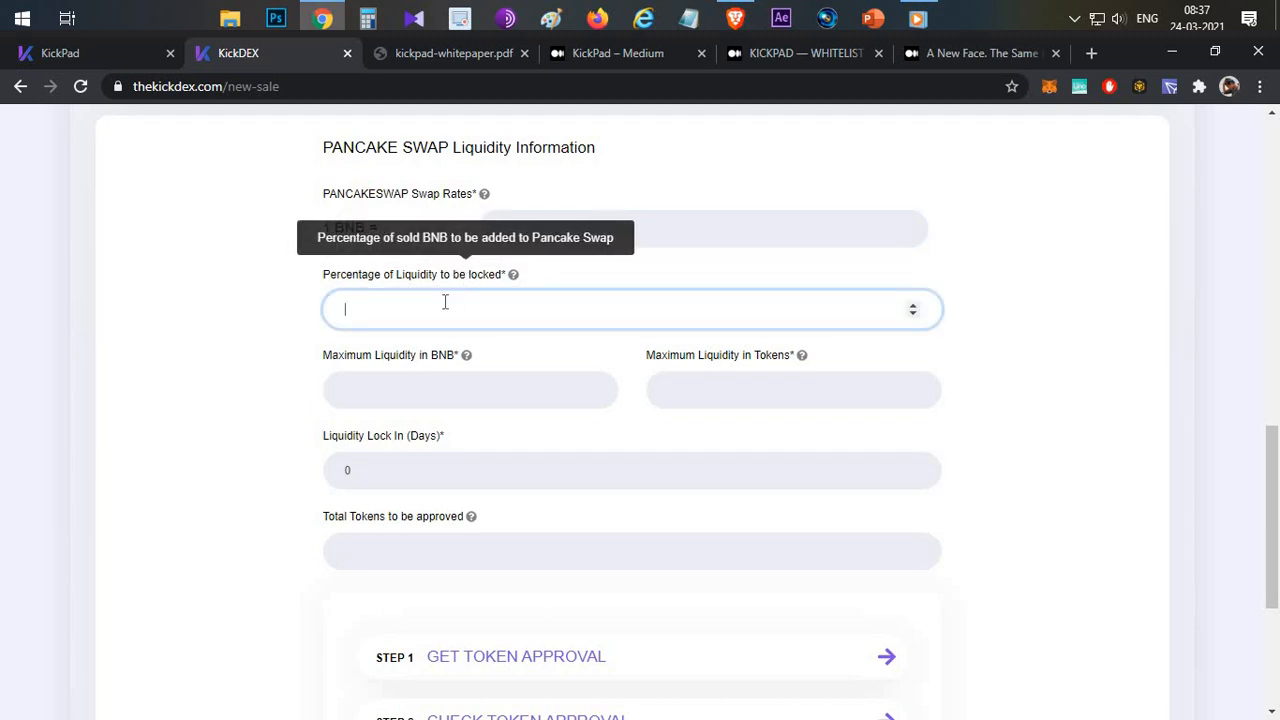
click(470, 390)
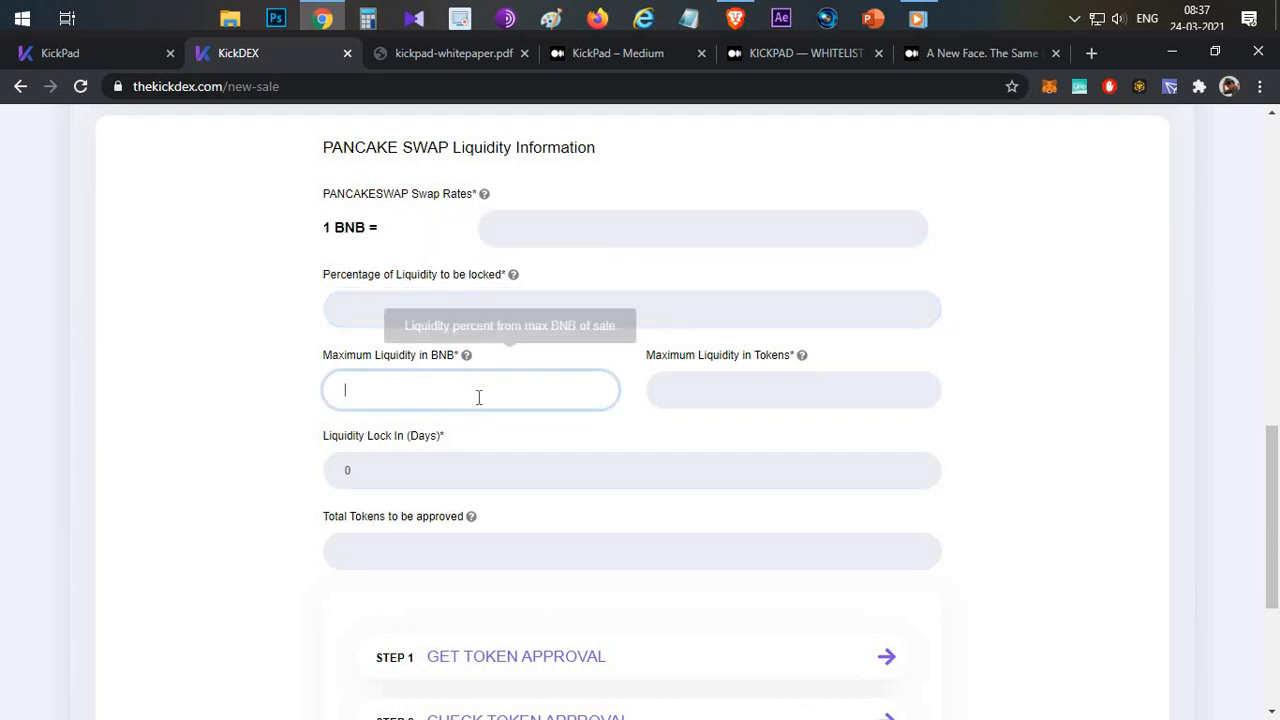
click(630, 470)
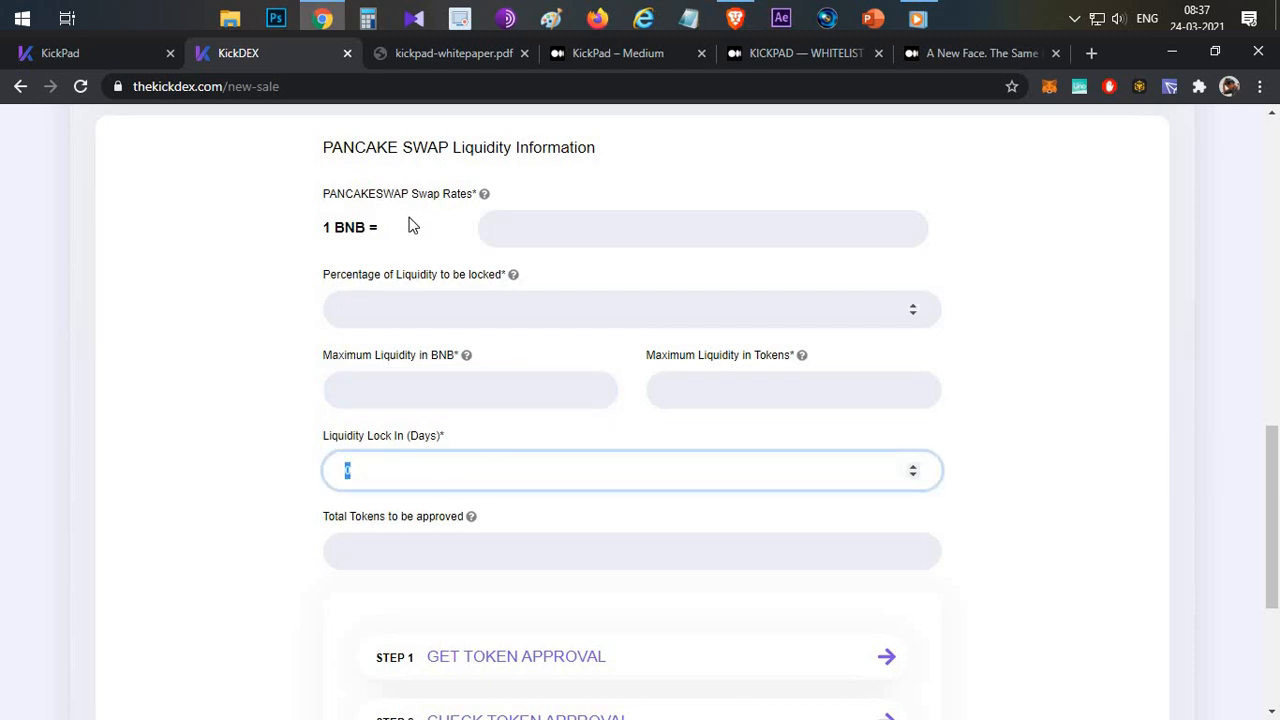
mouse_move(488, 520)
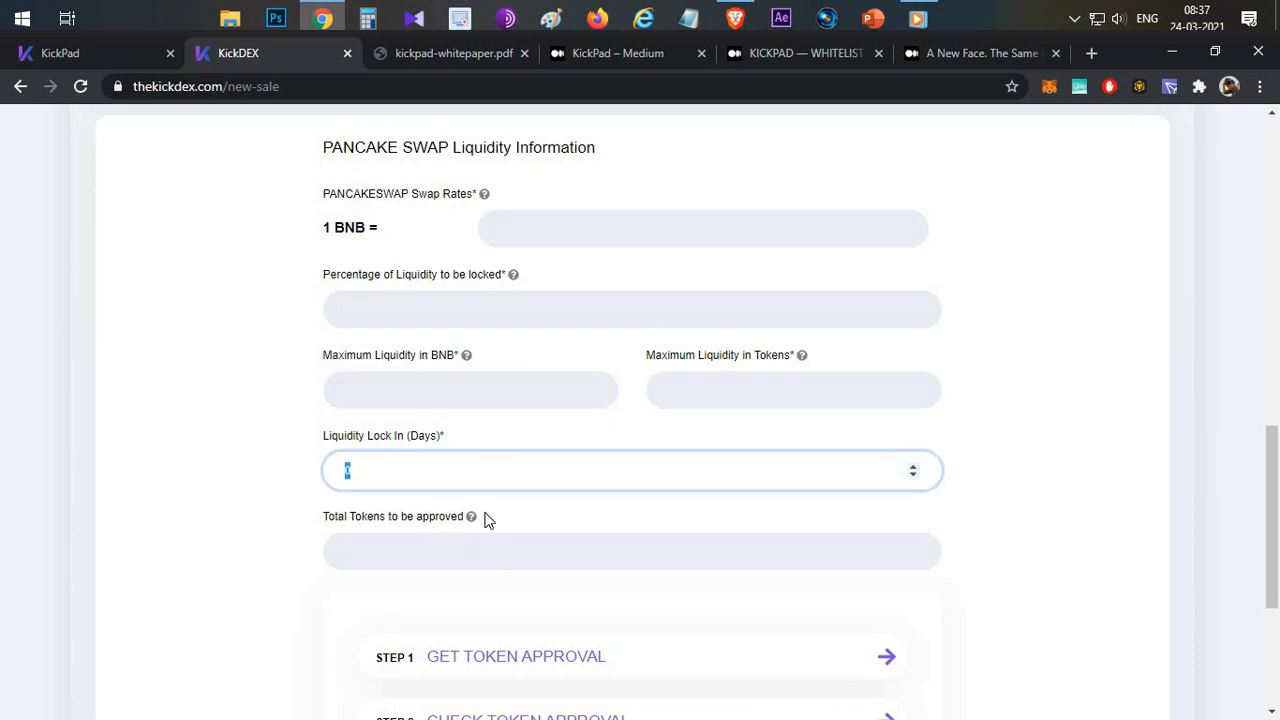
- Scroll up and down through the Create New Sale form's sections
scroll(down, 3)
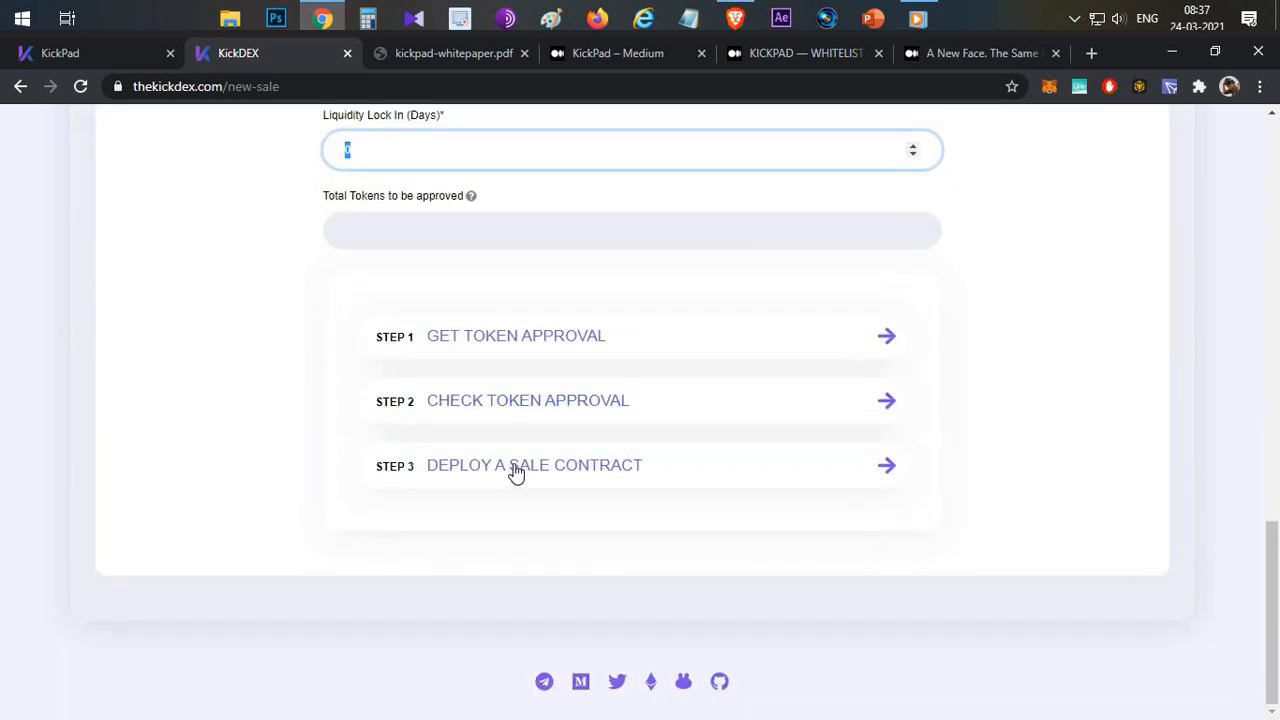
scroll(up, 3)
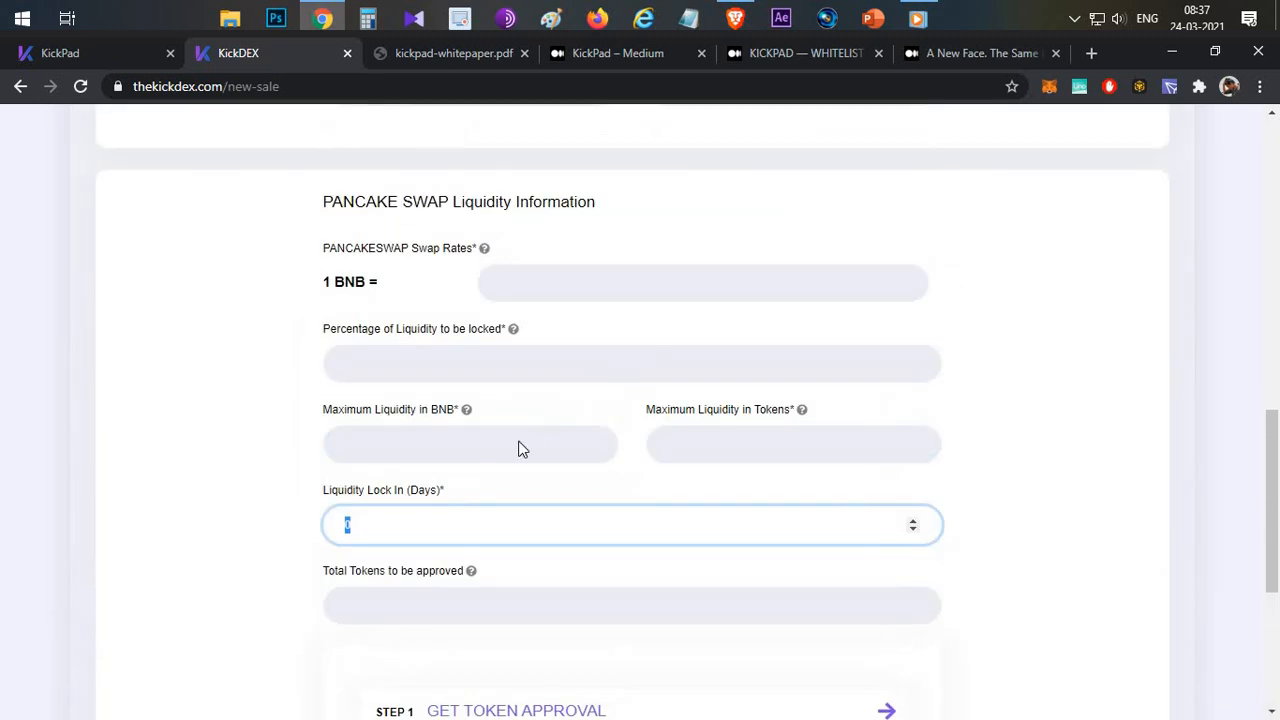
scroll(down, 3)
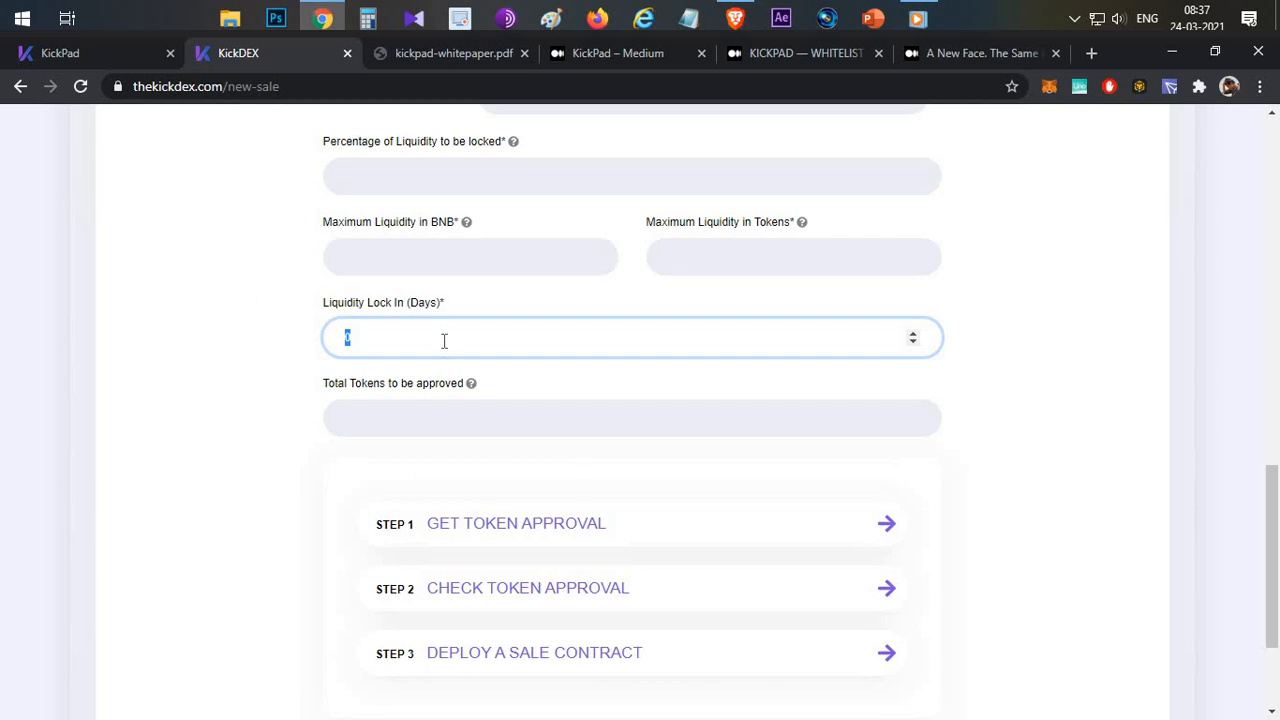
scroll(up, 3)
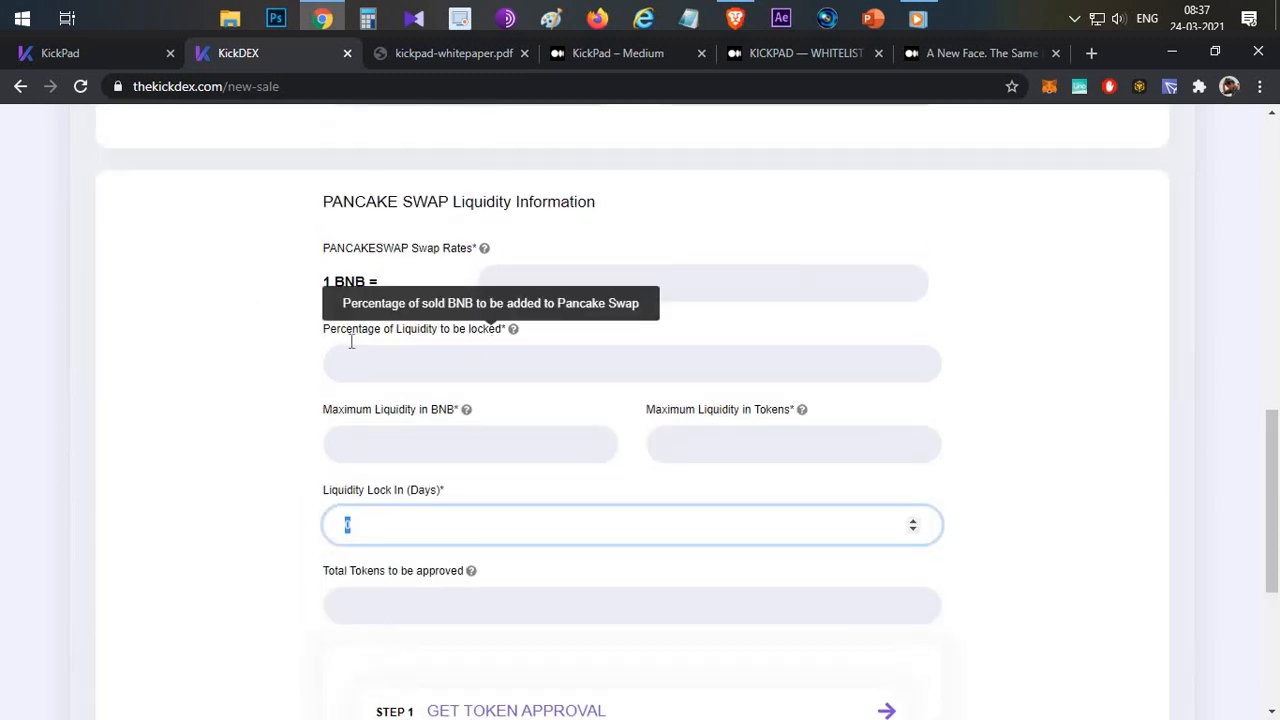
scroll(down, 3)
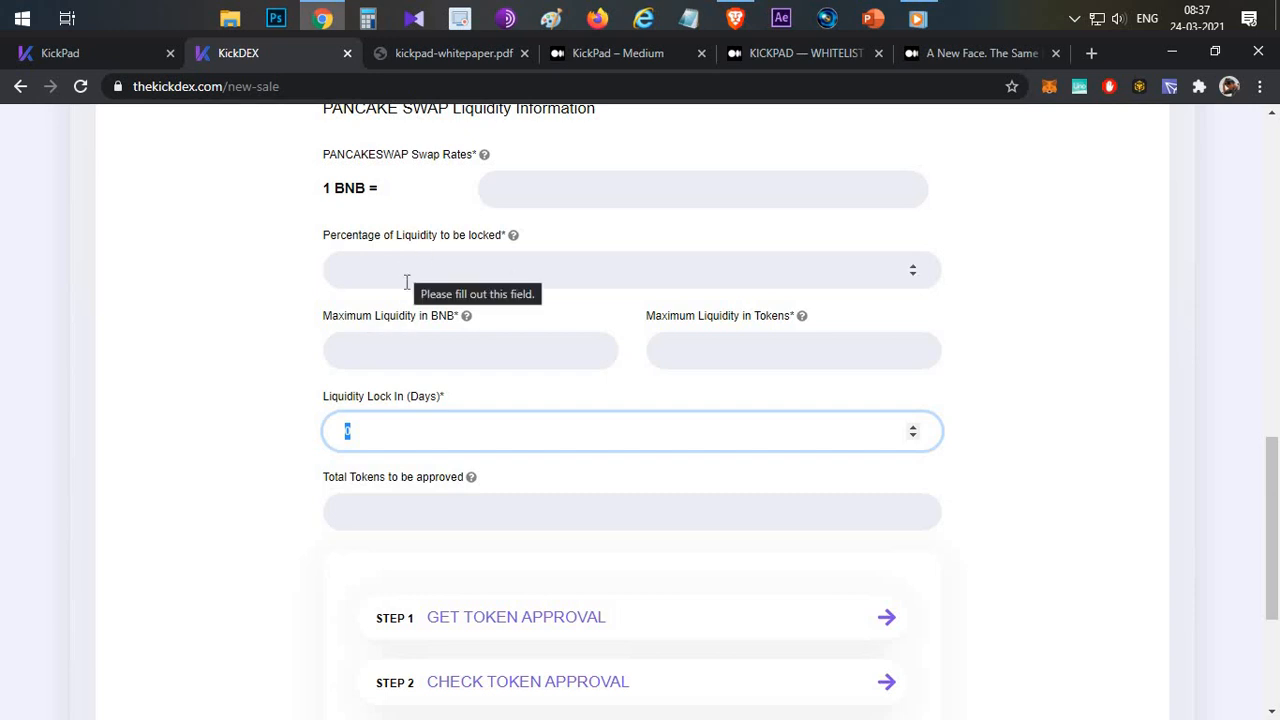
mouse_move(940, 300)
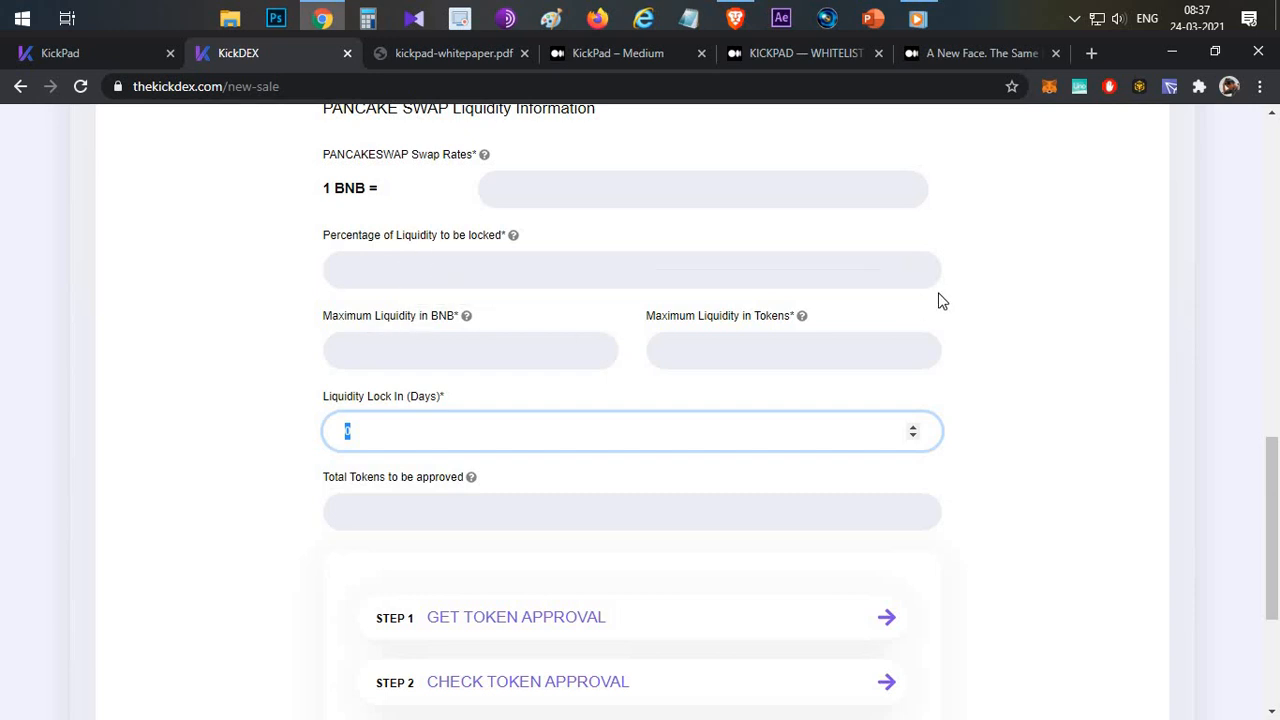
mouse_move(988, 316)
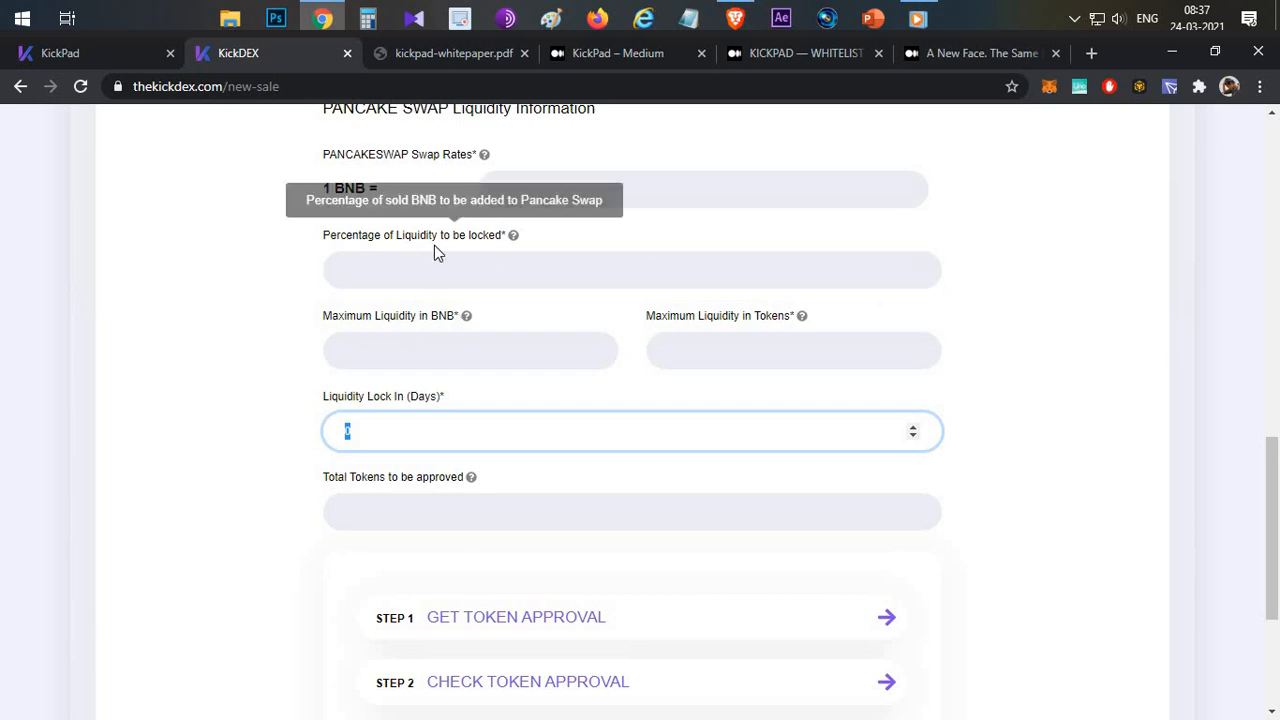
mouse_move(476, 280)
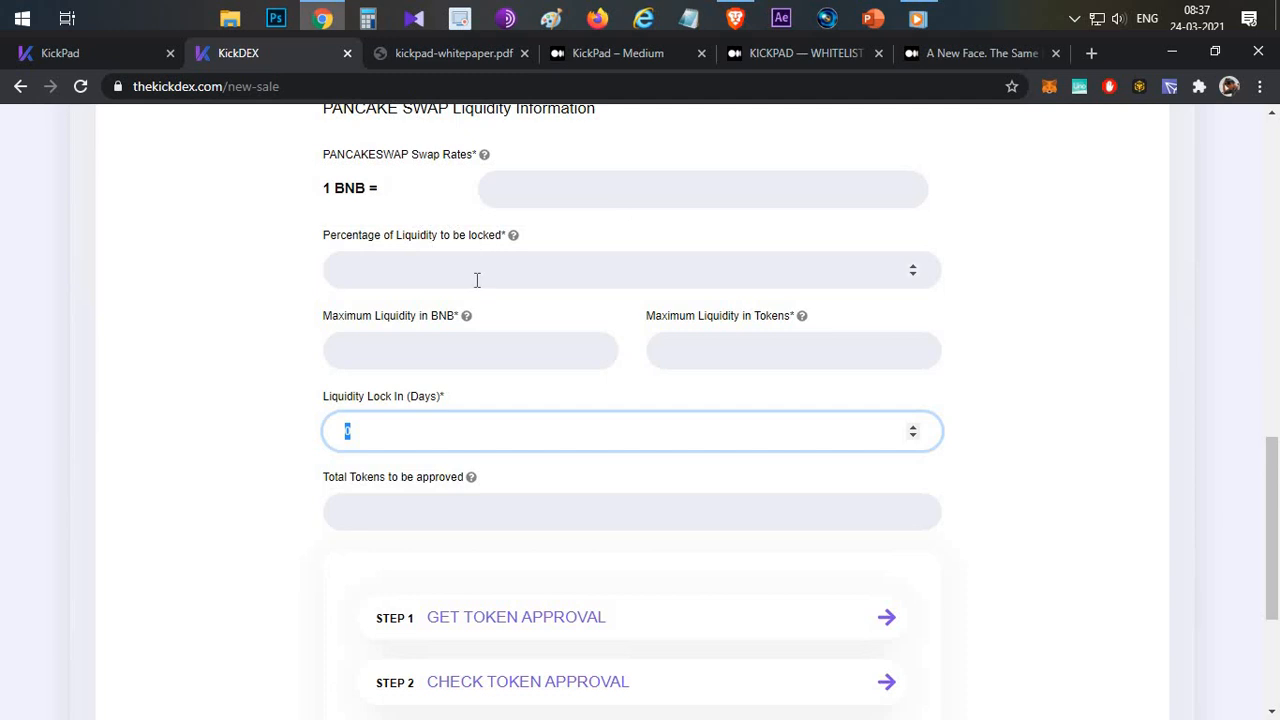
mouse_move(528, 368)
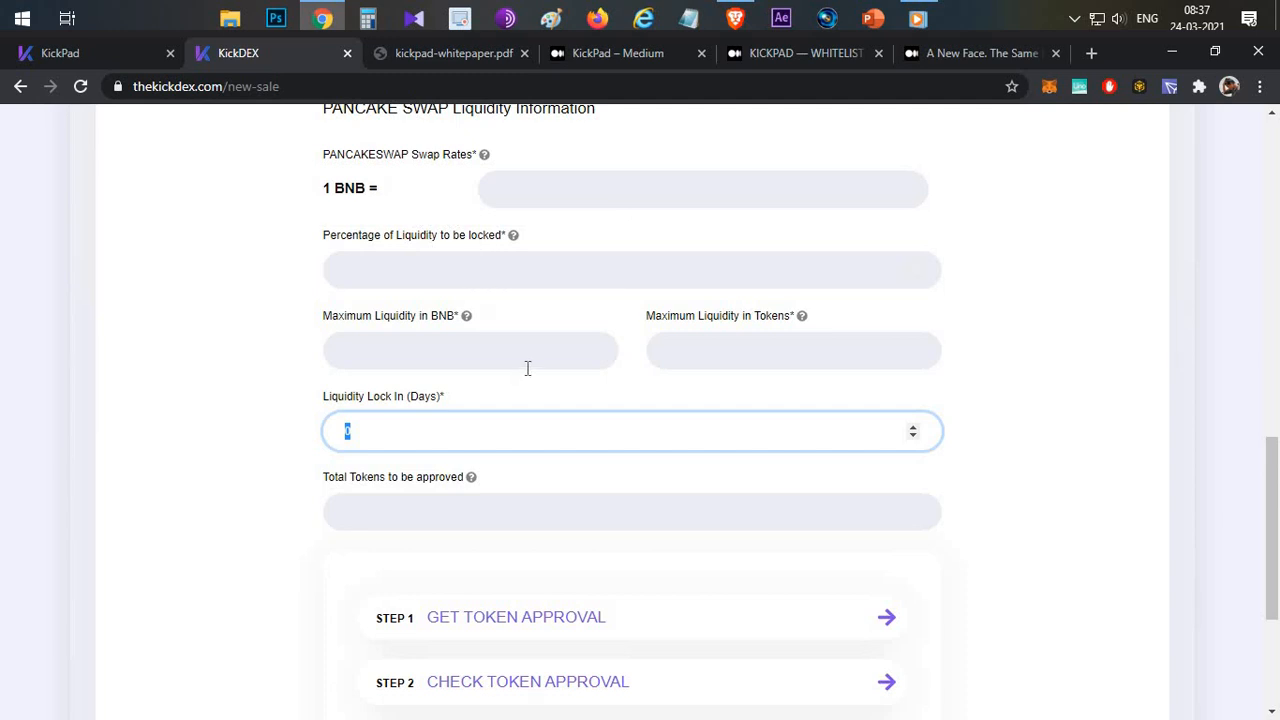
mouse_move(504, 326)
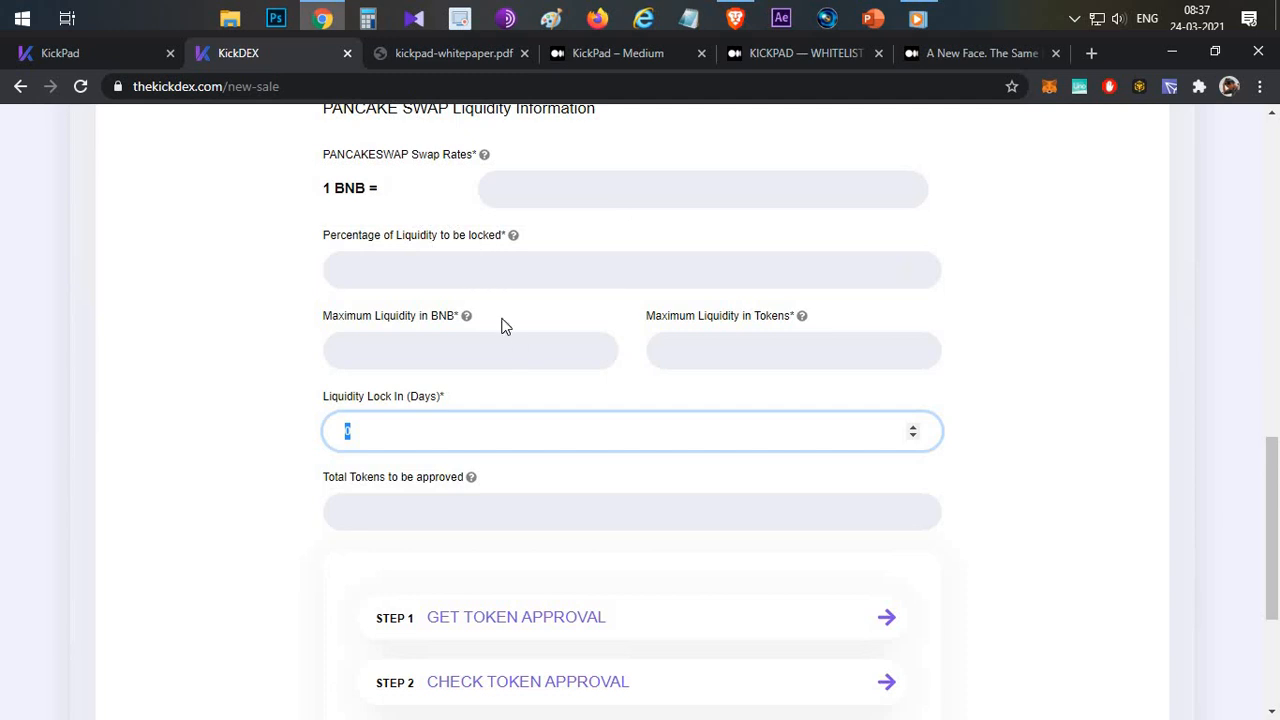
mouse_move(490, 314)
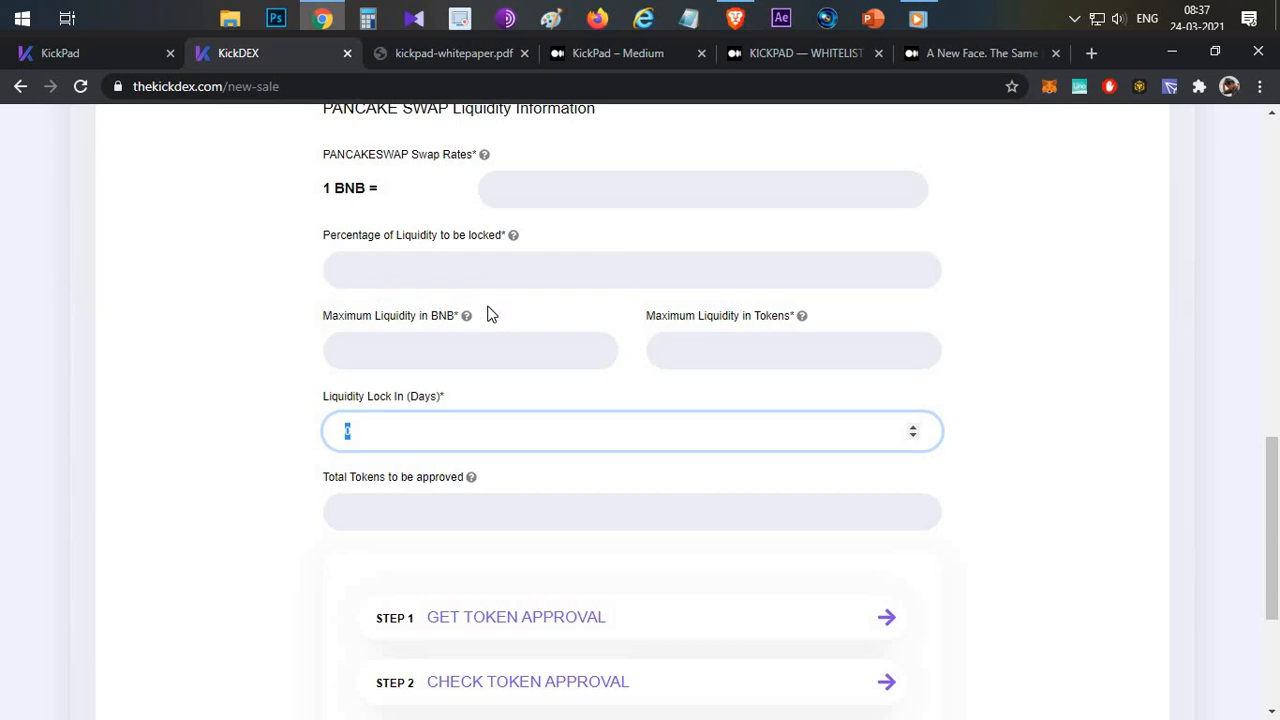
mouse_move(504, 332)
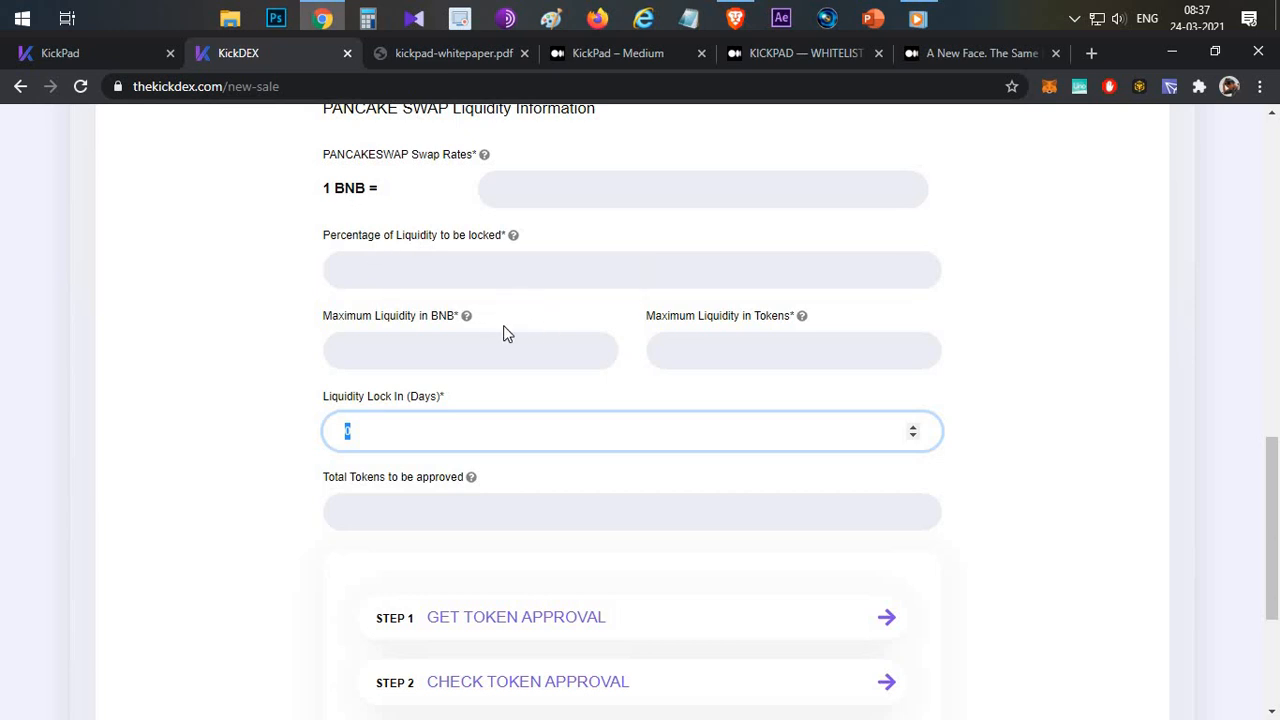
scroll(up, 3)
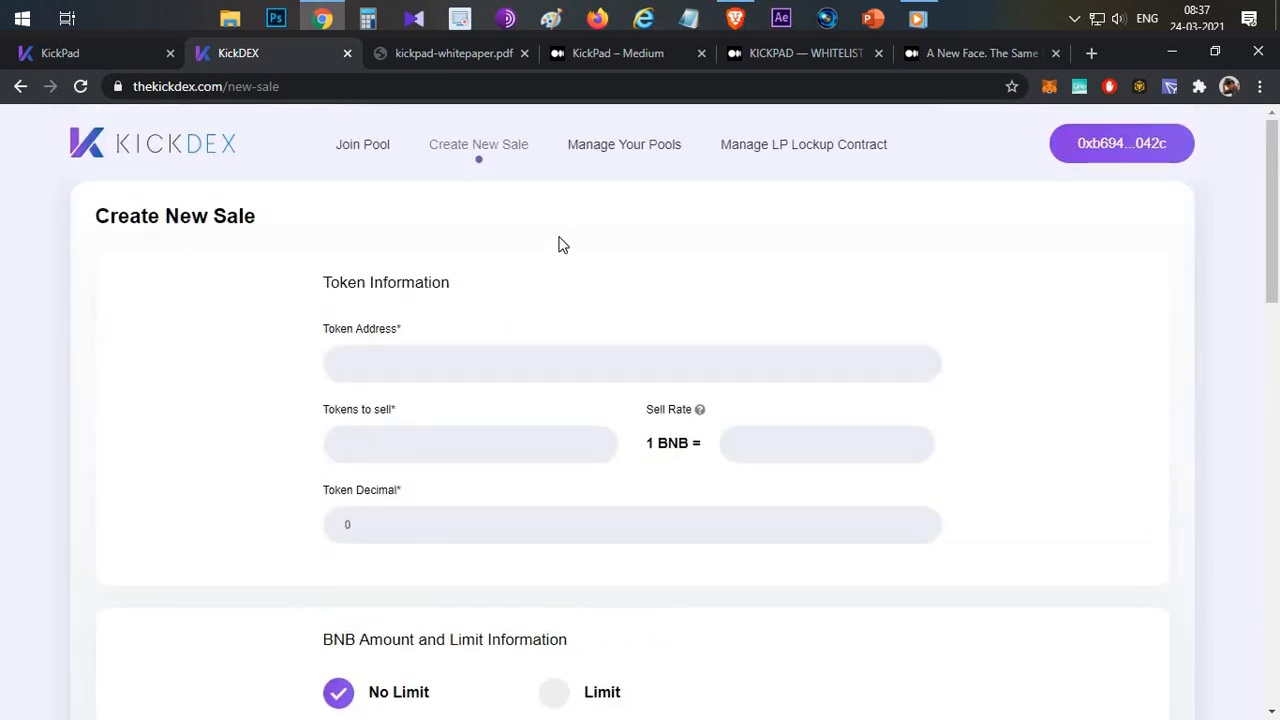
mouse_move(590, 120)
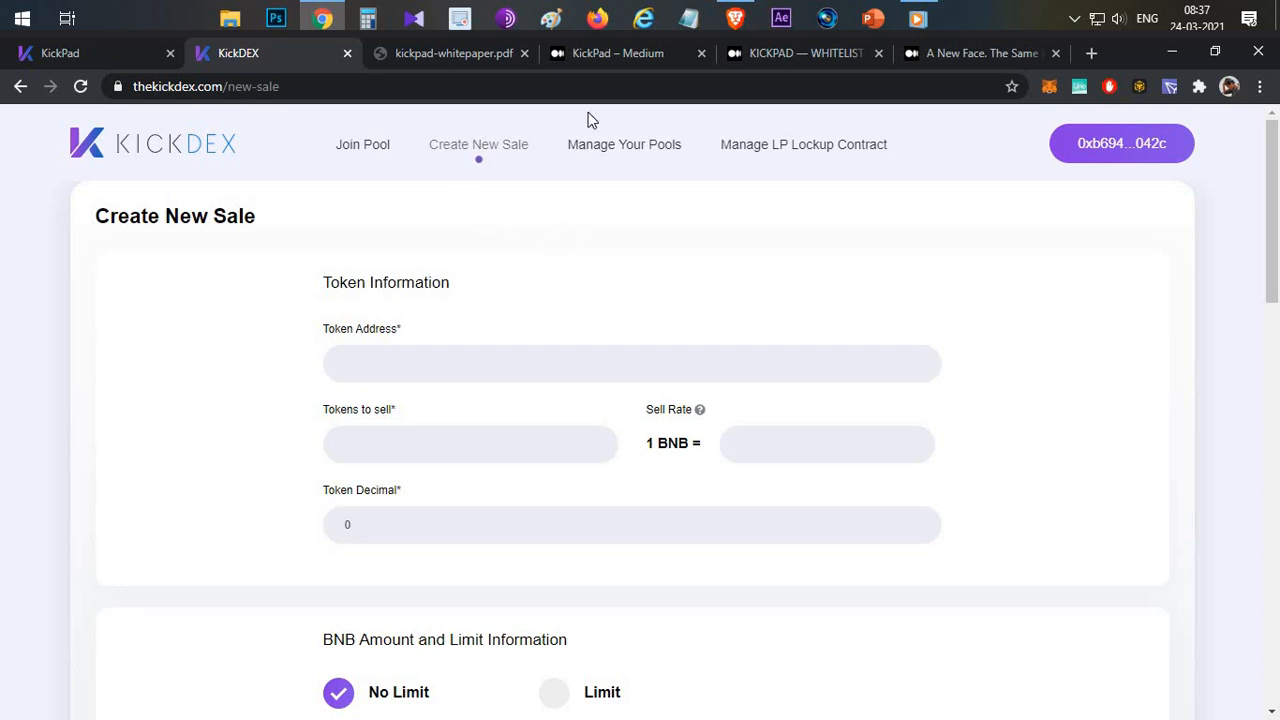
- Return to the whitepaper at page 7, 'IDO Launchpad and Incubation', after a peek at the Medium tab
click(450, 52)
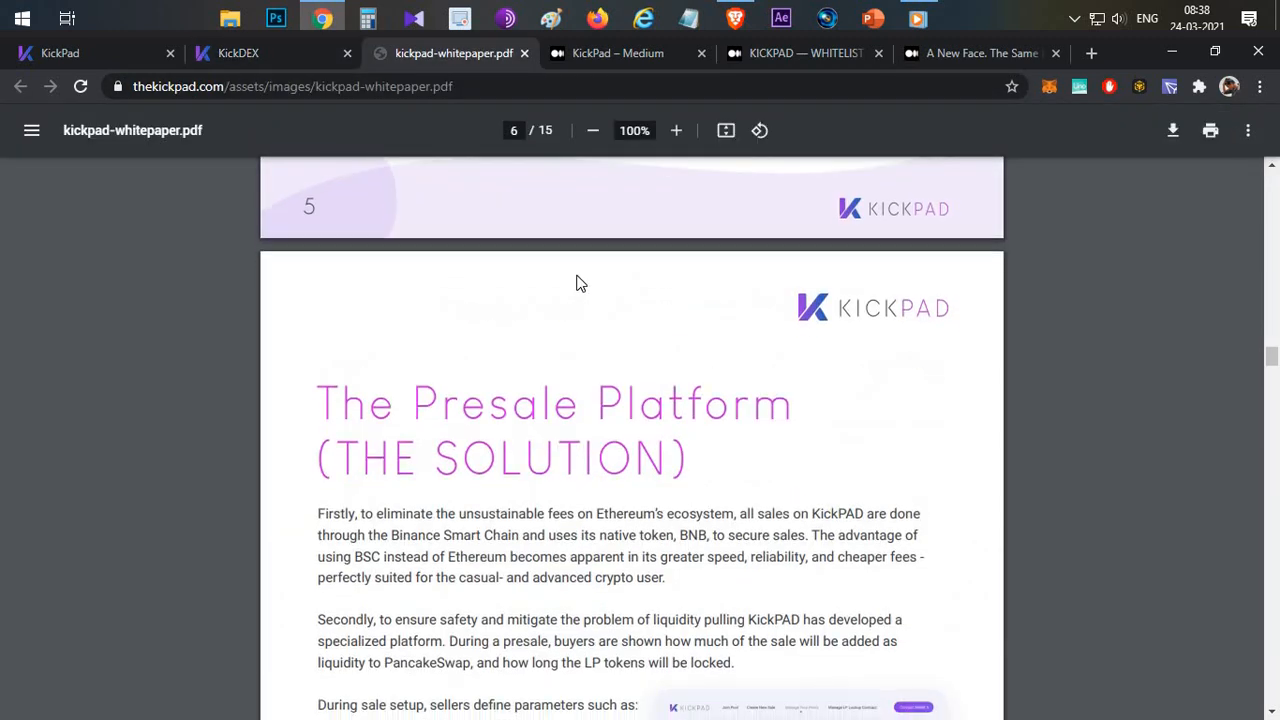
scroll(down, 3)
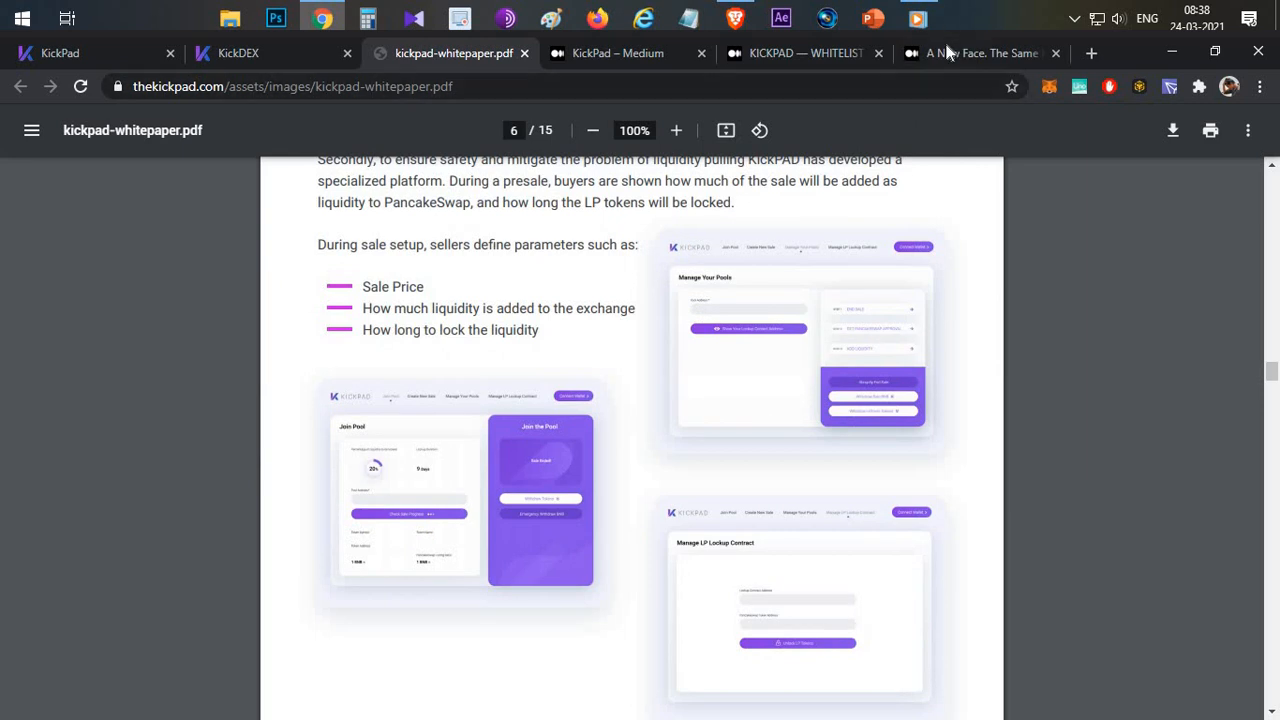
click(980, 52)
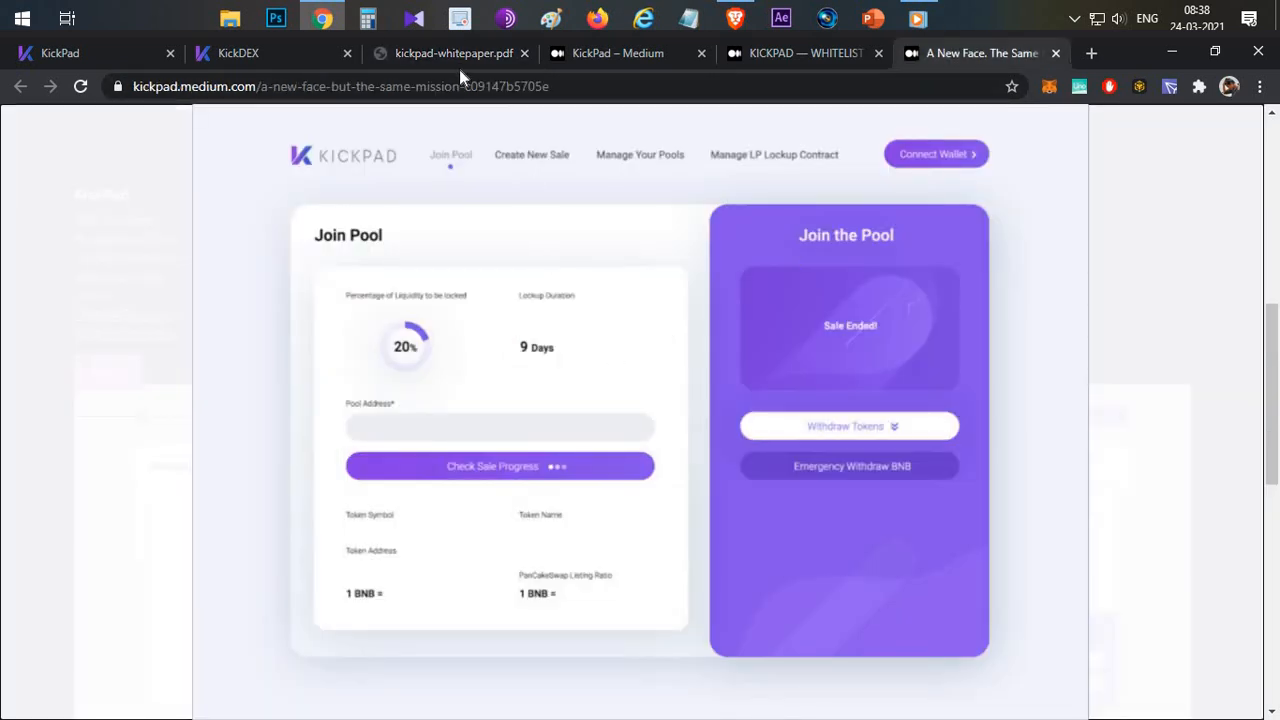
click(452, 52)
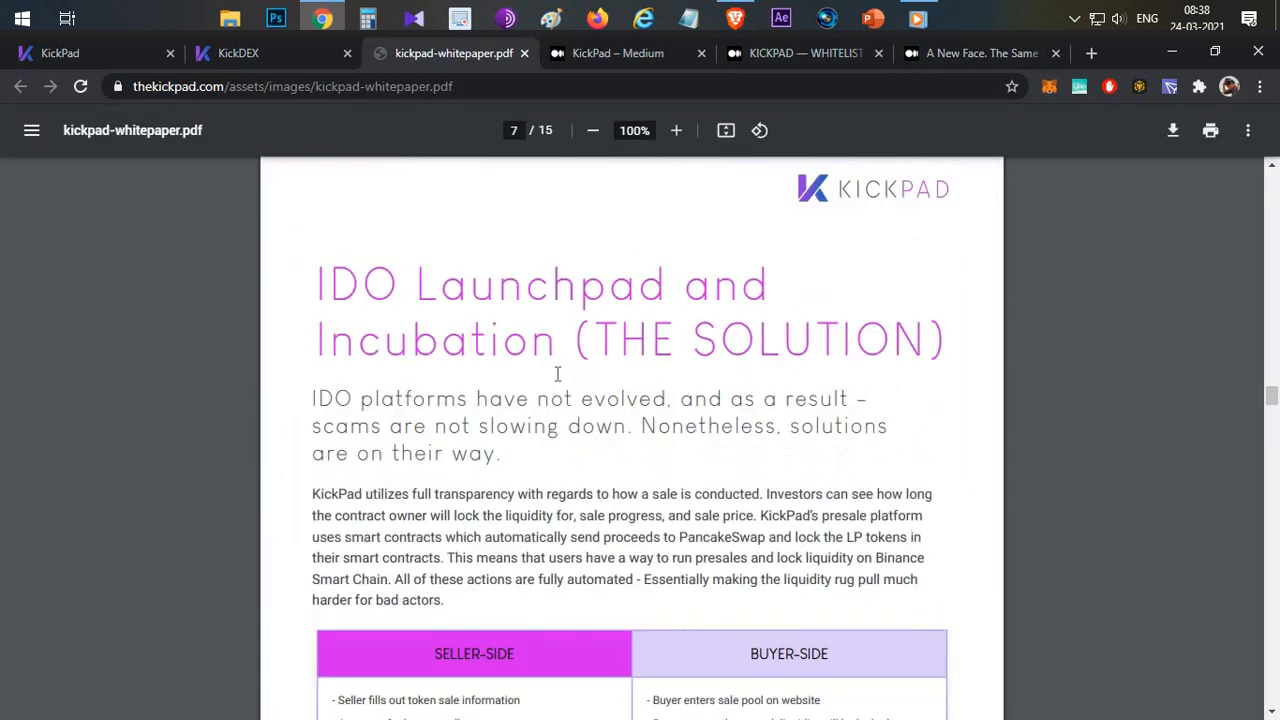
- Scroll page 7 to the seller-side / buyer-side table and clear the text selection
scroll(down, 3)
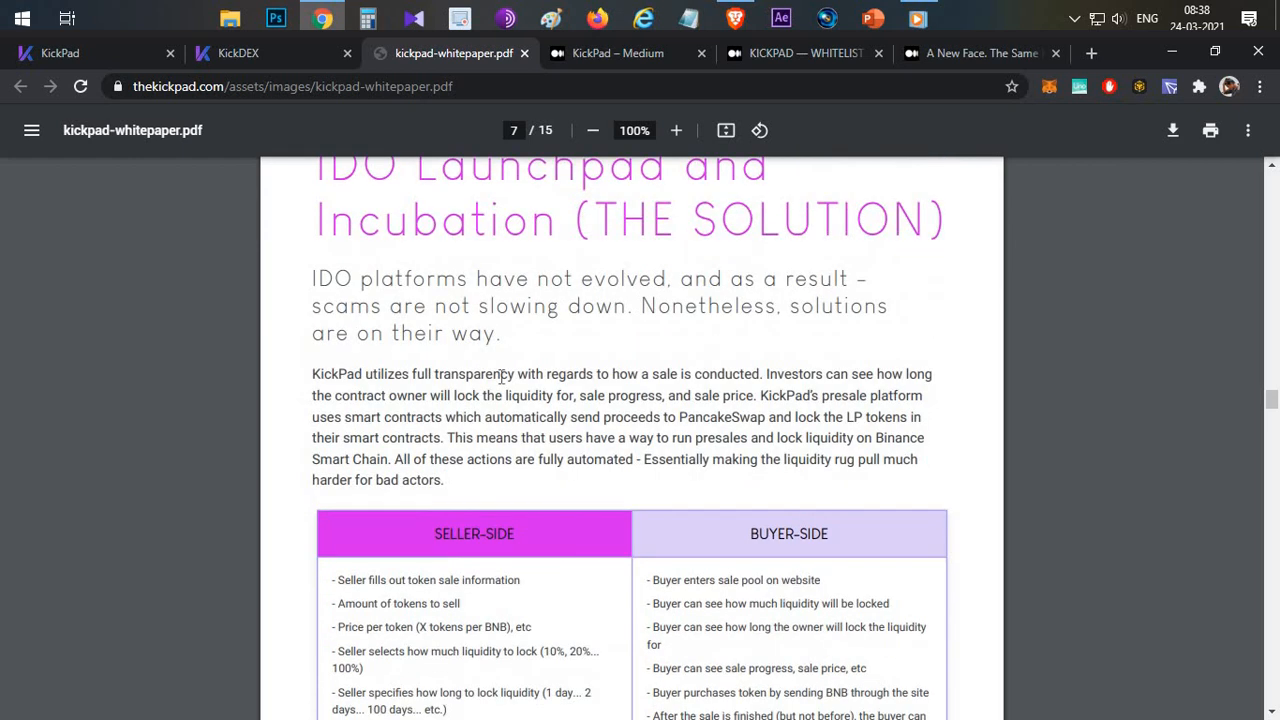
scroll(up, 3)
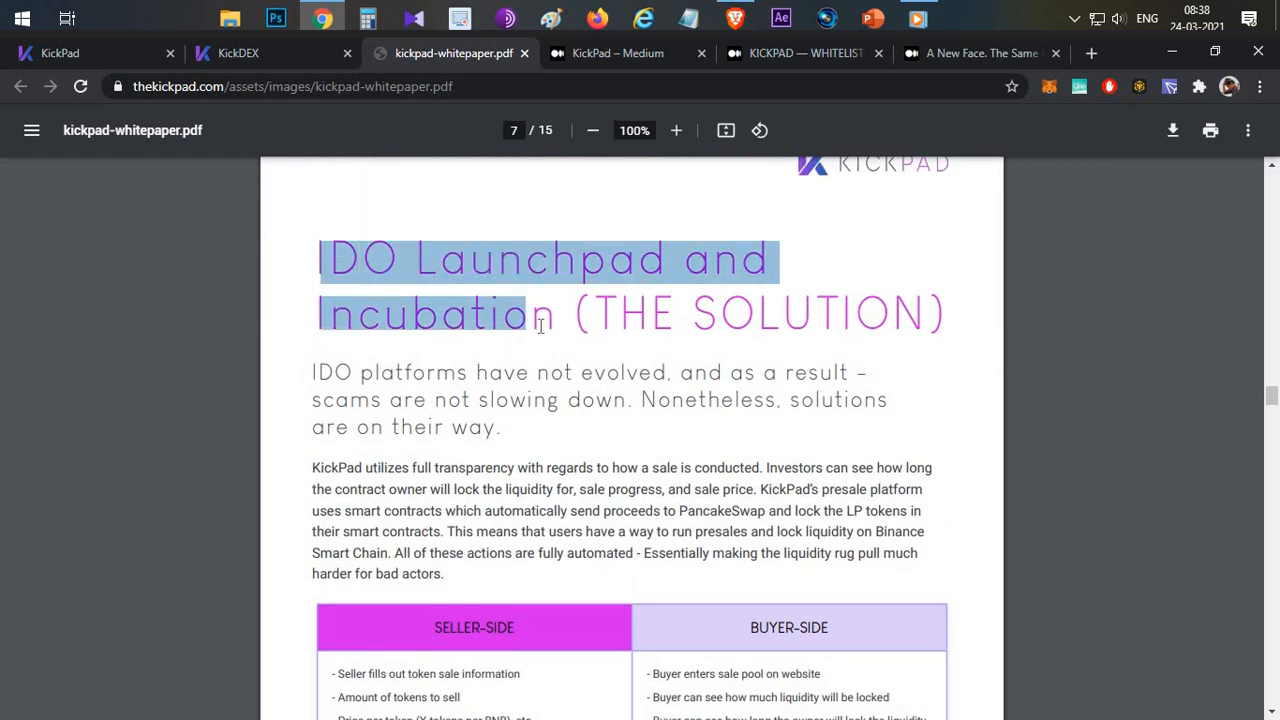
scroll(down, 3)
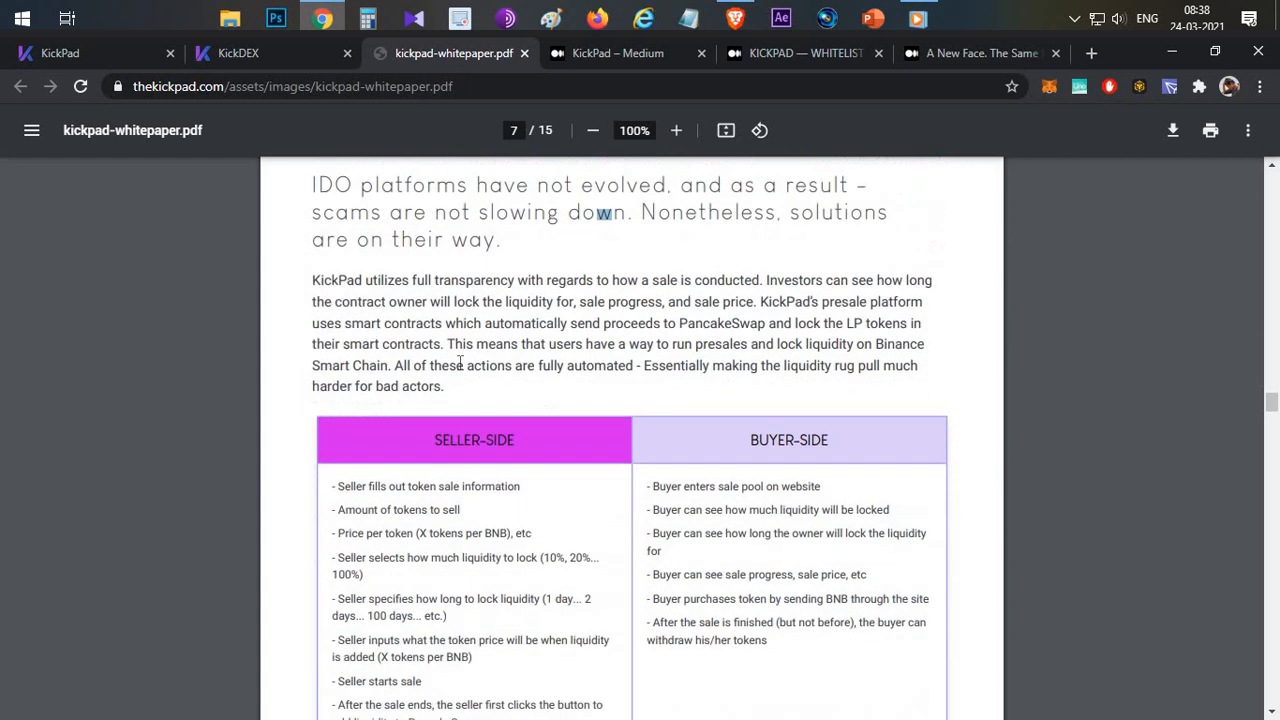
scroll(down, 3)
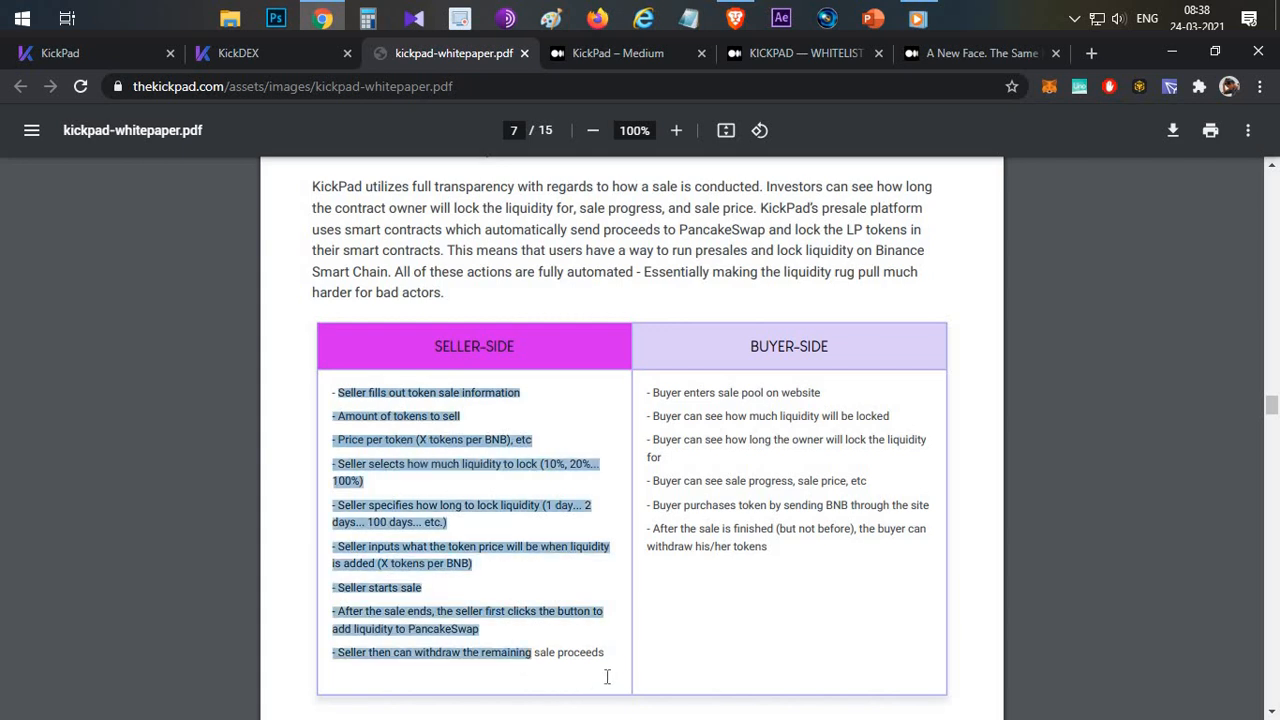
click(476, 500)
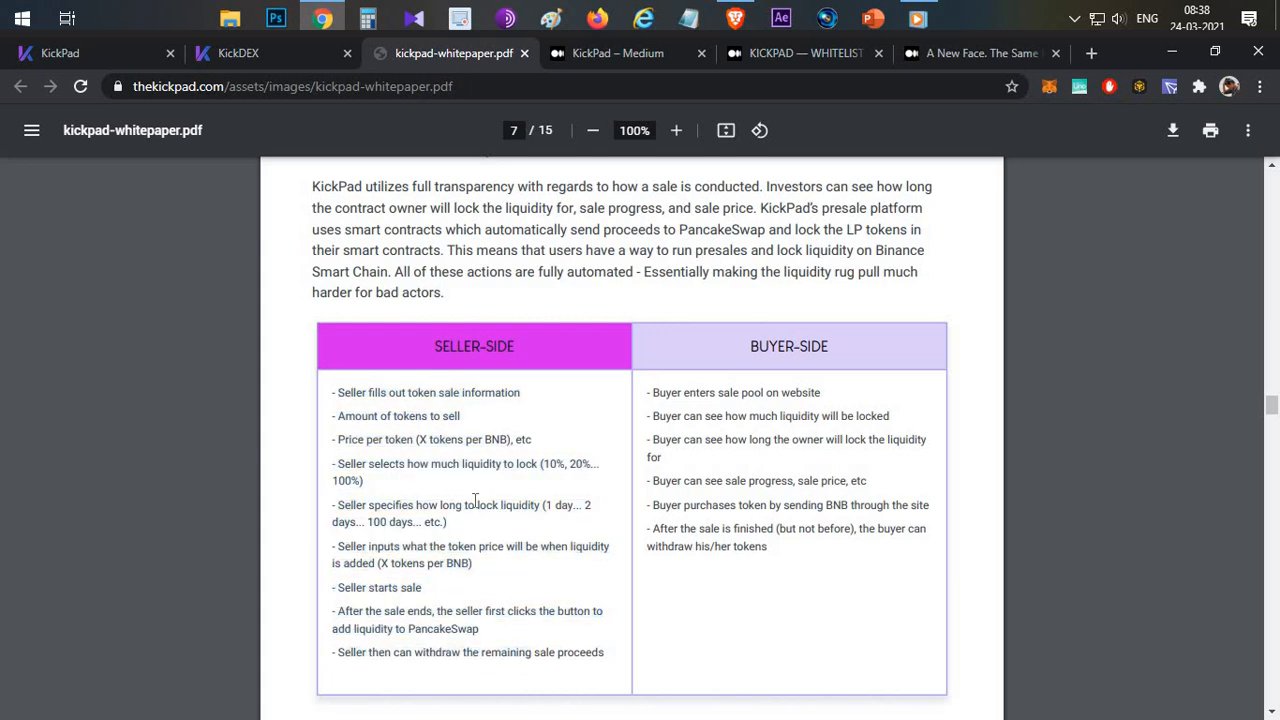
mouse_move(720, 384)
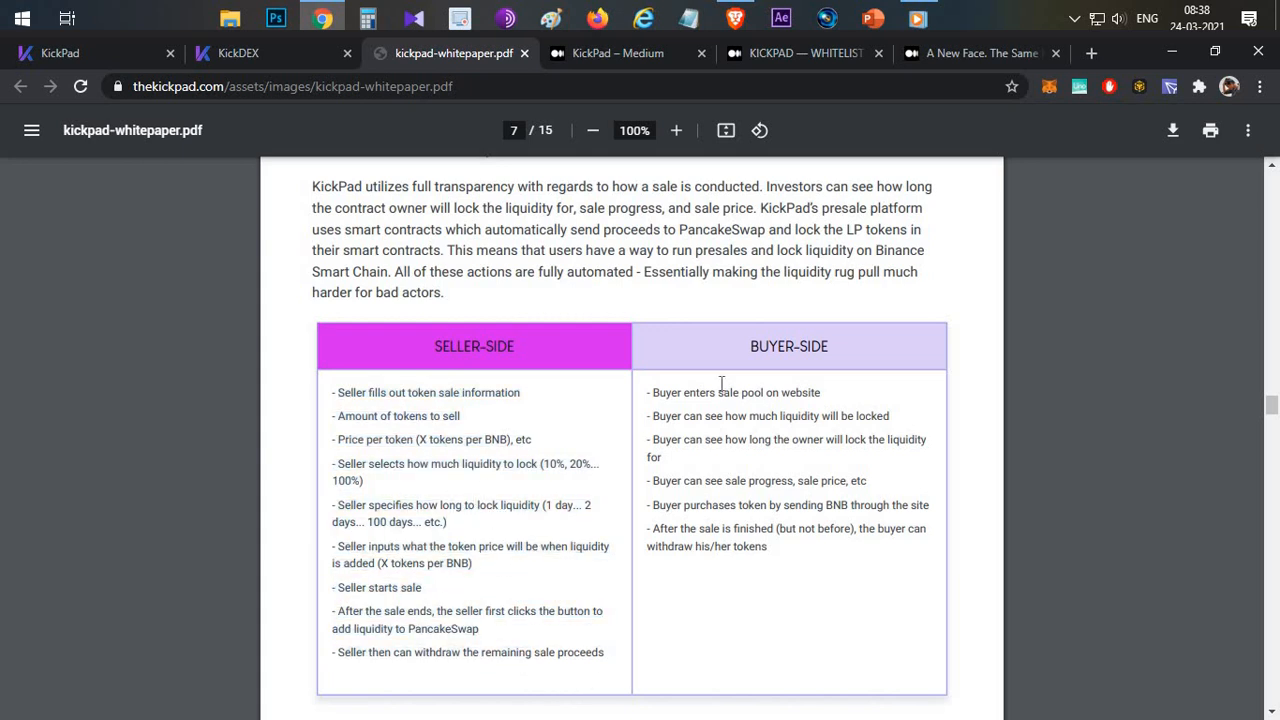
mouse_move(504, 430)
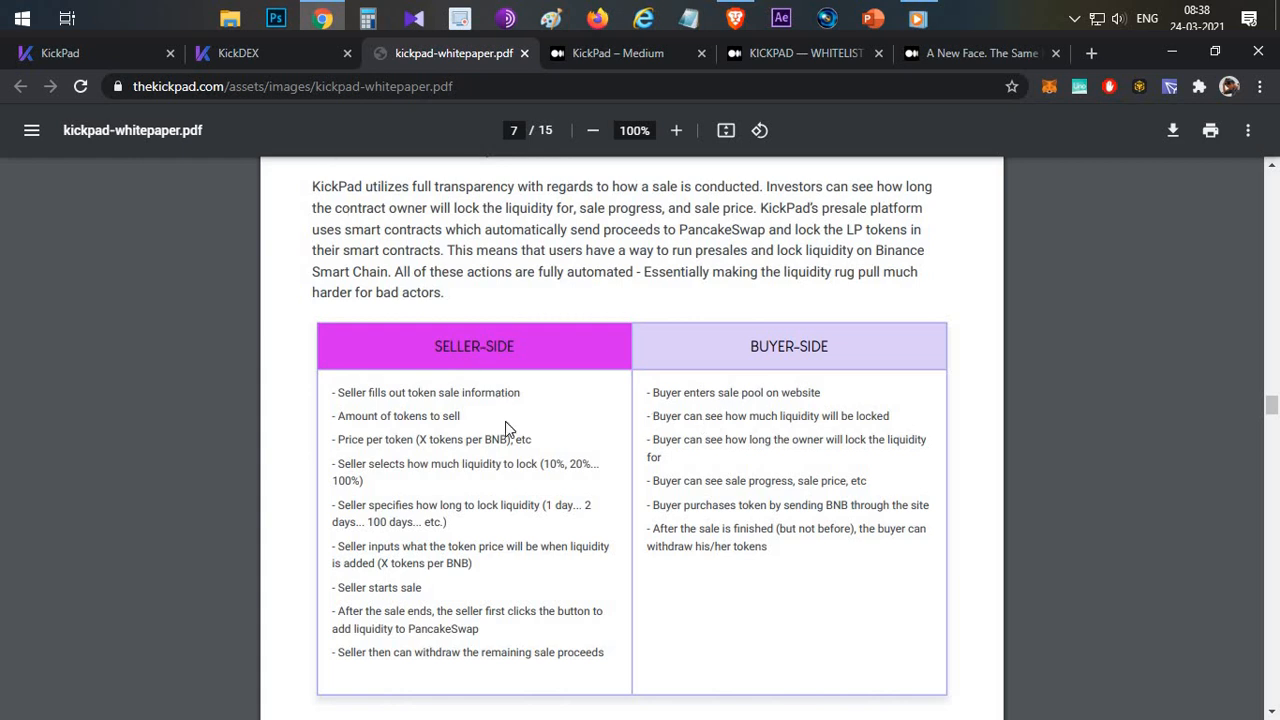
- Advance the whitepaper from page 8 to 'The KickPAD Token' page on IDO allocation rules
scroll(down, 3)
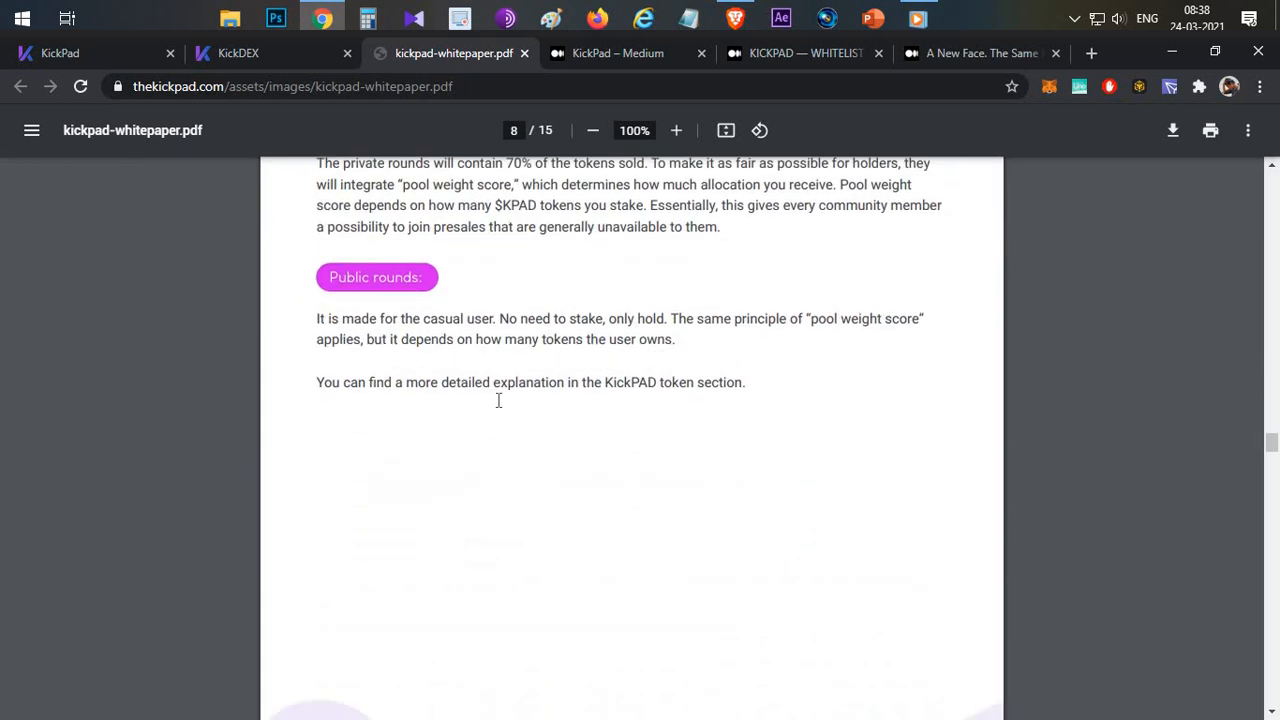
scroll(up, 3)
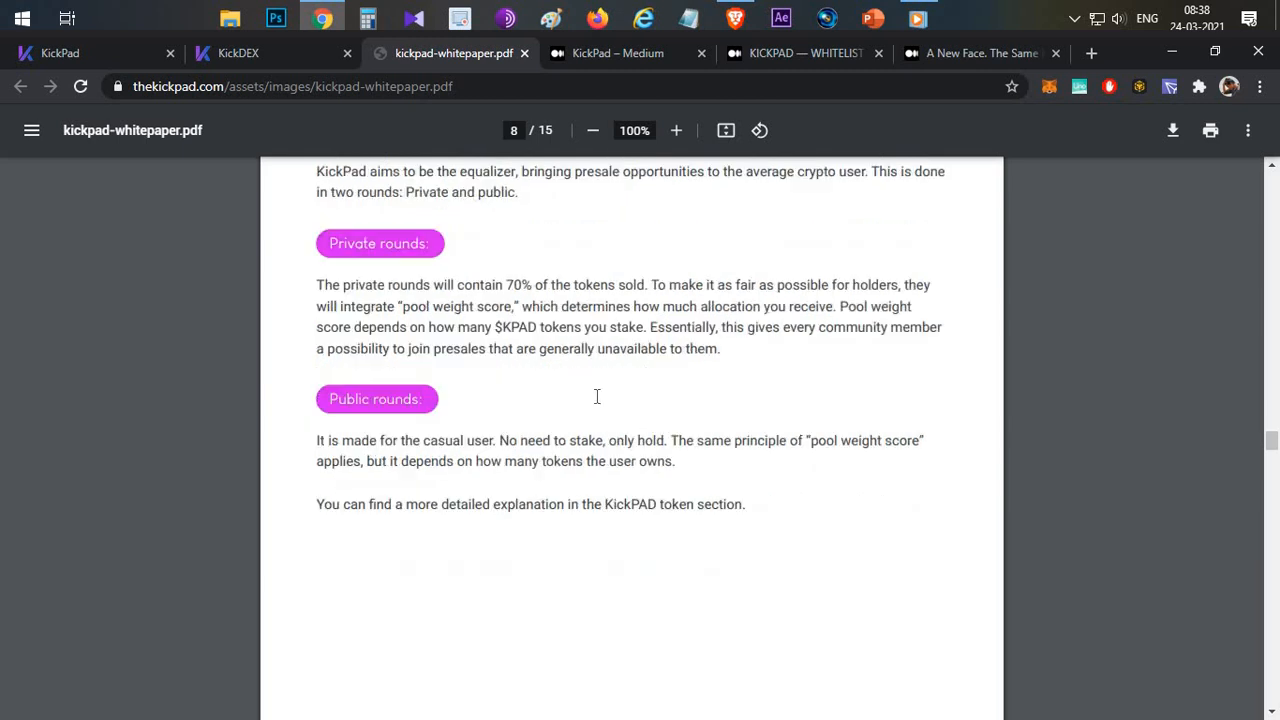
scroll(down, 3)
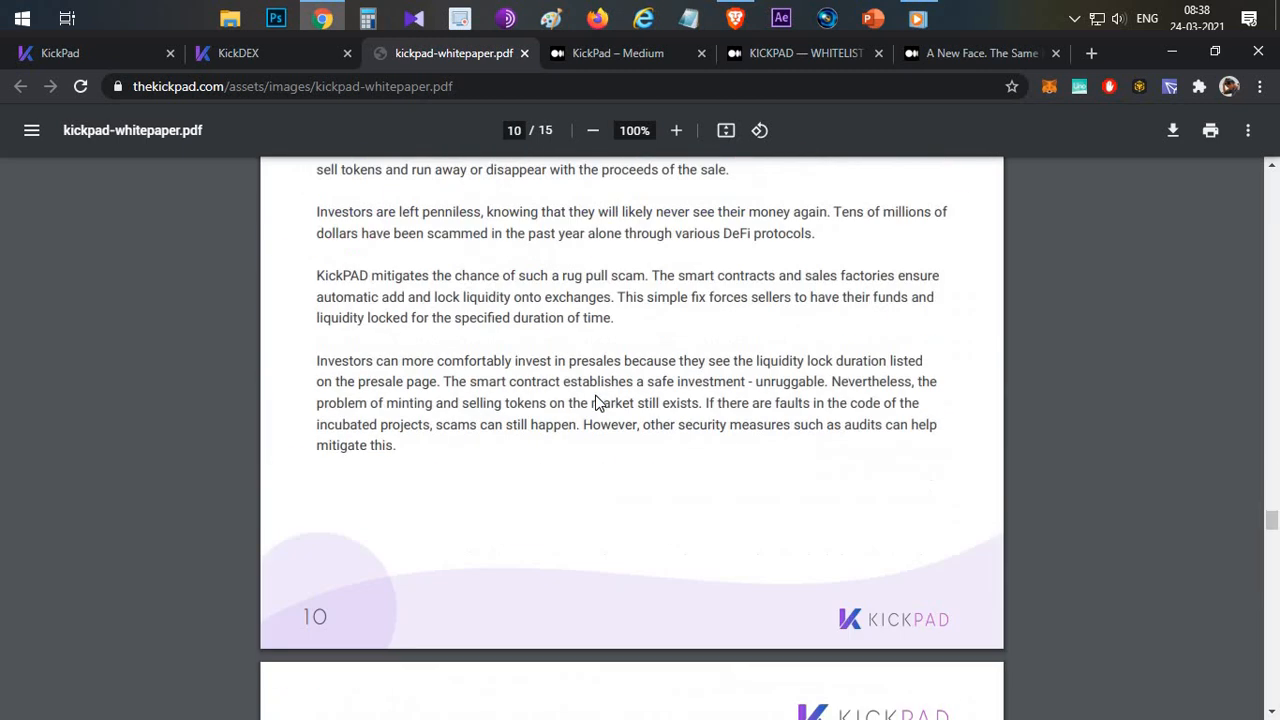
scroll(down, 3)
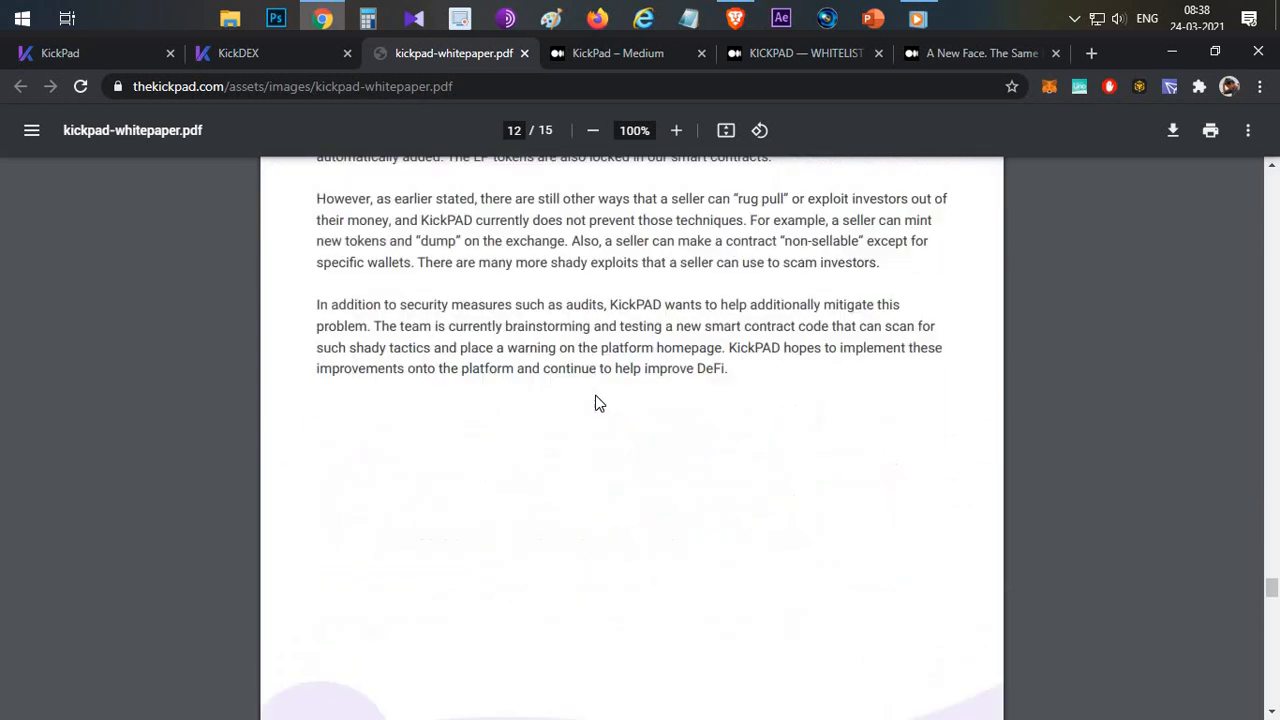
scroll(down, 3)
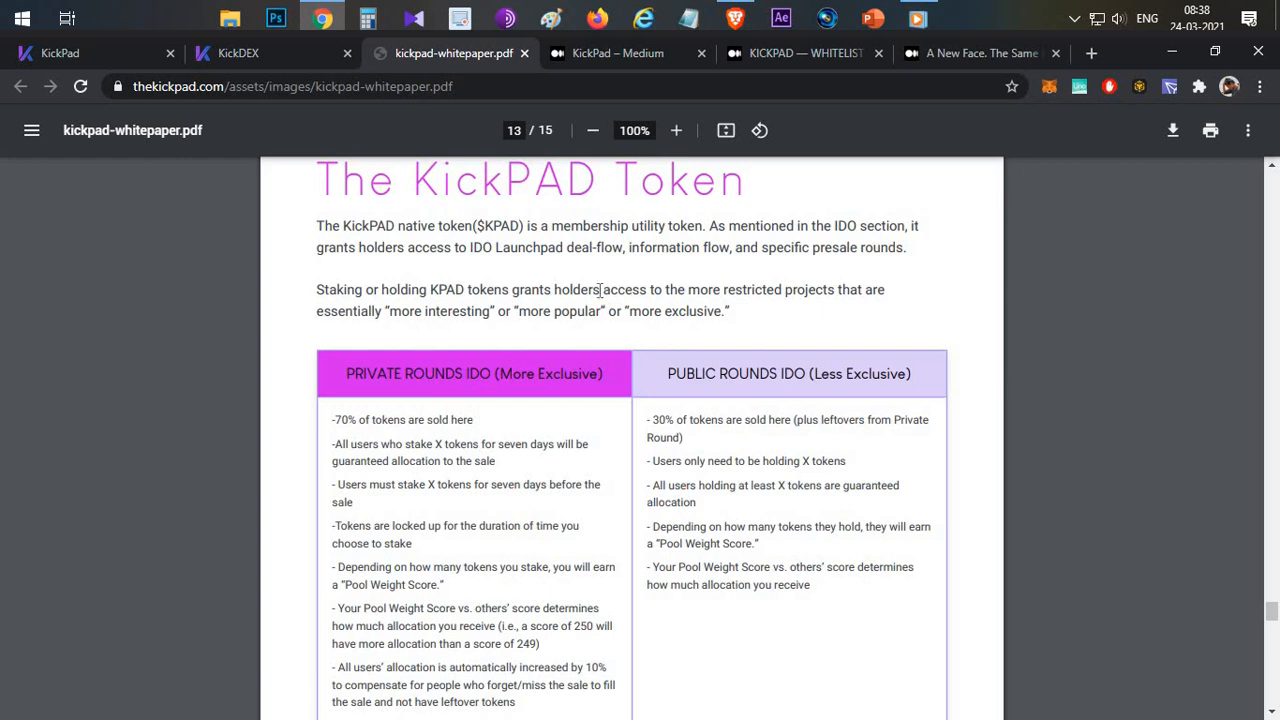
scroll(down, 3)
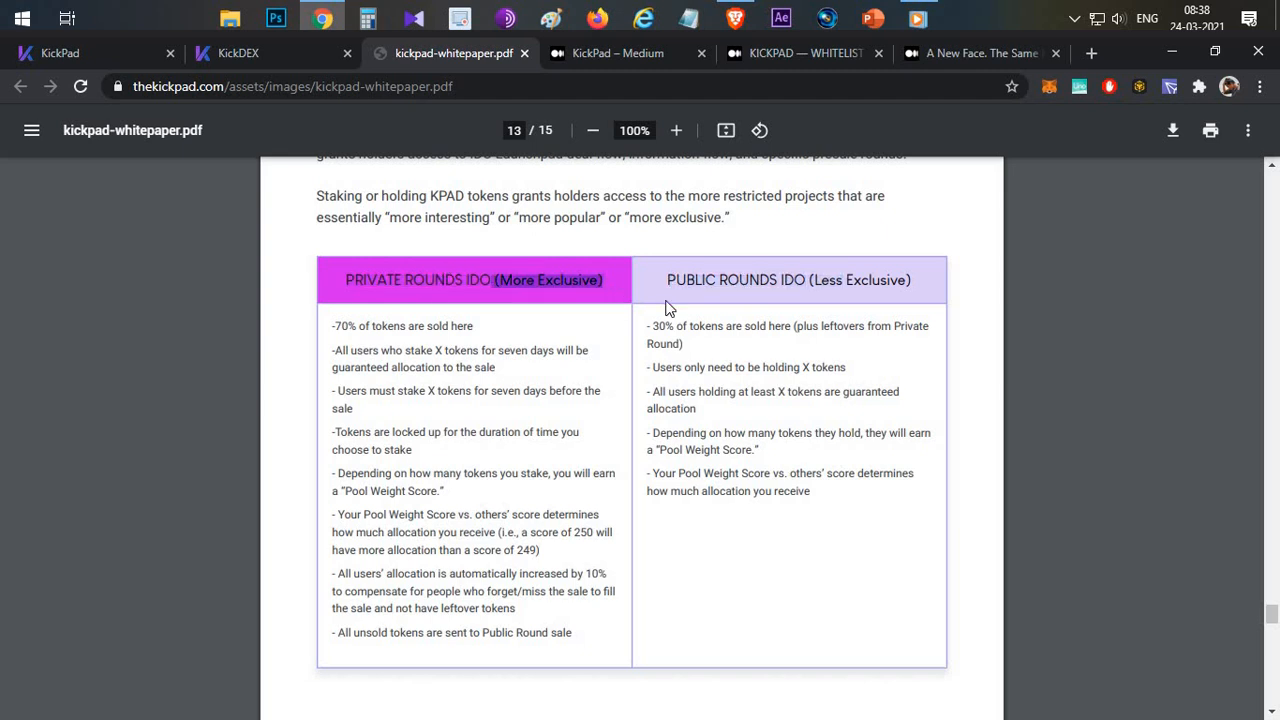
mouse_move(892, 284)
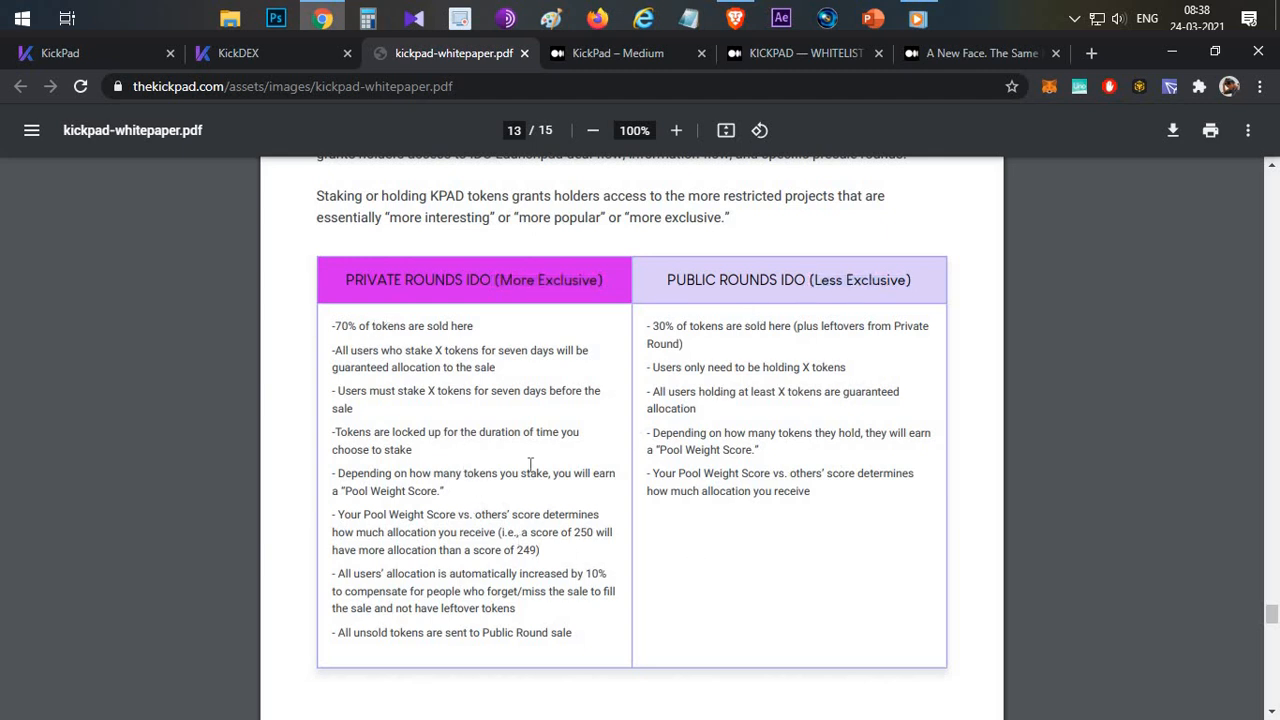
mouse_move(512, 440)
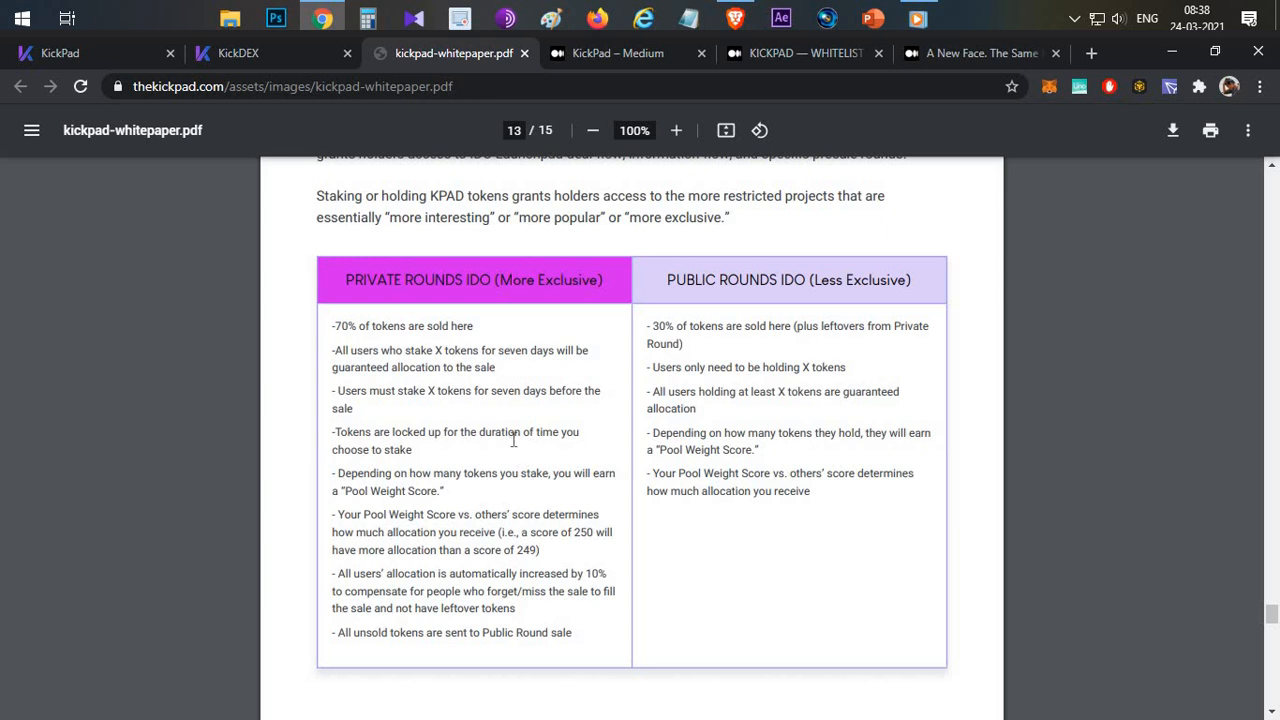
mouse_move(452, 420)
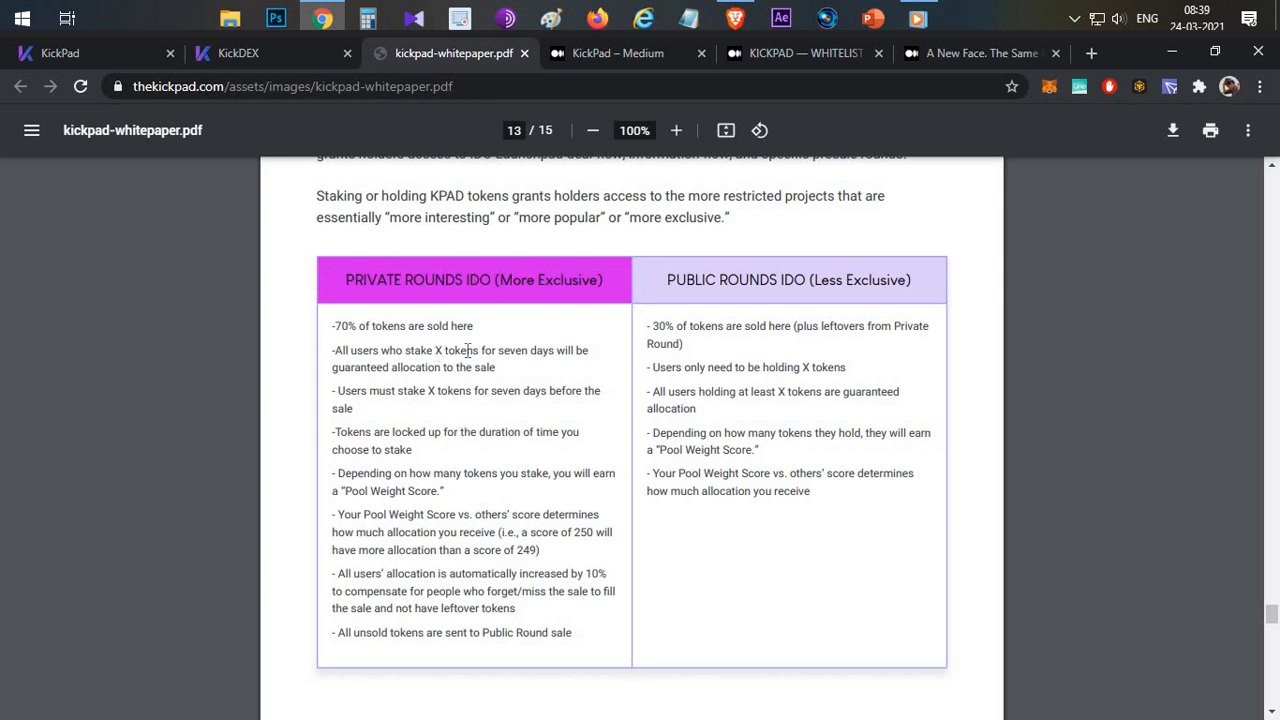
mouse_move(520, 376)
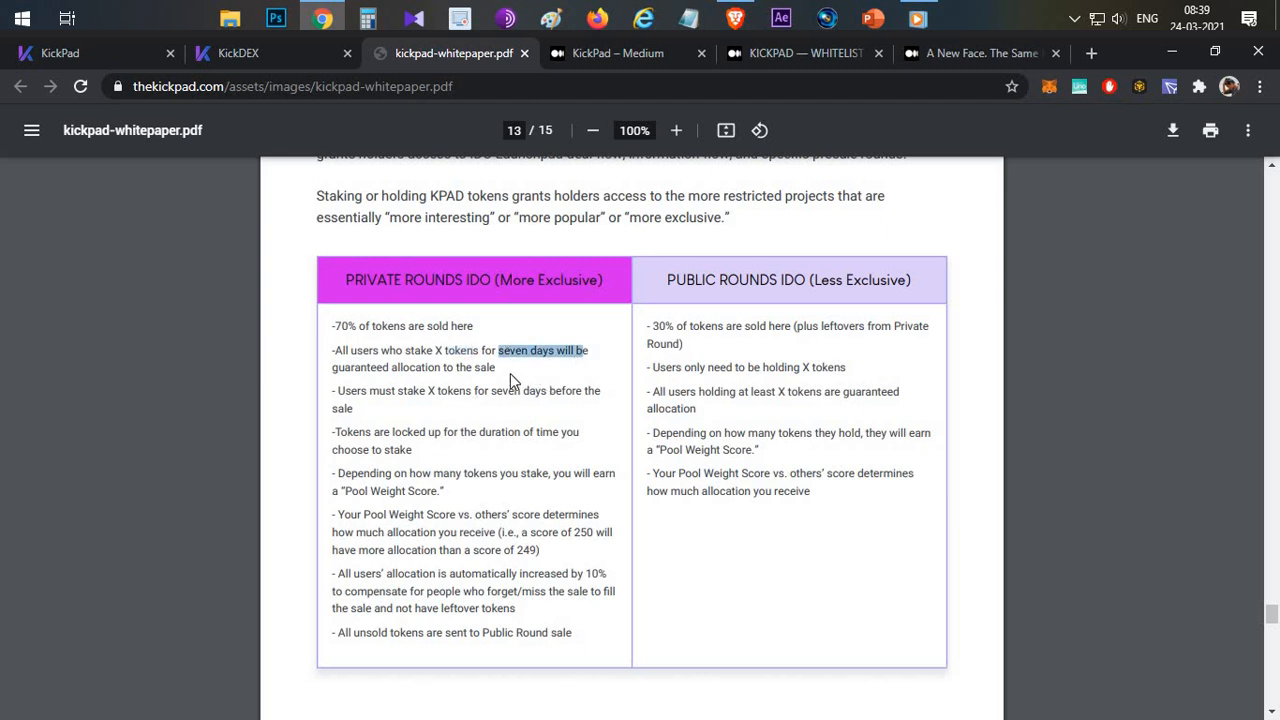
click(500, 376)
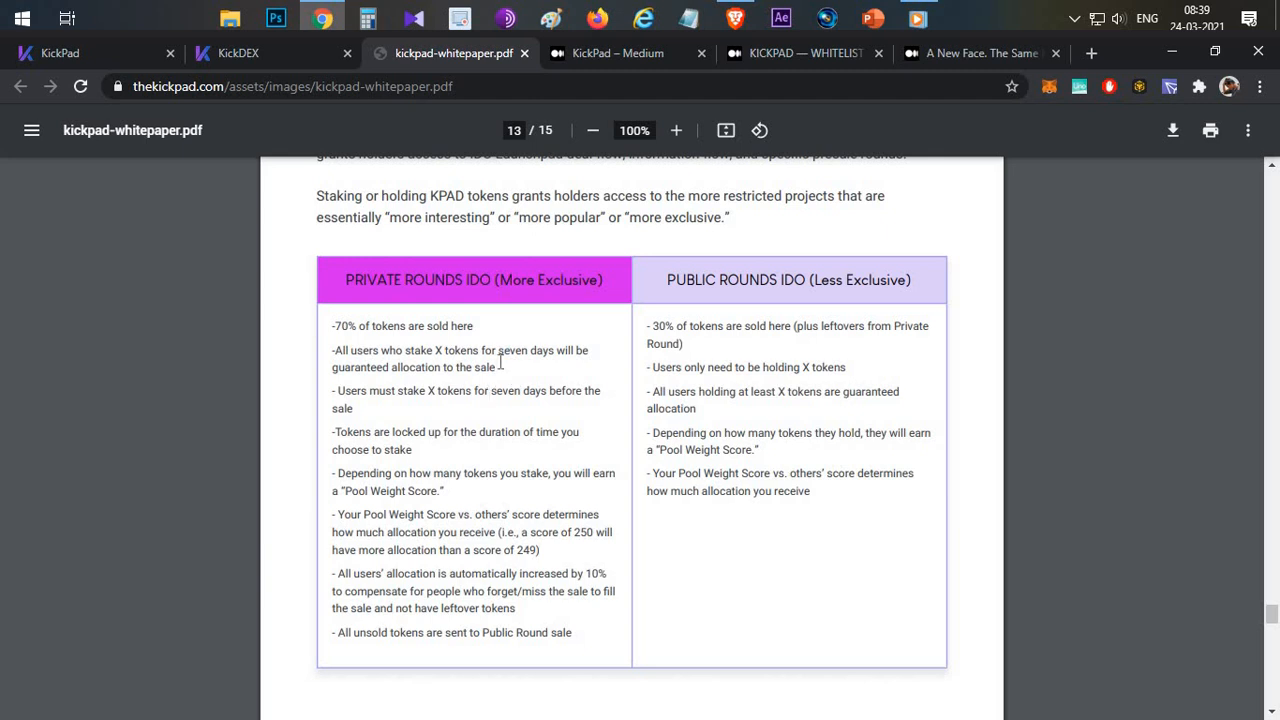
mouse_move(500, 384)
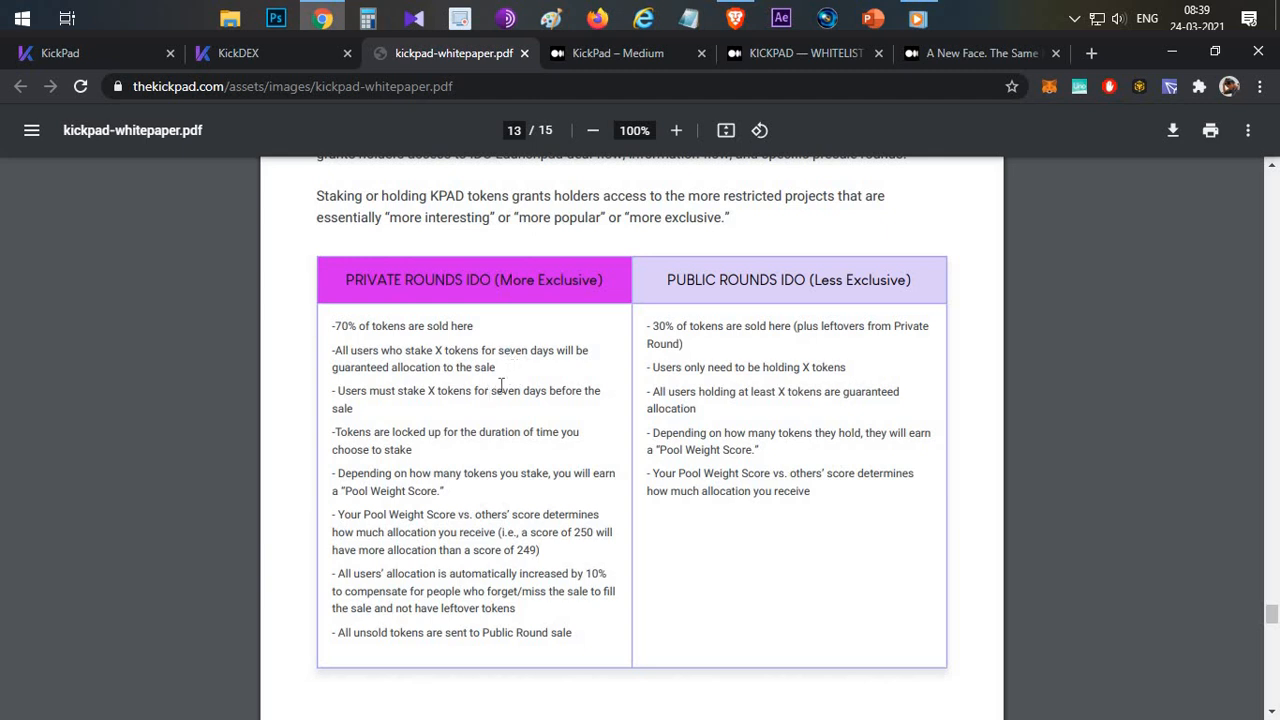
mouse_move(278, 344)
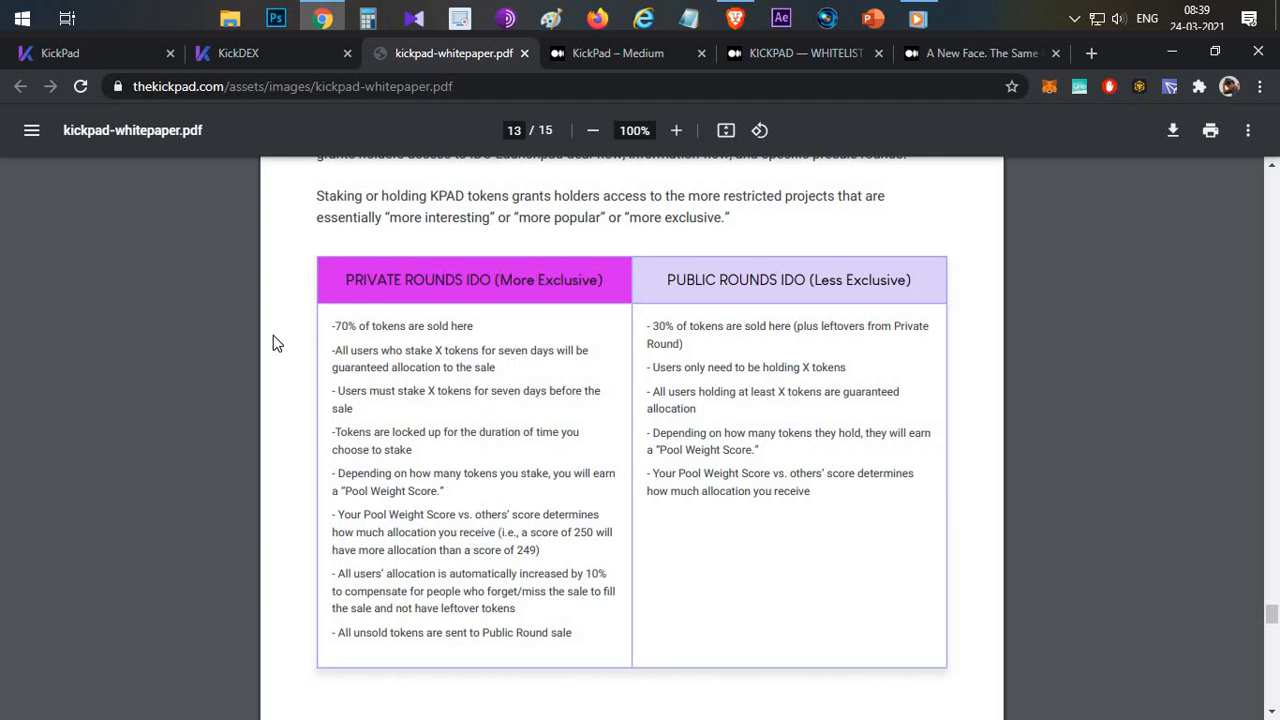
mouse_move(480, 332)
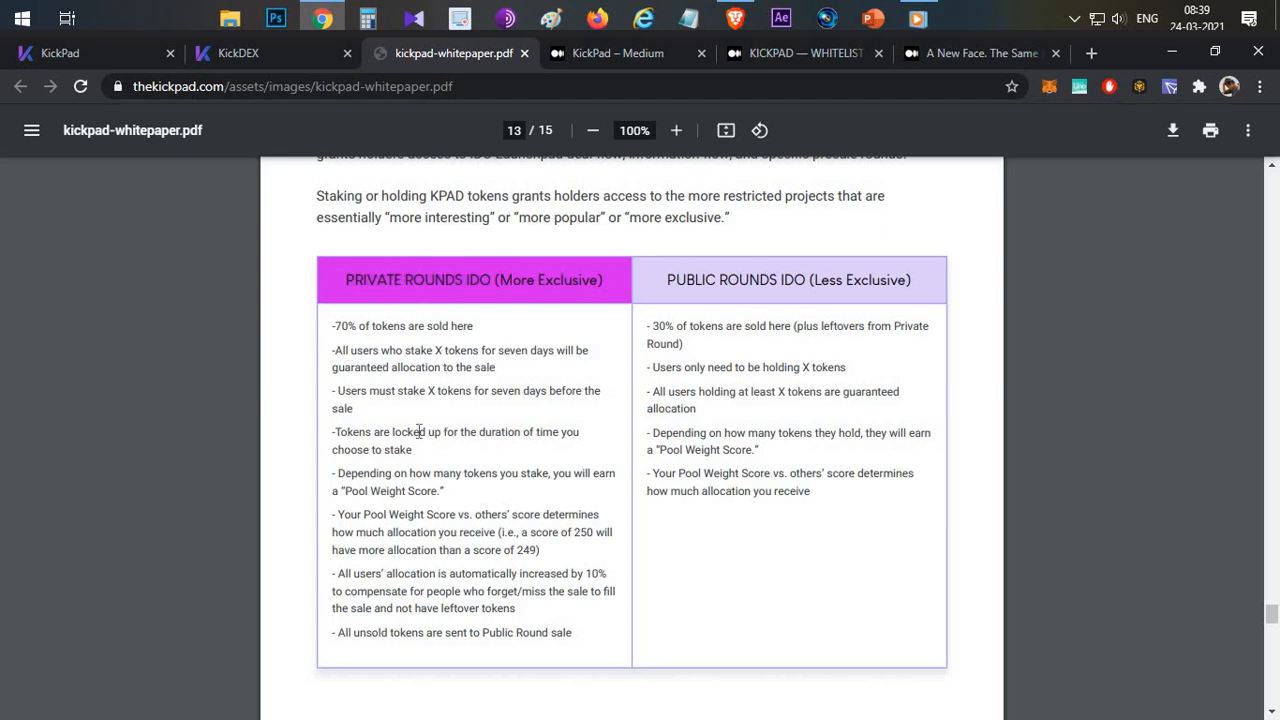
mouse_move(656, 320)
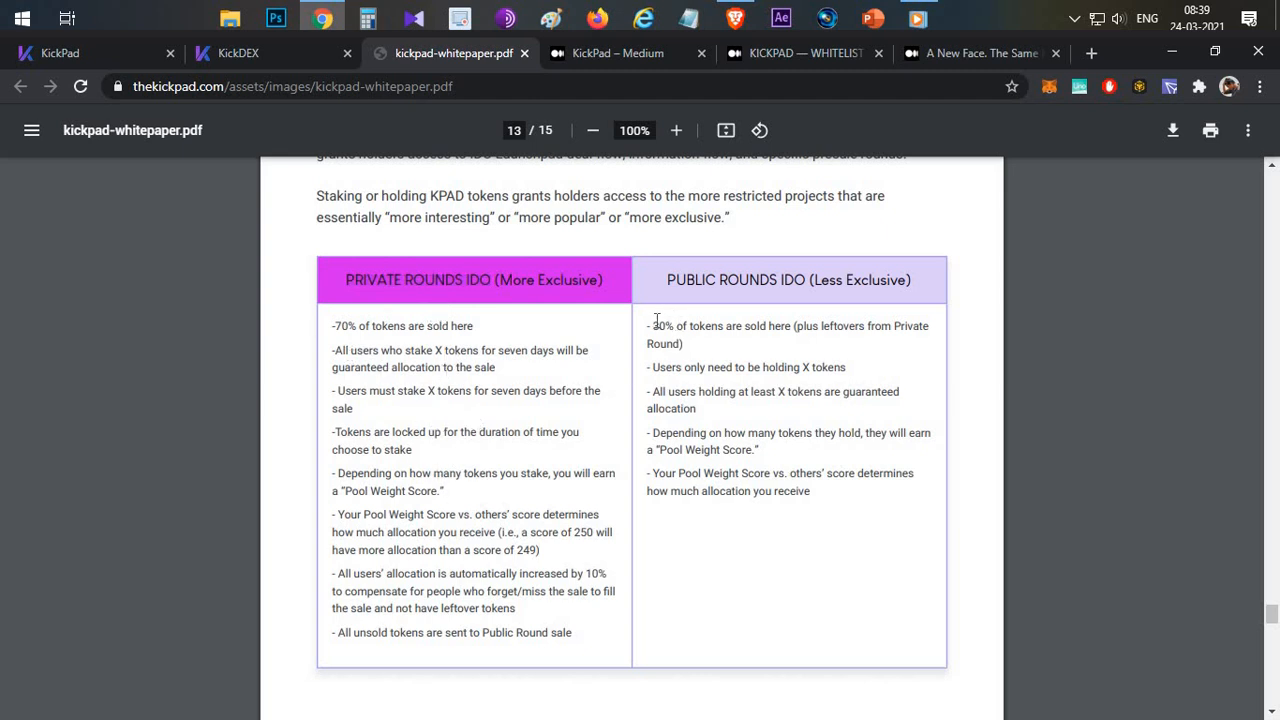
double_click(664, 324)
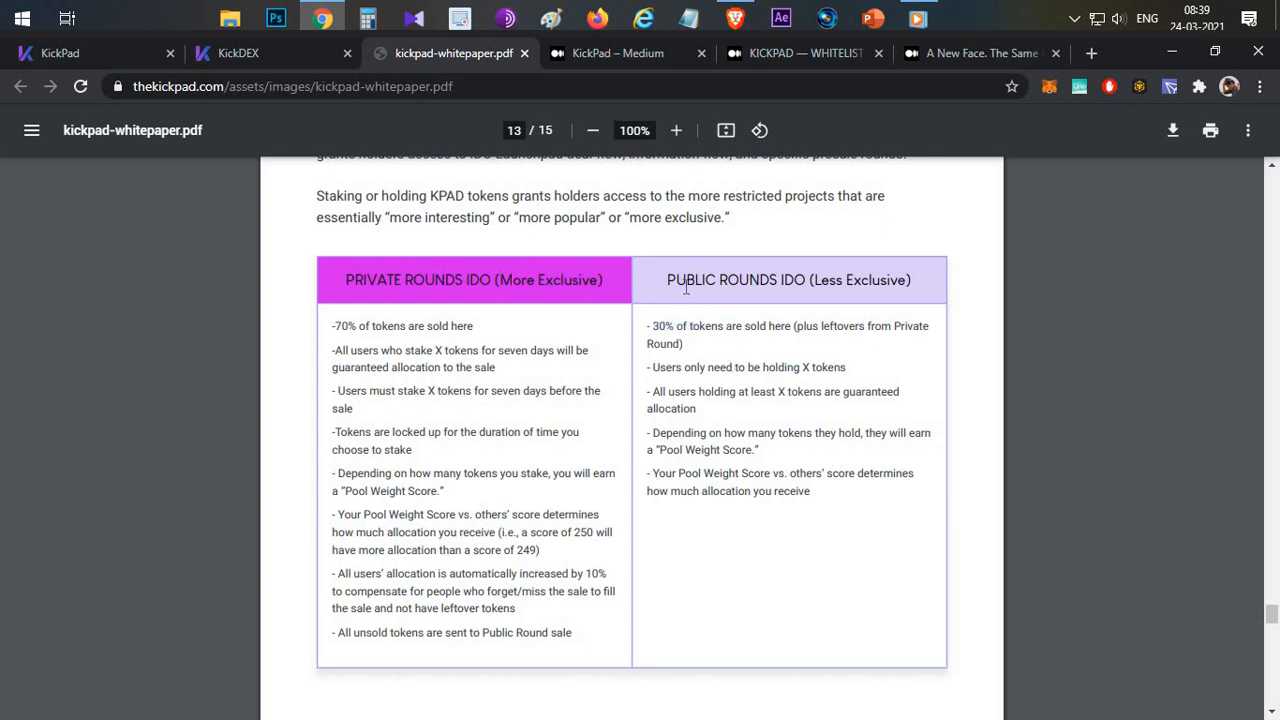
mouse_move(766, 404)
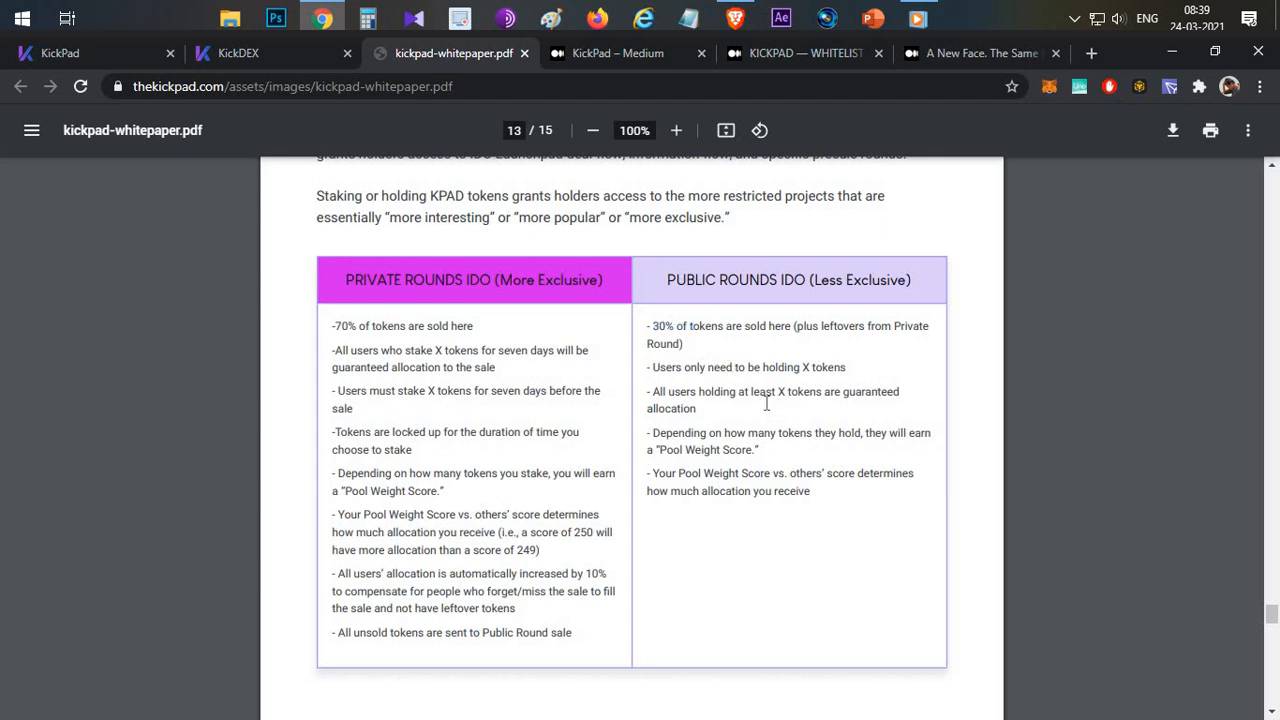
double_click(812, 368)
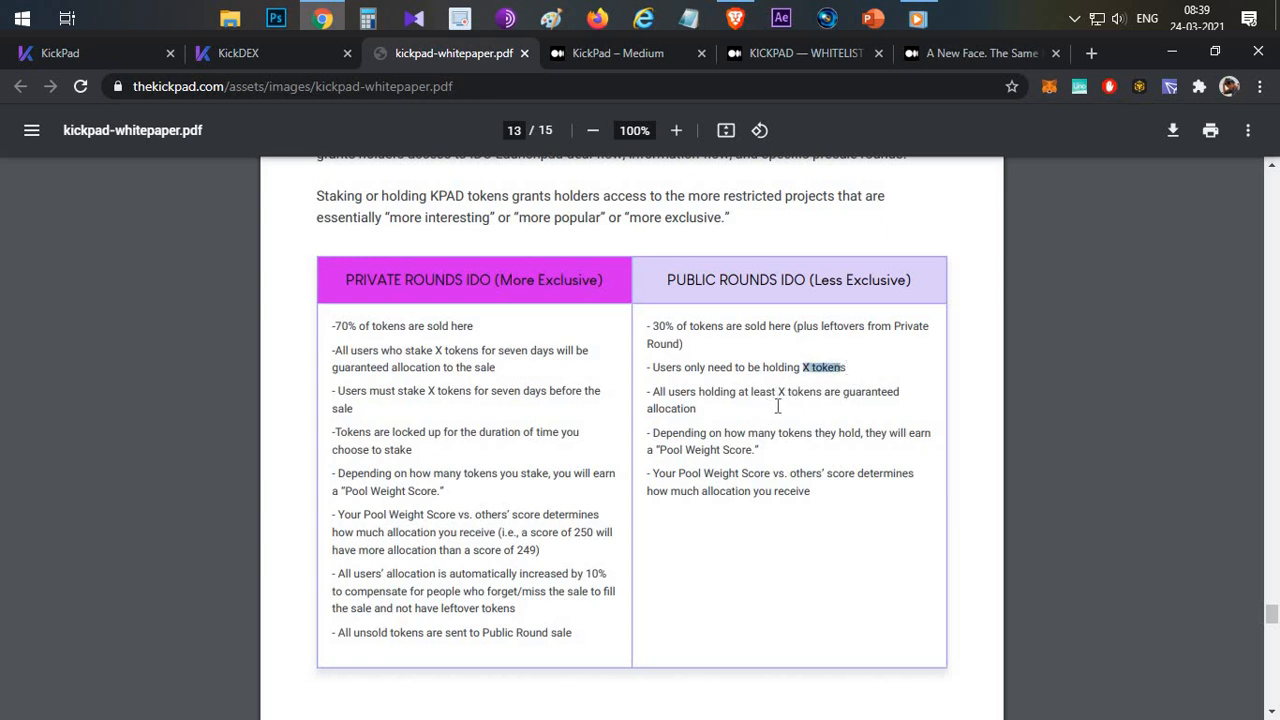
mouse_move(680, 500)
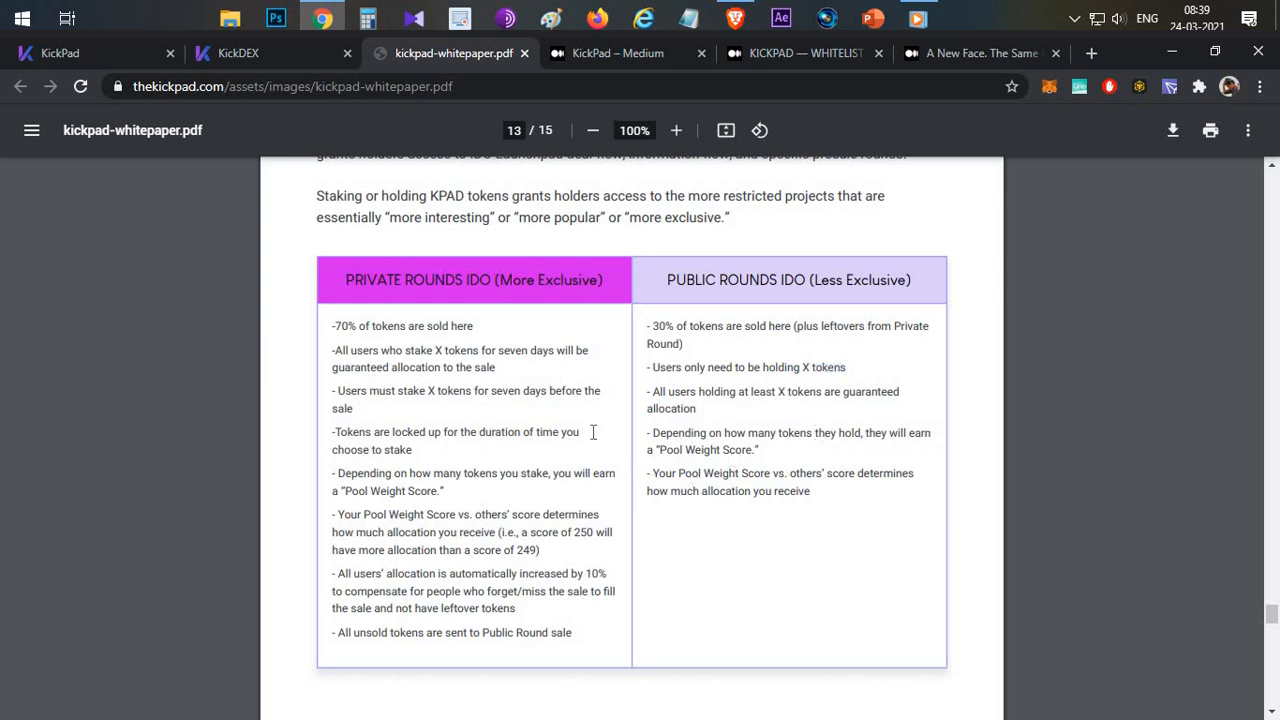
mouse_move(598, 420)
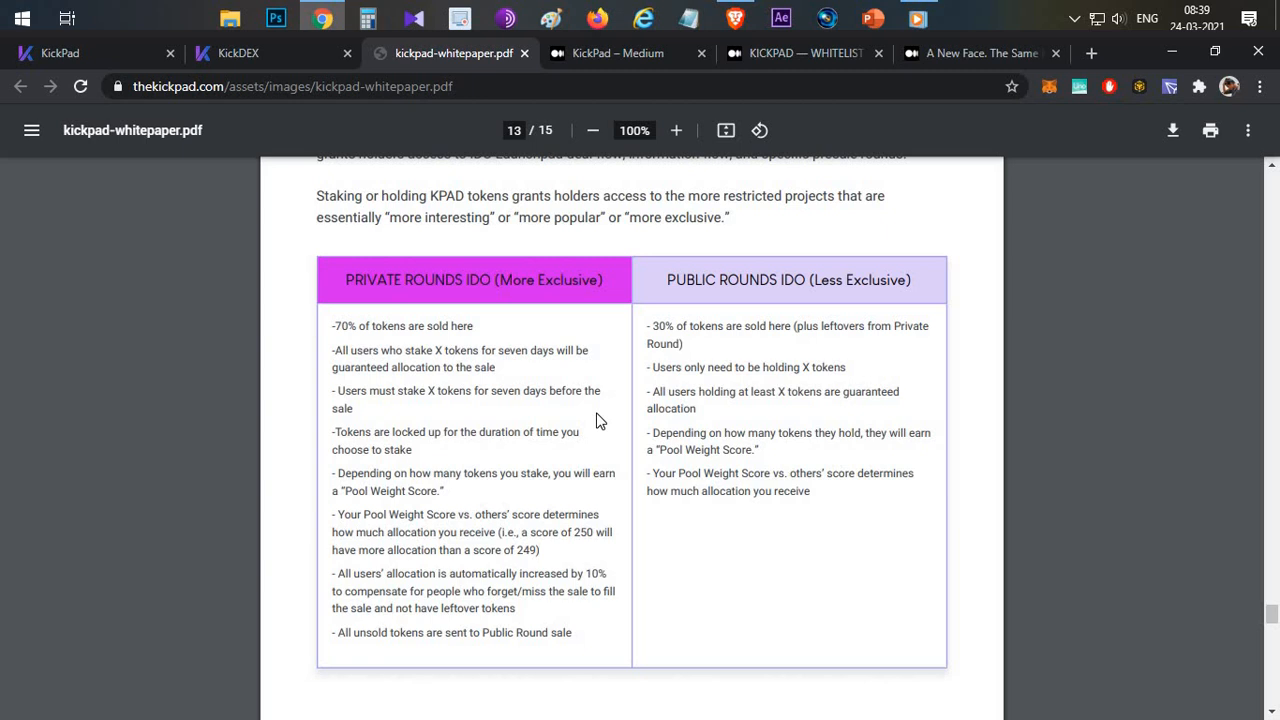
- Reach page 14, Token Metrics, and highlight the $611k initial market cap
scroll(down, 3)
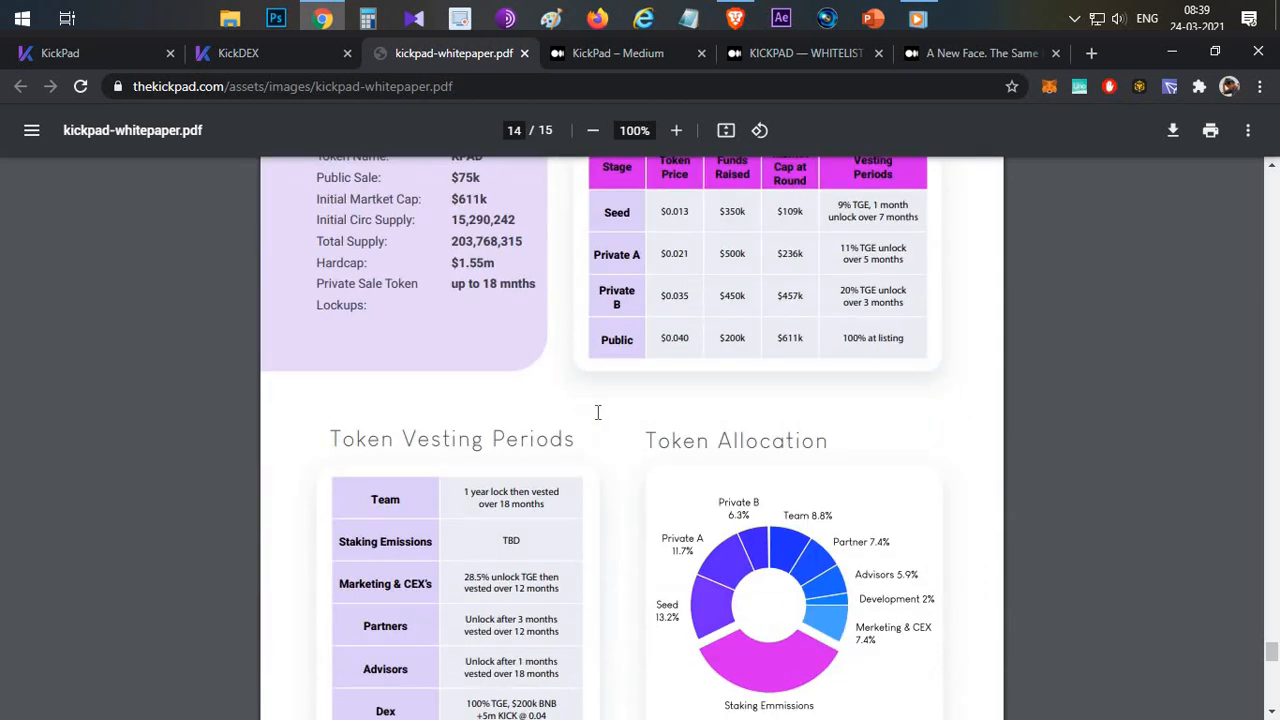
scroll(up, 3)
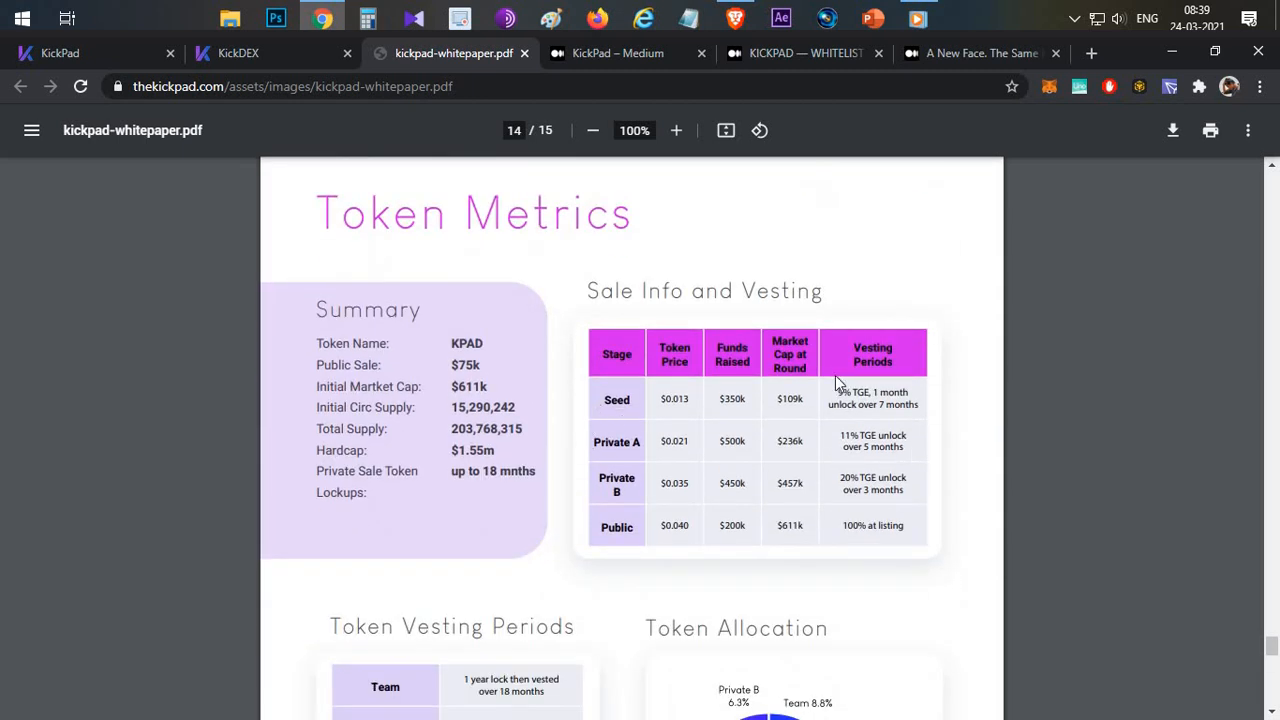
mouse_move(832, 280)
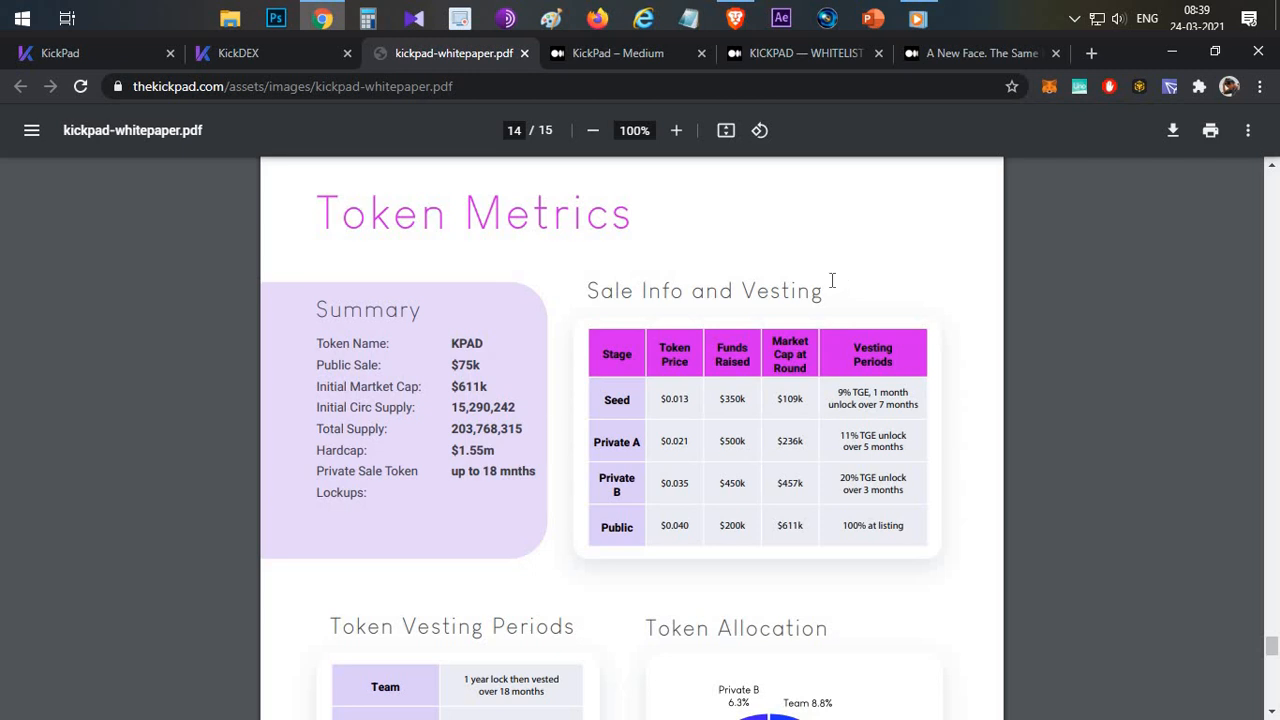
mouse_move(798, 280)
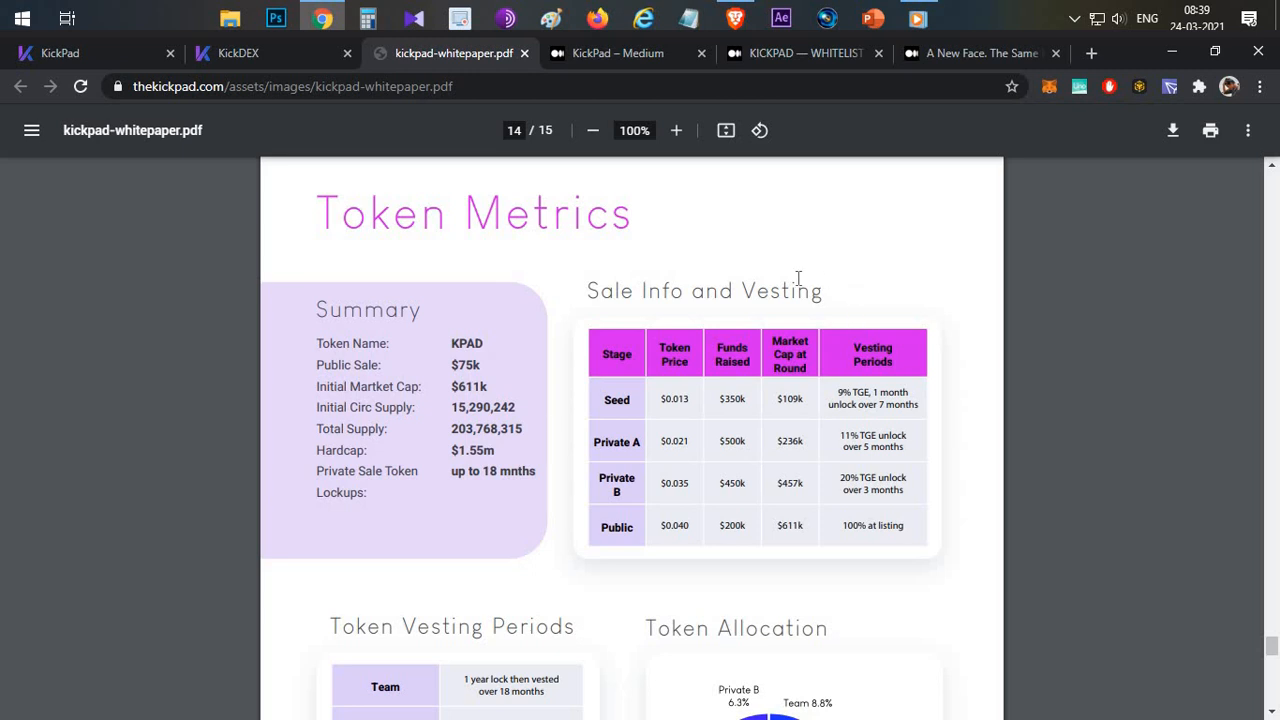
mouse_move(564, 436)
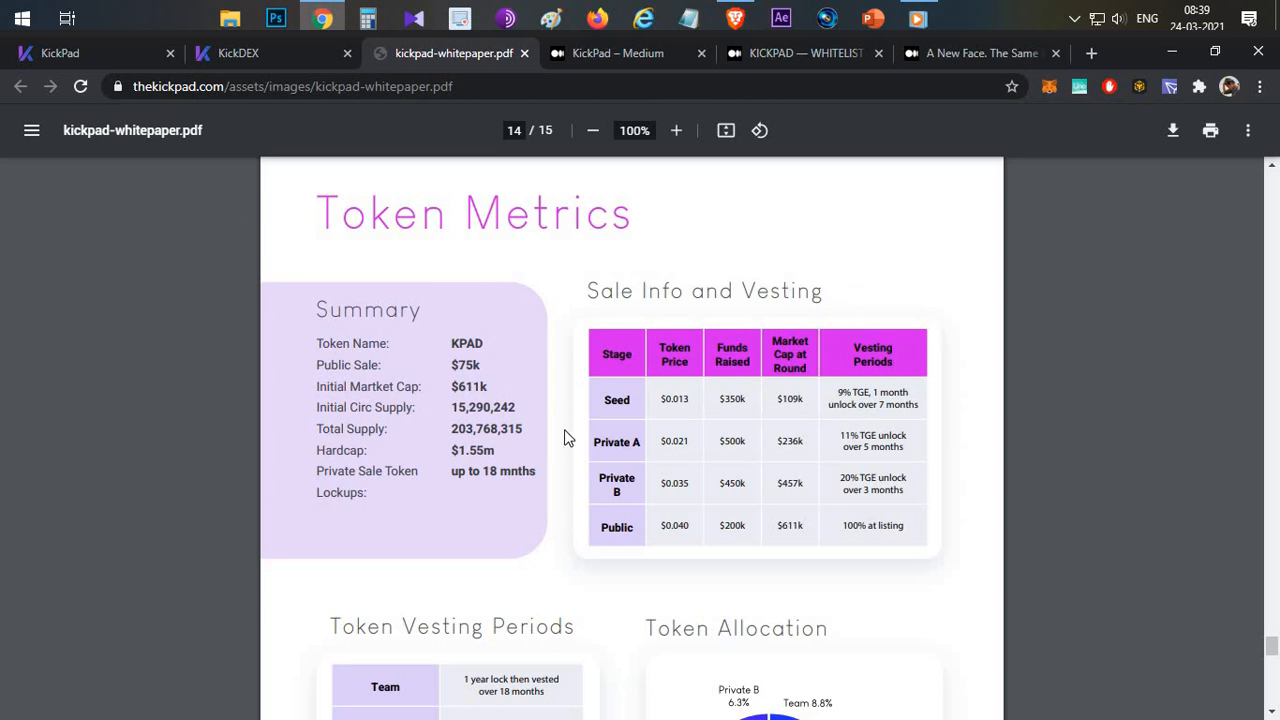
mouse_move(626, 440)
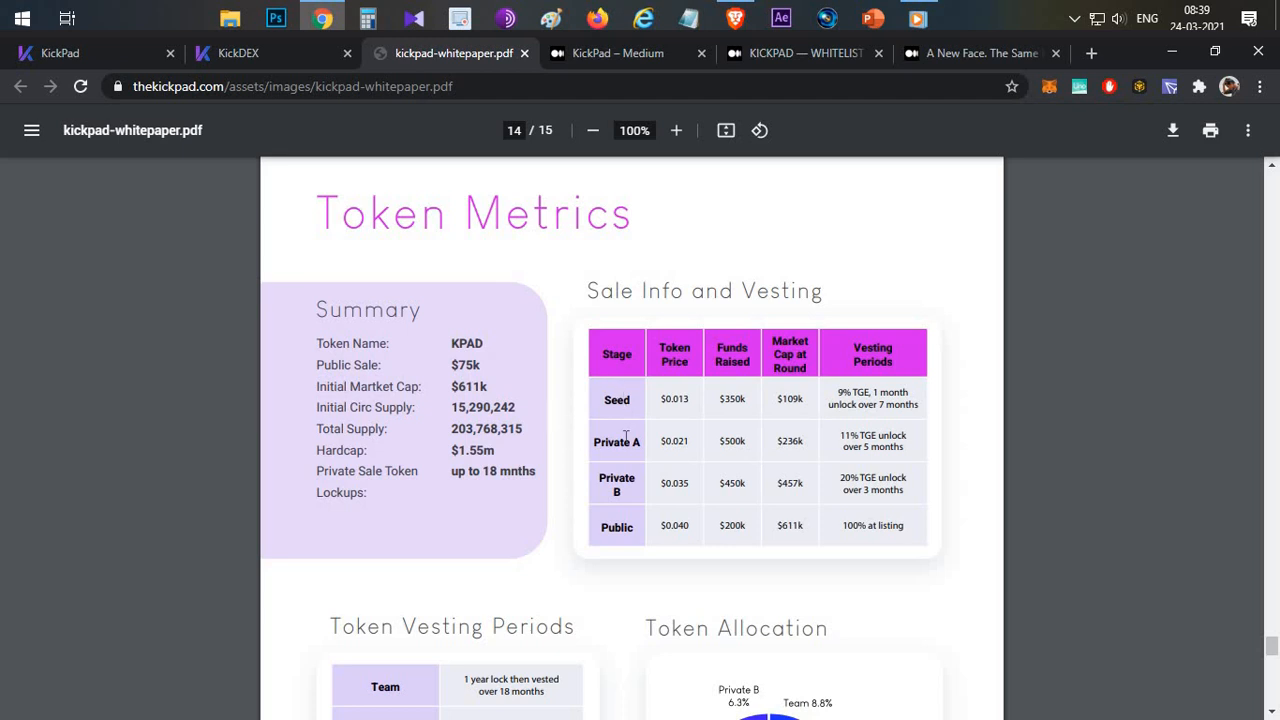
mouse_move(848, 450)
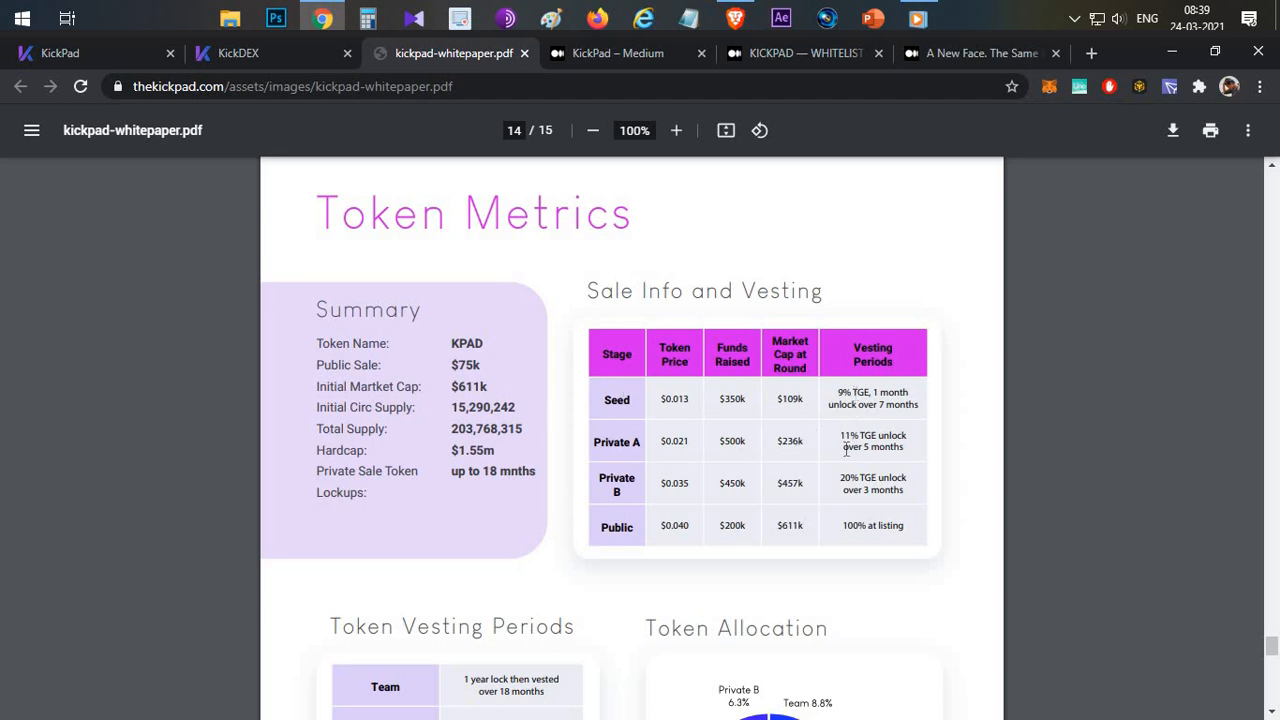
mouse_move(896, 428)
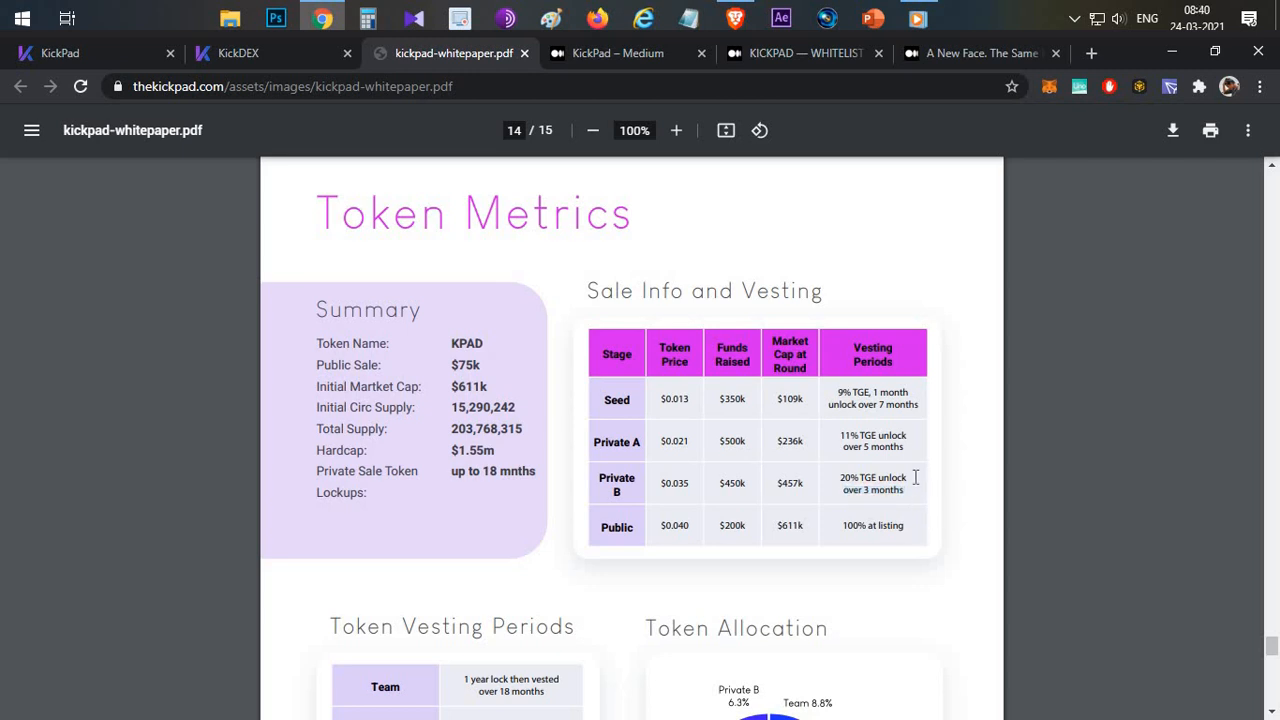
mouse_move(660, 532)
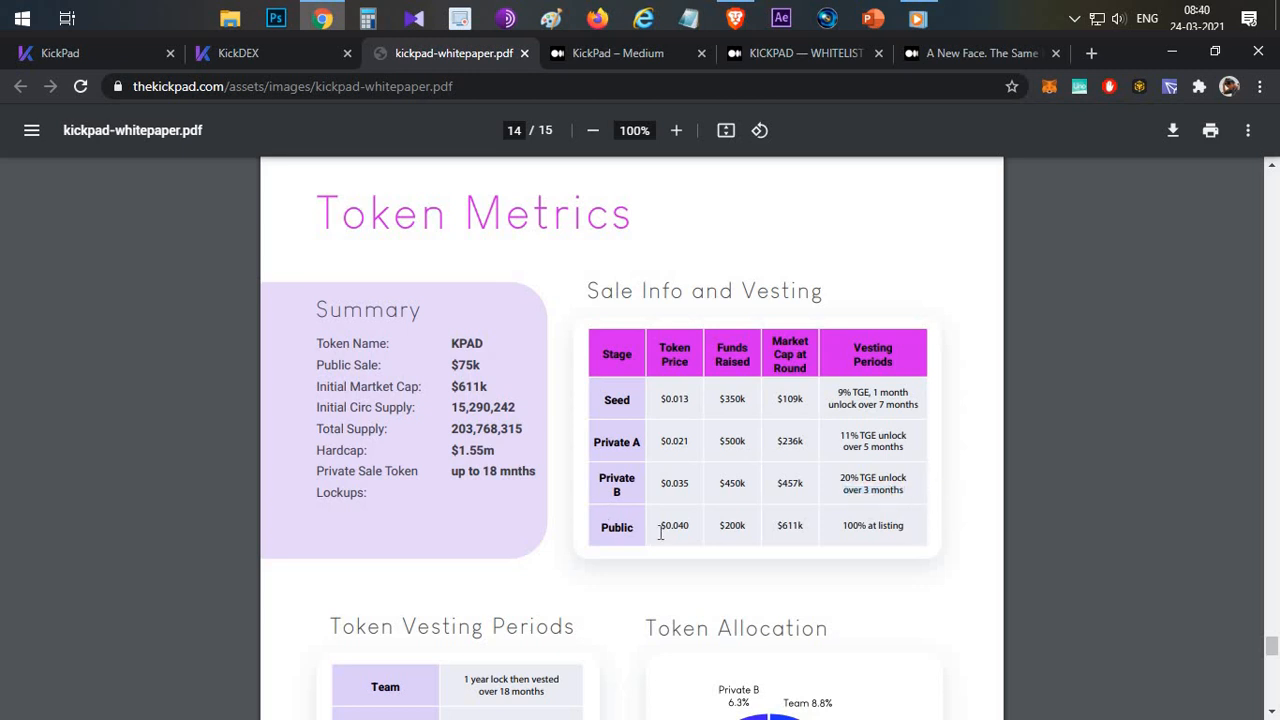
mouse_move(436, 424)
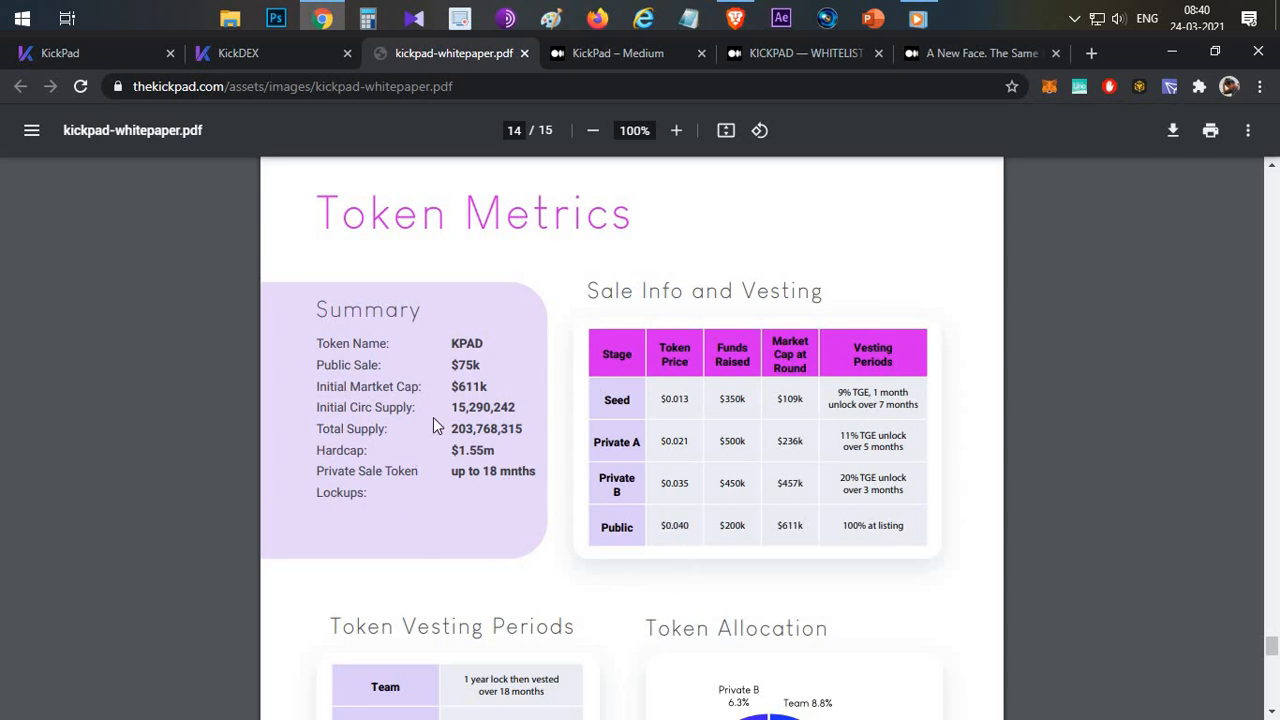
double_click(484, 408)
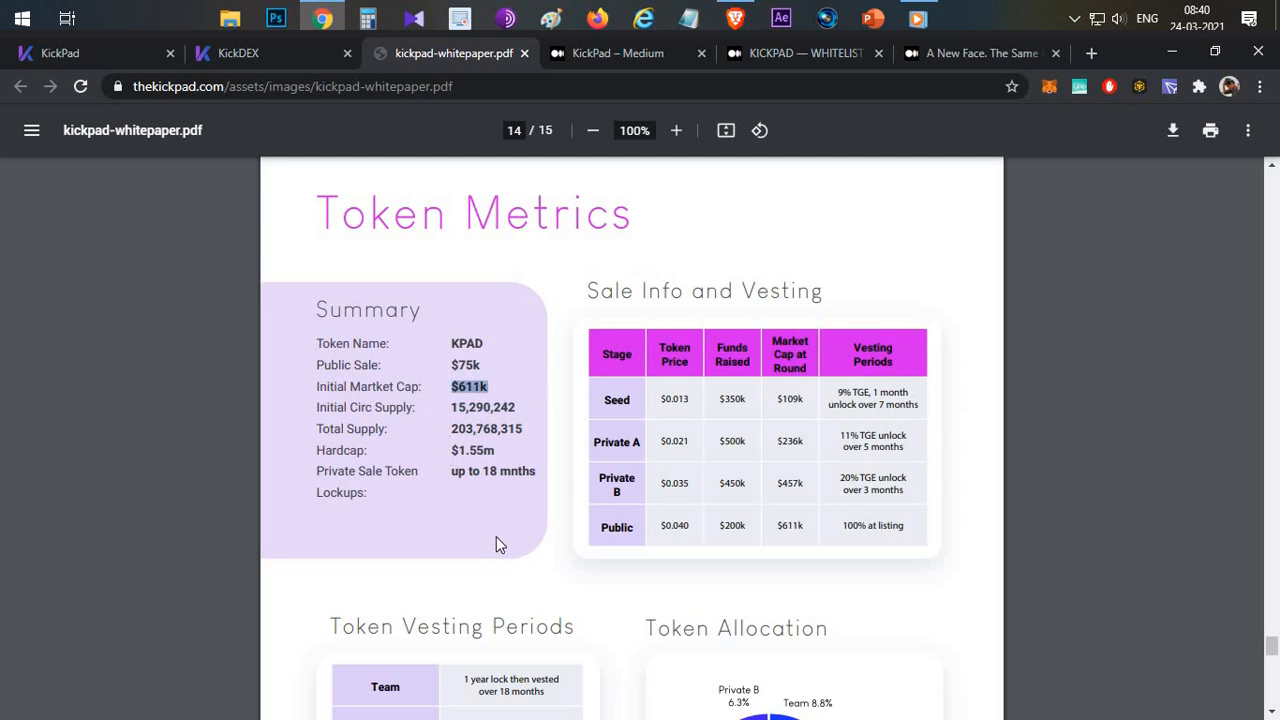
mouse_move(496, 520)
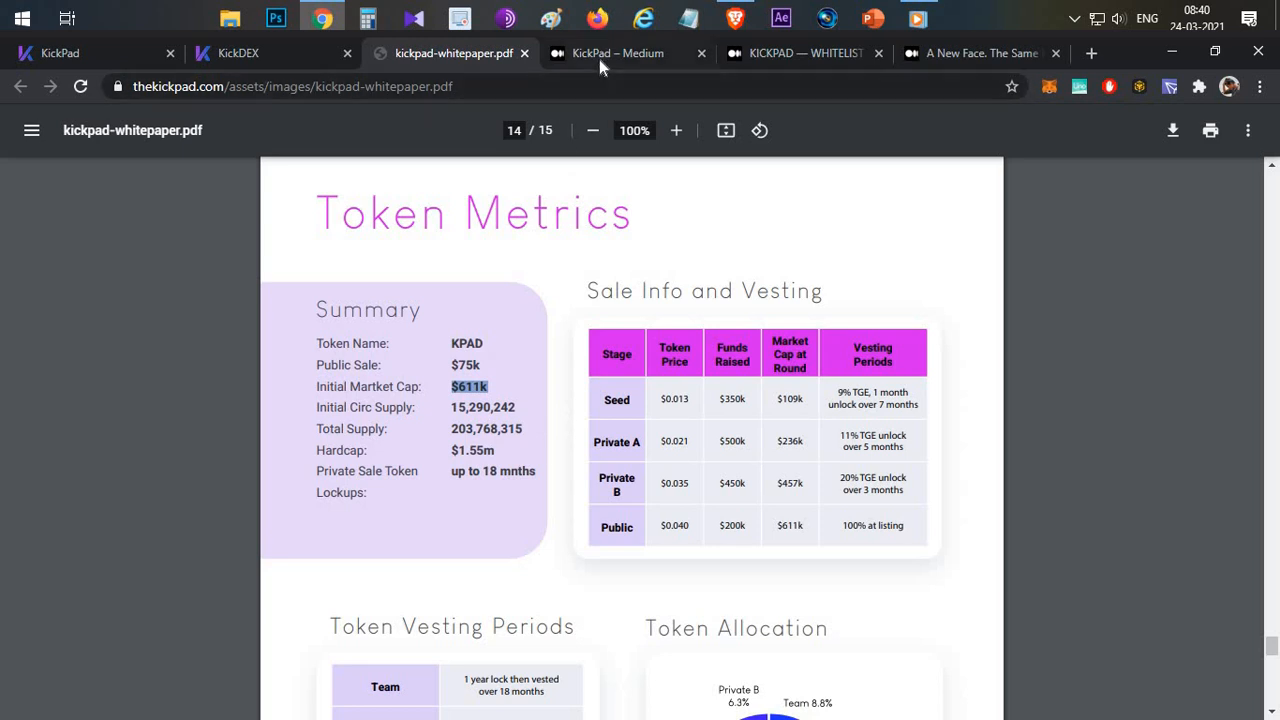
- Browse the KickPad Medium blog down to the 'Kick x Zokyo Audit' article preview
click(616, 52)
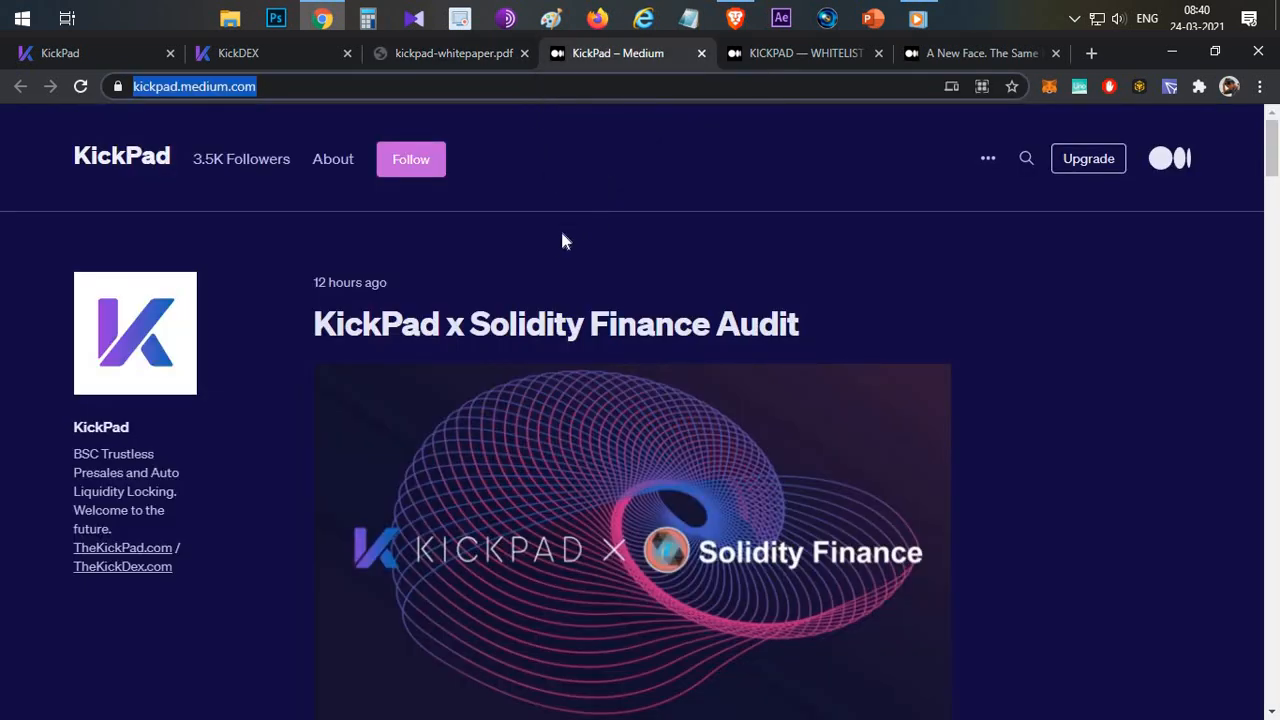
scroll(down, 3)
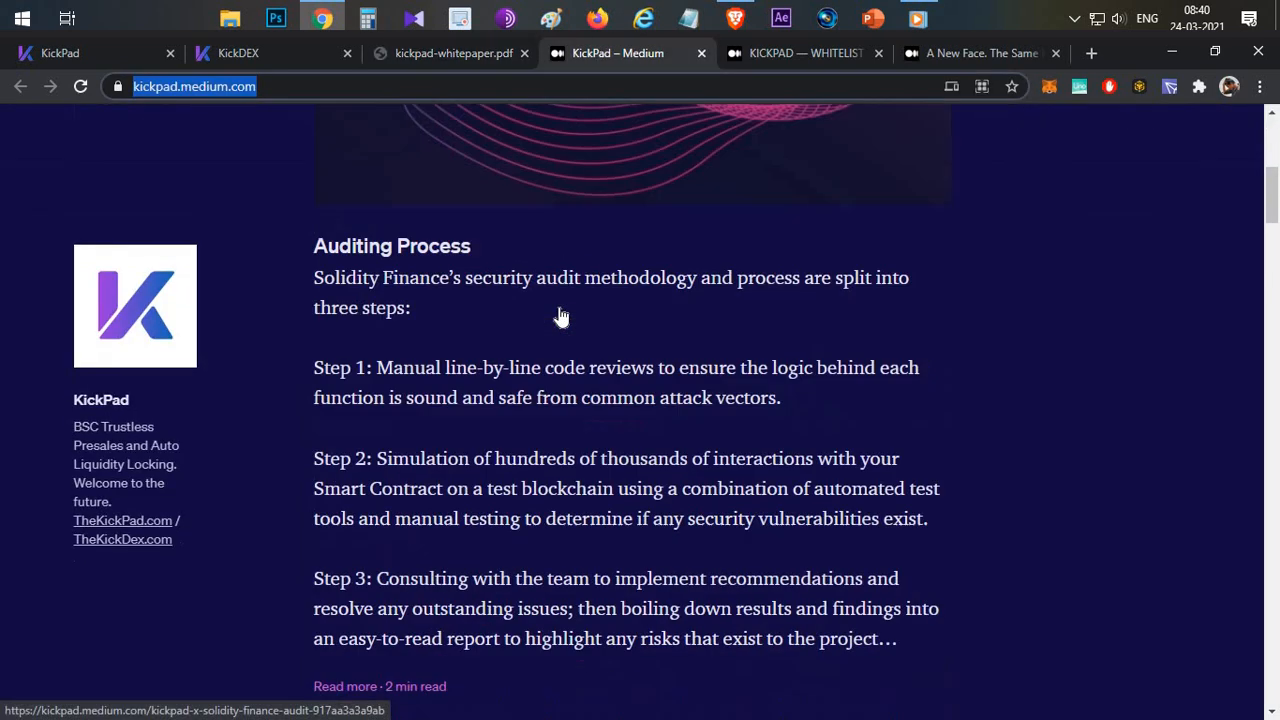
scroll(down, 3)
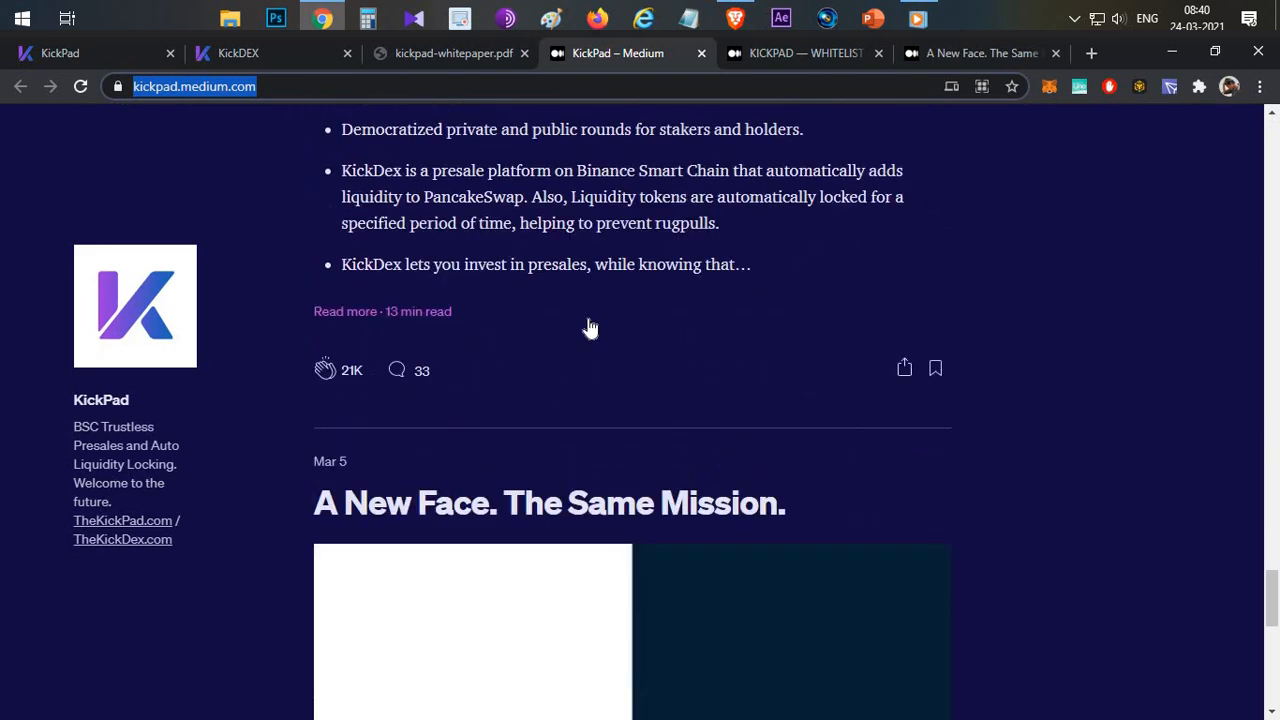
scroll(up, 3)
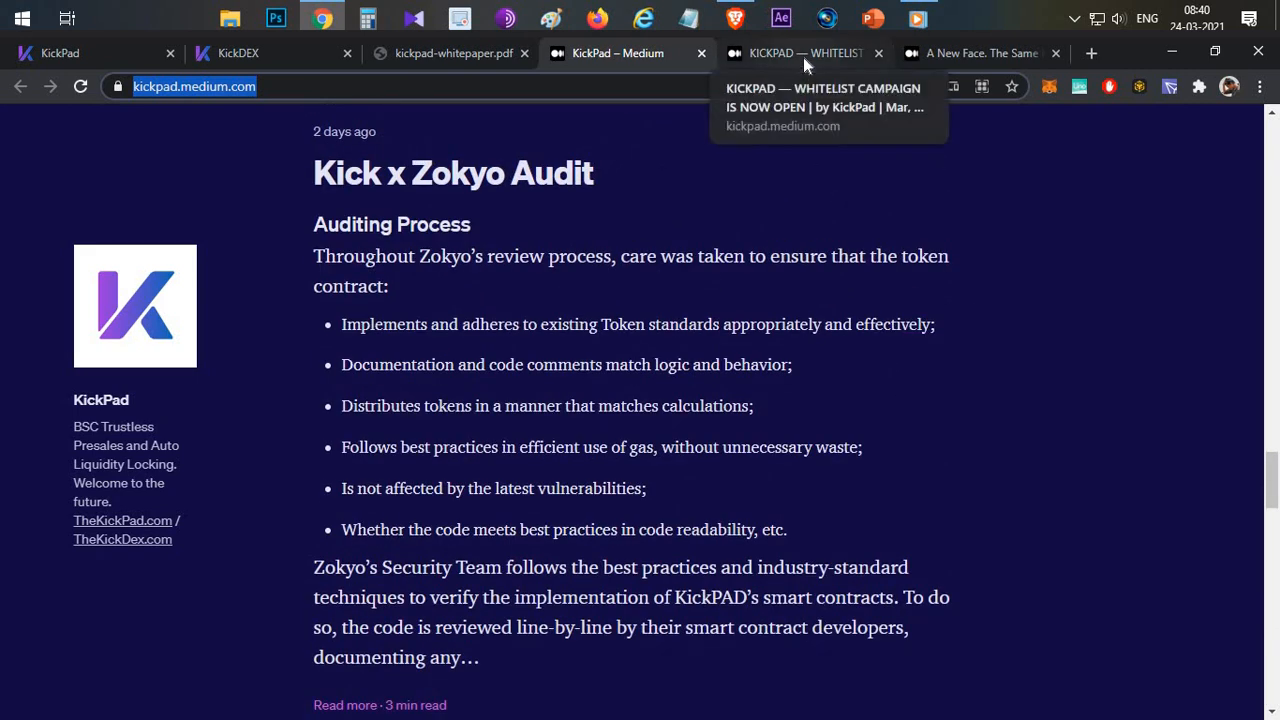
- Read down the whitelist campaign announcement to its IDO information and mark the Initial Circulating Supply line
click(800, 52)
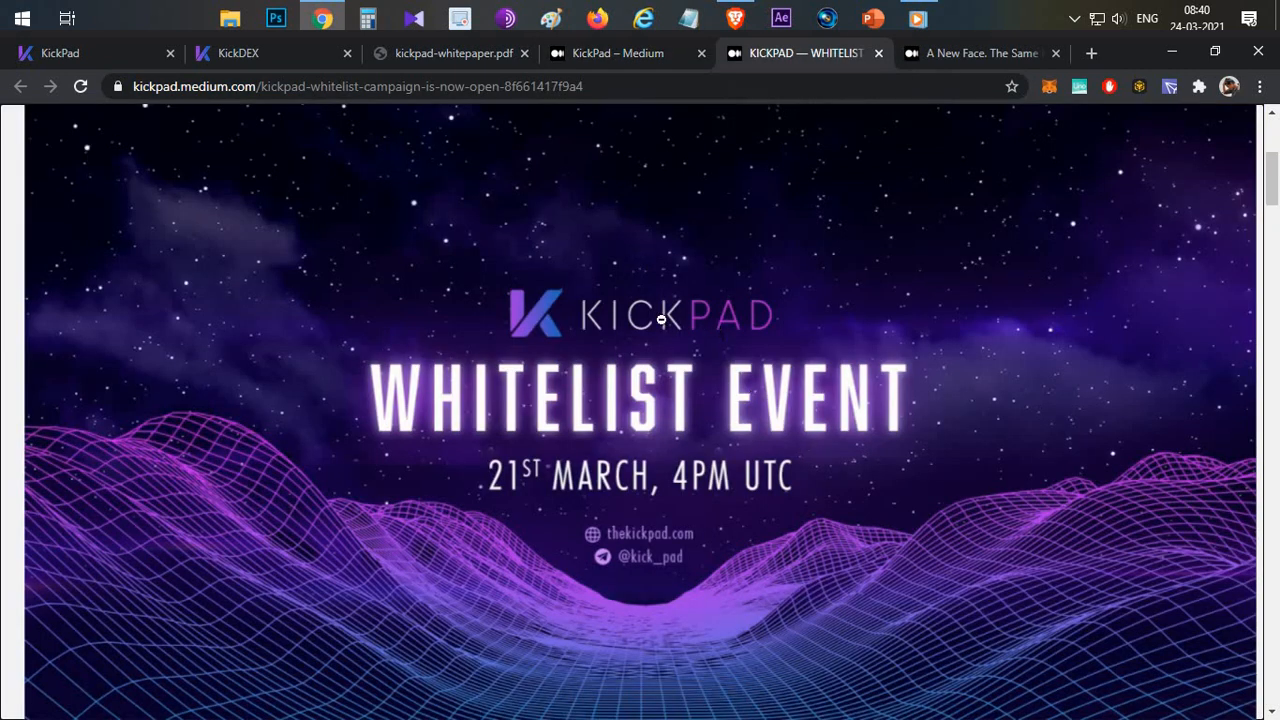
scroll(down, 3)
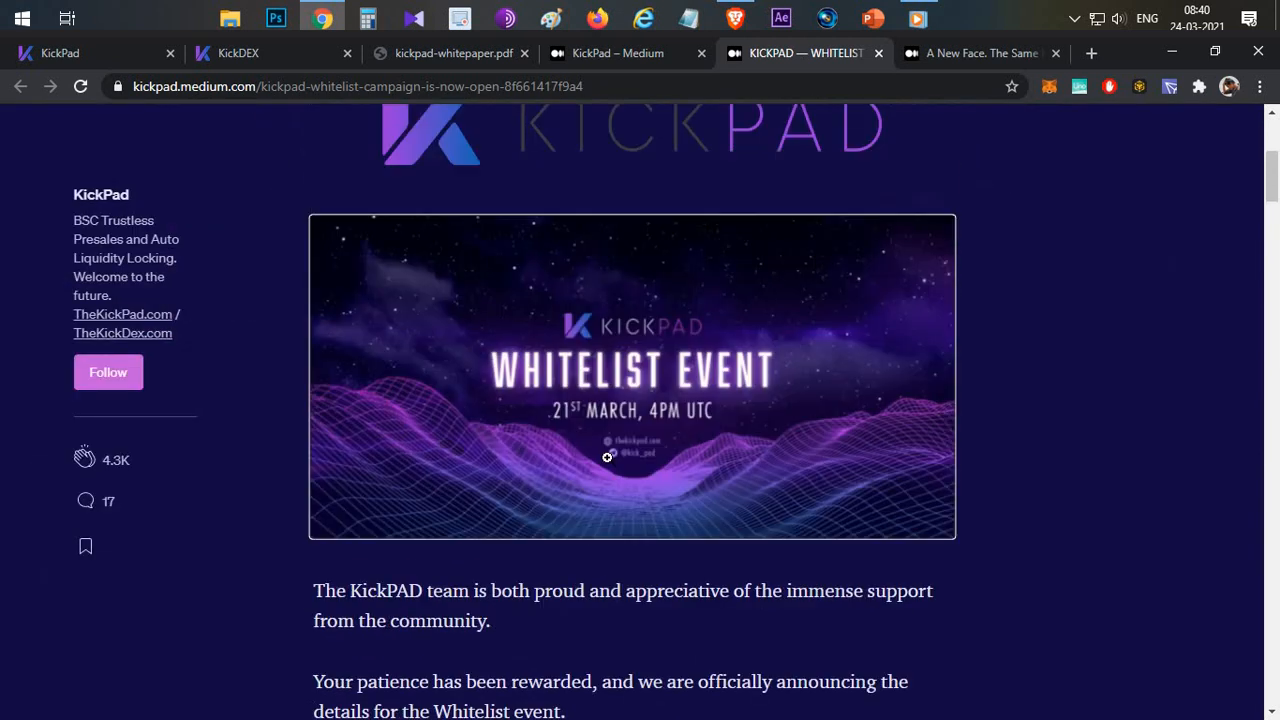
mouse_move(616, 568)
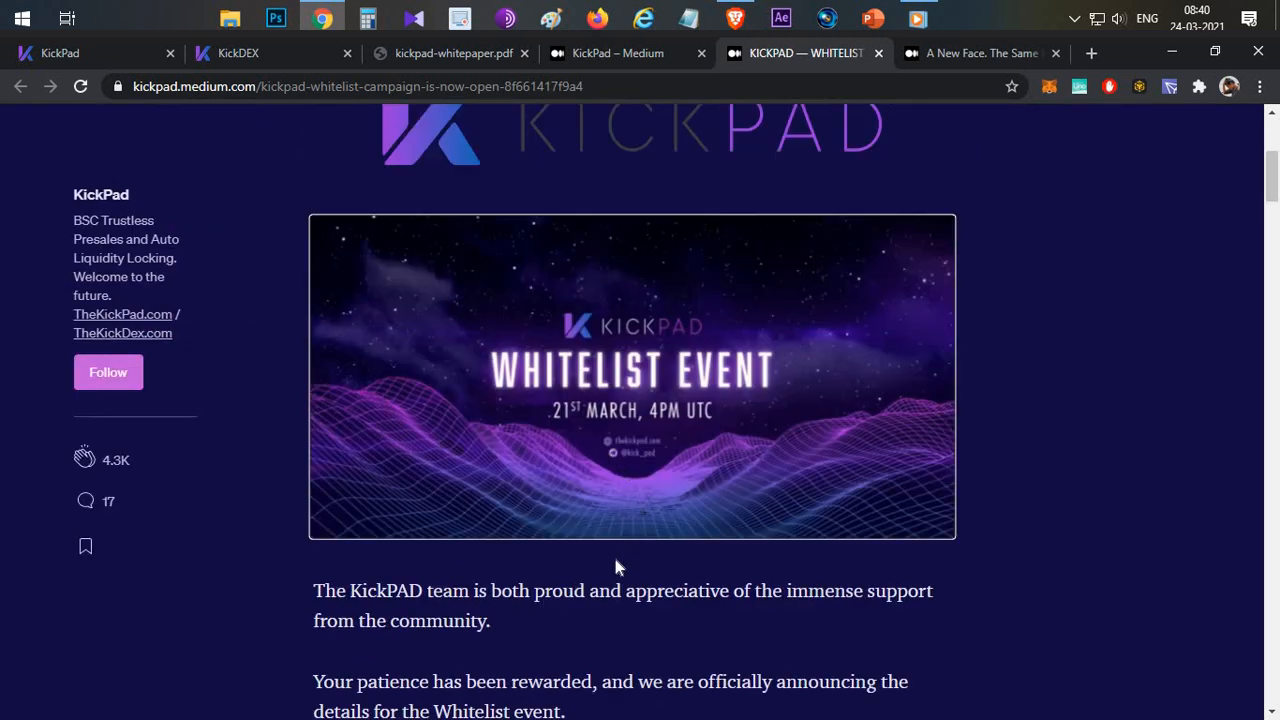
scroll(down, 3)
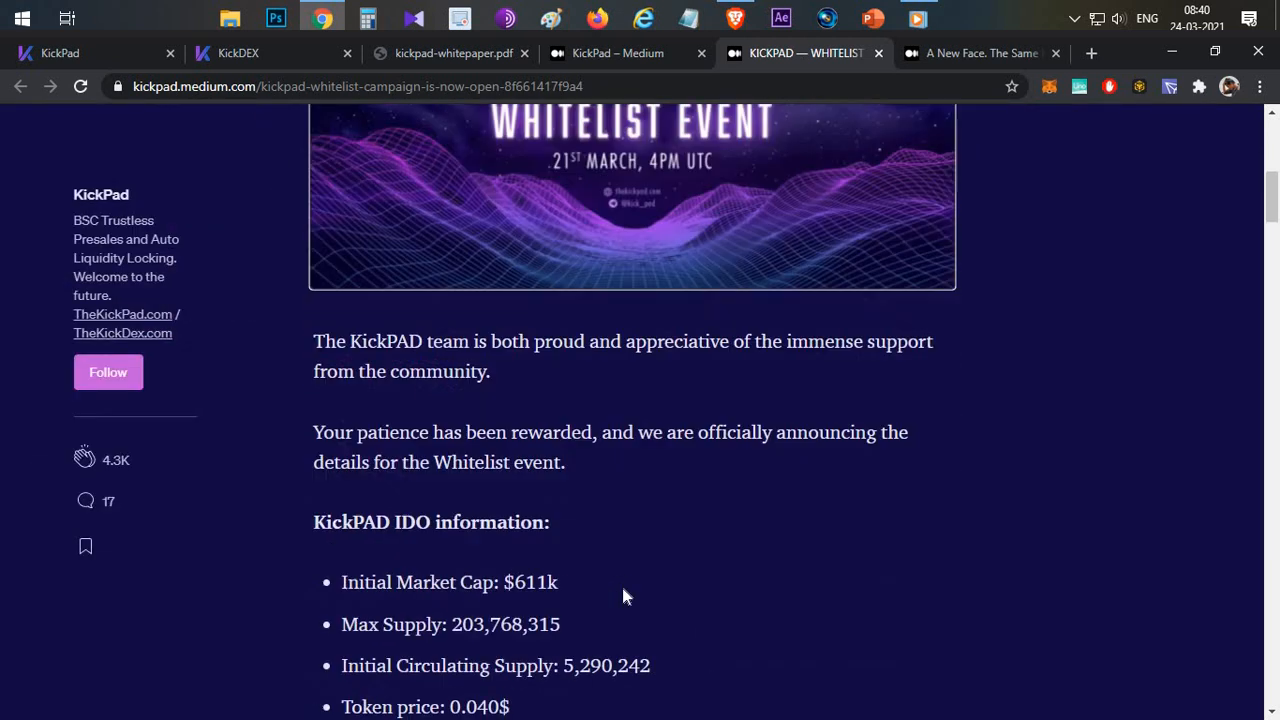
scroll(down, 3)
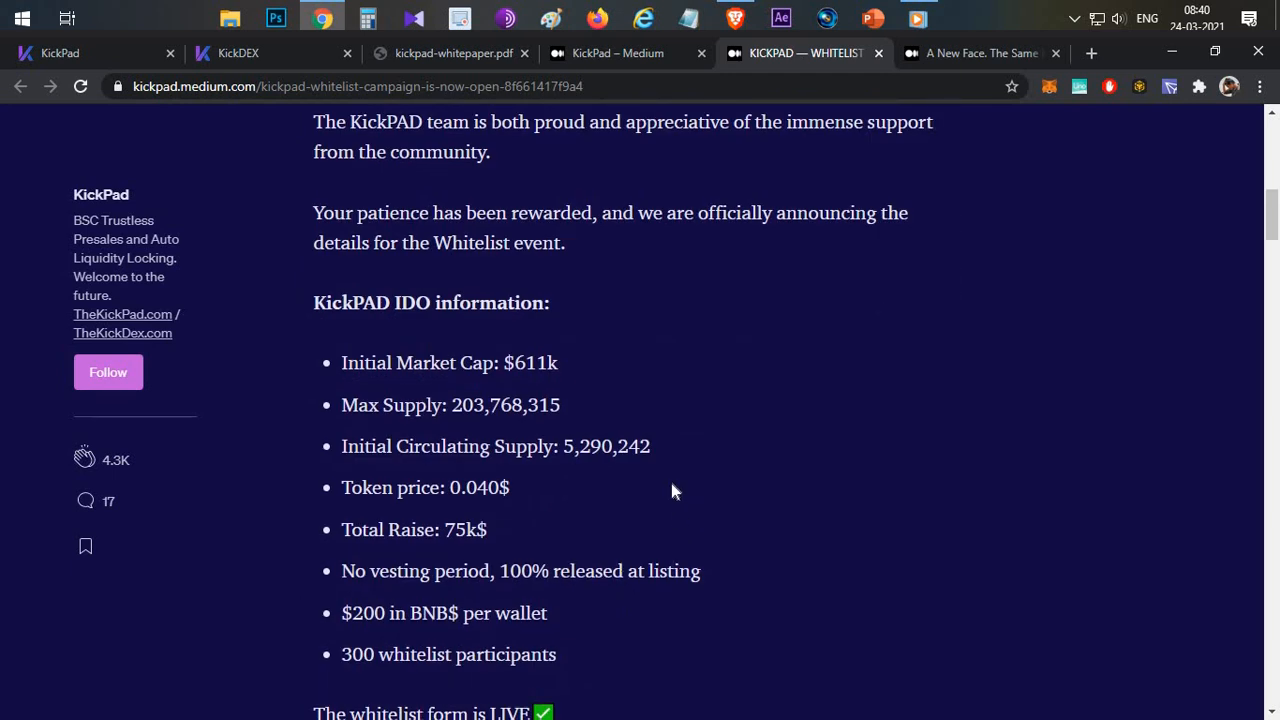
scroll(down, 3)
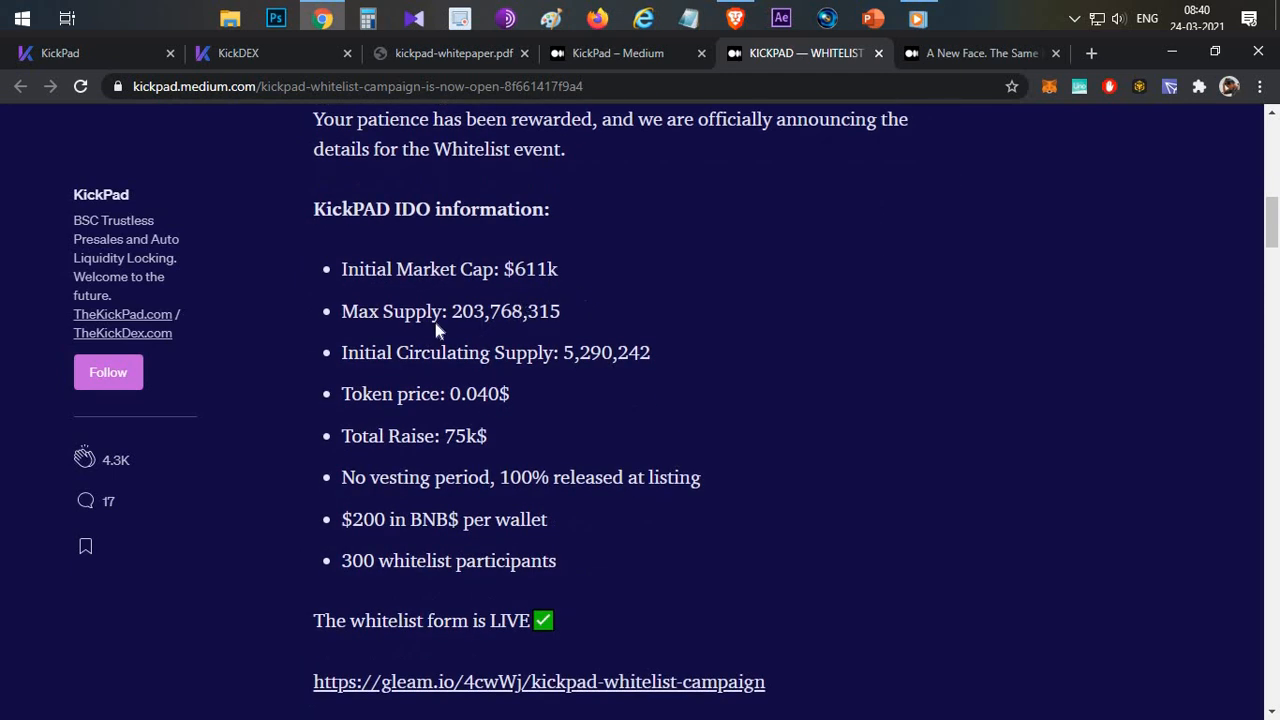
double_click(504, 312)
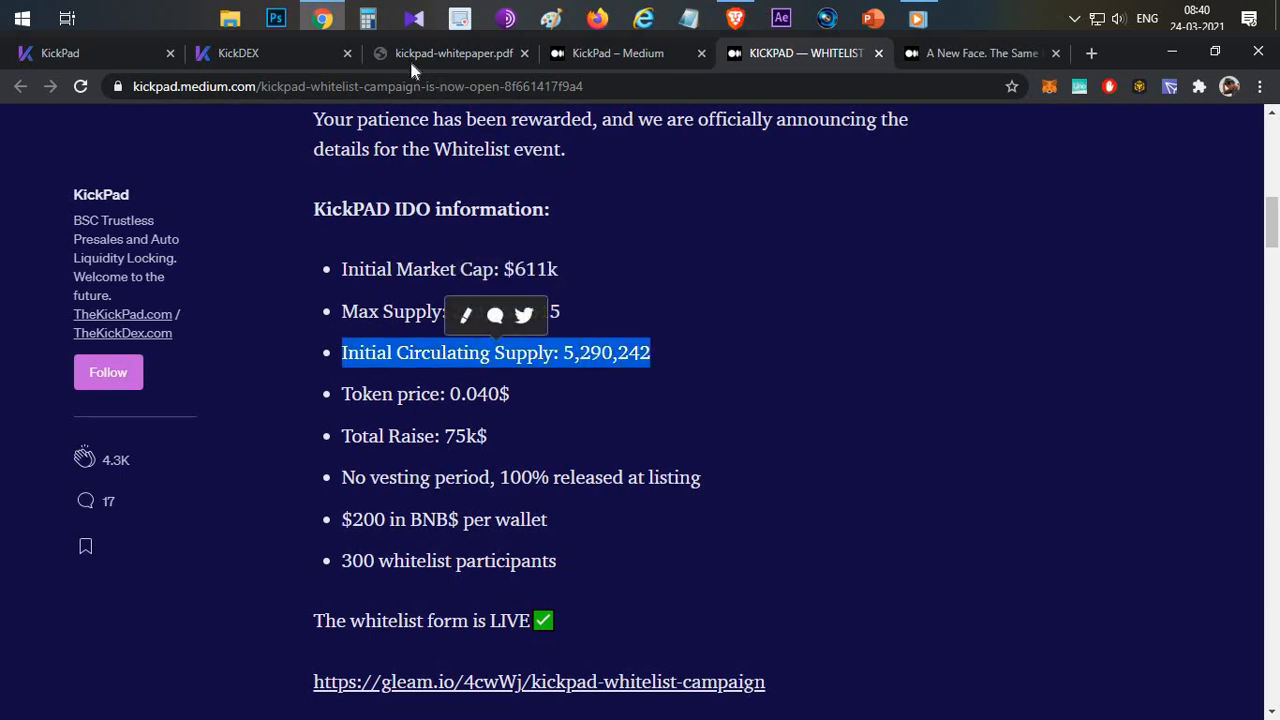
- Compare against the whitepaper's token metrics, highlighting the $200 per wallet allocation and 300 whitelist participants, ending on KickDEX's Create New Sale form
click(452, 52)
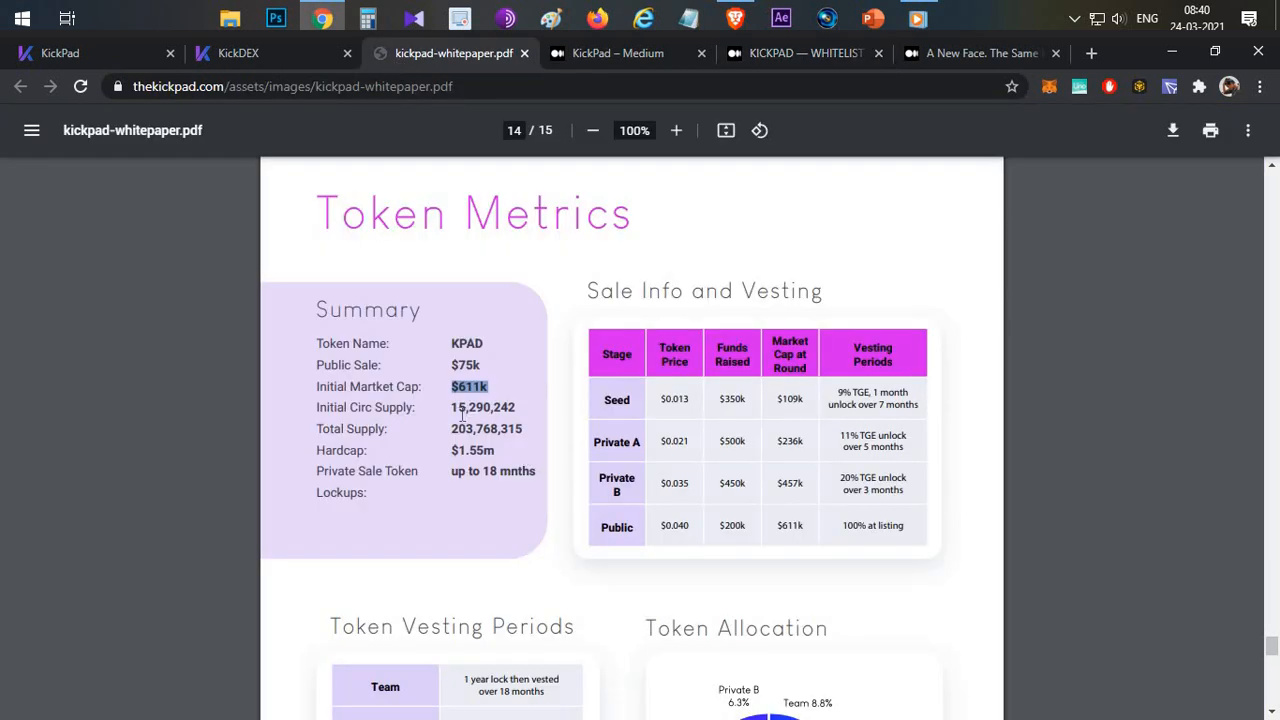
mouse_move(478, 392)
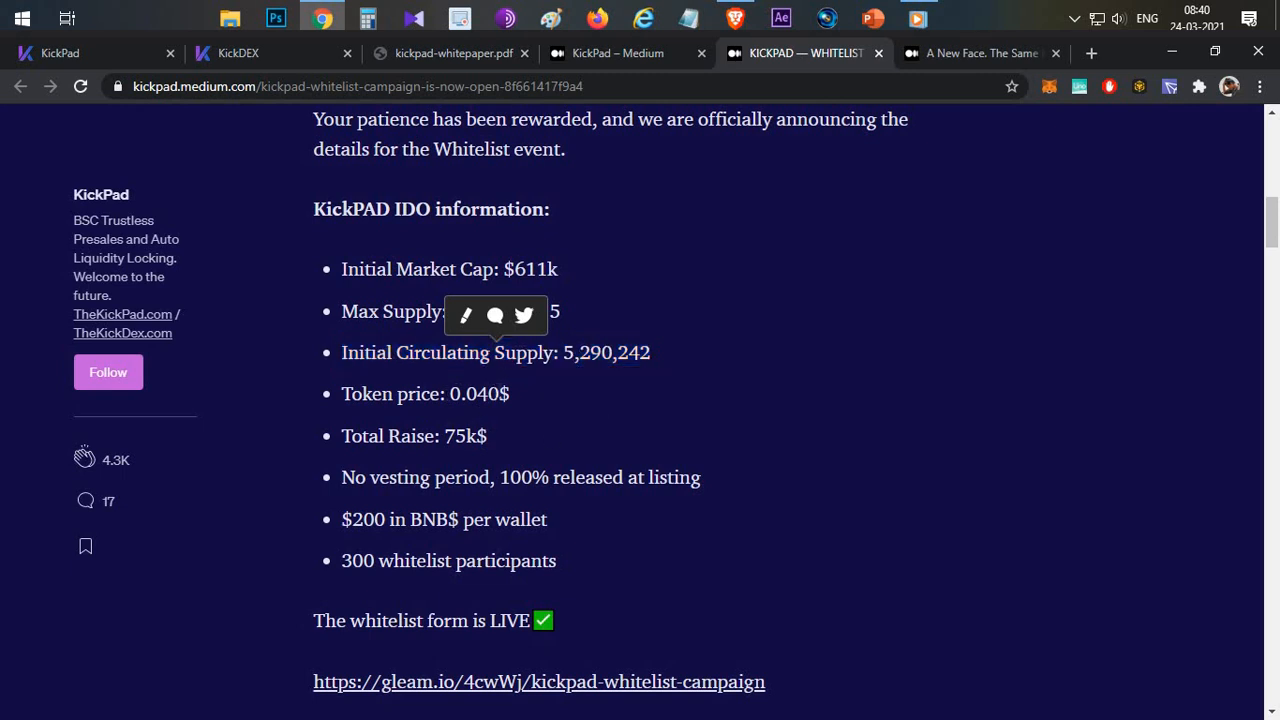
double_click(478, 392)
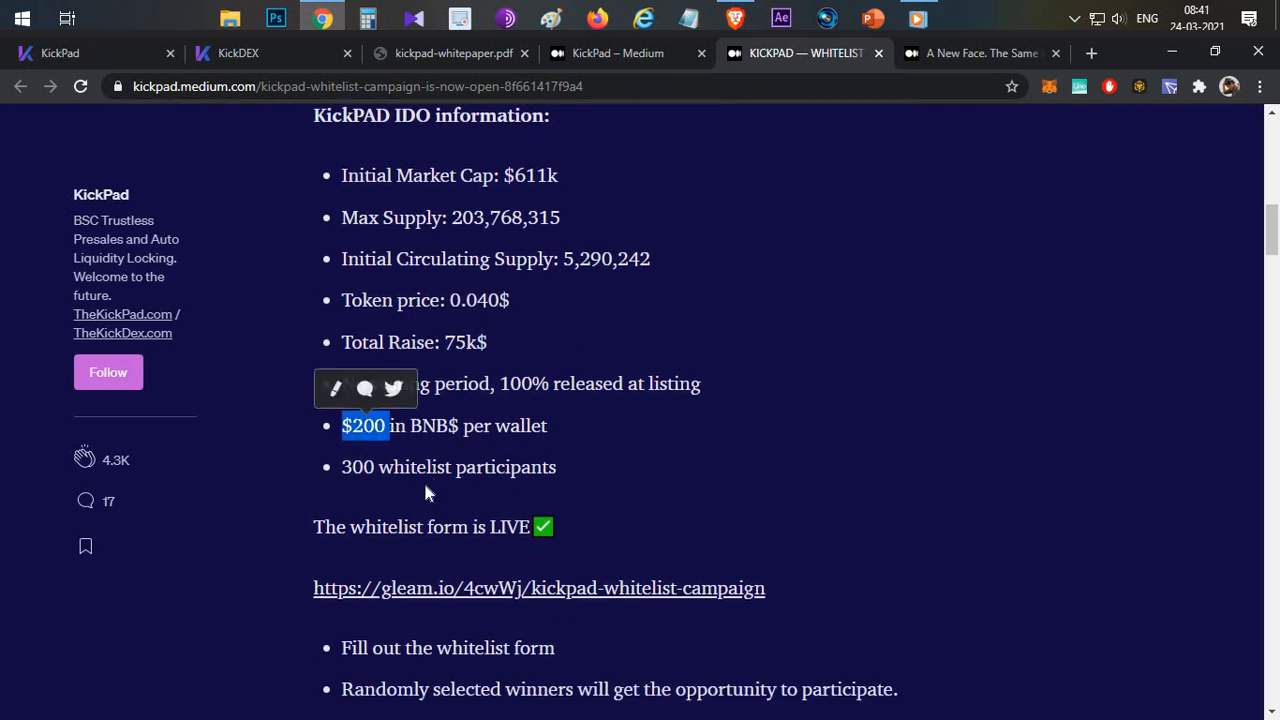
mouse_move(428, 492)
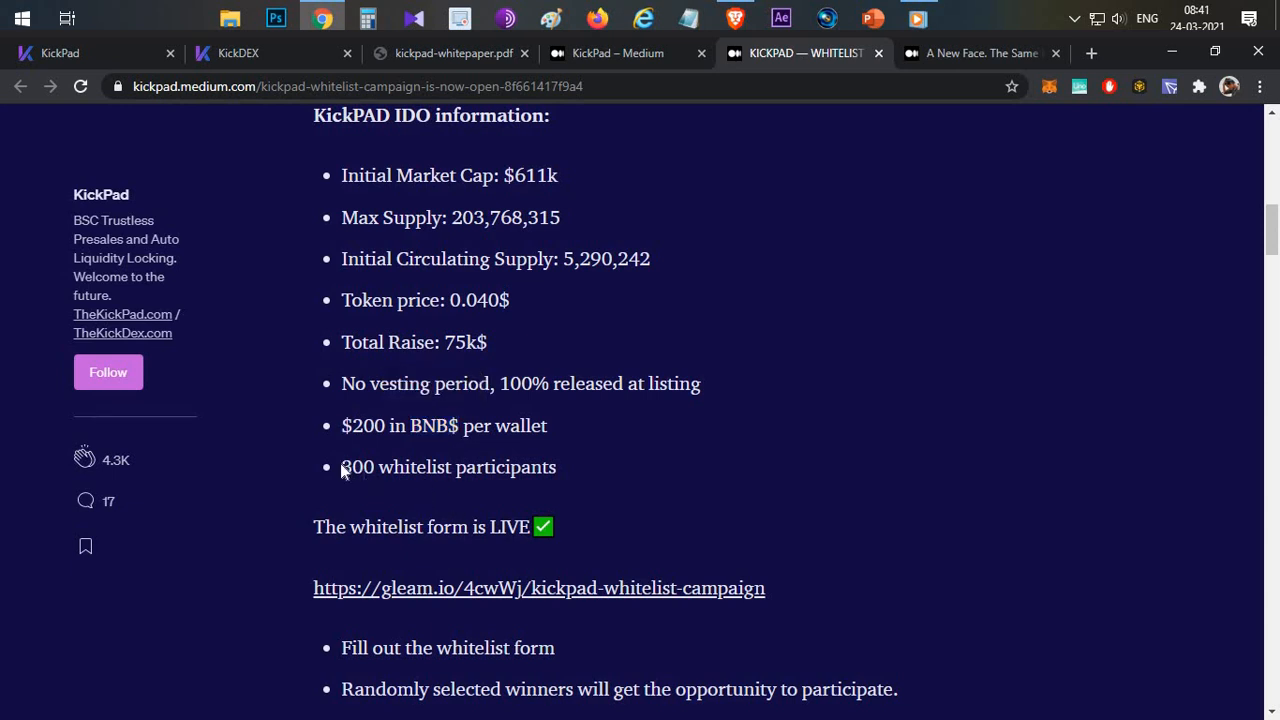
double_click(356, 468)
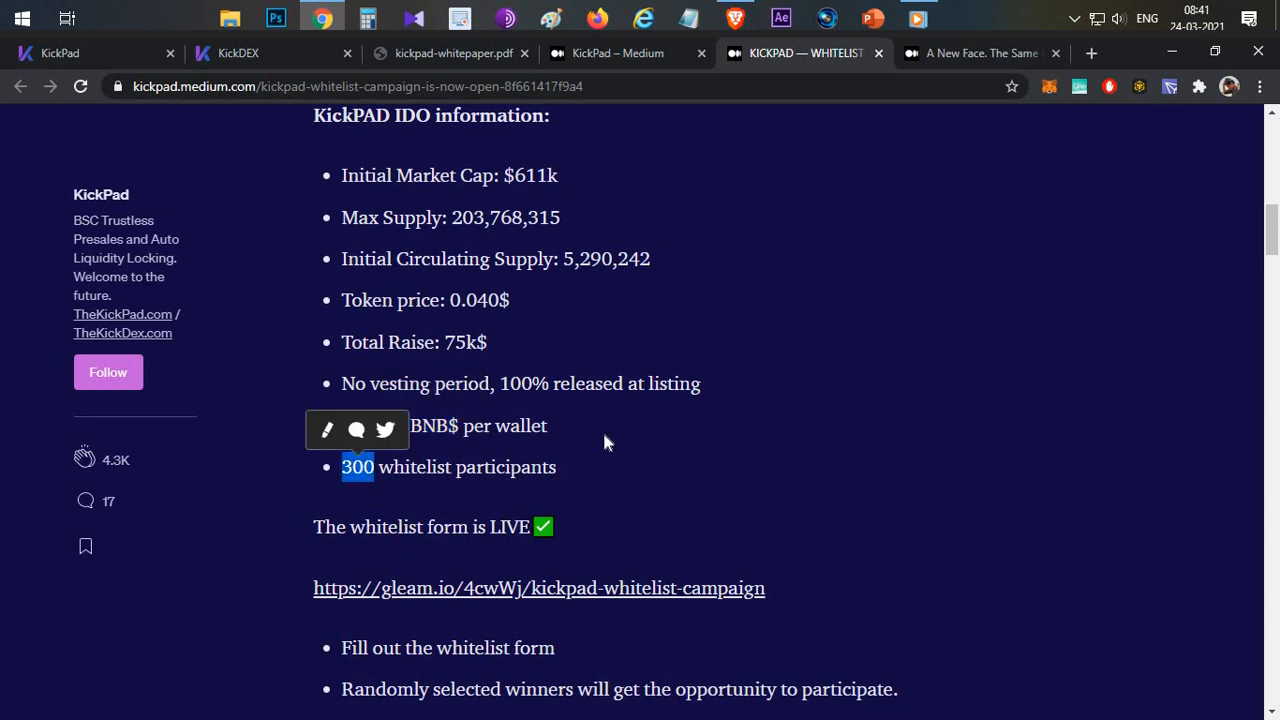
scroll(down, 3)
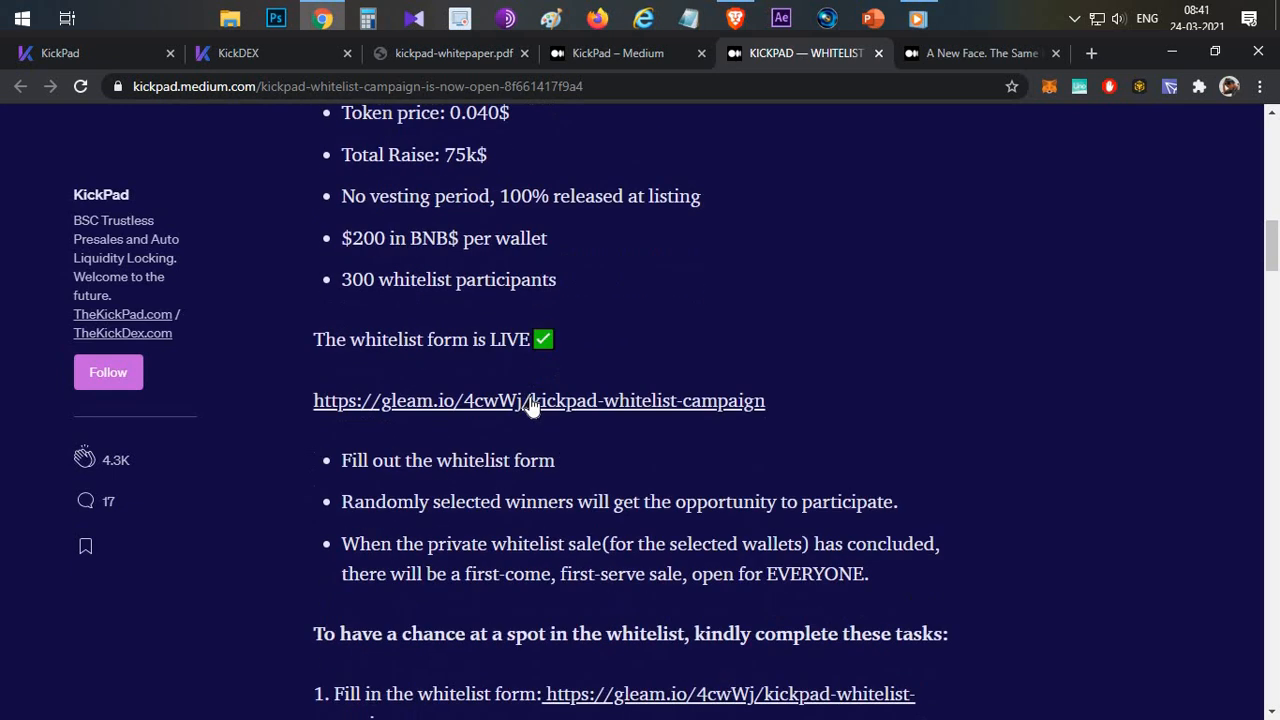
mouse_move(684, 310)
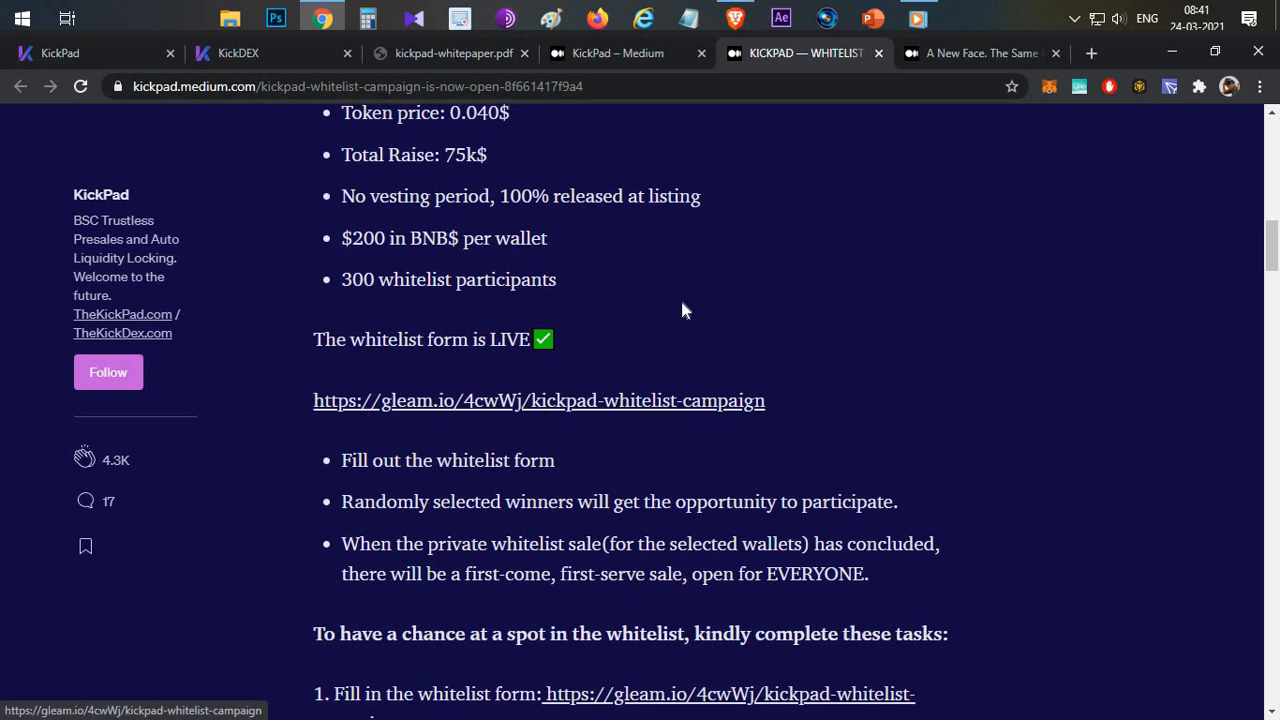
scroll(up, 3)
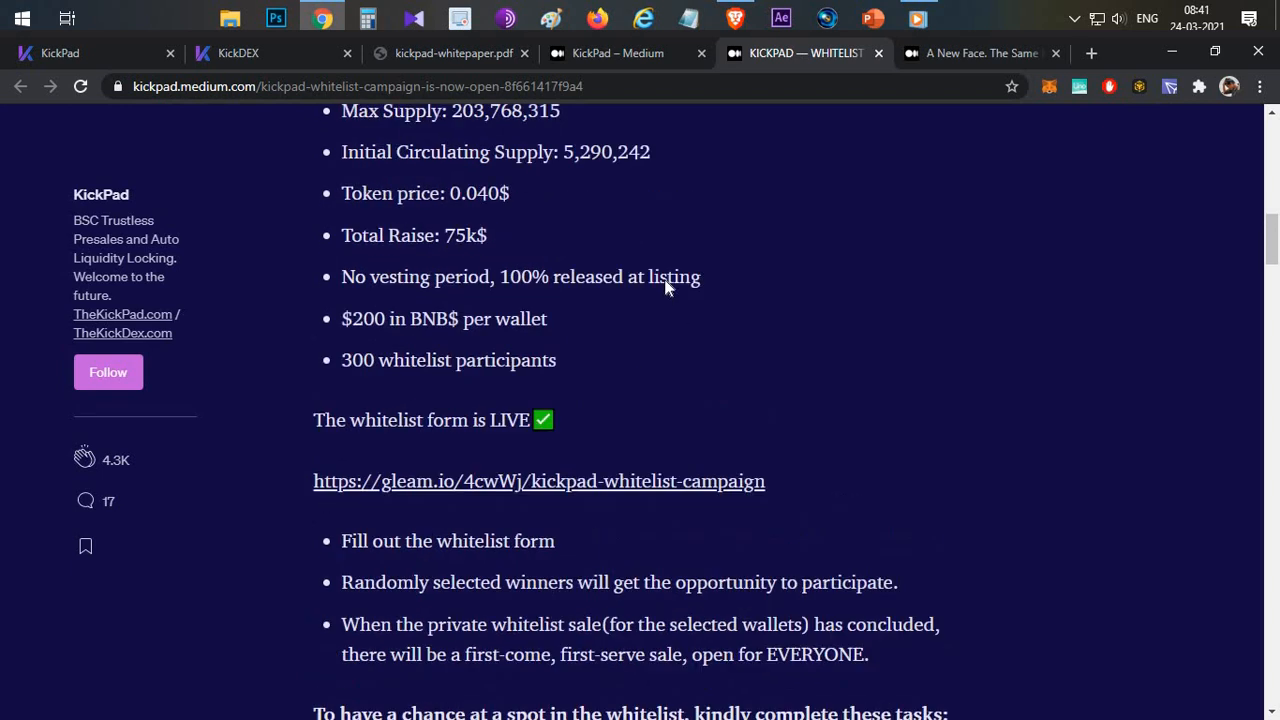
click(238, 52)
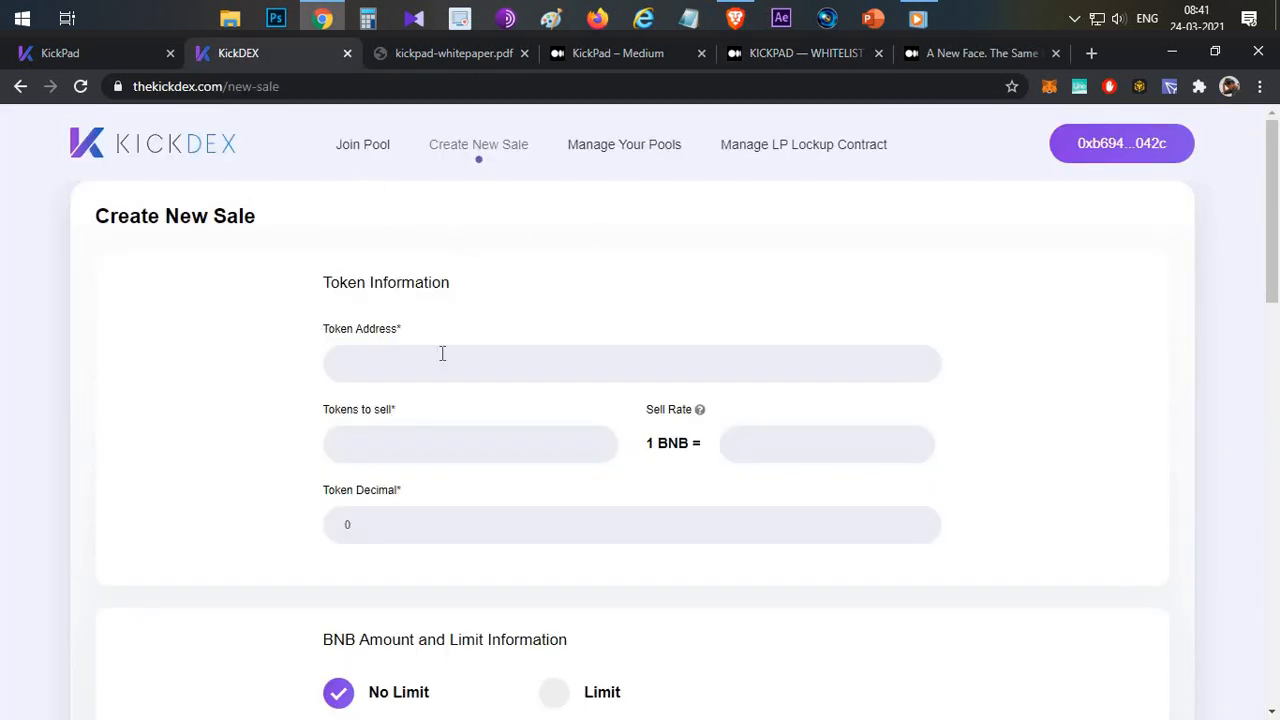
mouse_move(756, 68)
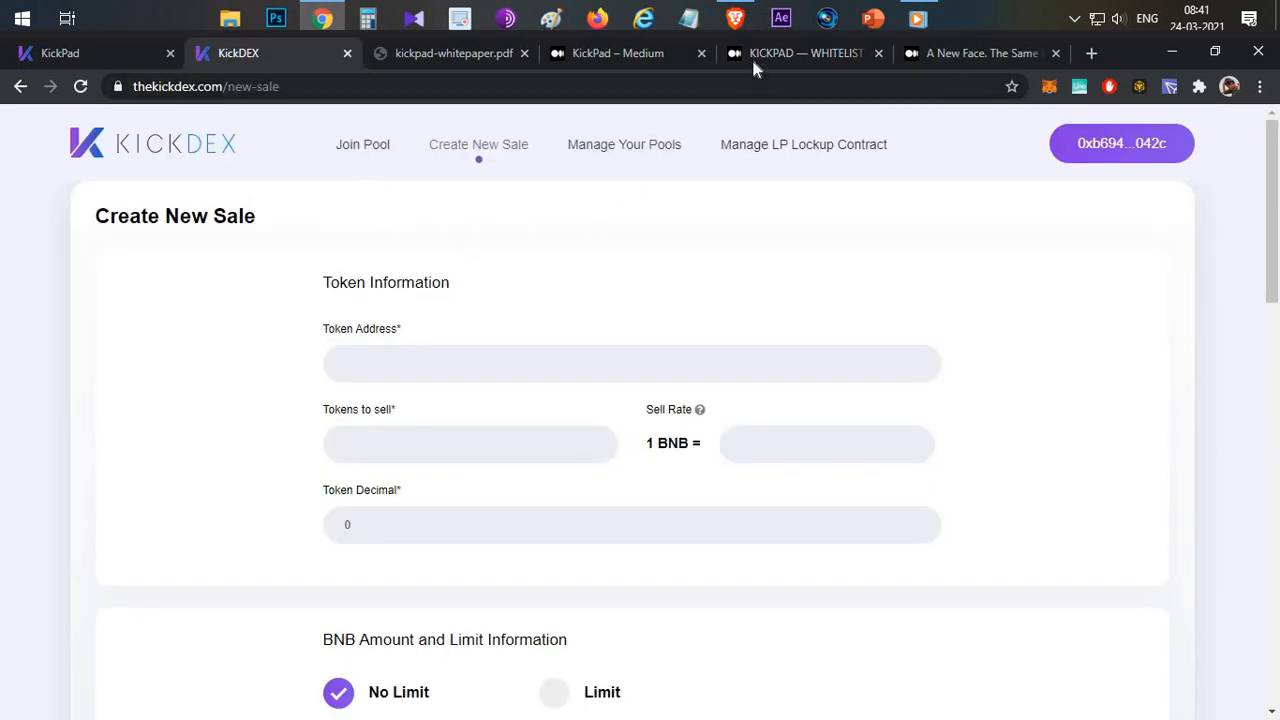
- View the whitelist announcement's Whitelist Event banner enlarged, then return to the whitepaper's page 14 Token Metrics
click(804, 52)
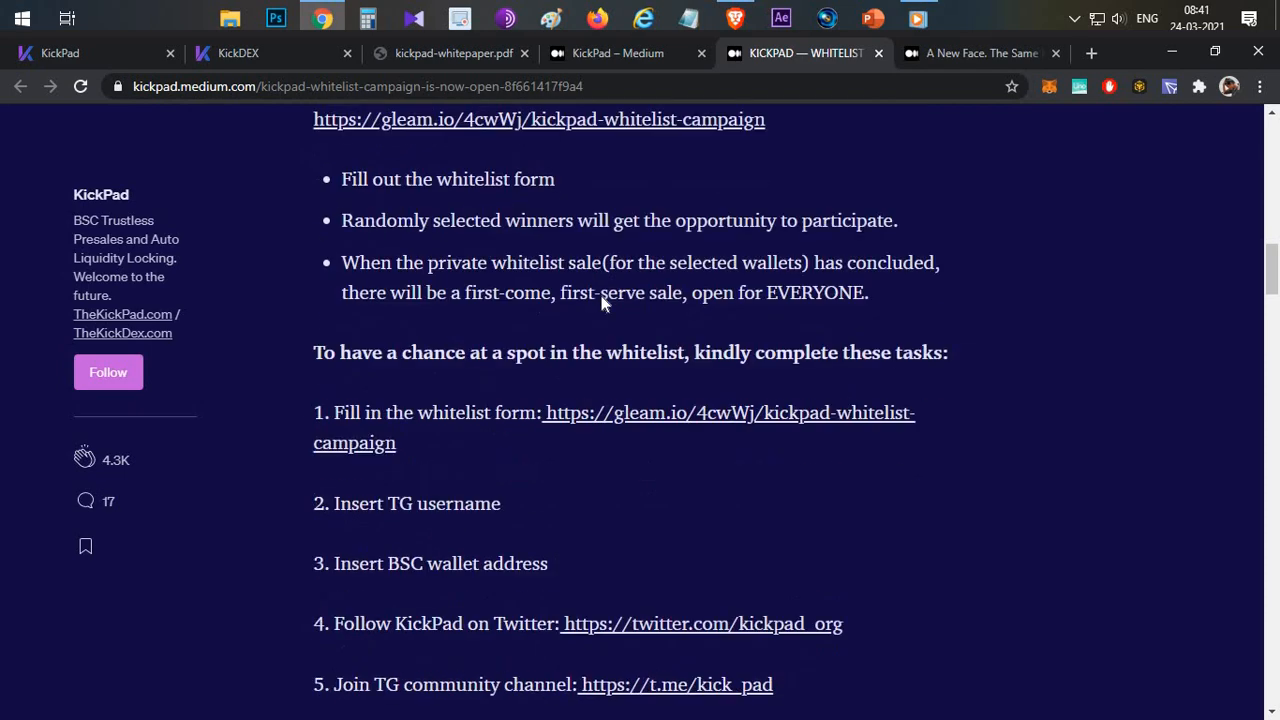
scroll(up, 3)
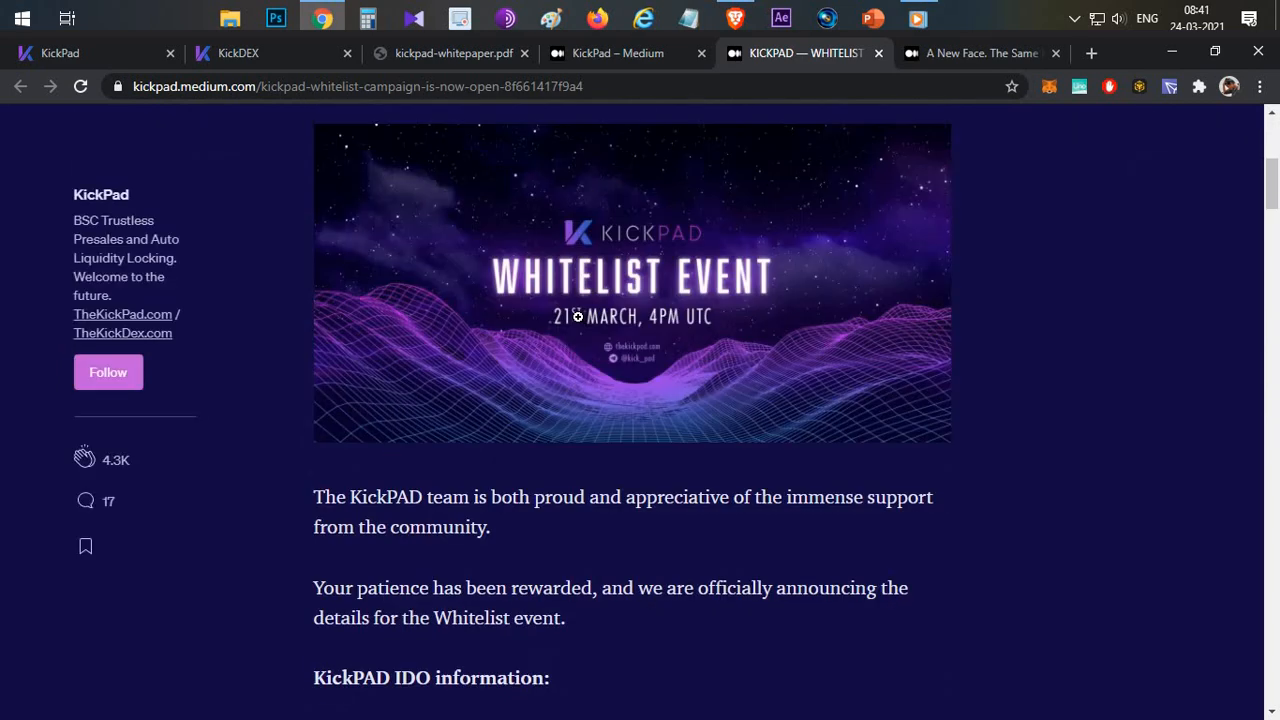
click(632, 284)
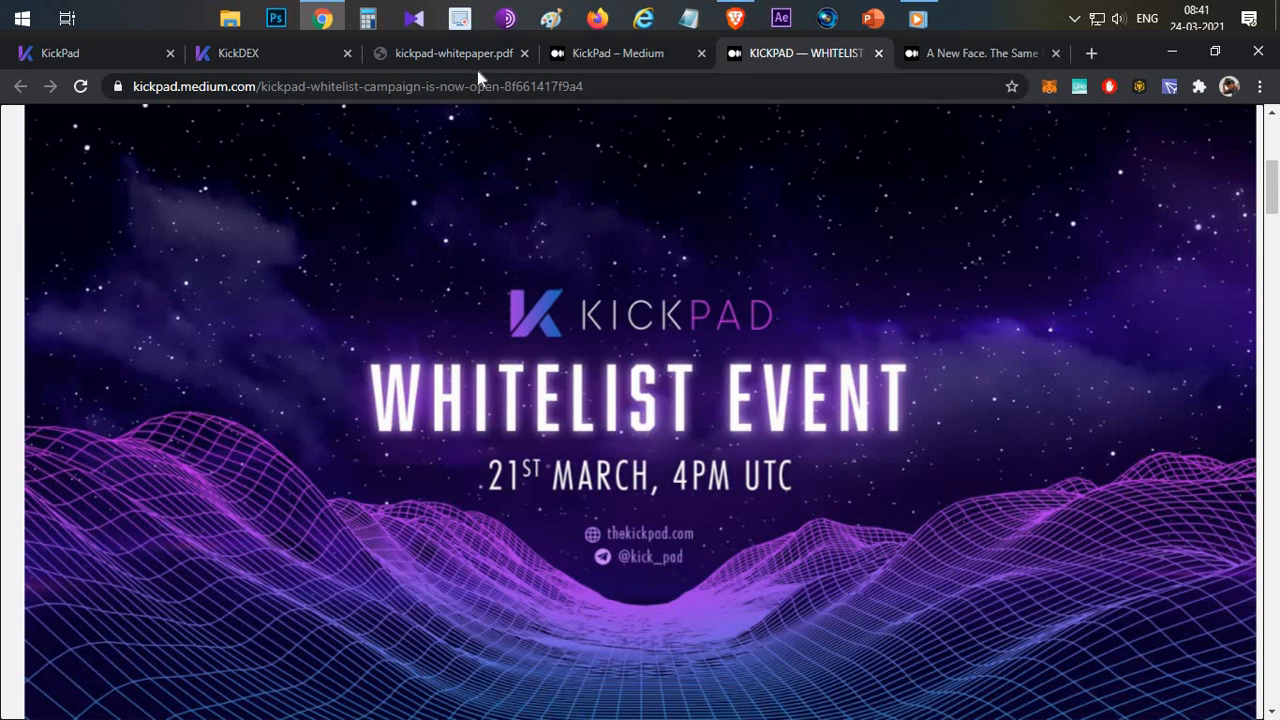
click(452, 52)
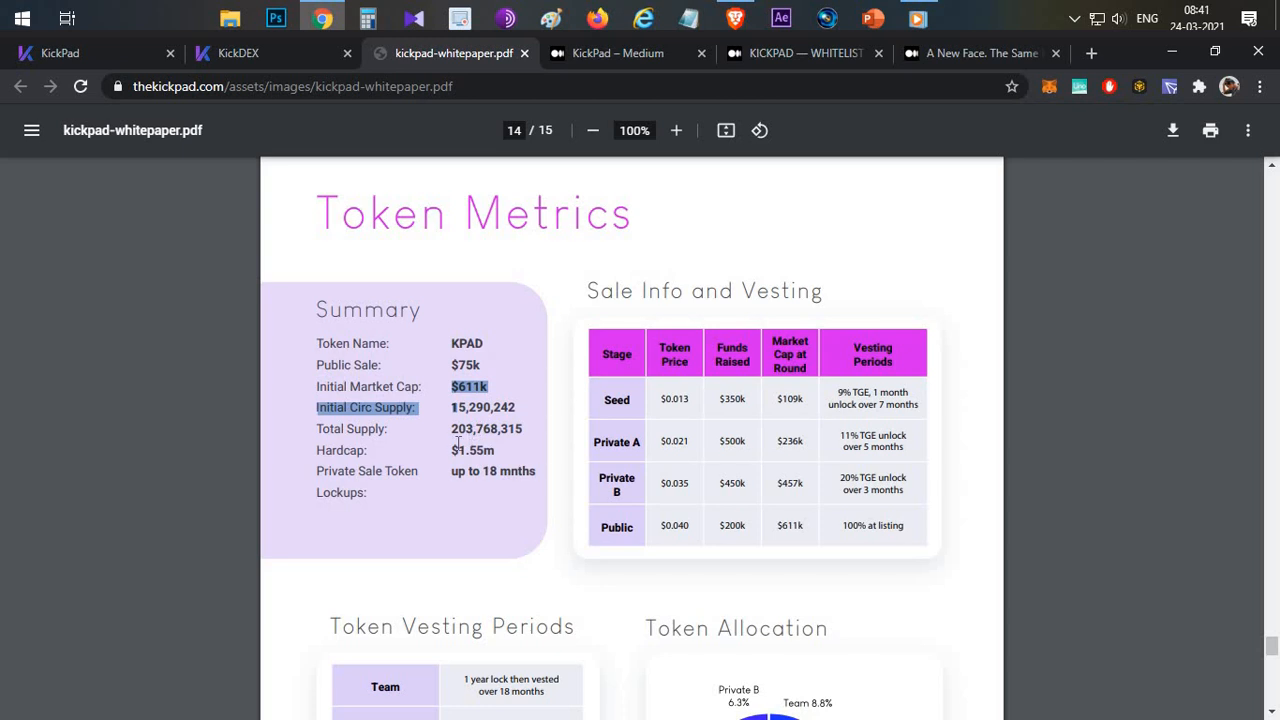
mouse_move(440, 428)
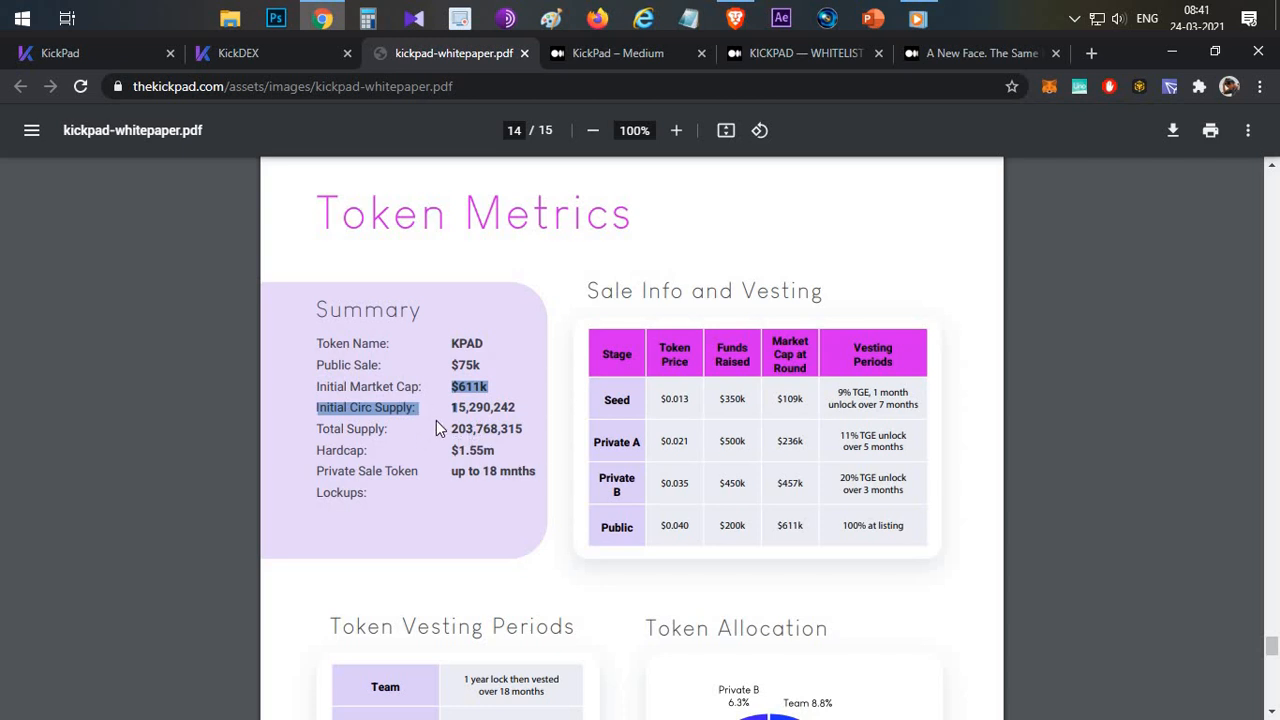
mouse_move(484, 464)
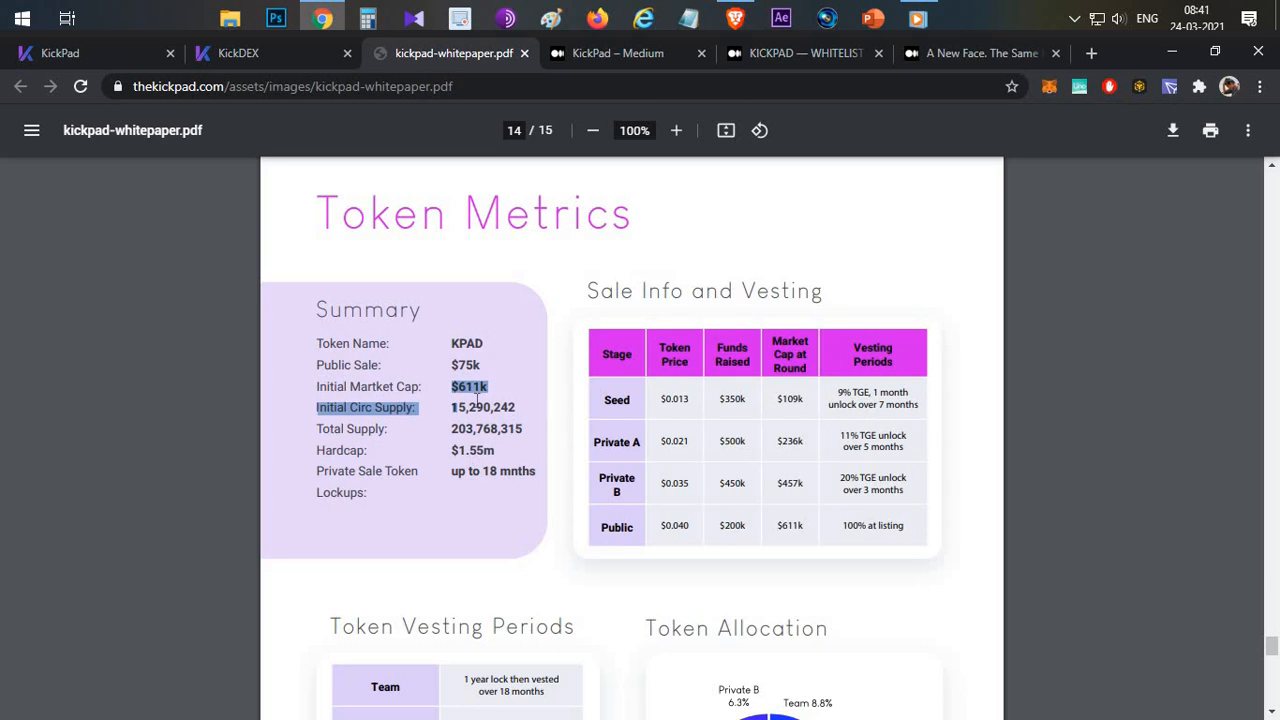
mouse_move(444, 398)
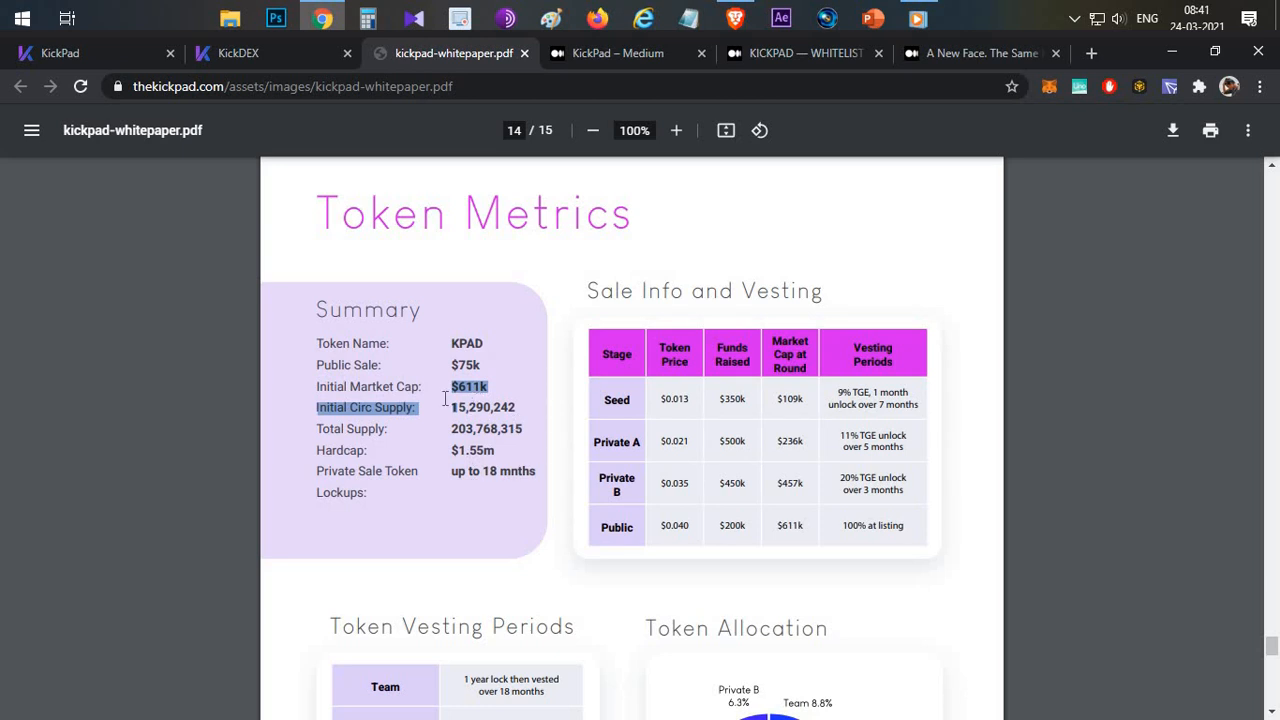
mouse_move(704, 268)
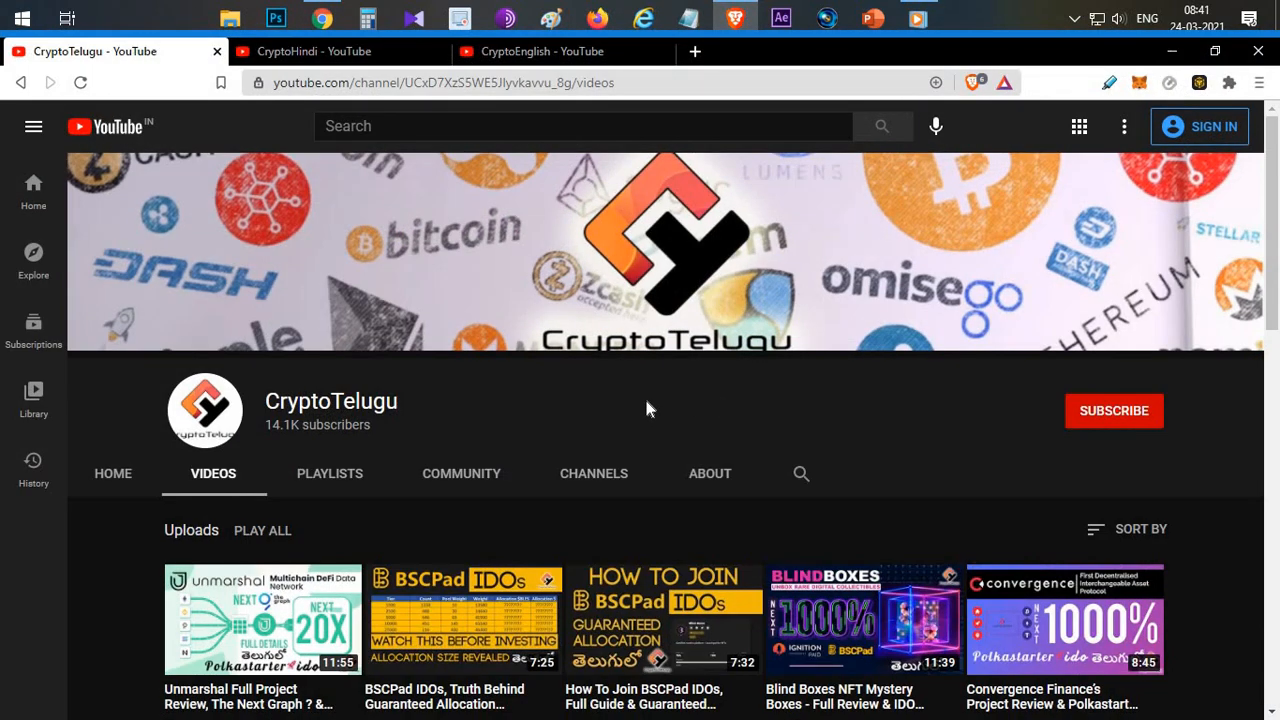
mouse_move(1130, 420)
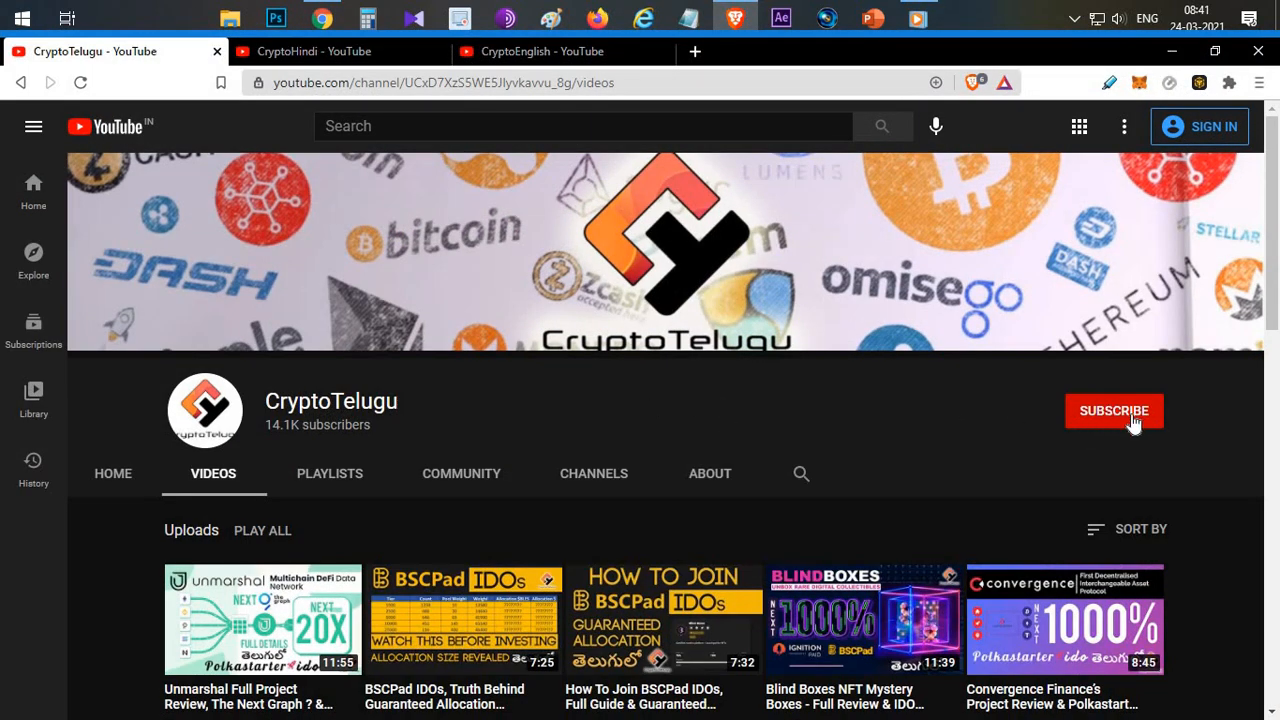
mouse_move(656, 412)
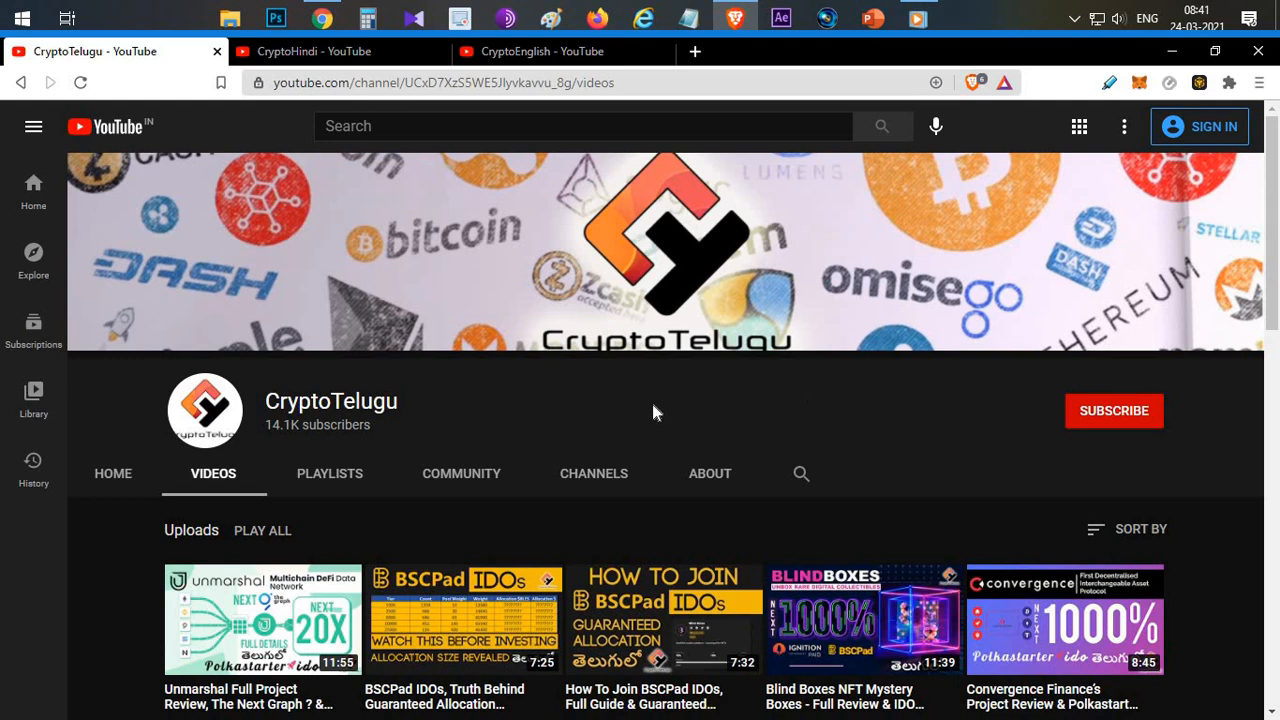
mouse_move(670, 408)
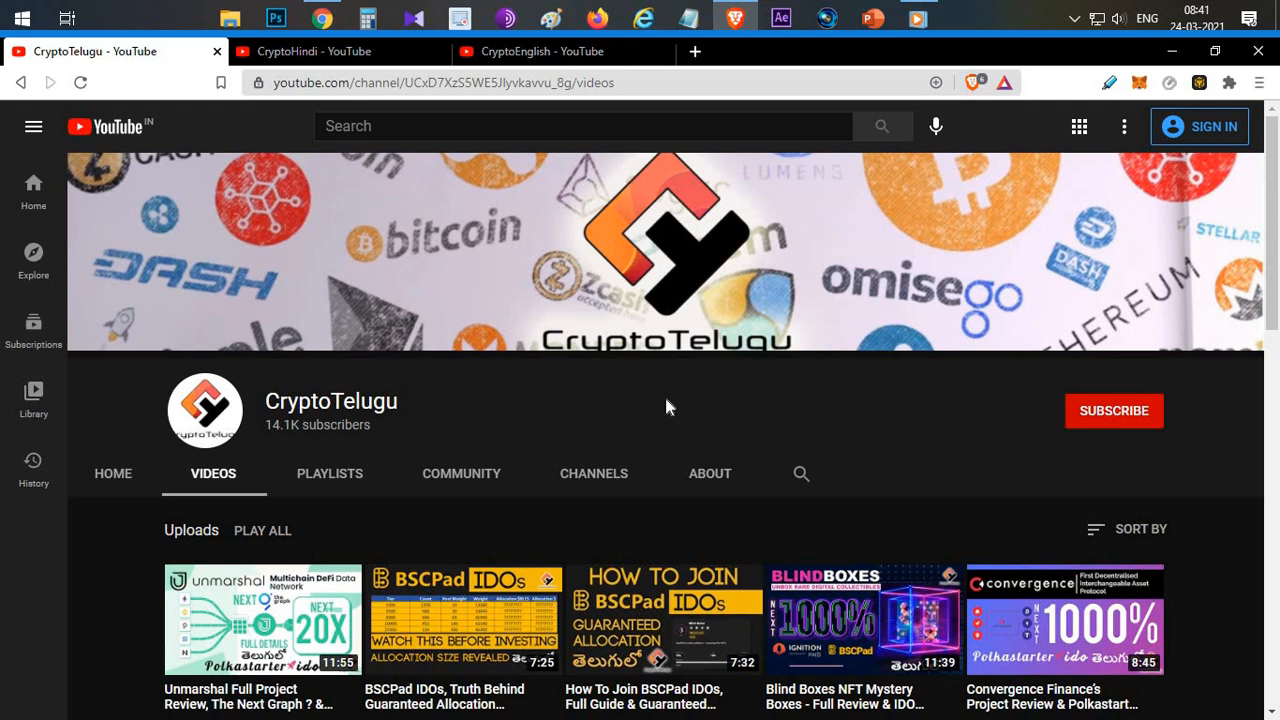
mouse_move(686, 408)
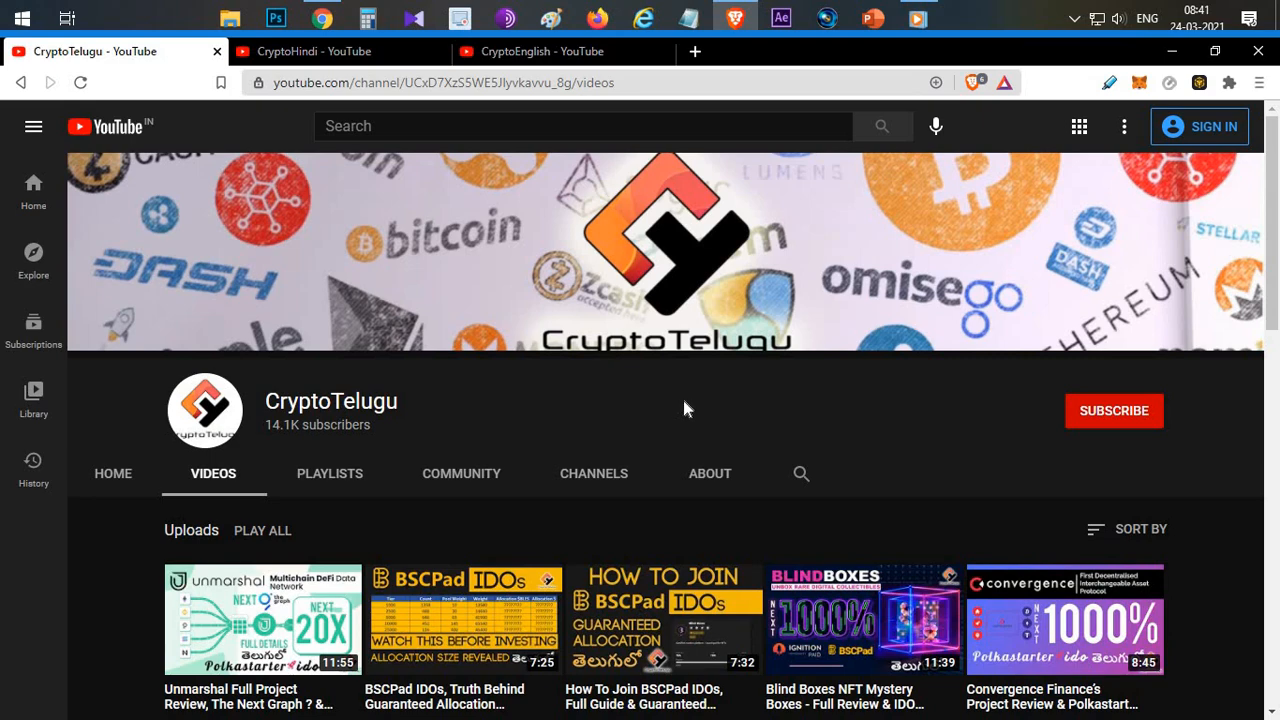